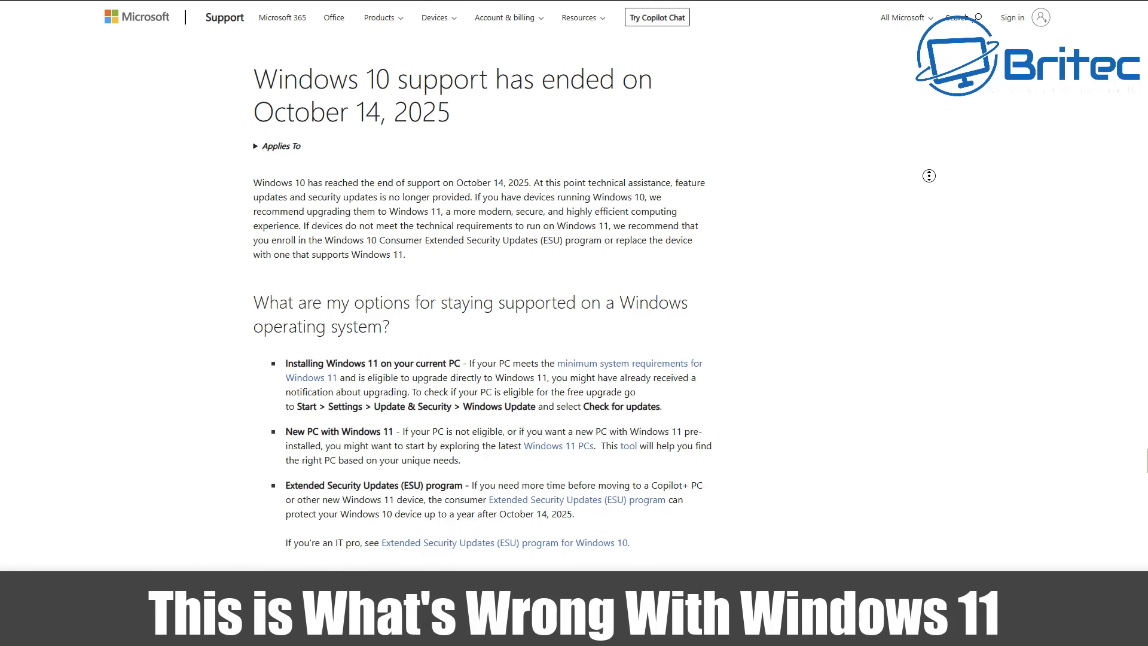
# - Scroll the Windows 10 end-of-support article down to the next-steps workflow diagram
pyautogui.scroll(-3)
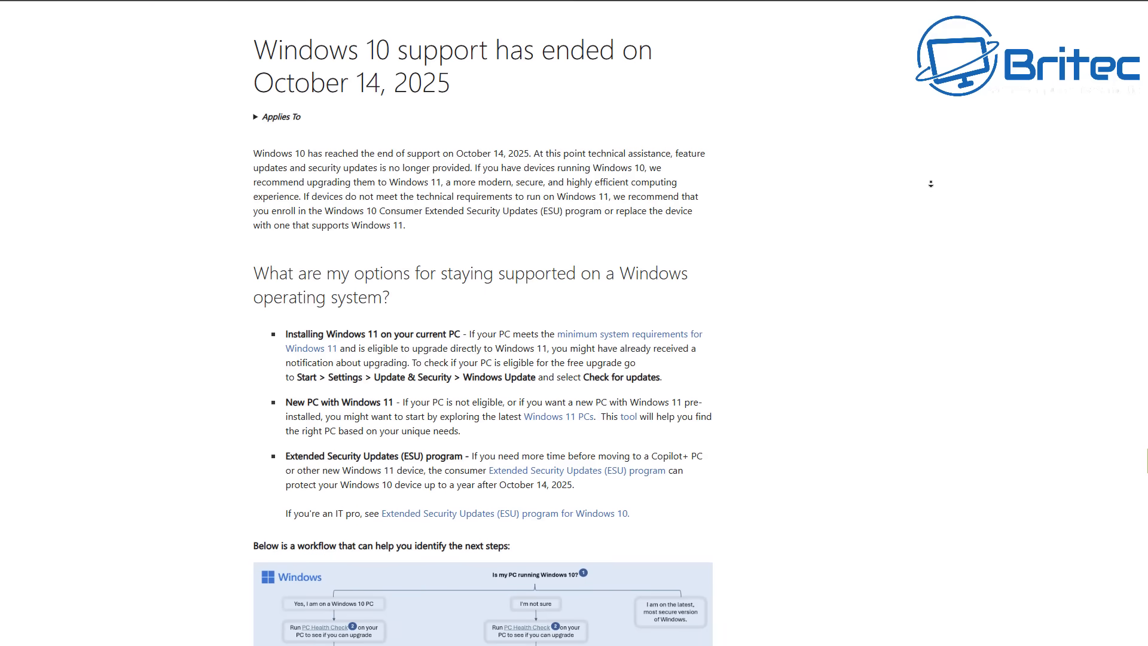
pyautogui.scroll(-3)
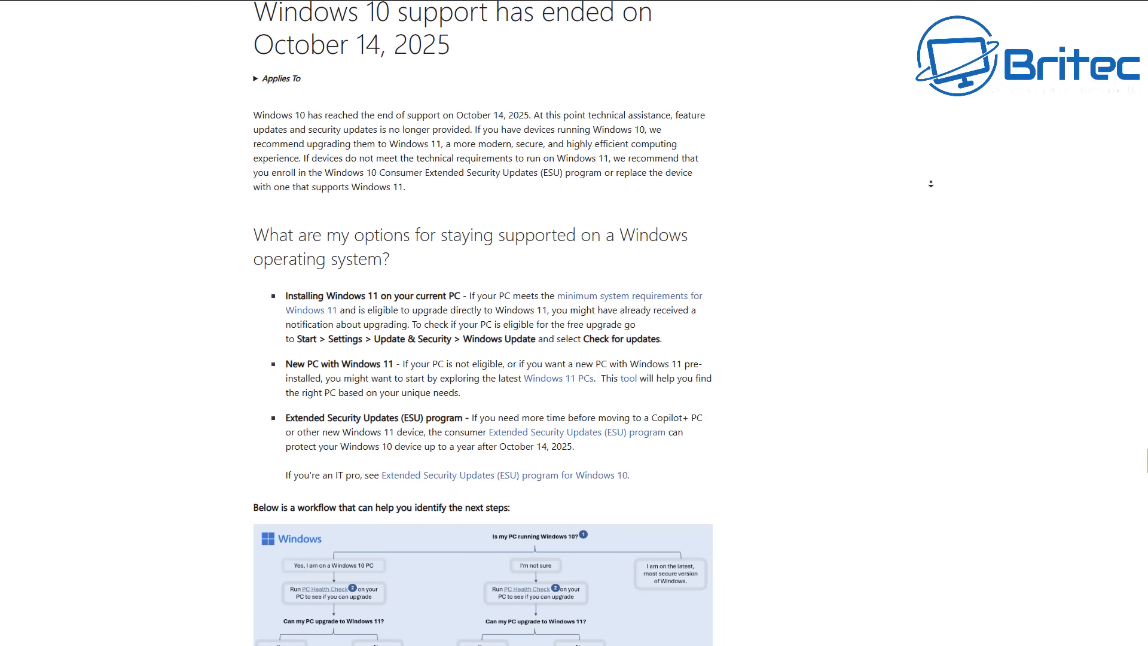
pyautogui.scroll(-3)
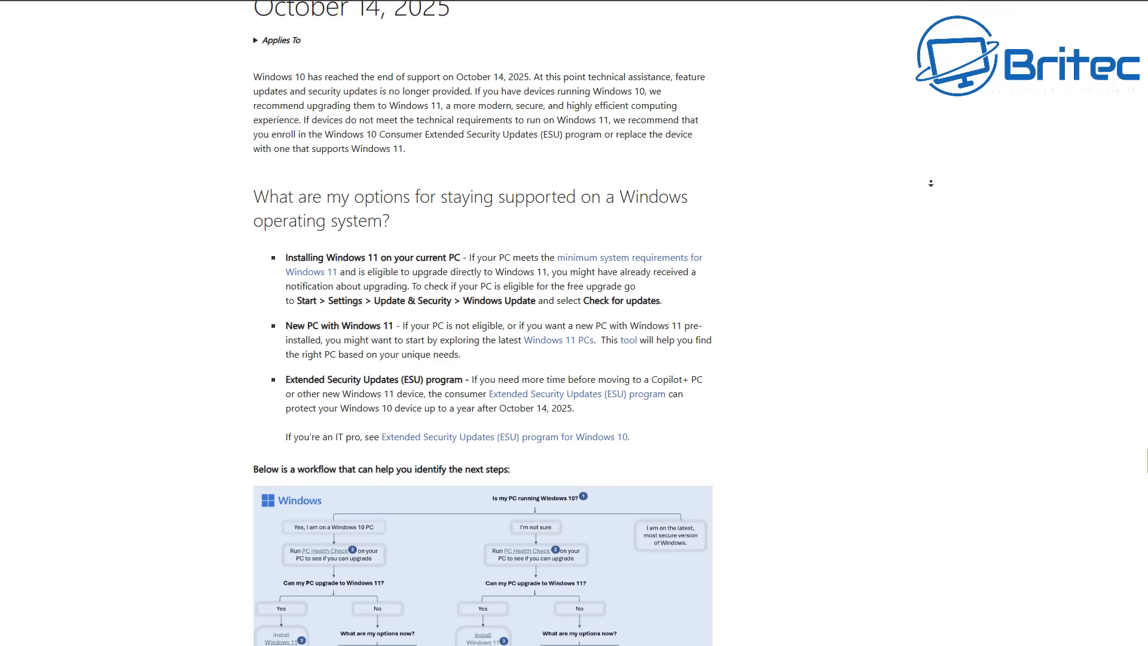
pyautogui.scroll(-3)
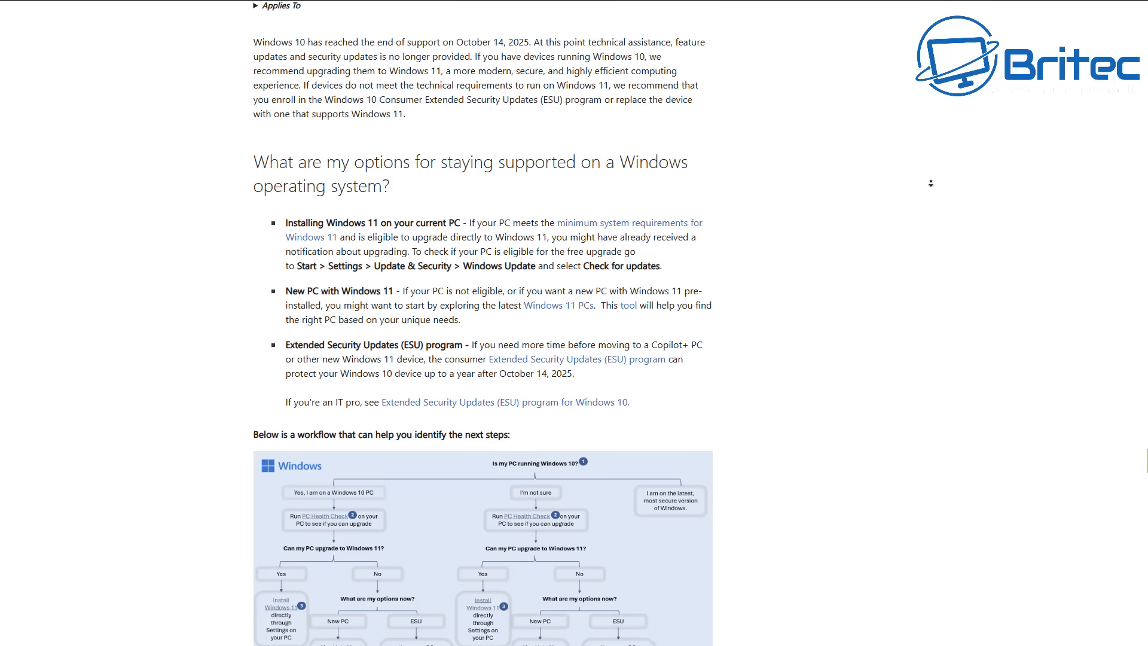
pyautogui.scroll(-3)
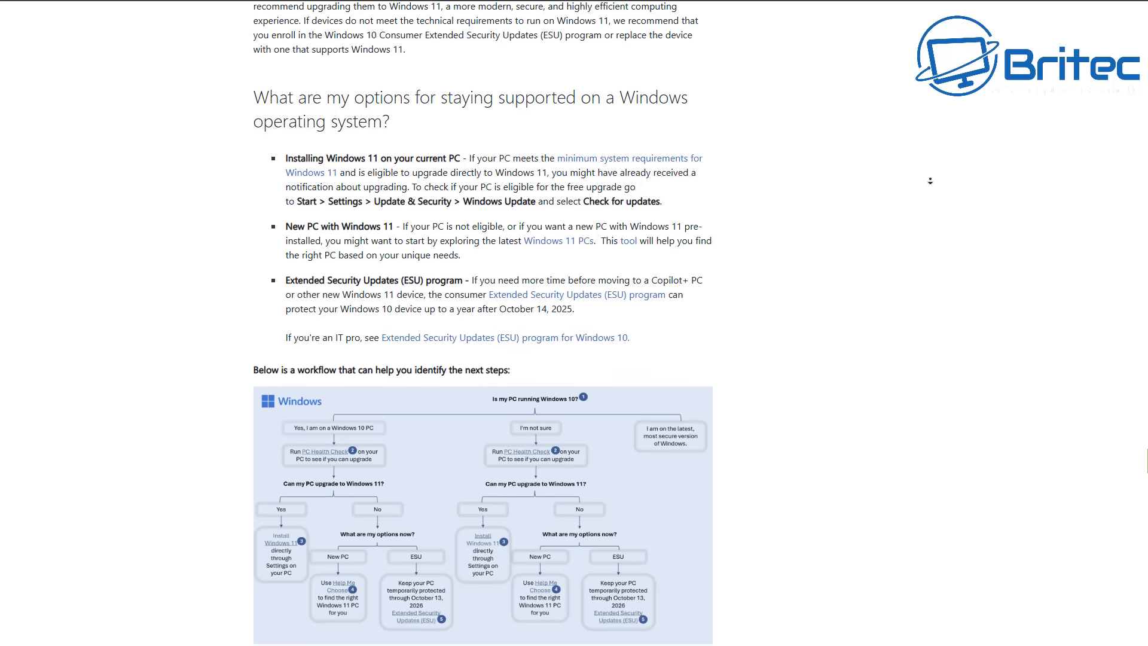
pyautogui.scroll(-3)
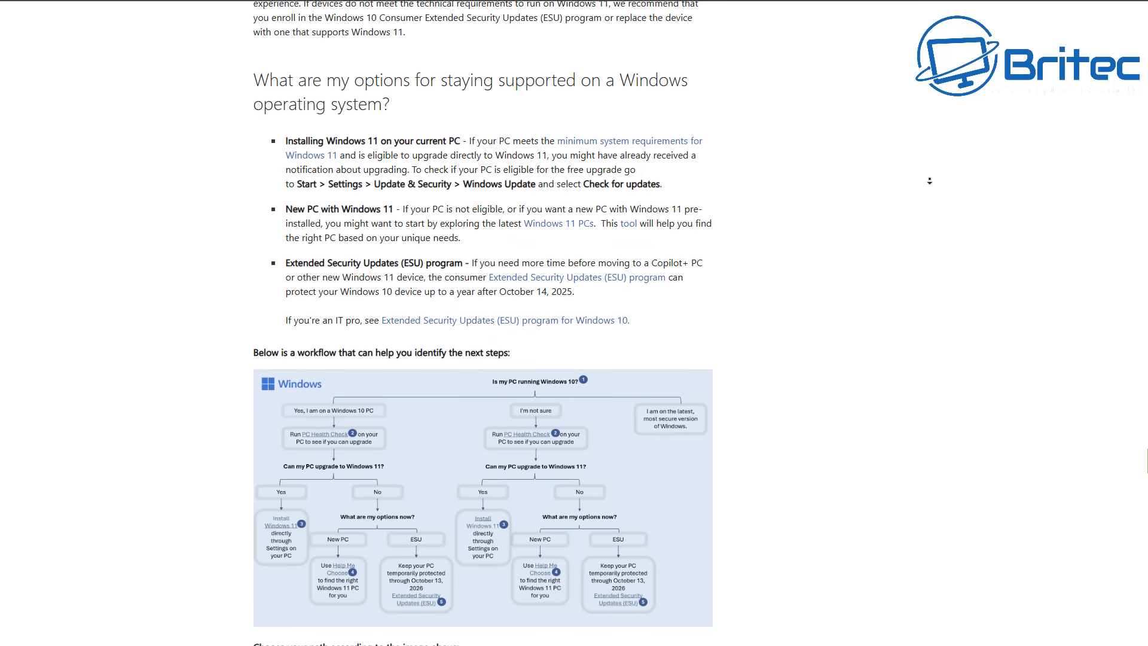
pyautogui.scroll(-3)
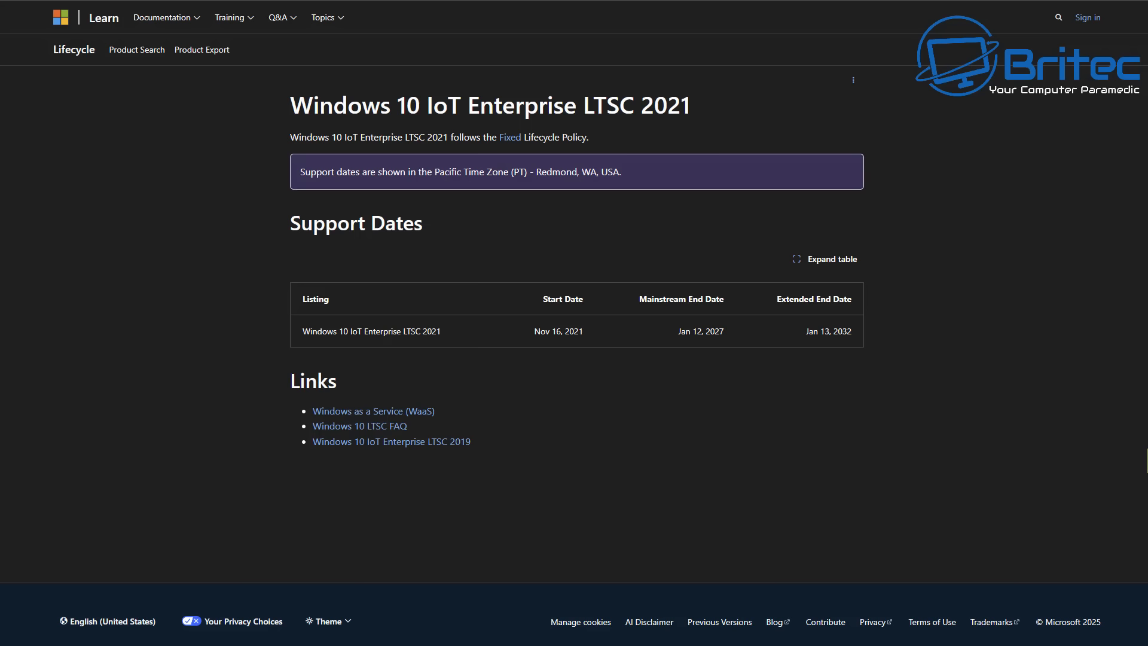
pyautogui.moveTo(1113, 183)
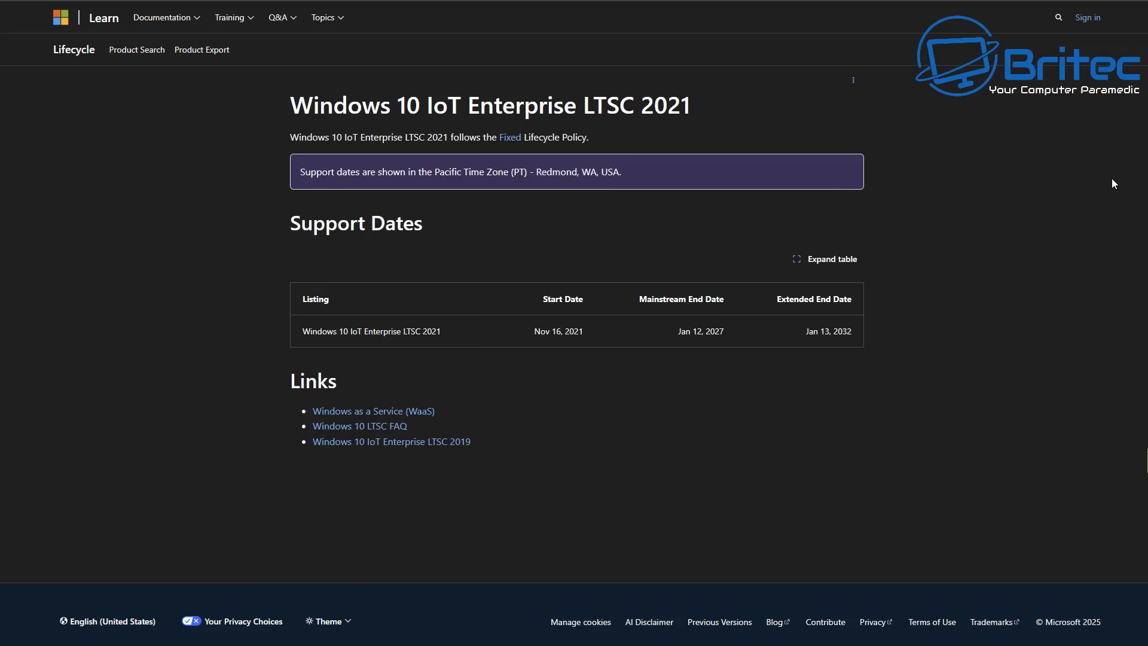
pyautogui.moveTo(851, 367)
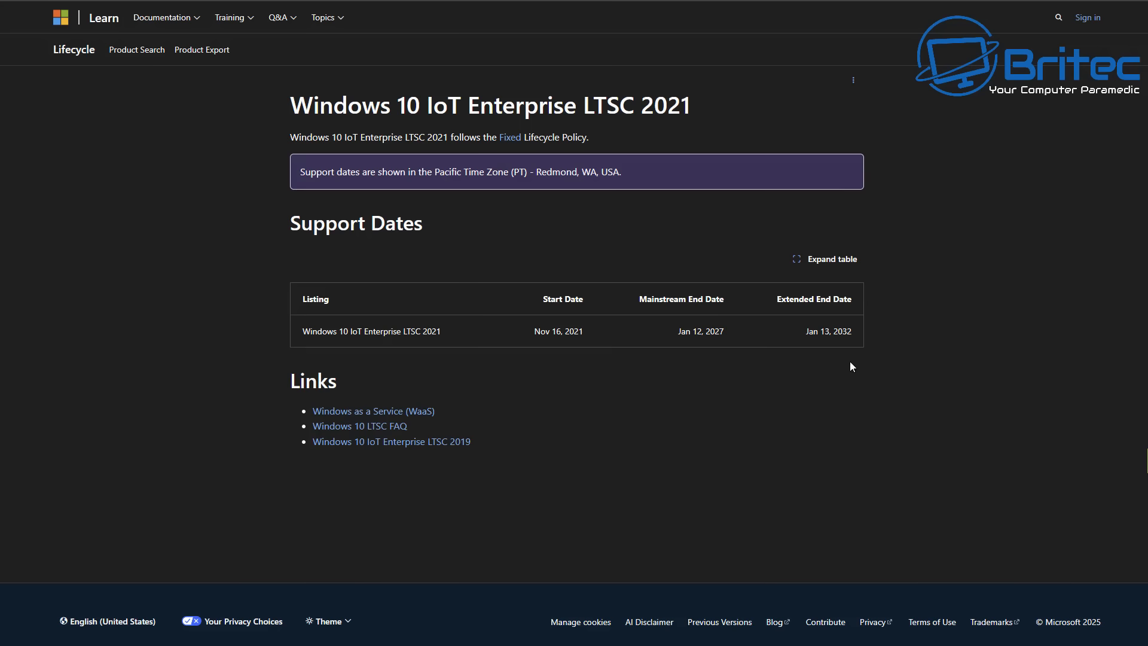
pyautogui.moveTo(848, 351)
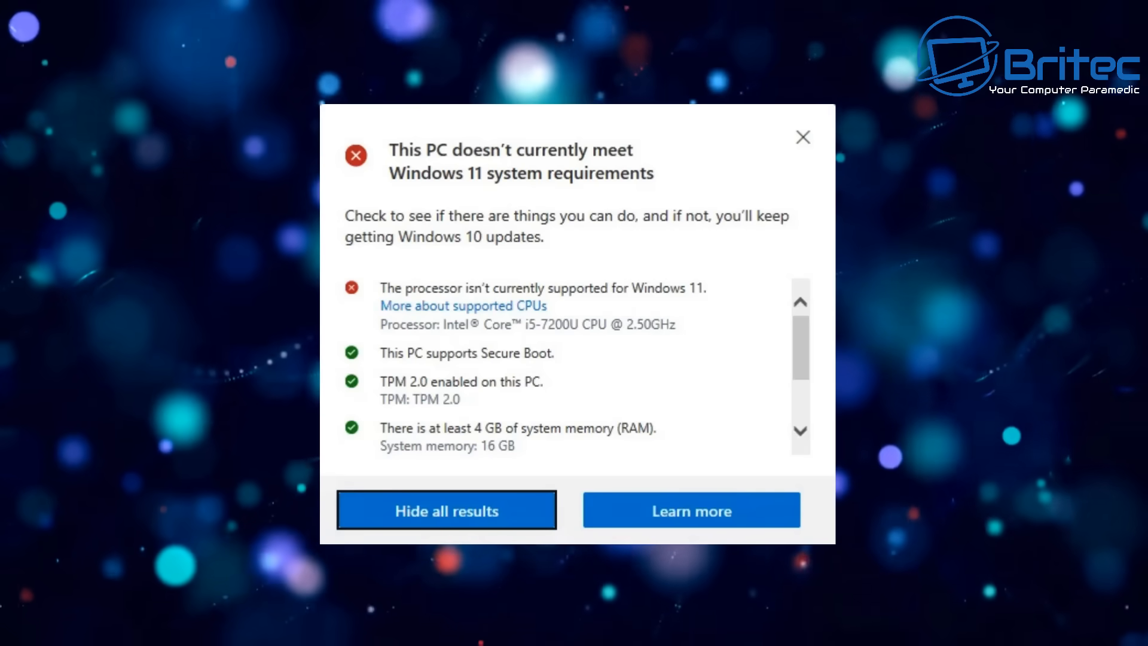
pyautogui.click(690, 510)
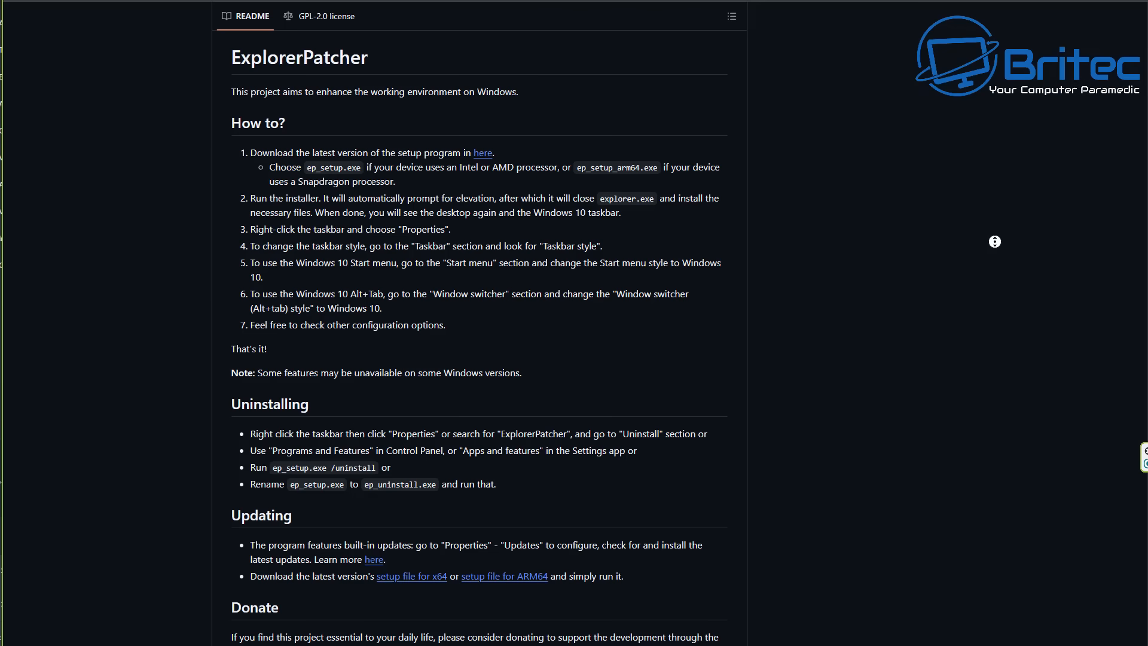
# - Scroll the ExplorerPatcher README past How to? to the Discord Server section
pyautogui.scroll(-3)
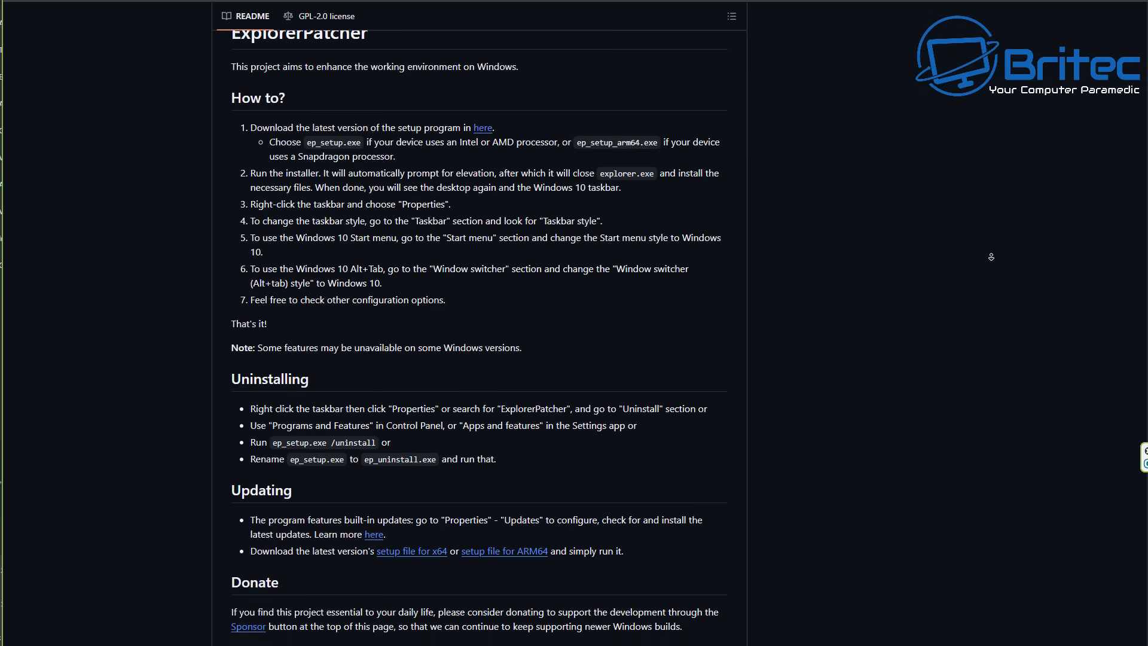
pyautogui.scroll(-3)
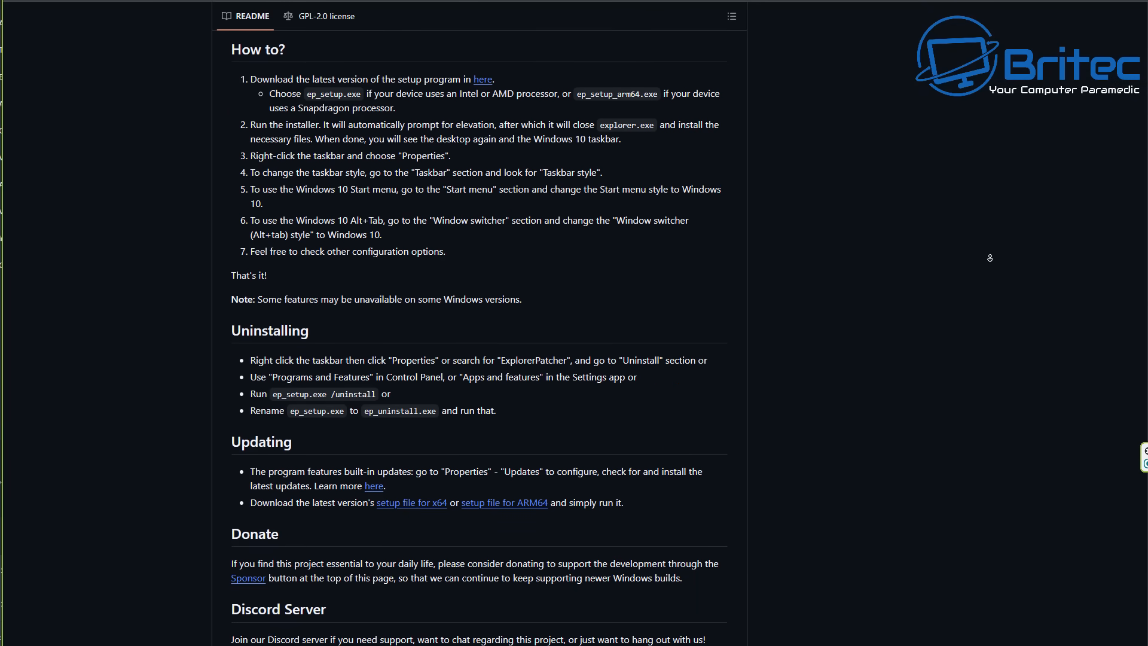
pyautogui.scroll(-3)
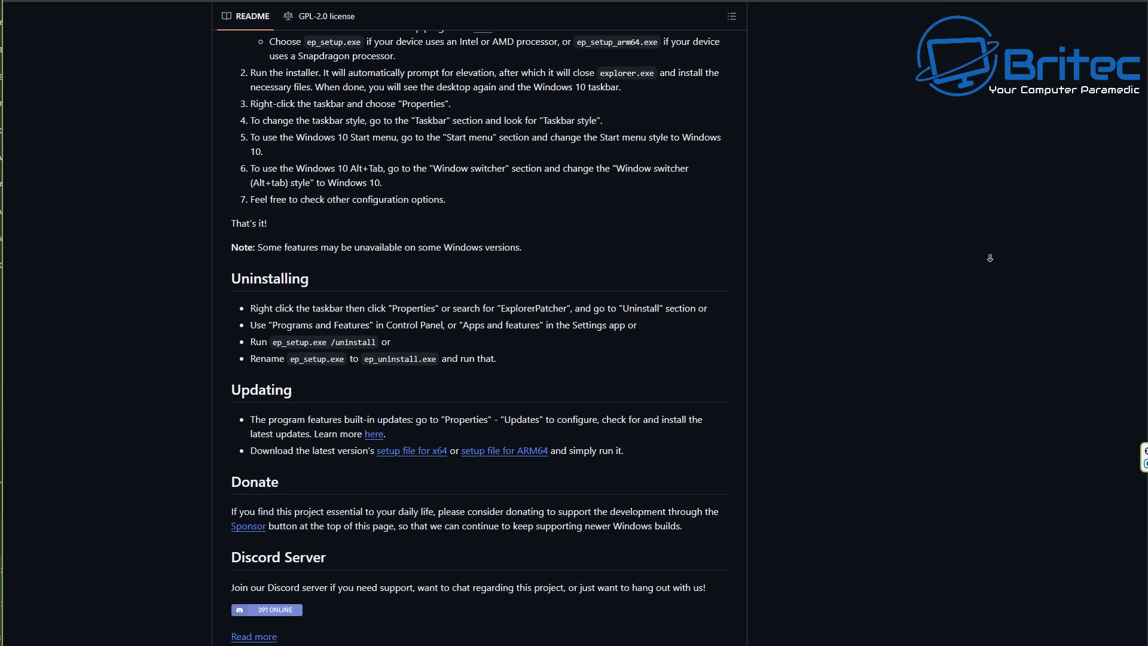
pyautogui.scroll(-3)
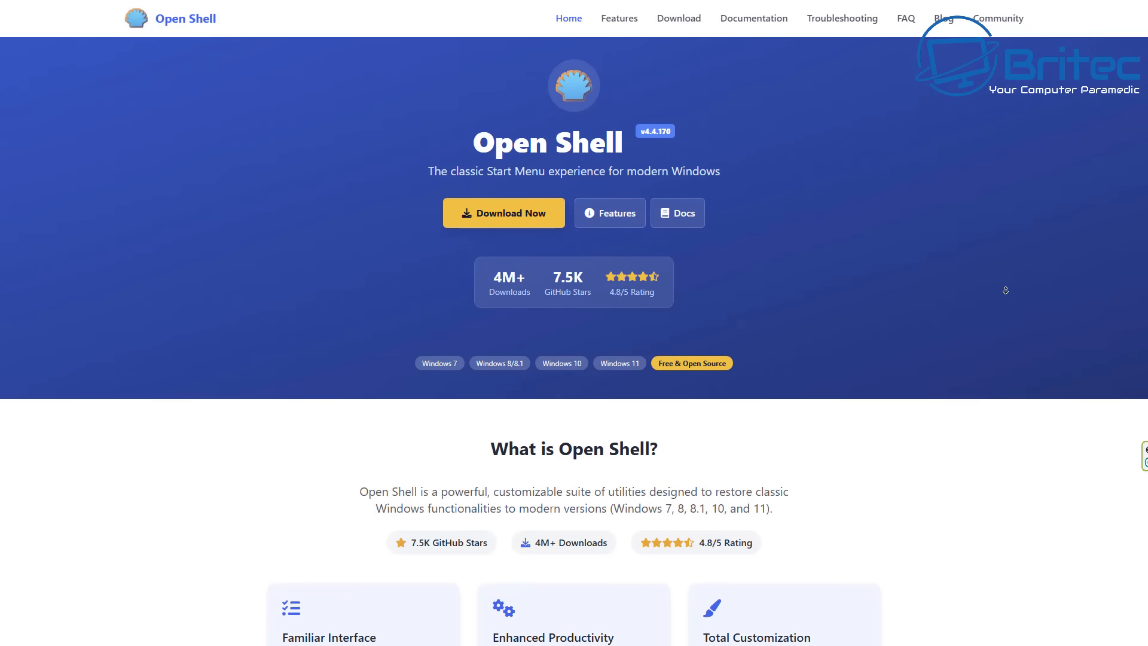
# - Scroll the Open Shell home page down to the What is Open Shell? section
pyautogui.scroll(-3)
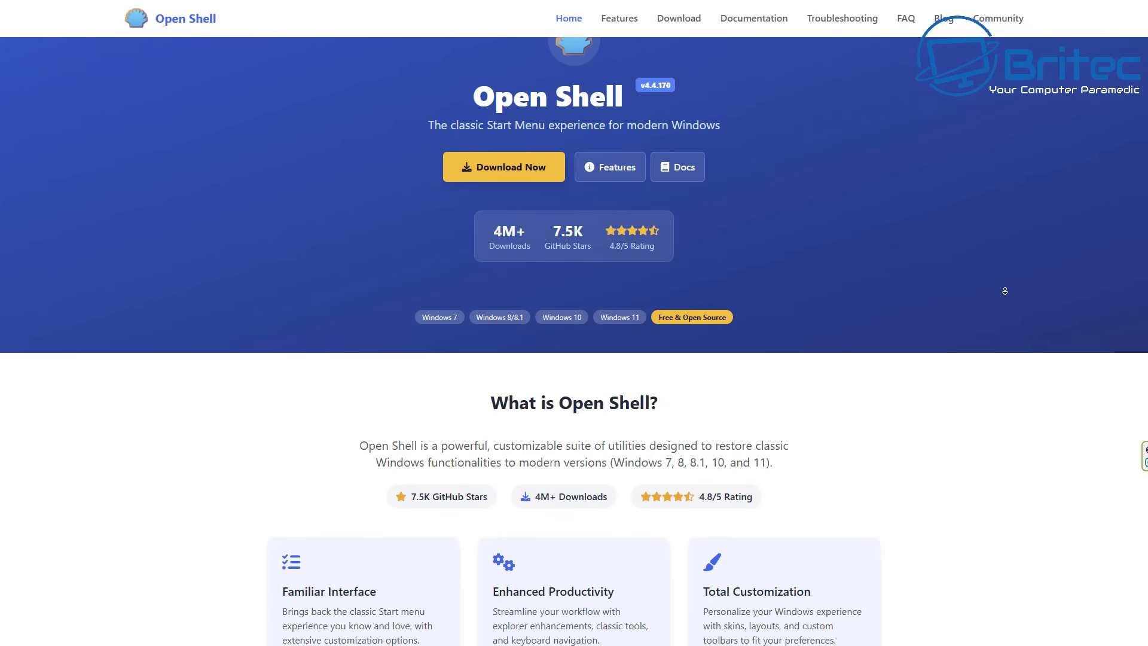
pyautogui.scroll(-3)
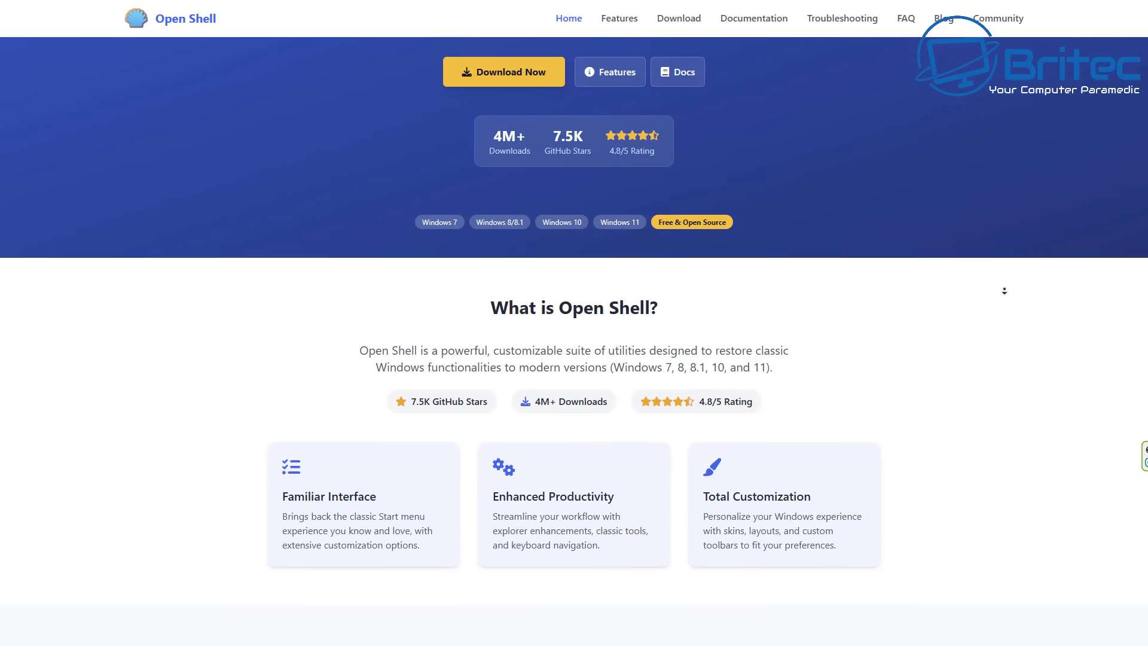
pyautogui.scroll(-3)
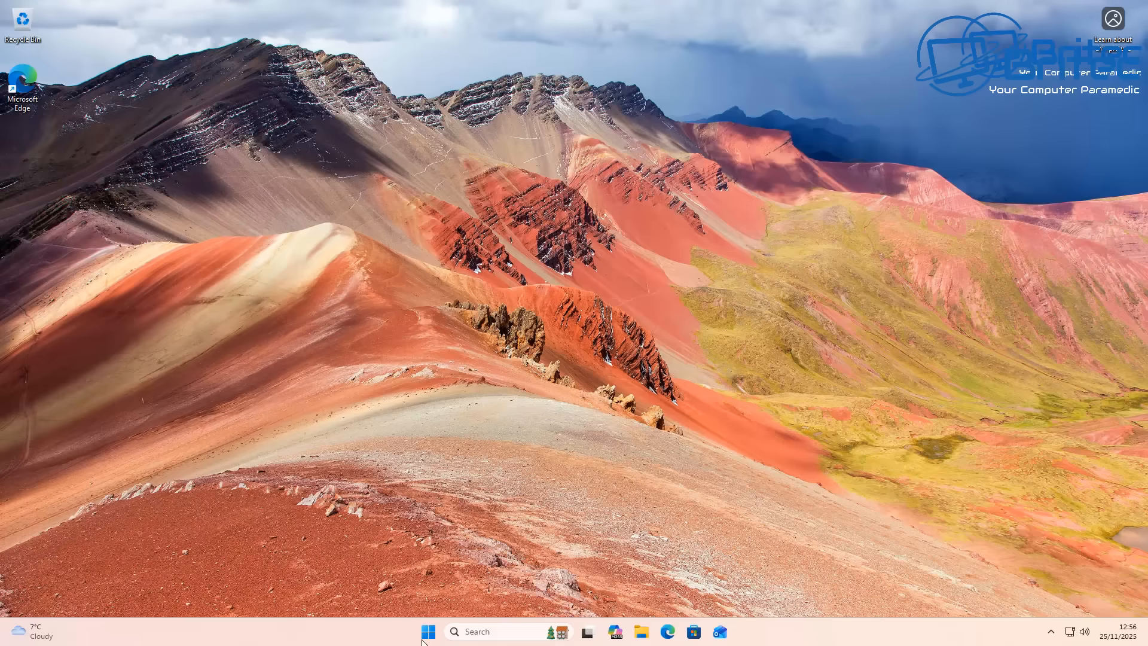
pyautogui.click(427, 632)
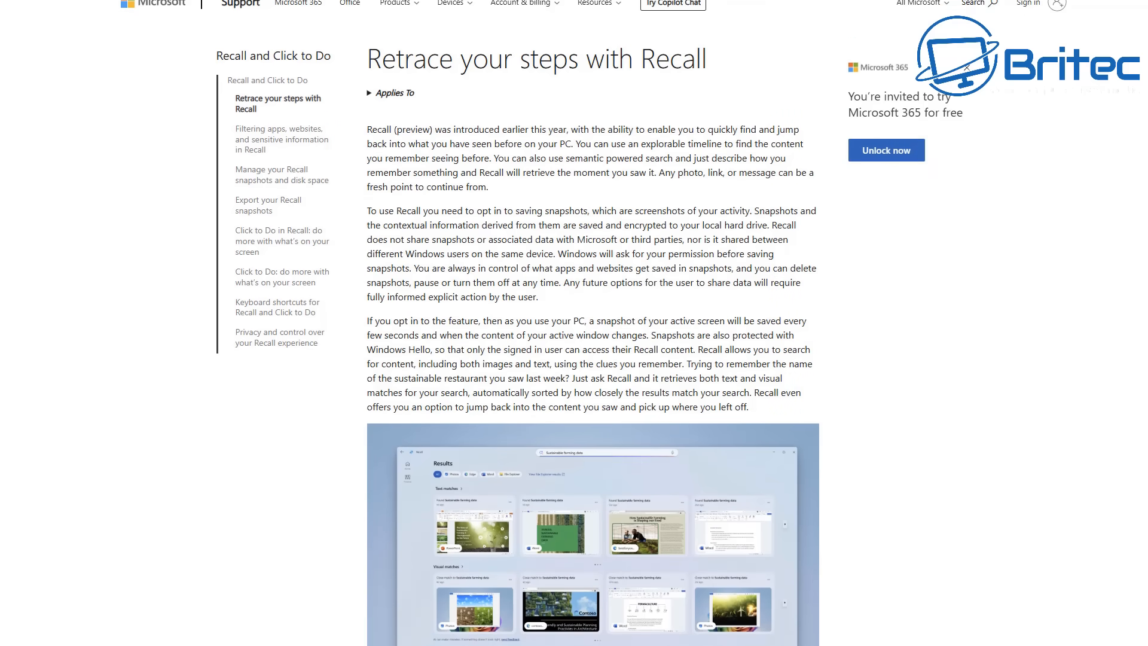
# - Scroll the Recall article down to the Results and Interacting with content sections
pyautogui.scroll(-3)
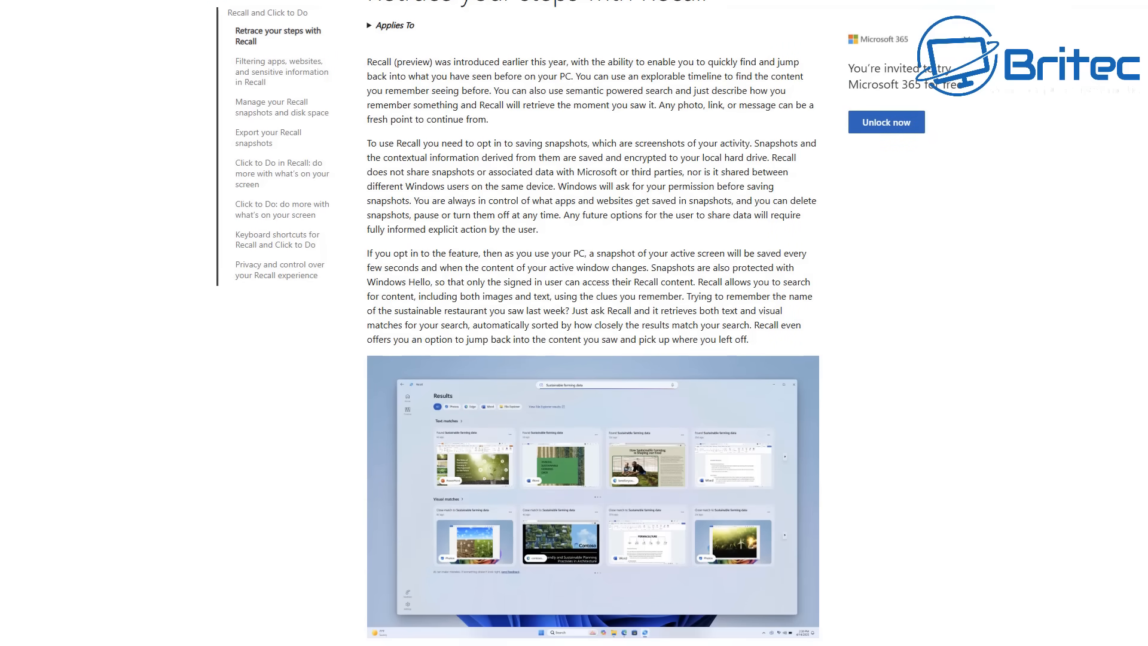
pyautogui.scroll(-3)
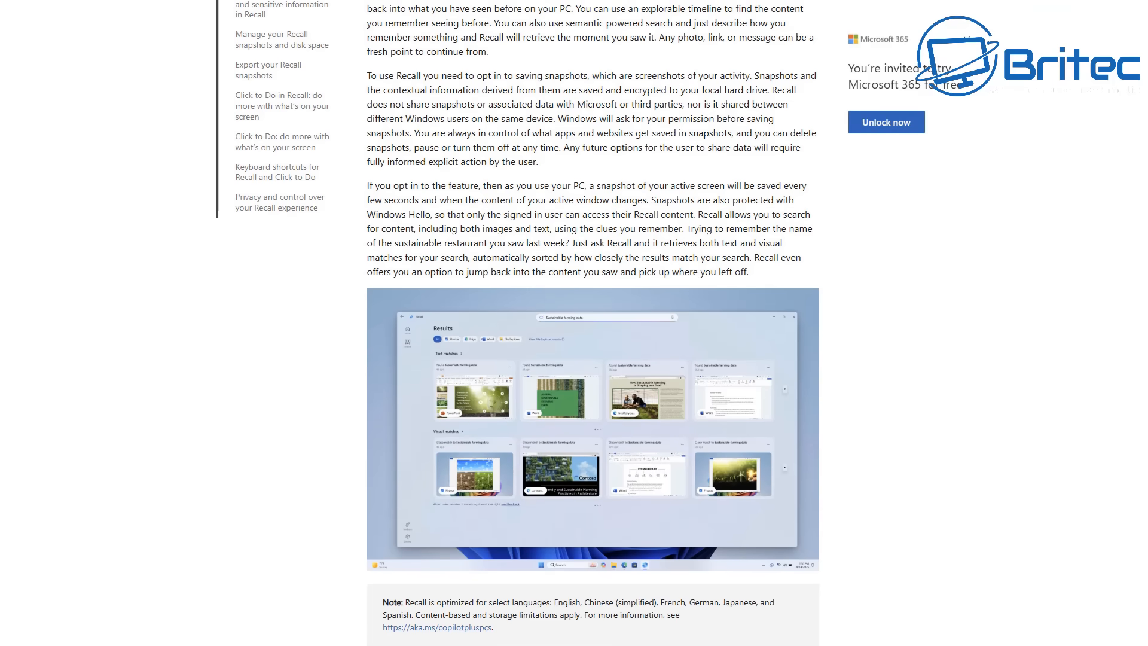
pyautogui.scroll(-3)
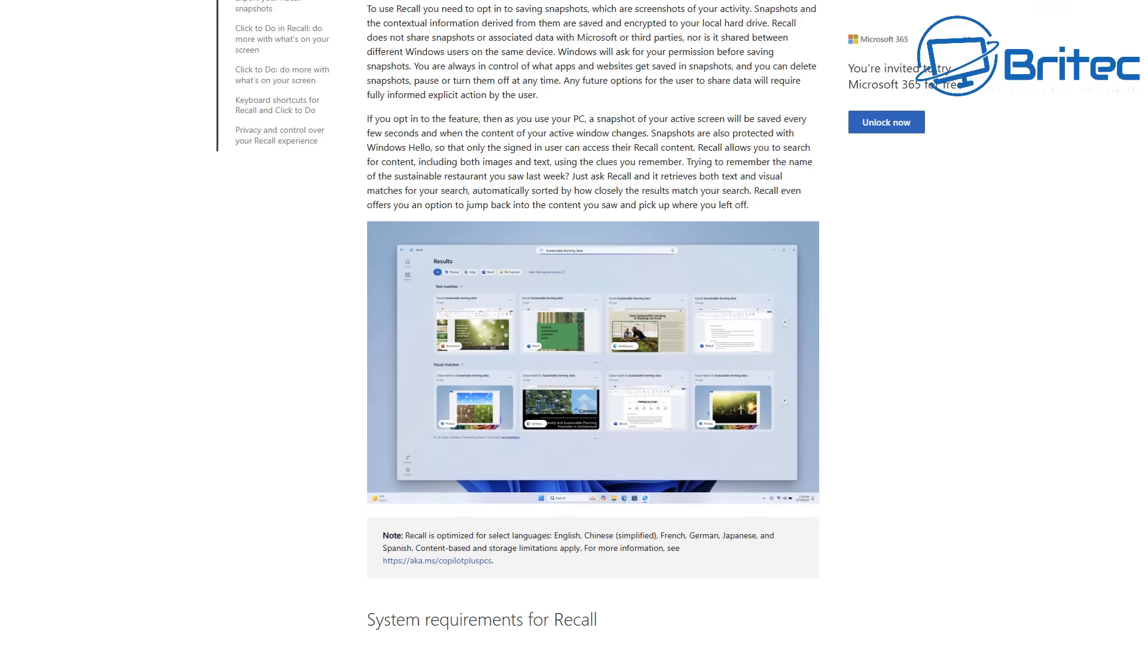
pyautogui.scroll(-3)
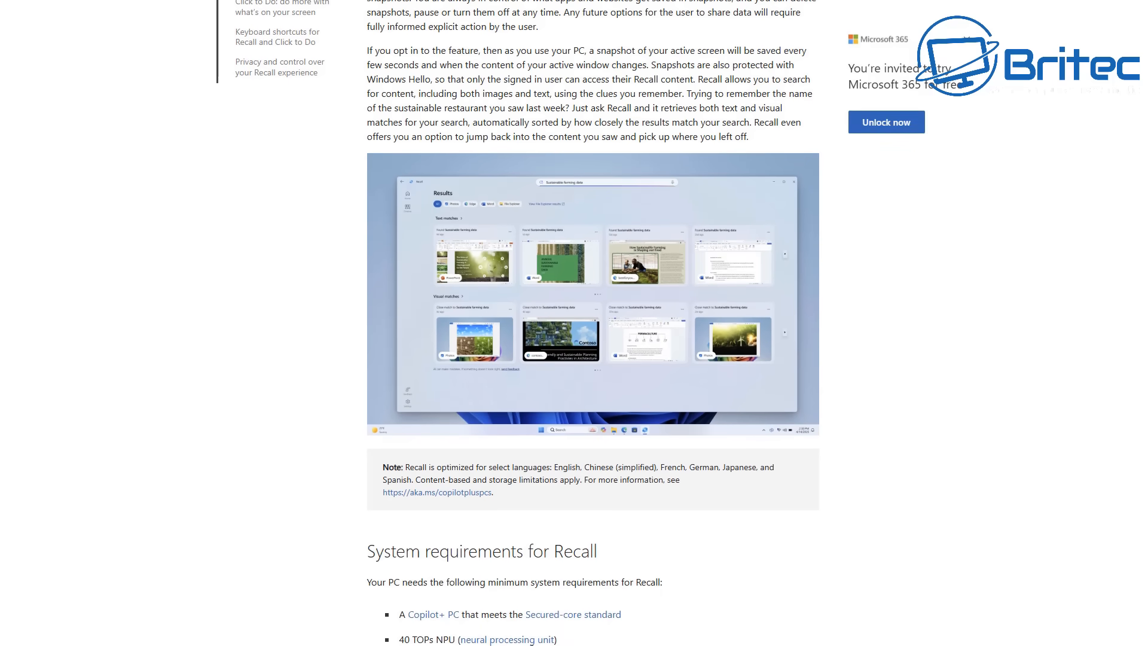
pyautogui.scroll(-3)
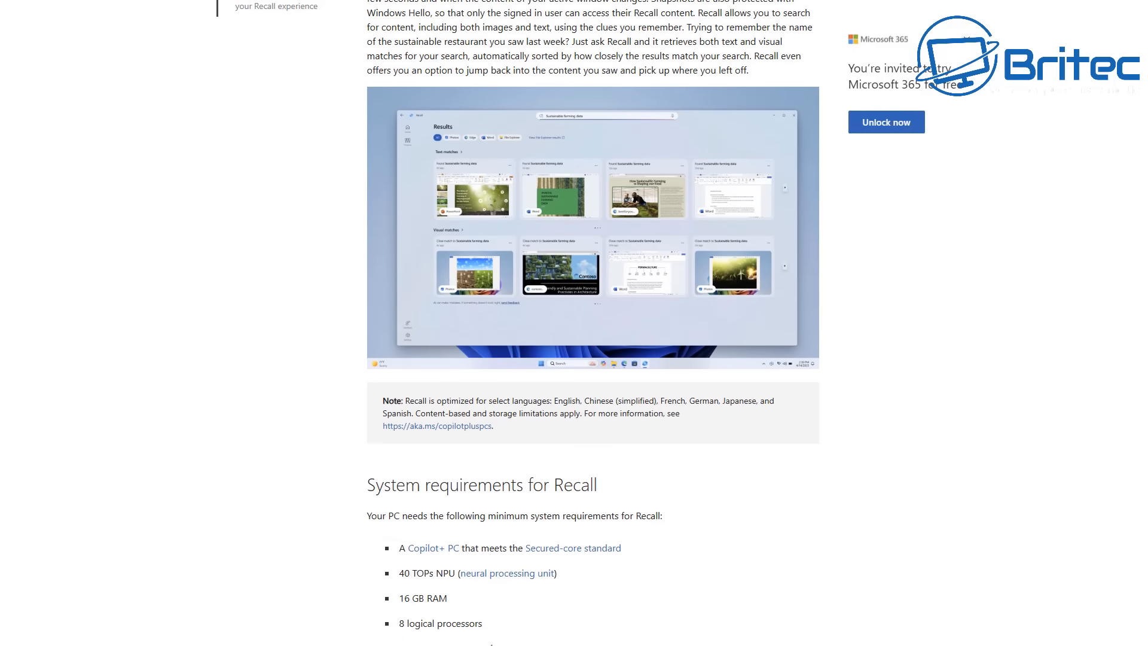
pyautogui.scroll(-3)
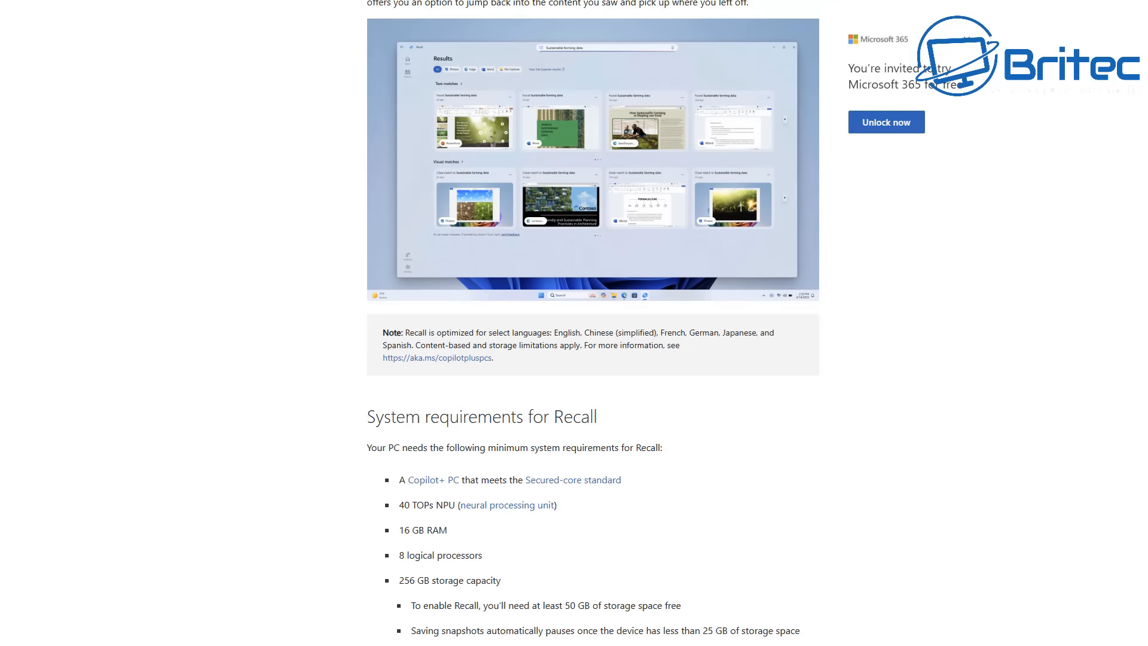
pyautogui.scroll(-3)
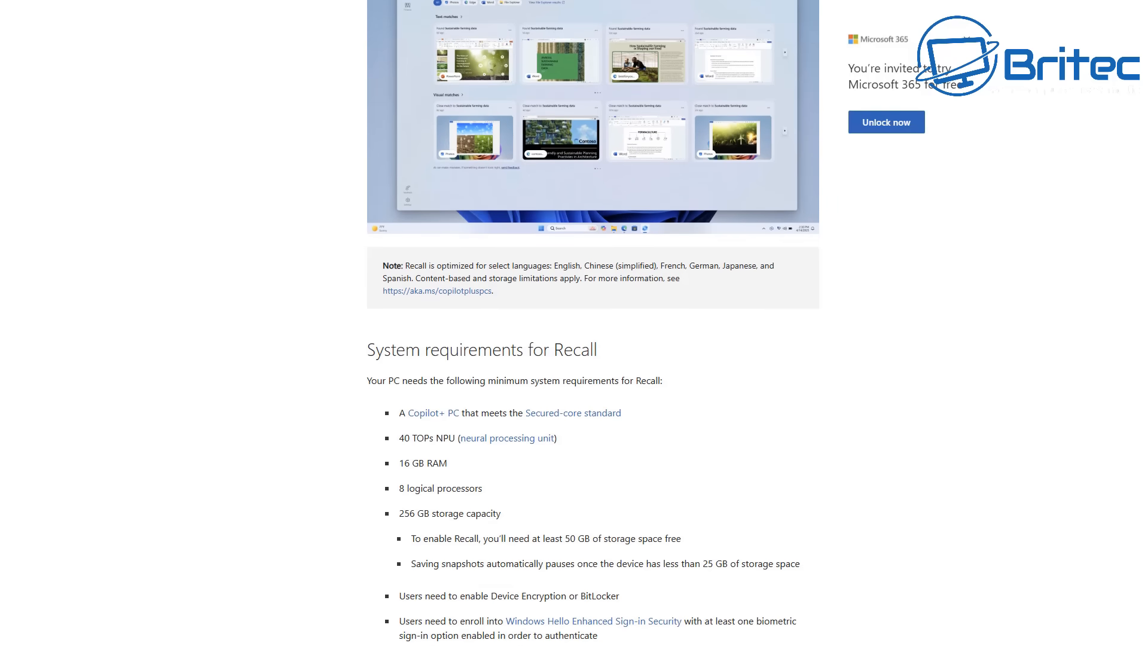
pyautogui.scroll(-3)
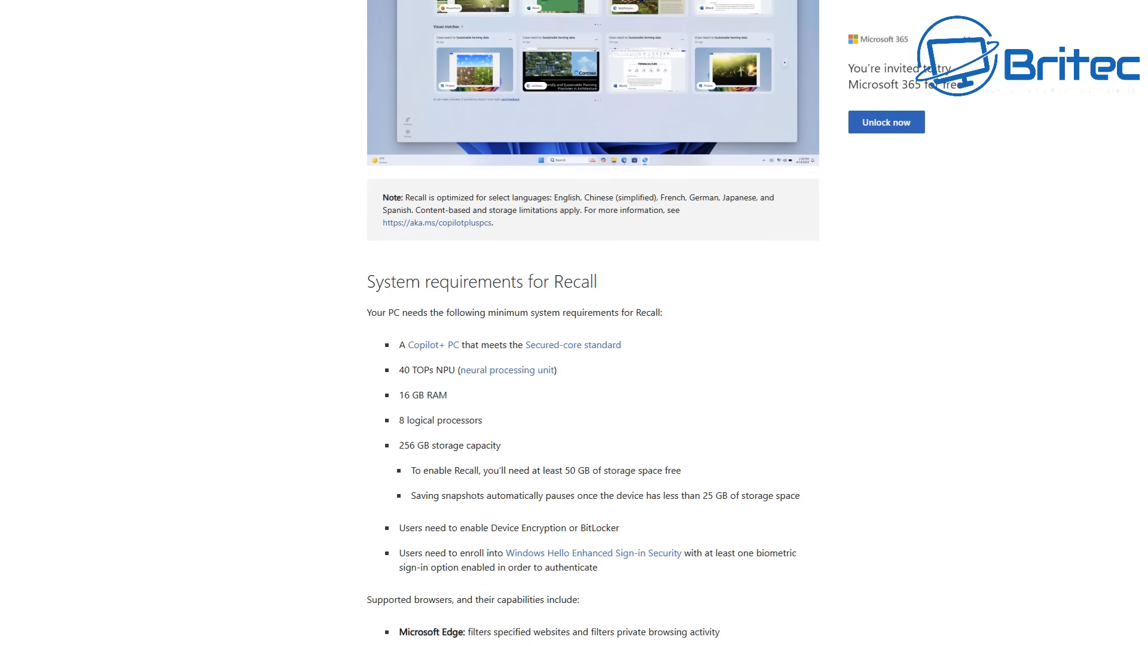
pyautogui.scroll(-3)
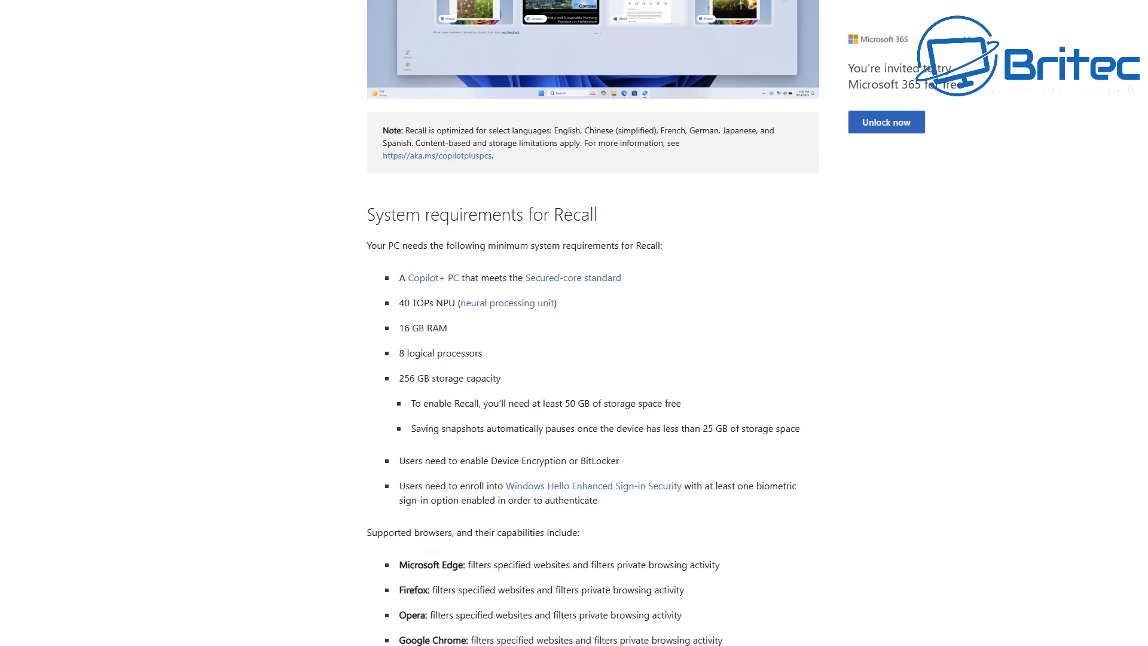
pyautogui.scroll(-3)
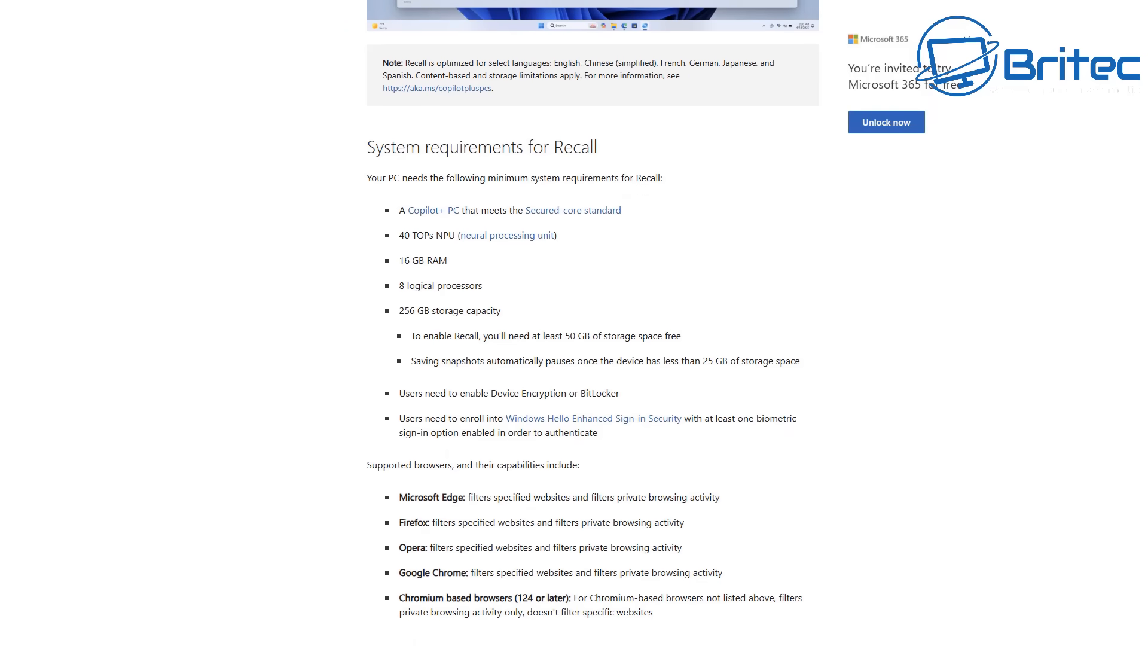
pyautogui.scroll(-3)
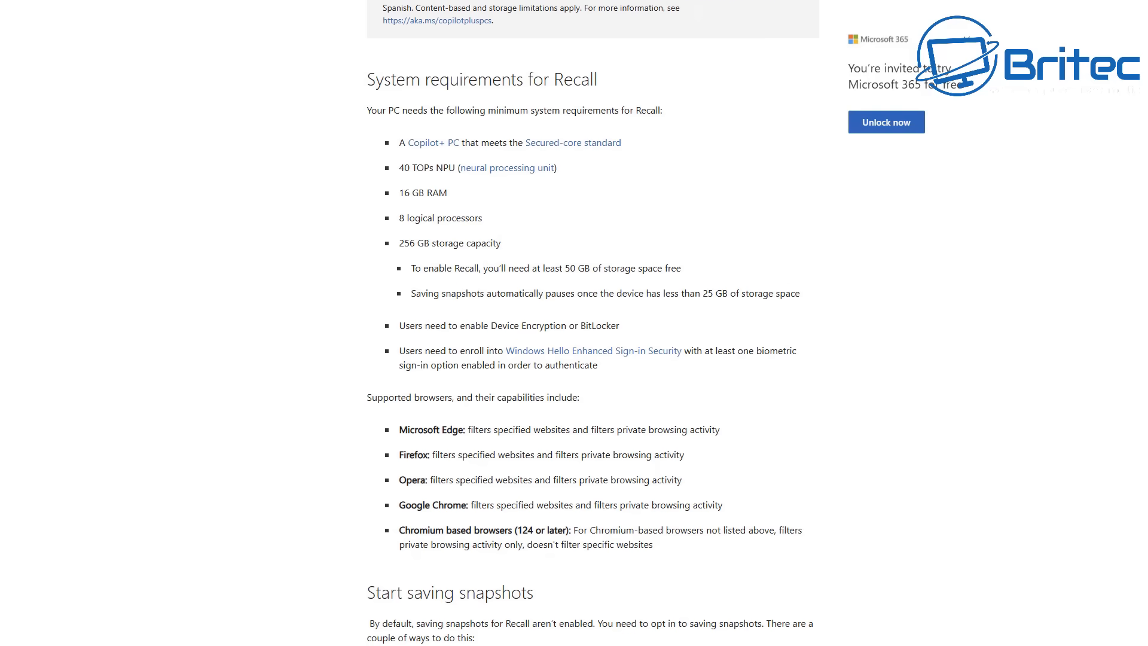
pyautogui.scroll(-3)
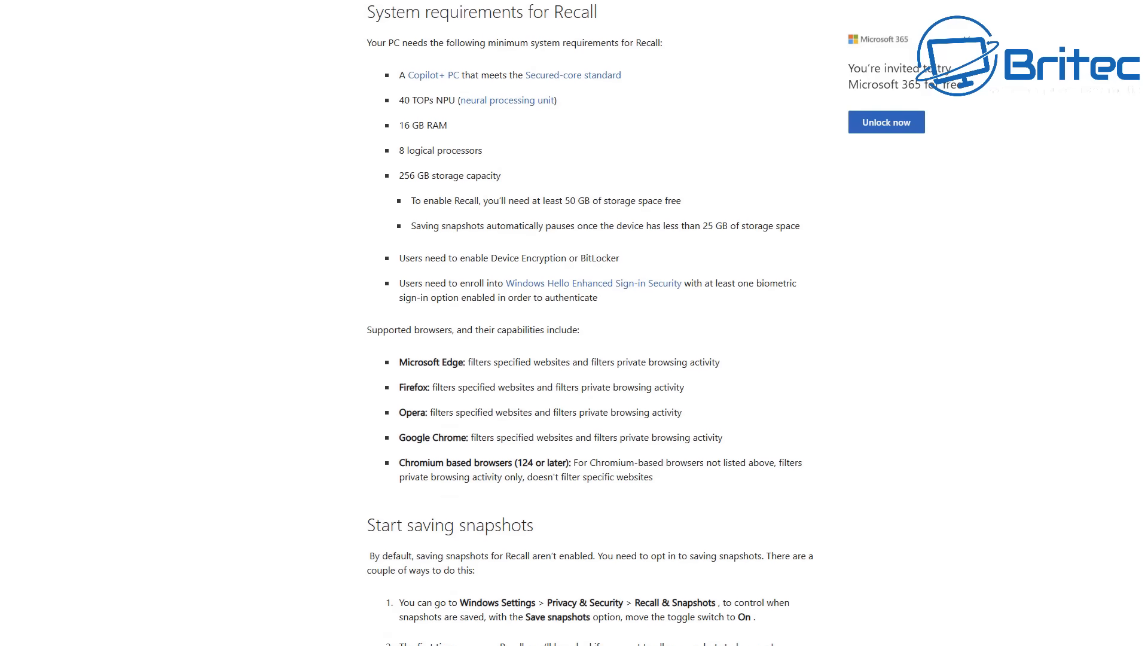
pyautogui.scroll(-3)
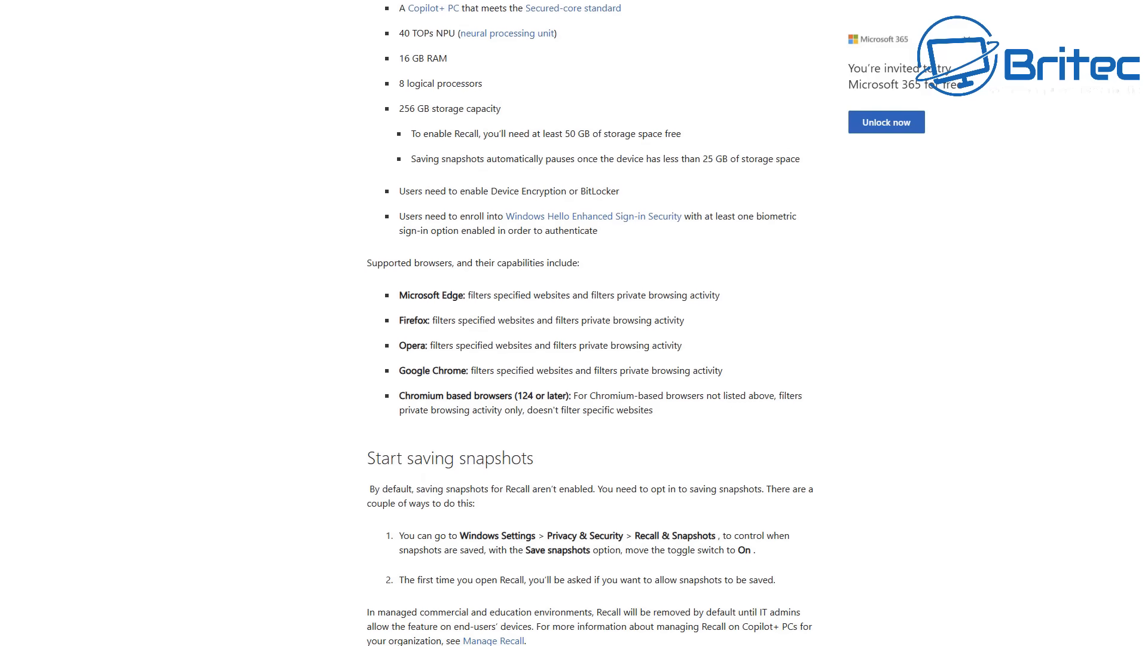
pyautogui.scroll(-3)
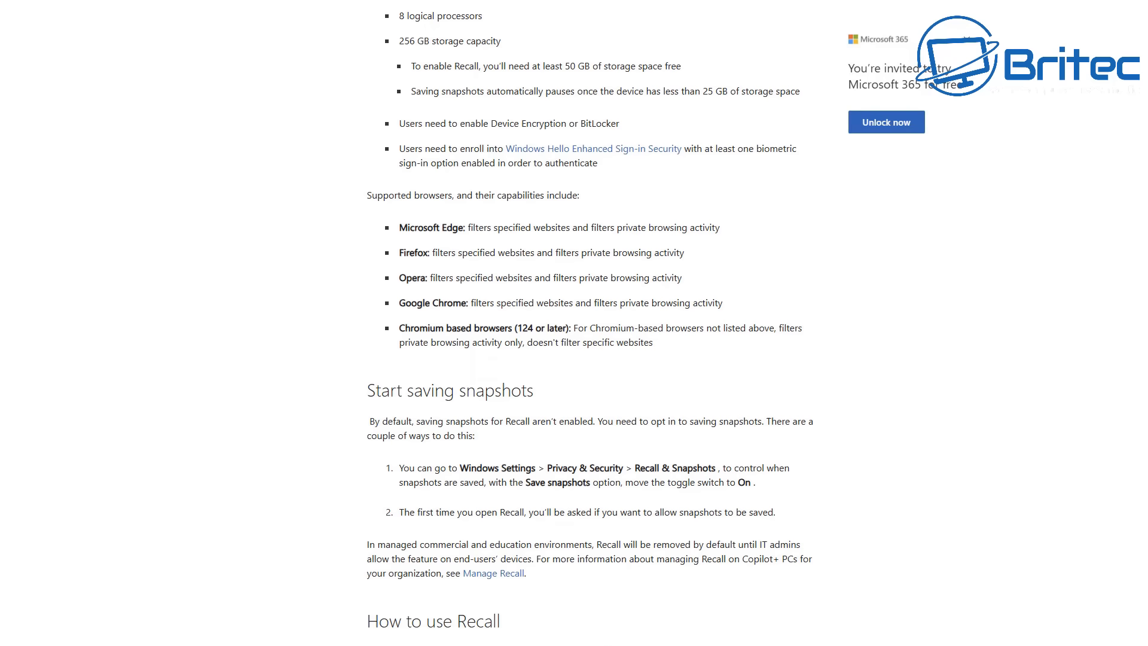
pyautogui.scroll(-3)
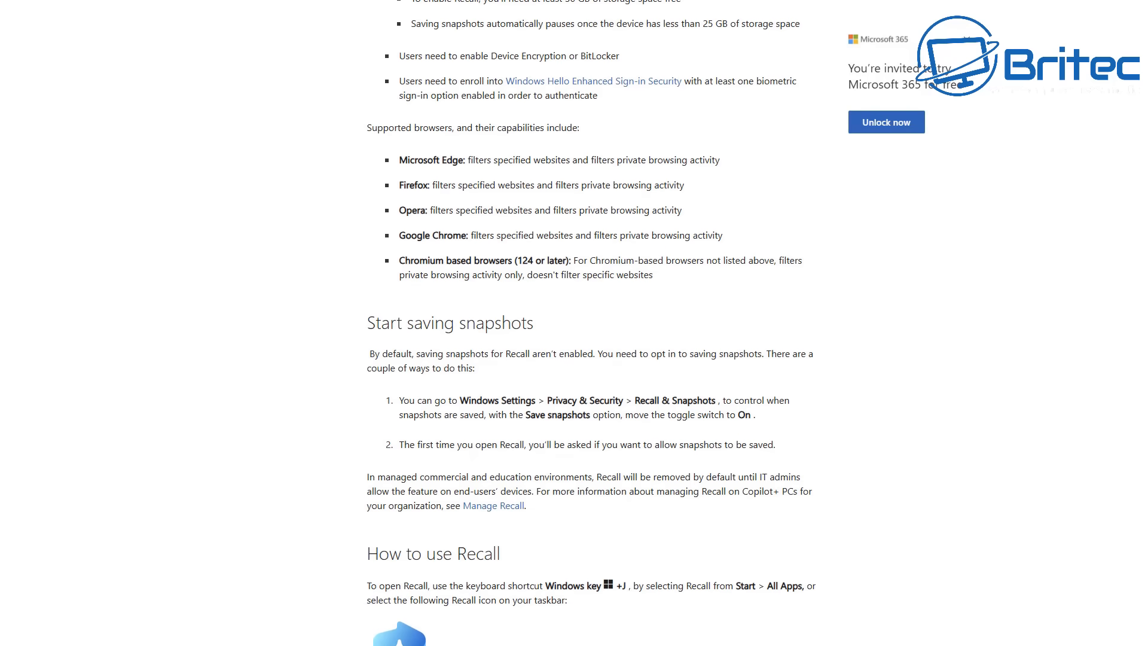
pyautogui.scroll(-3)
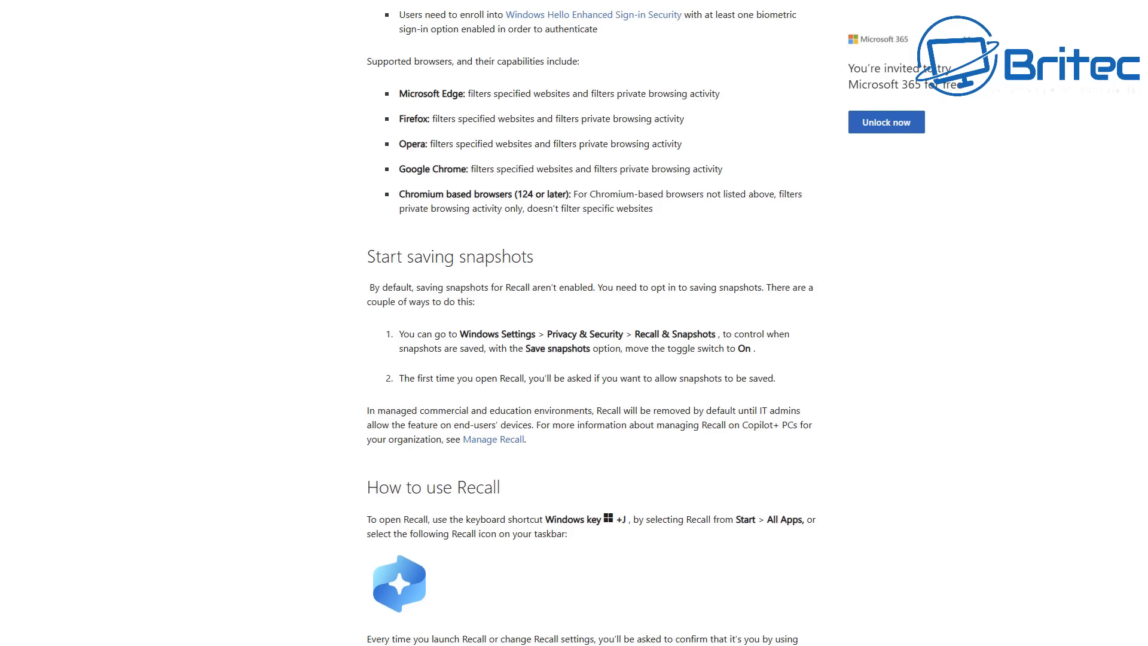
pyautogui.scroll(-3)
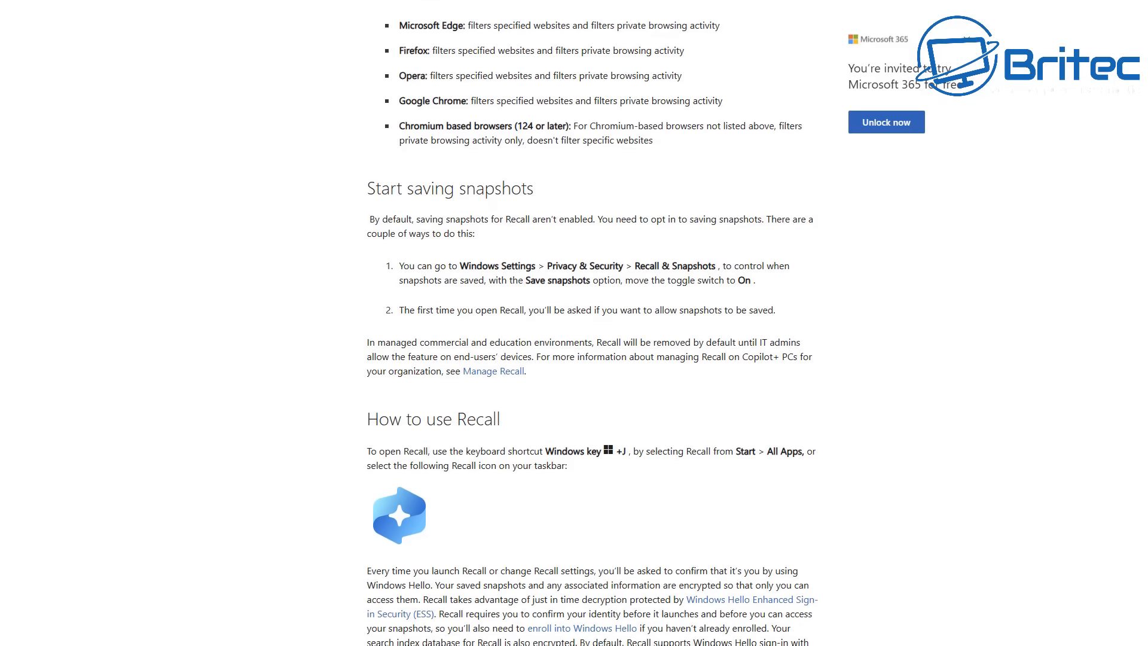
pyautogui.scroll(-3)
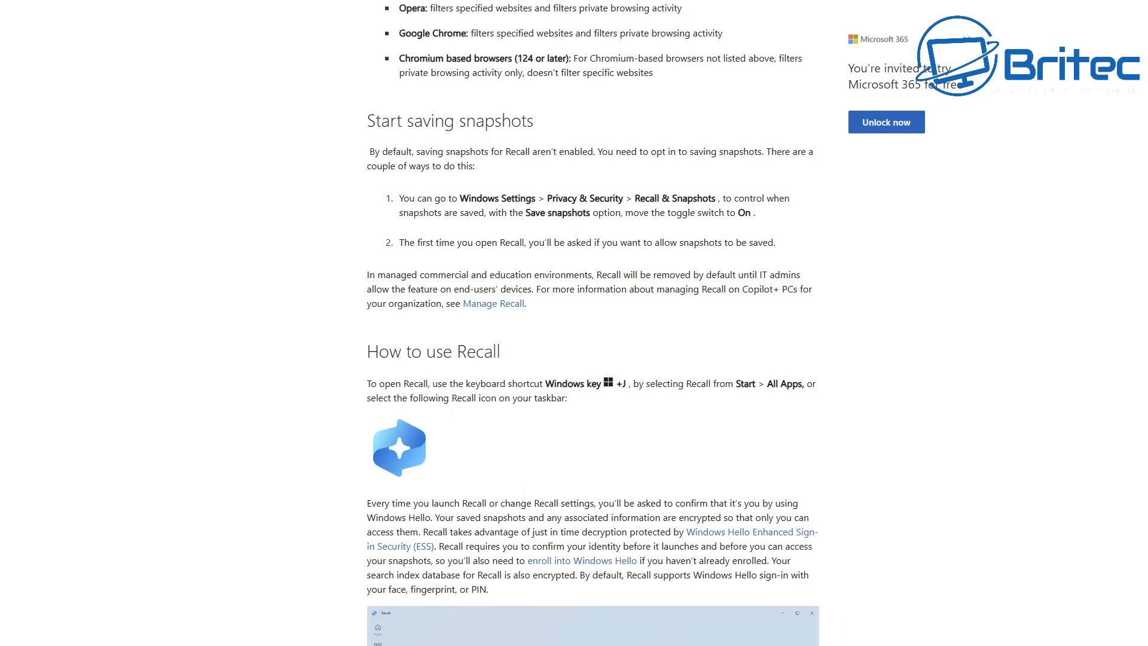
pyautogui.scroll(-3)
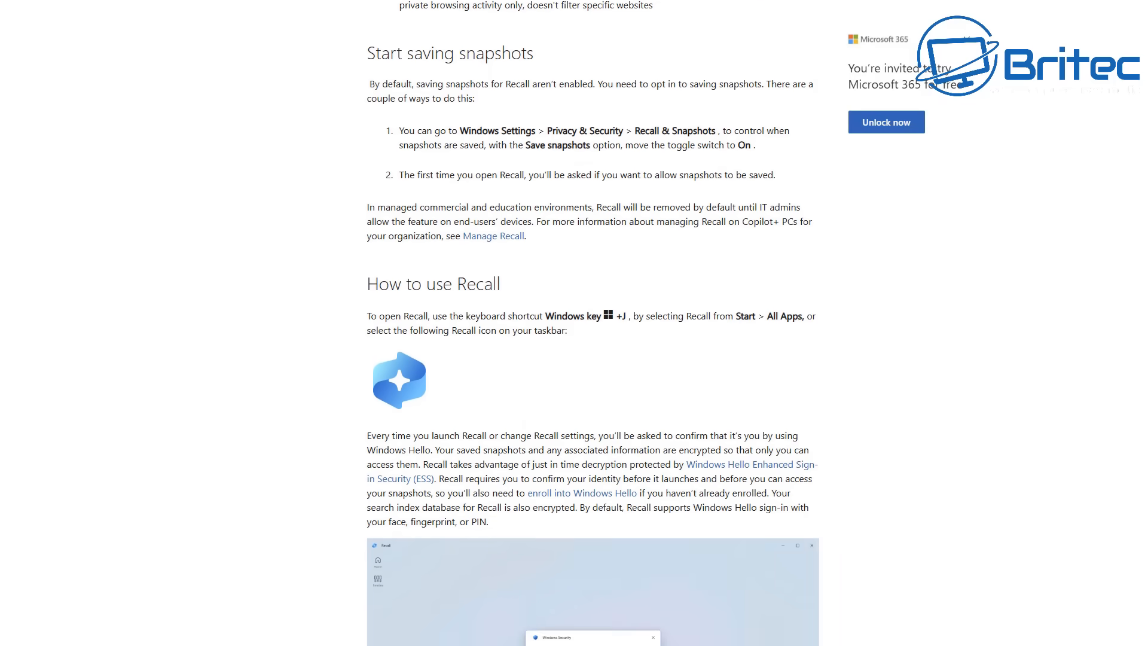
pyautogui.scroll(-3)
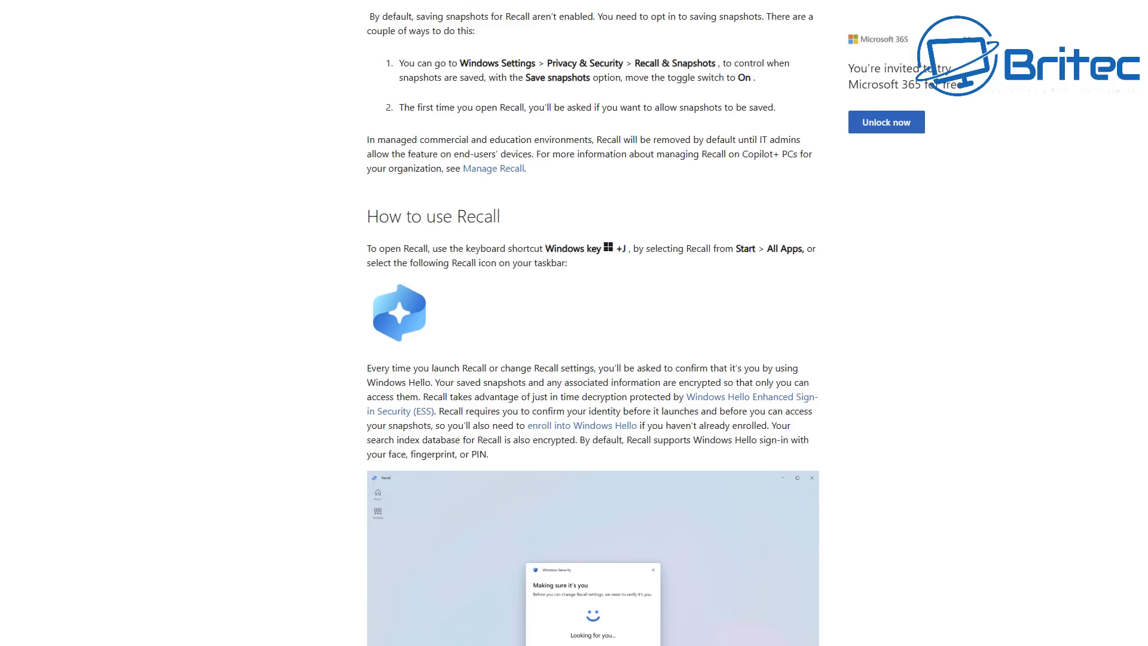
pyautogui.scroll(-3)
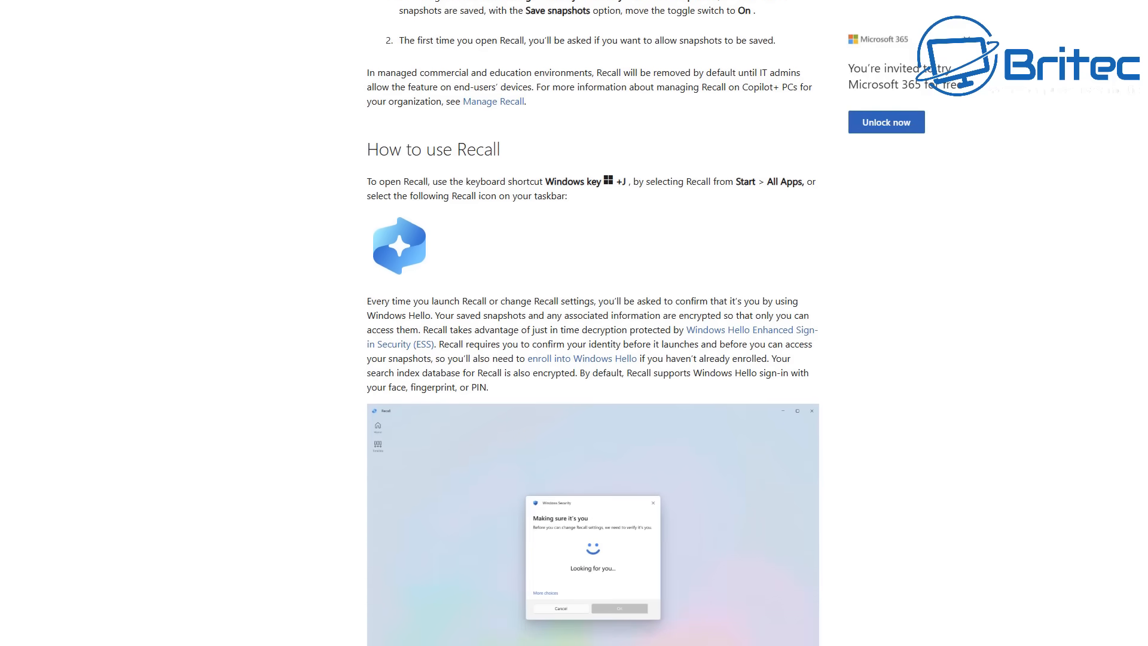
pyautogui.scroll(-3)
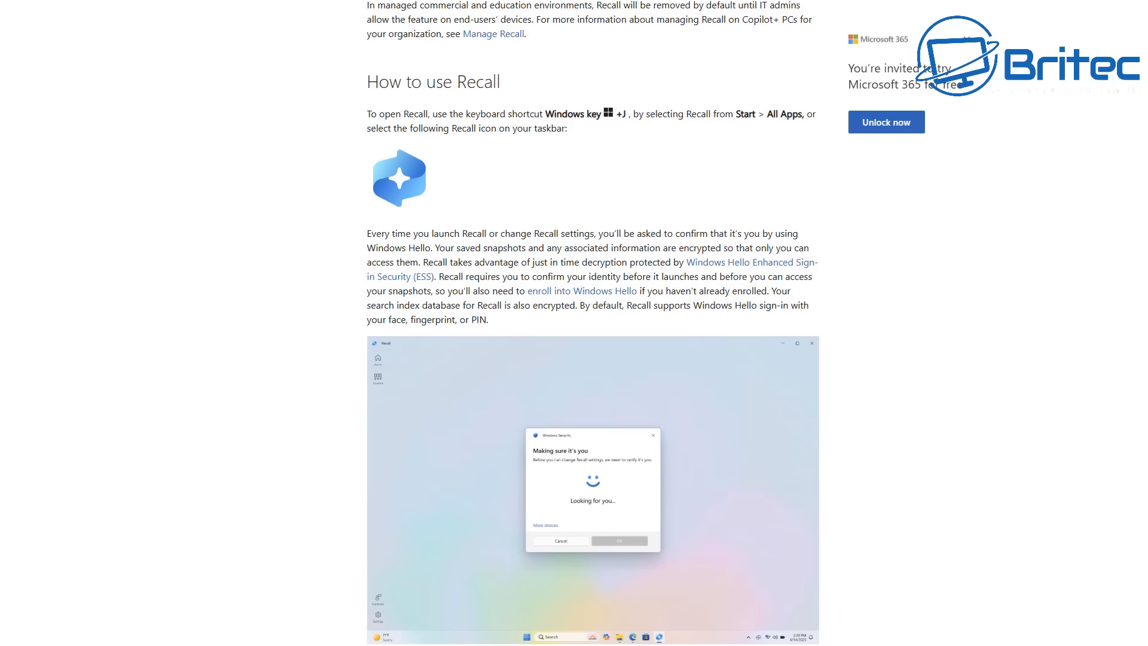
pyautogui.scroll(-3)
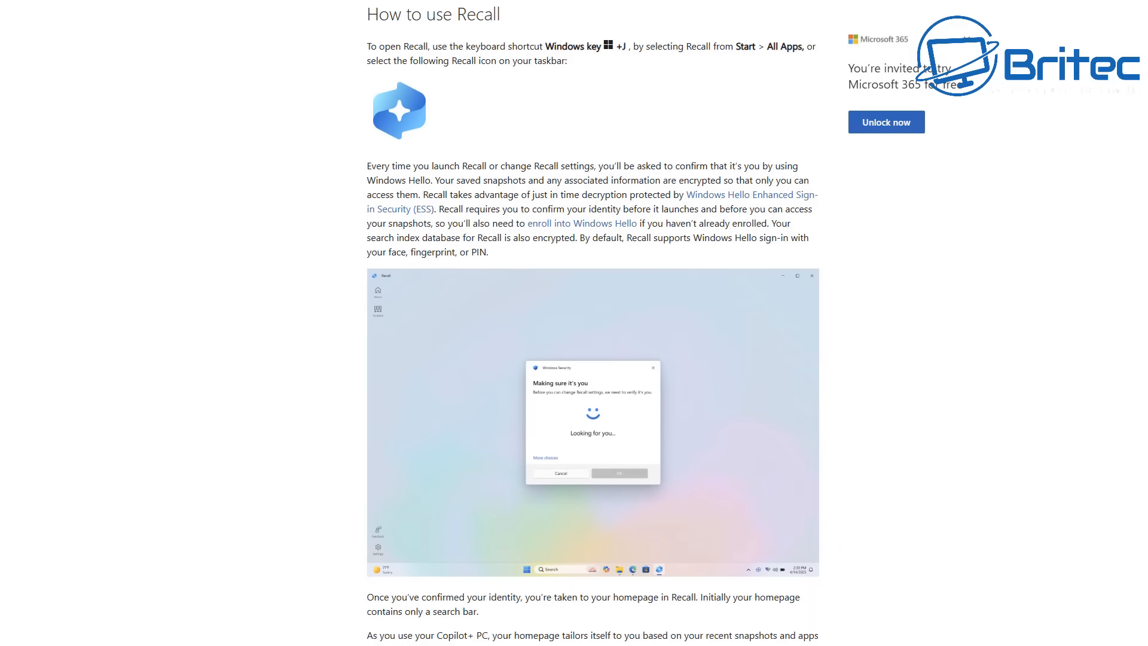
pyautogui.scroll(-3)
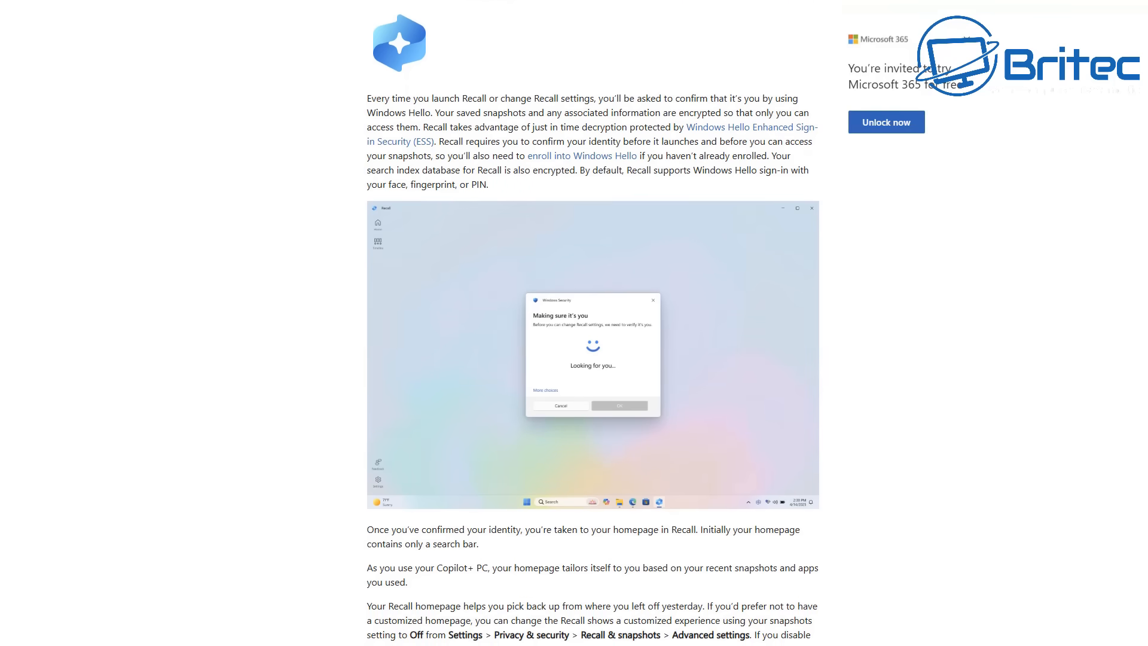
pyautogui.scroll(-3)
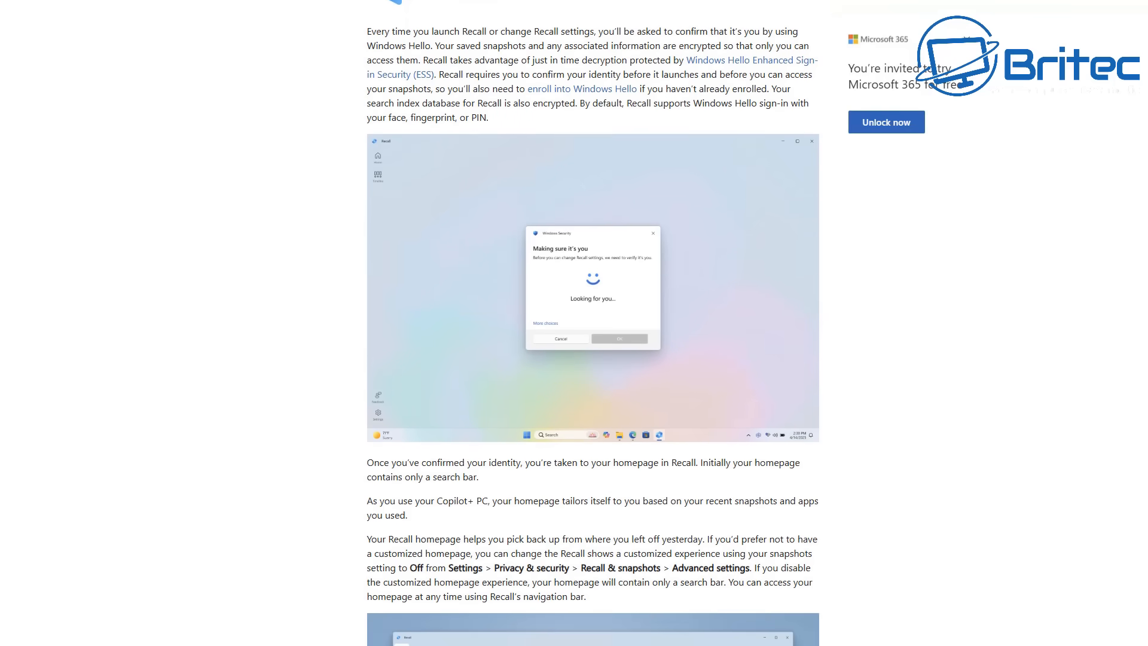
pyautogui.scroll(-3)
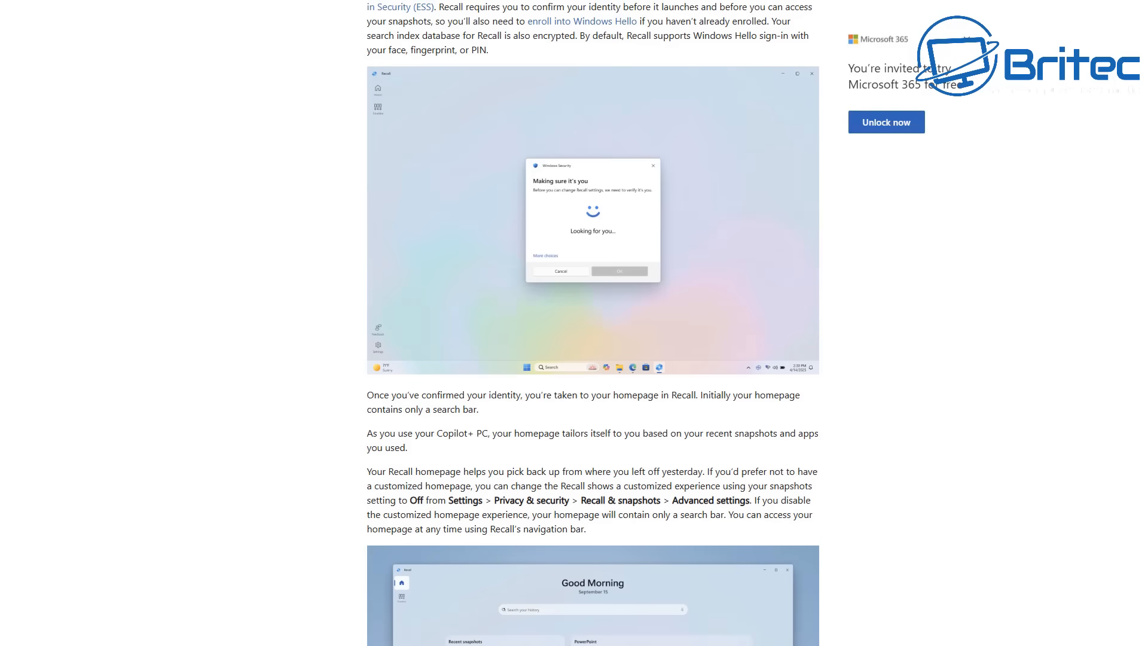
pyautogui.scroll(-3)
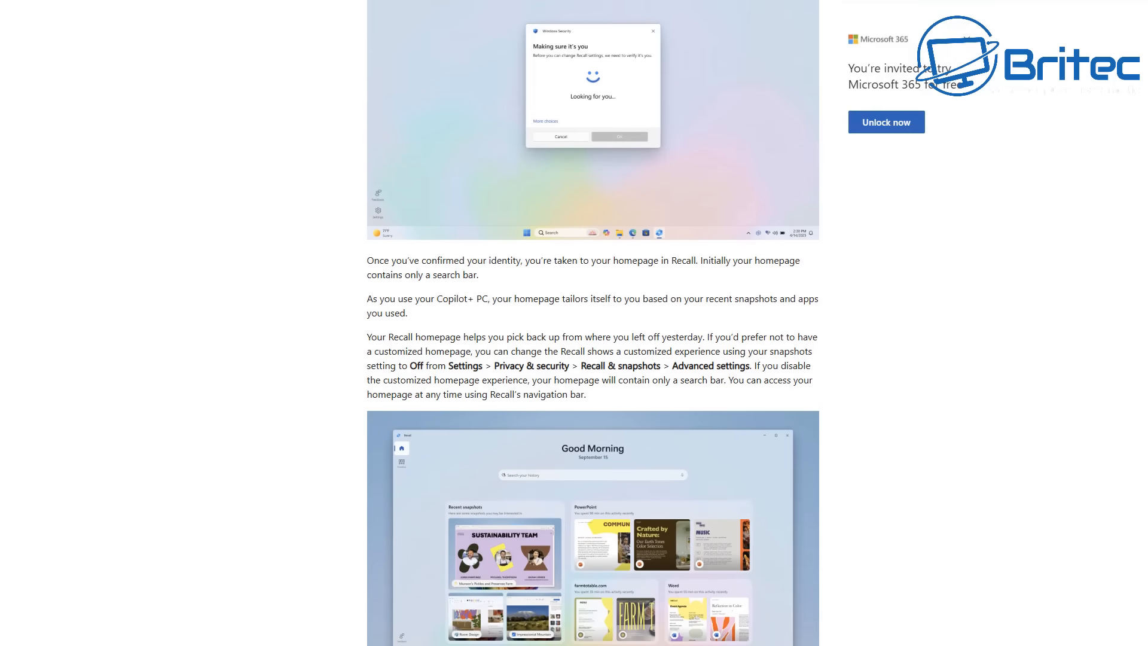
pyautogui.scroll(-3)
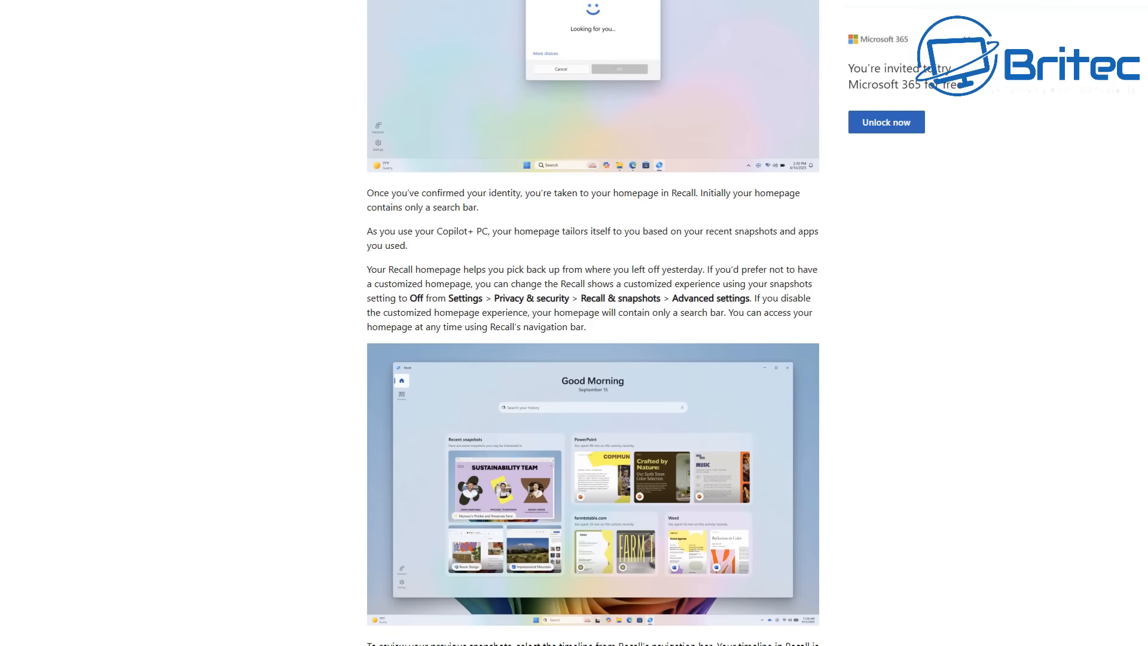
pyautogui.scroll(-3)
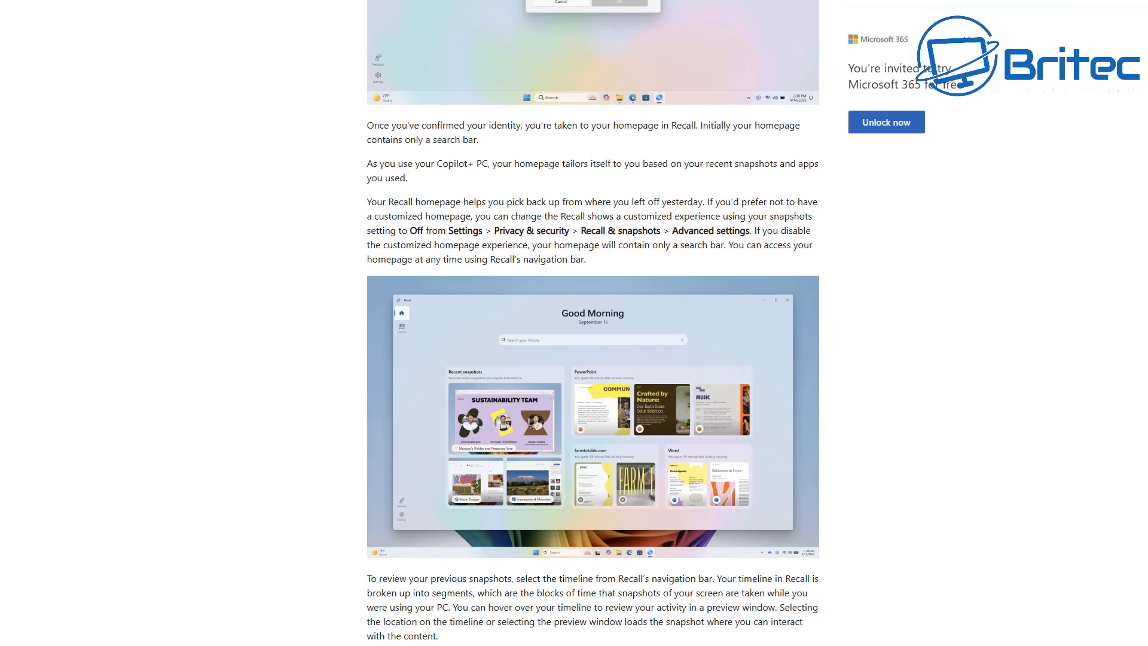
pyautogui.scroll(-3)
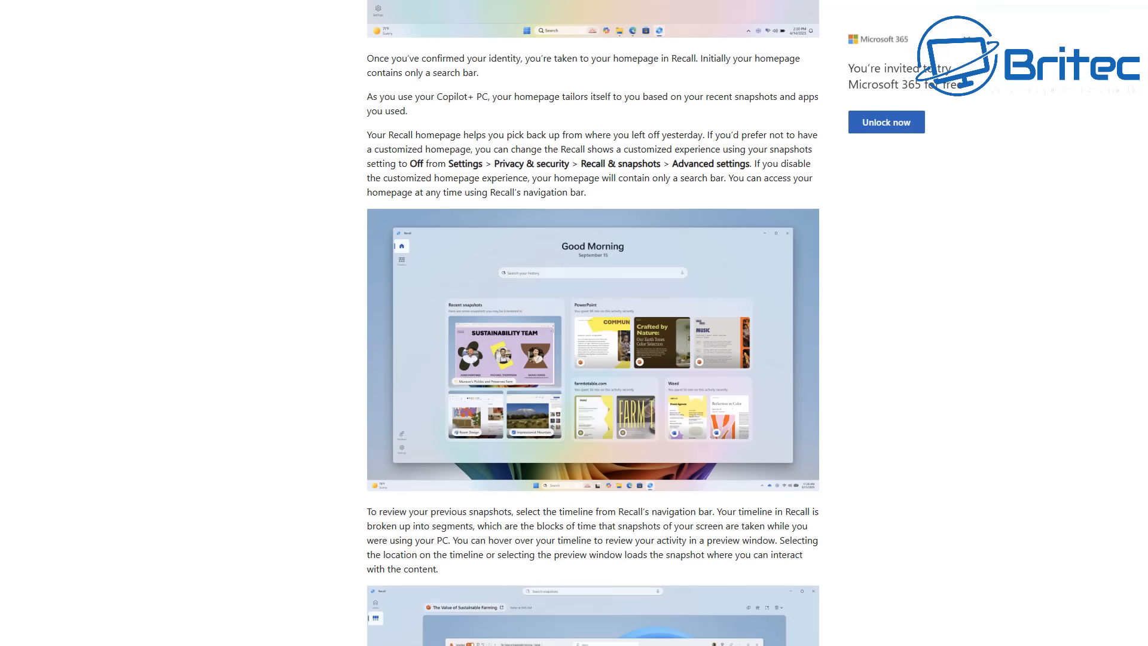
pyautogui.scroll(-3)
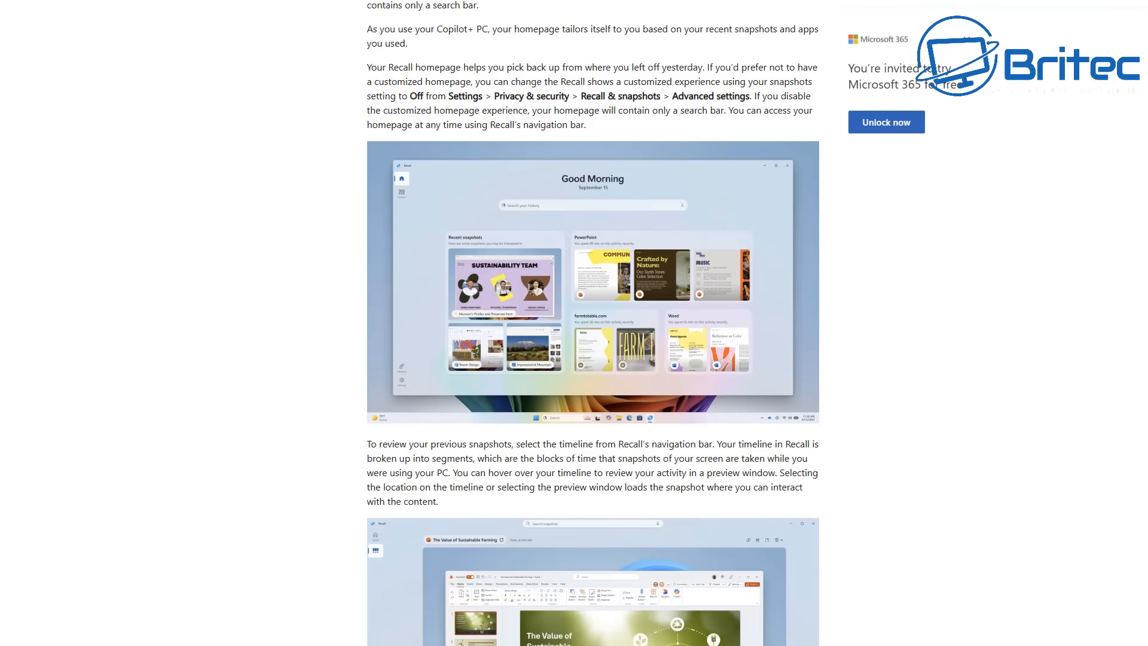
pyautogui.scroll(-3)
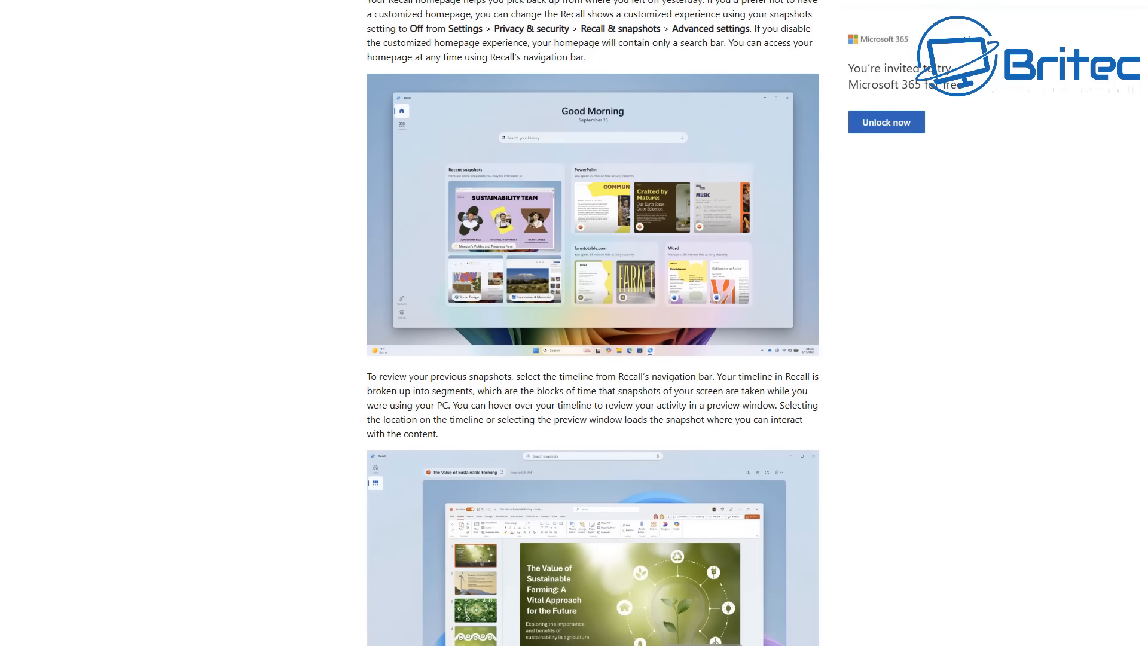
pyautogui.scroll(-3)
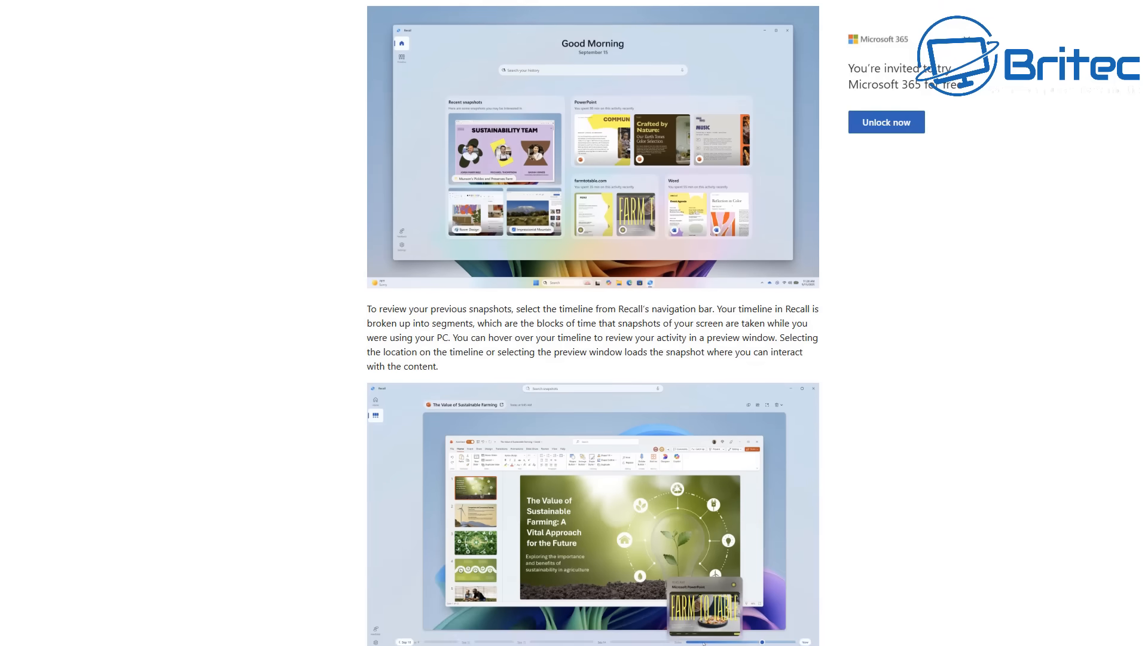
pyautogui.scroll(-3)
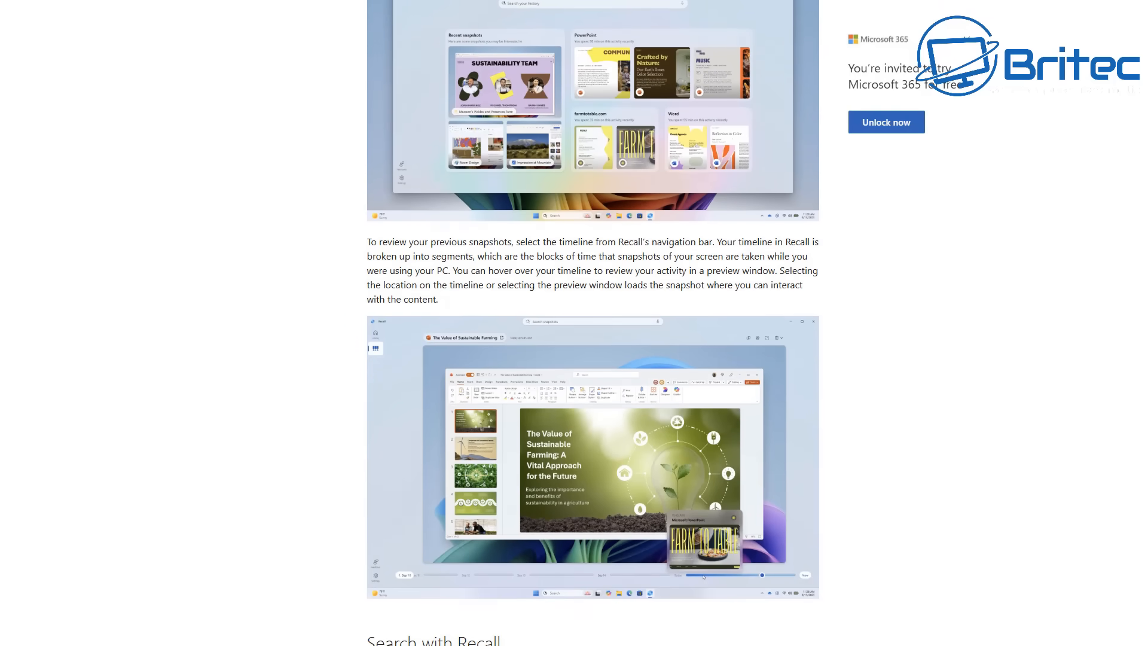
pyautogui.scroll(-3)
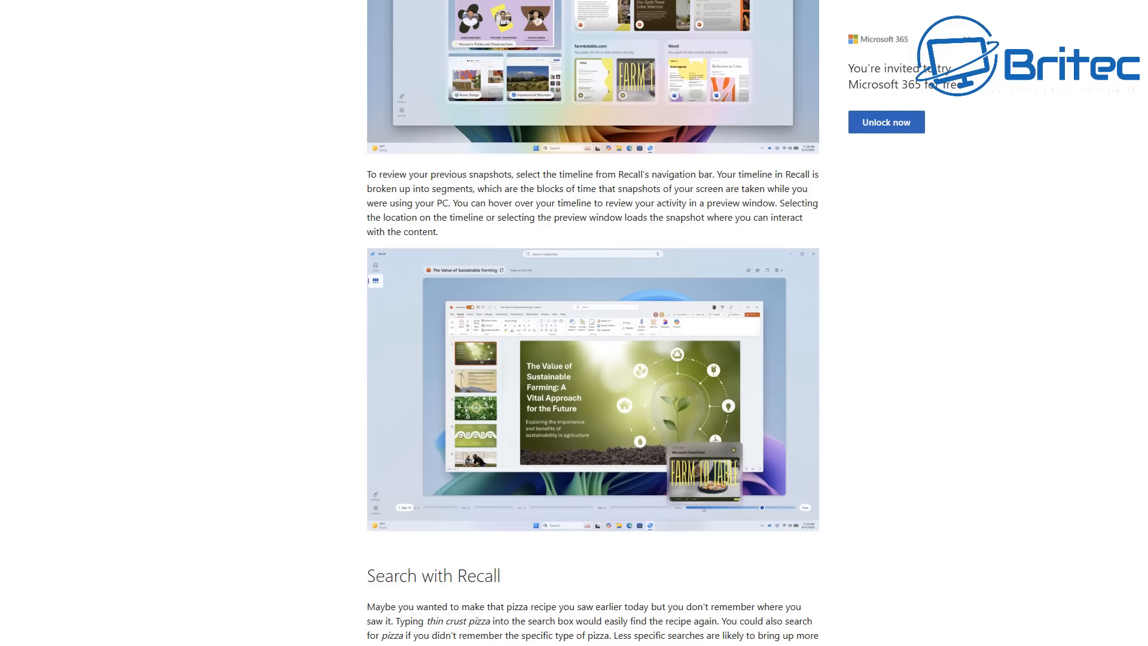
pyautogui.scroll(-3)
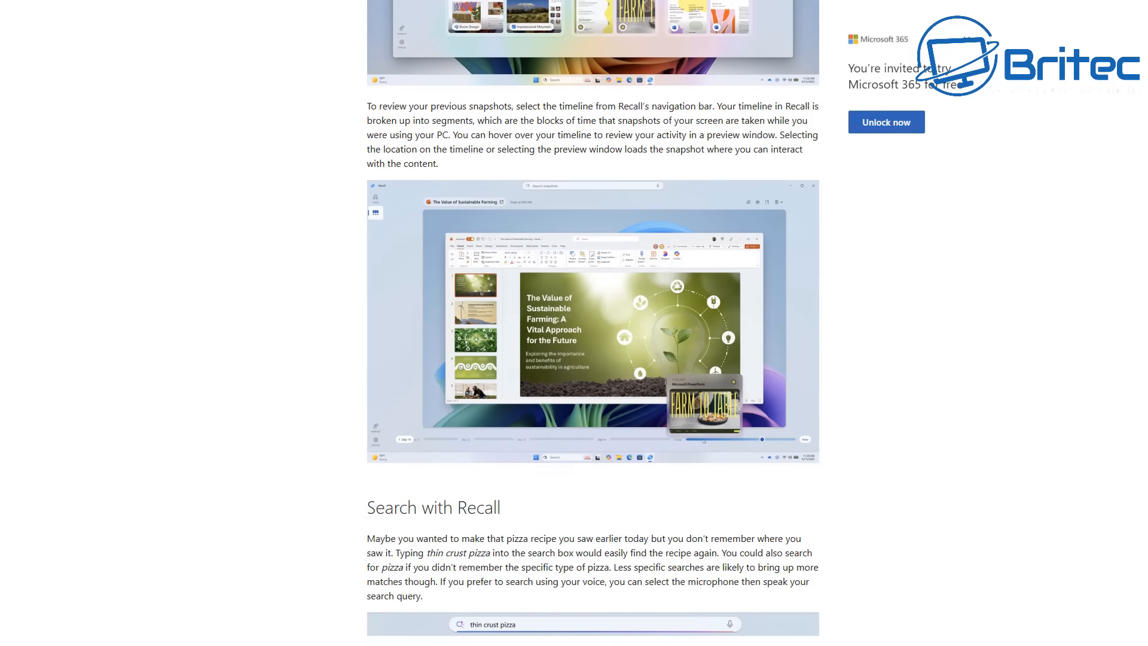
pyautogui.scroll(-3)
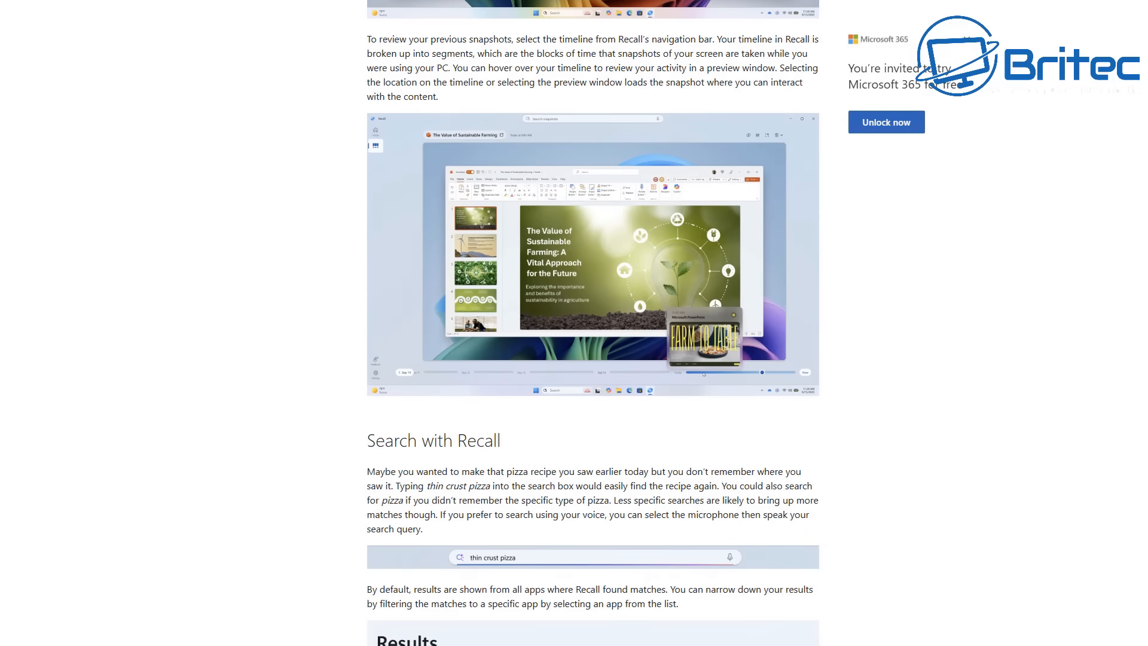
pyautogui.scroll(-3)
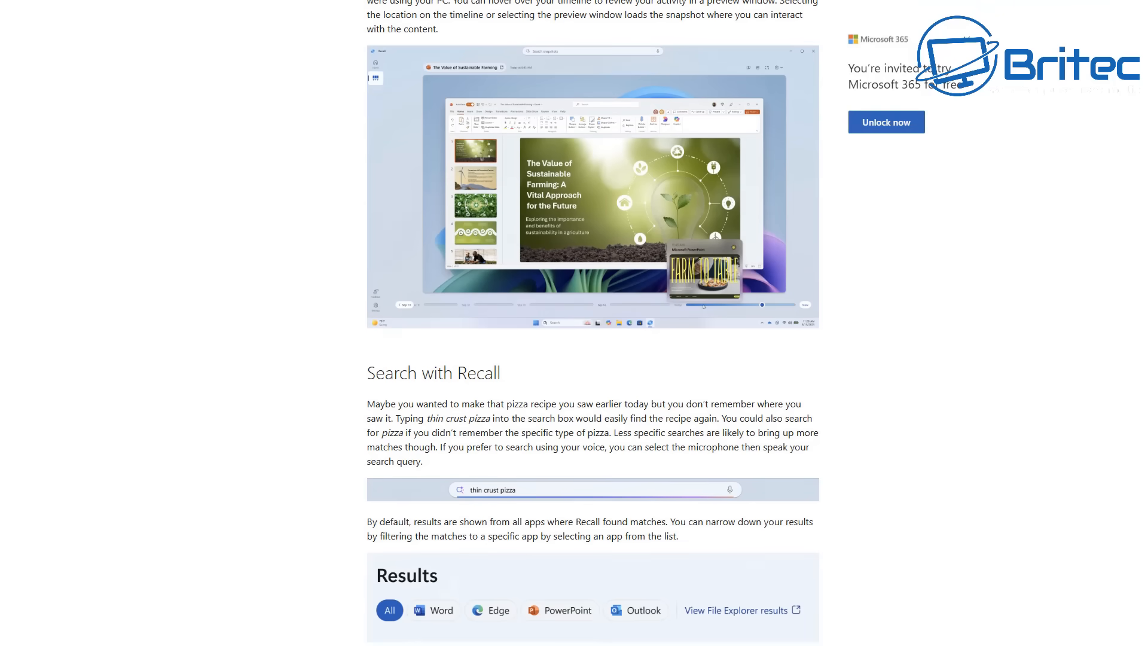
pyautogui.scroll(-3)
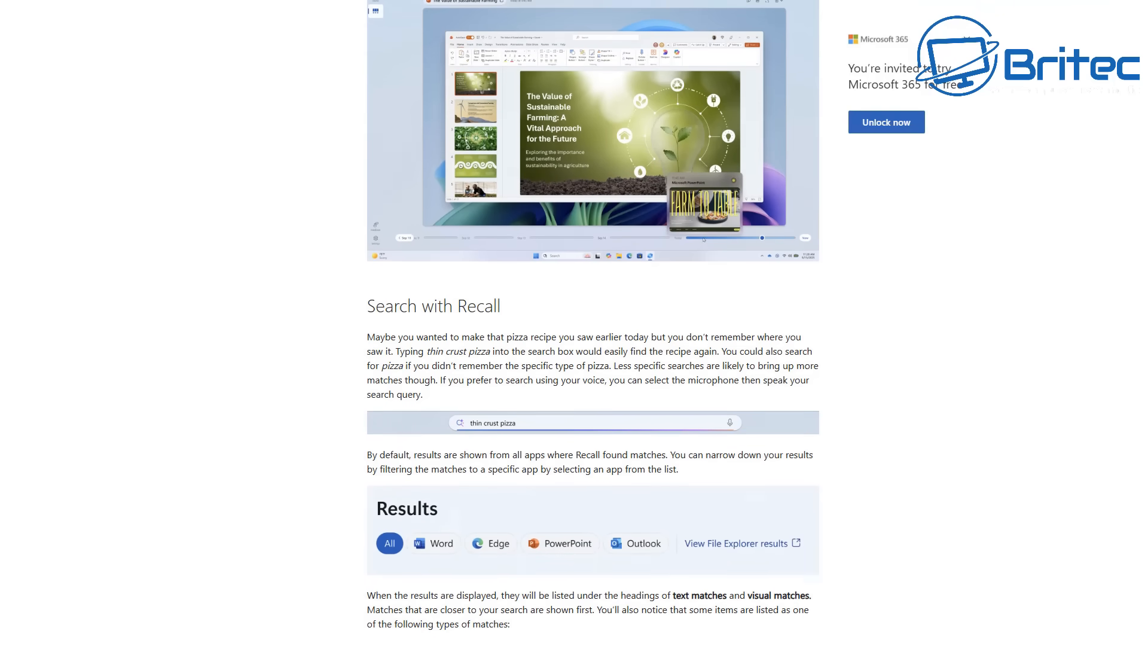
pyautogui.scroll(-3)
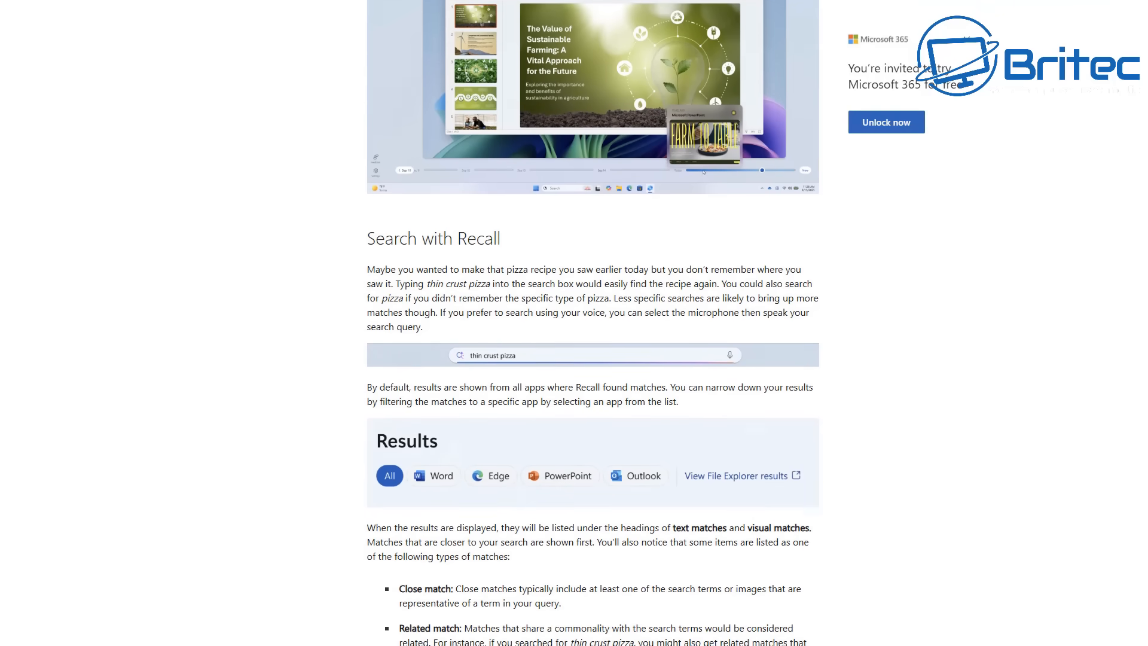
pyautogui.scroll(-3)
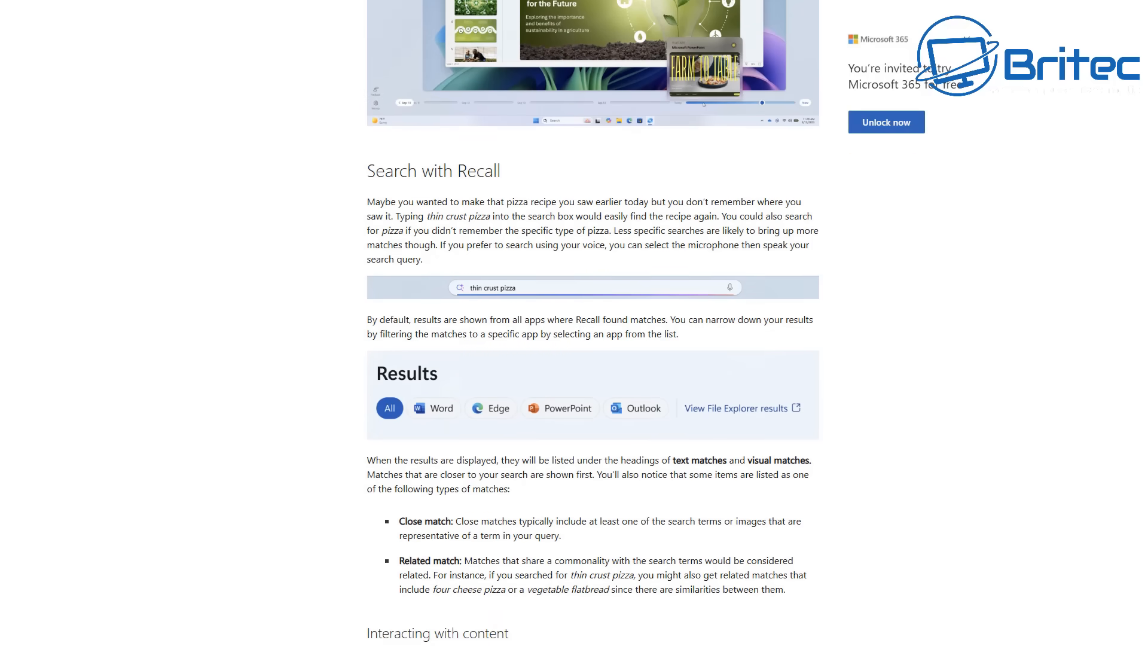
pyautogui.scroll(-3)
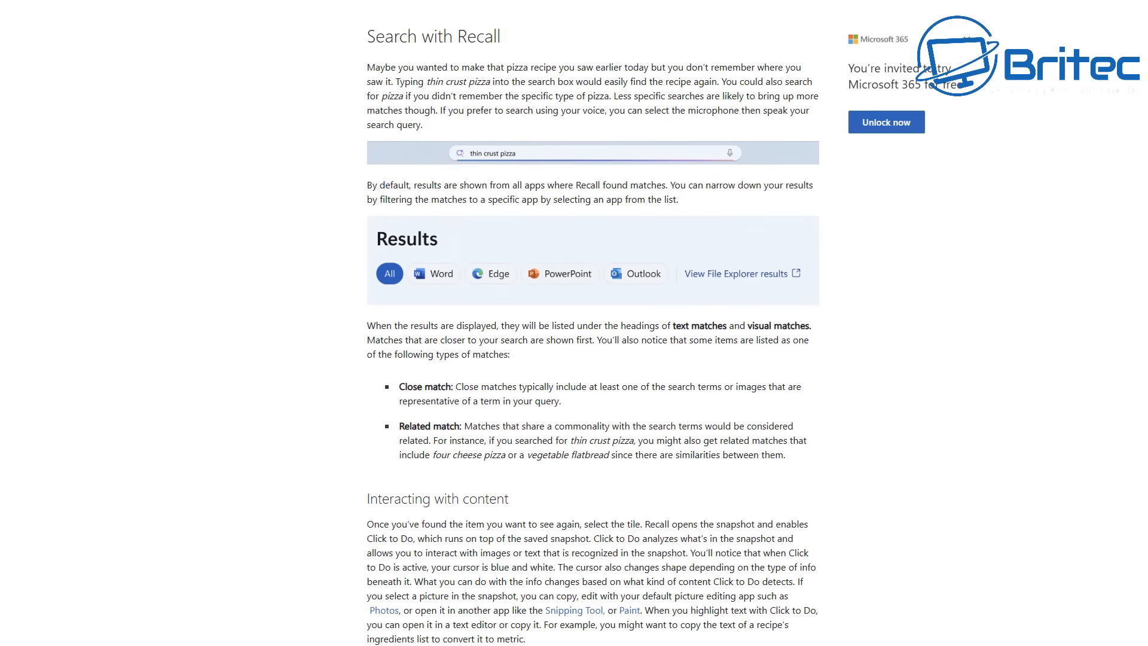
pyautogui.scroll(-3)
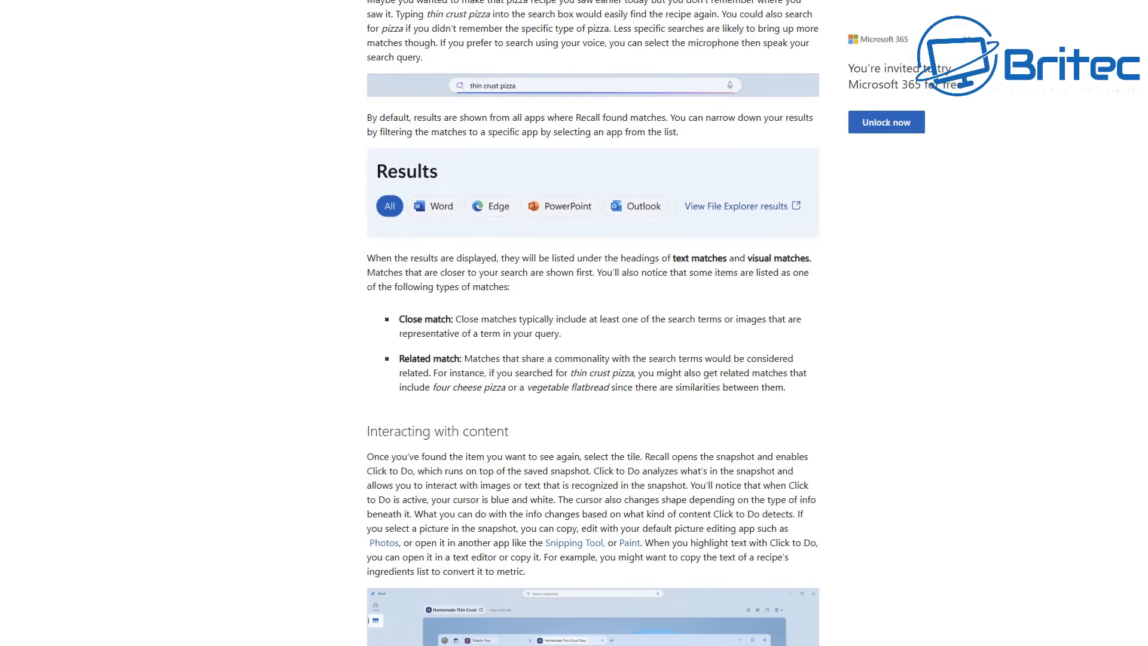
pyautogui.scroll(-3)
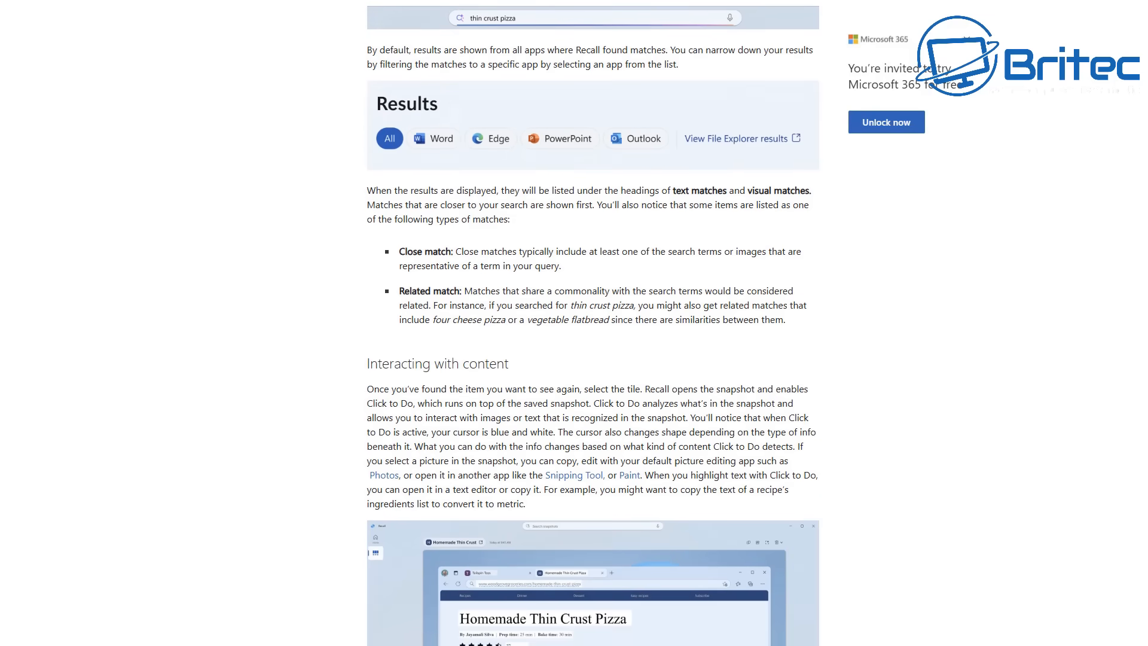
pyautogui.scroll(-3)
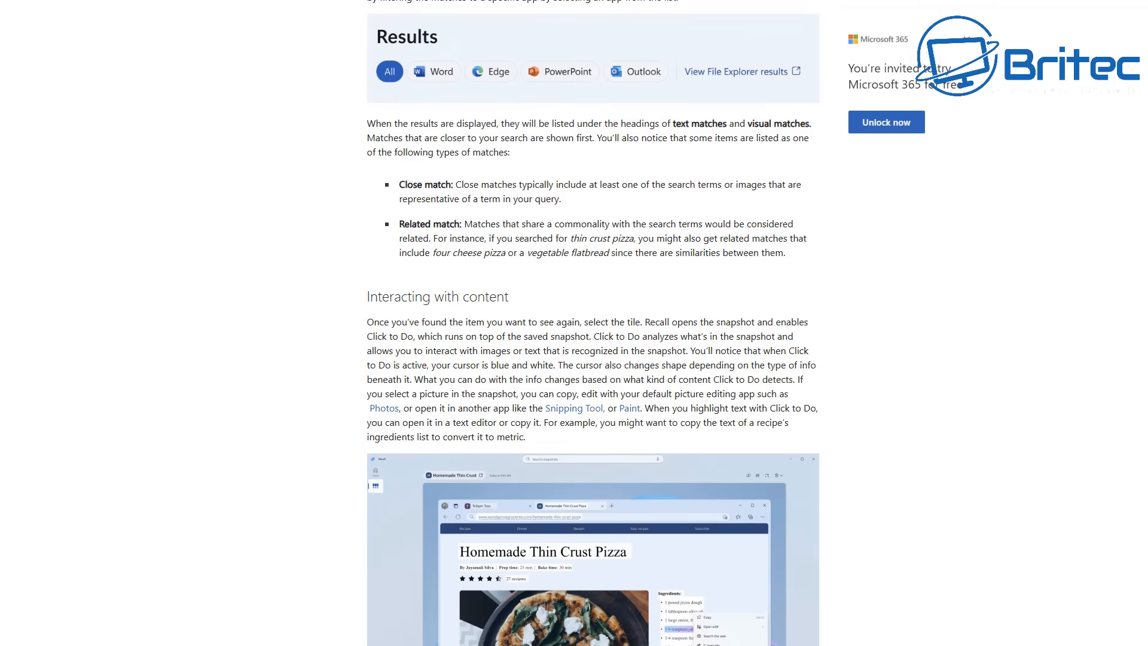
pyautogui.scroll(-3)
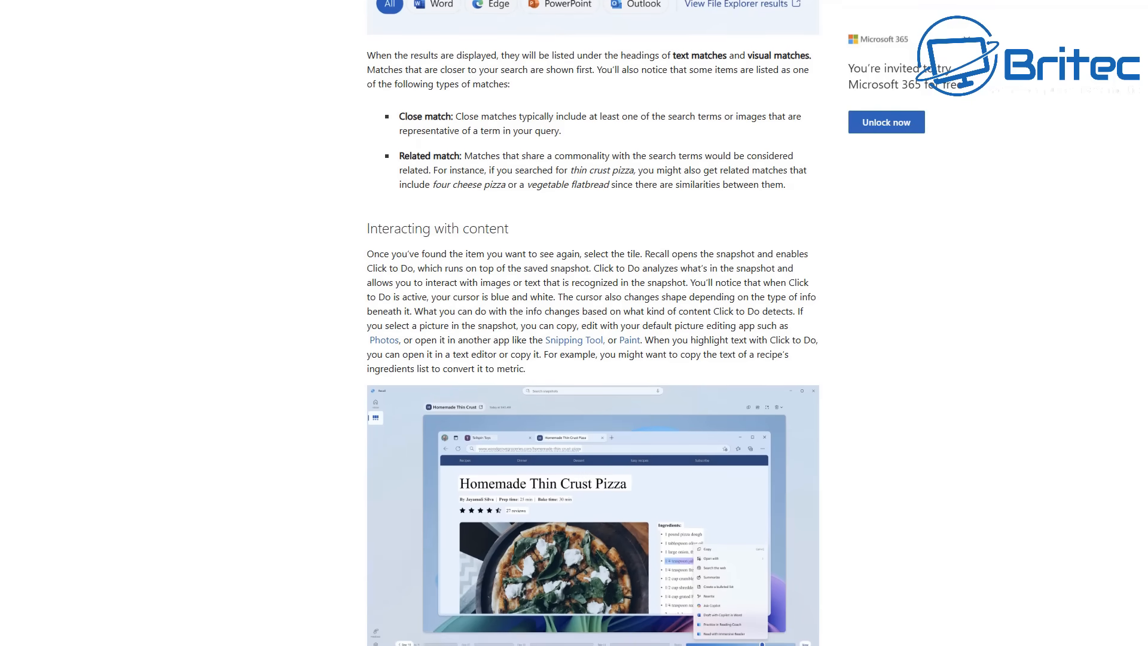
pyautogui.scroll(-3)
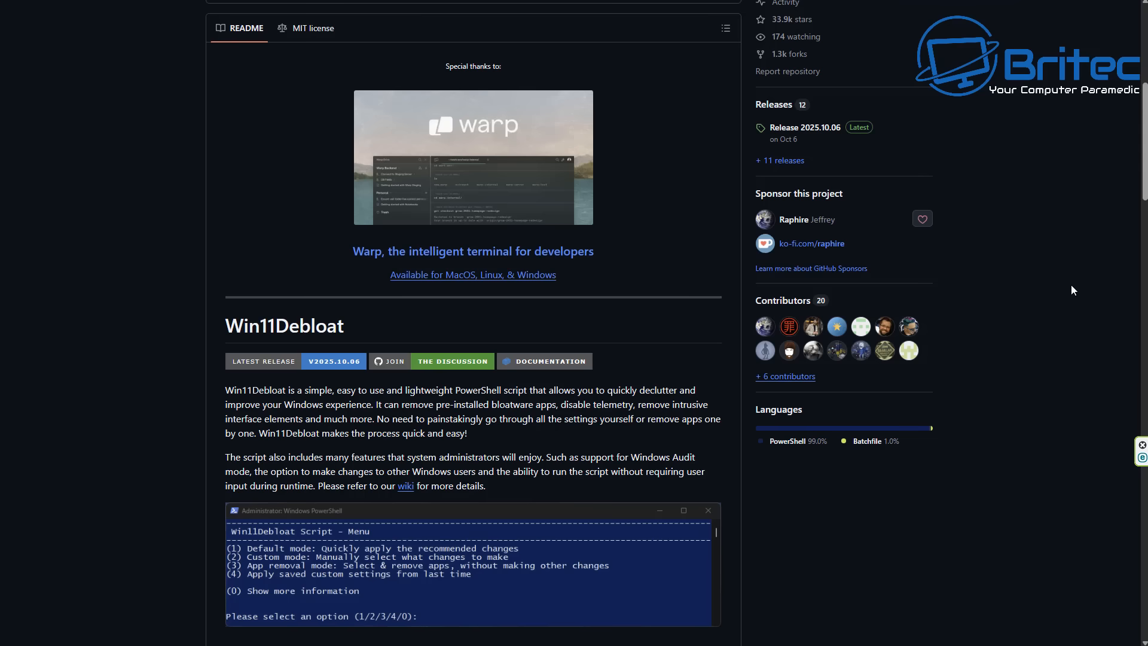
# - Scroll the Win11Debloat README down to the Usage warning and Quick method command
pyautogui.scroll(-3)
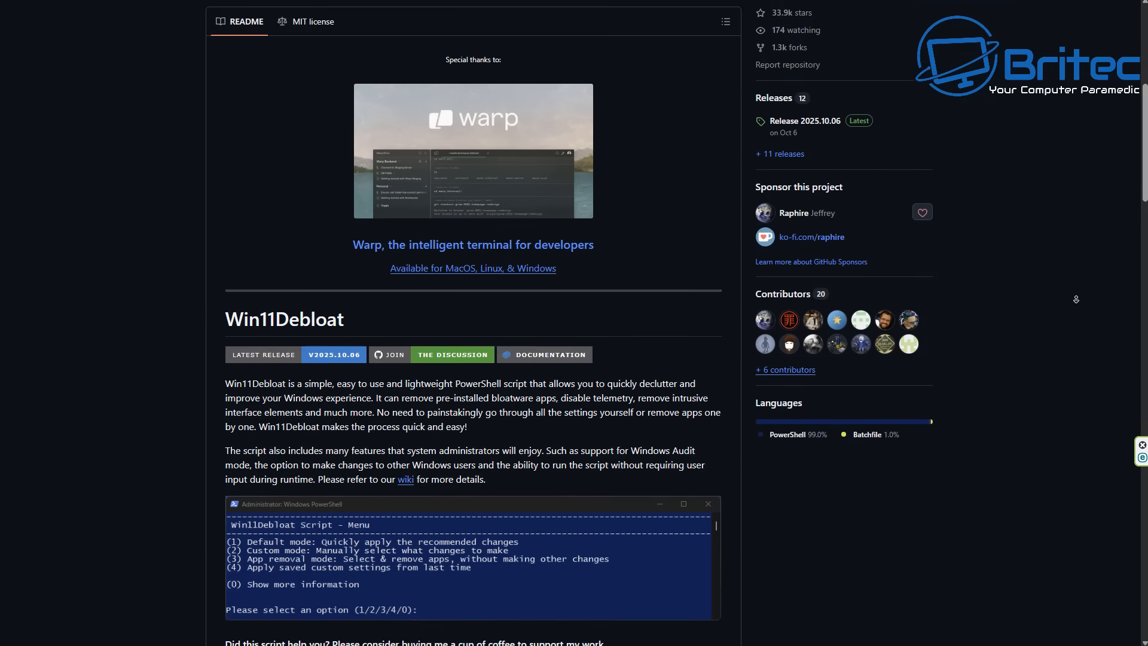
pyautogui.scroll(-3)
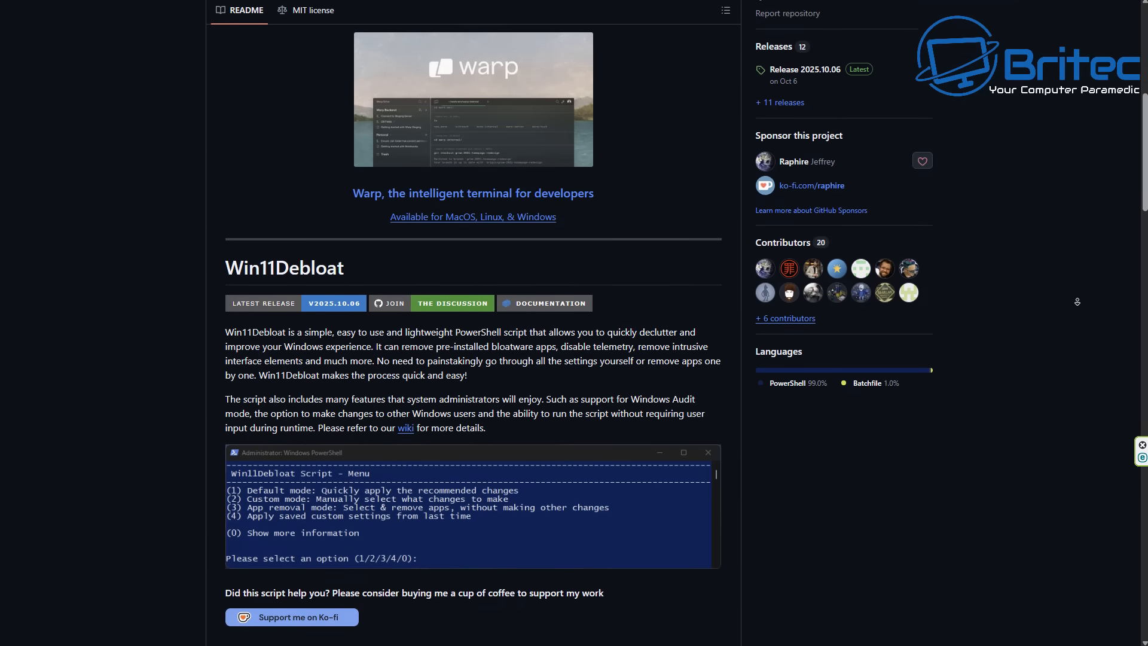
pyautogui.scroll(-3)
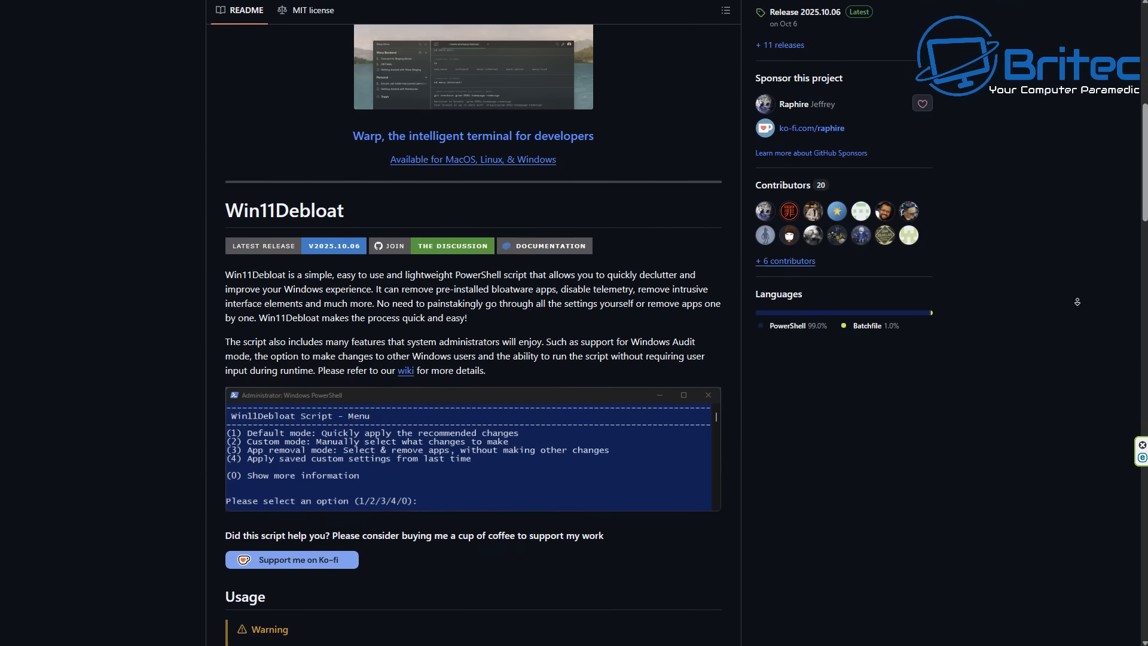
pyautogui.scroll(-3)
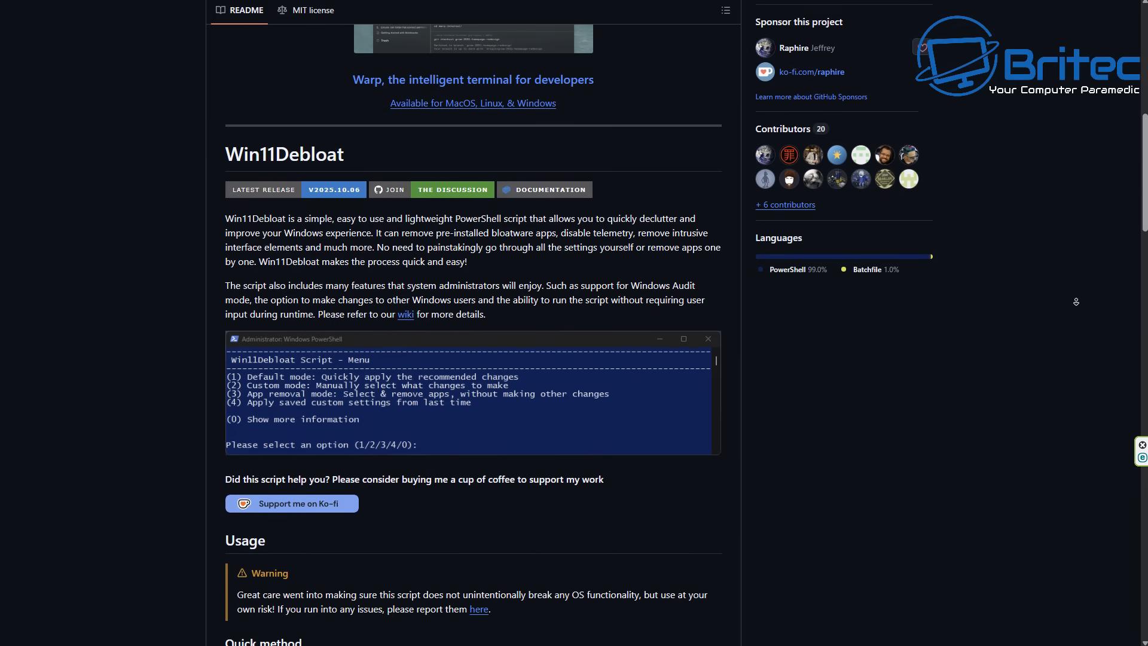
pyautogui.scroll(-3)
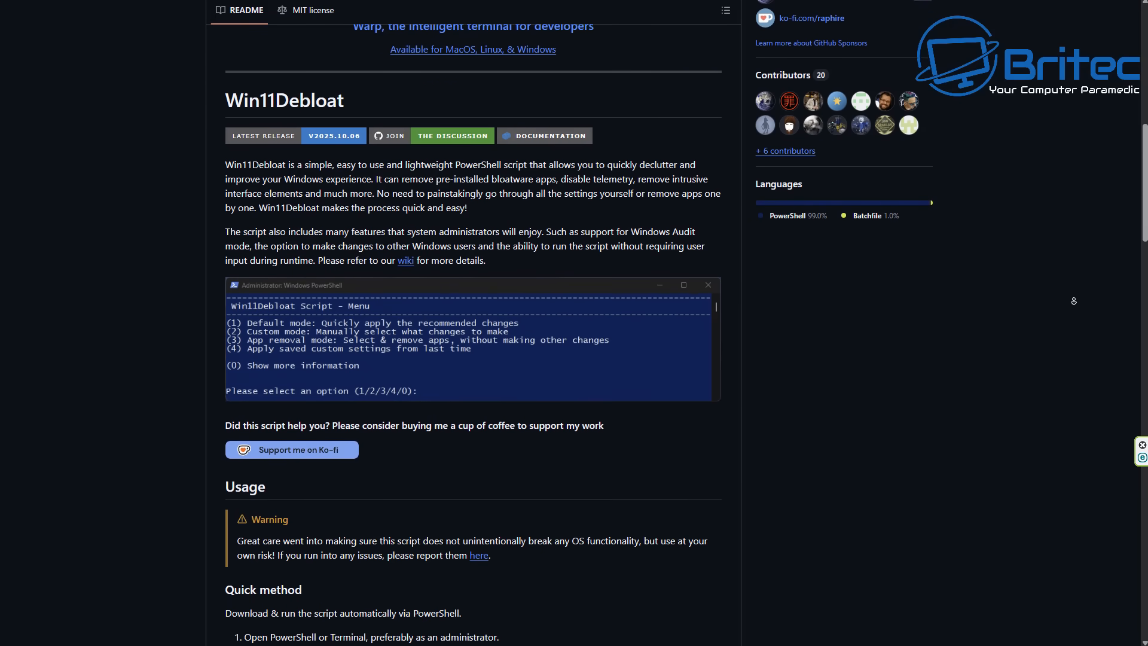
pyautogui.scroll(-3)
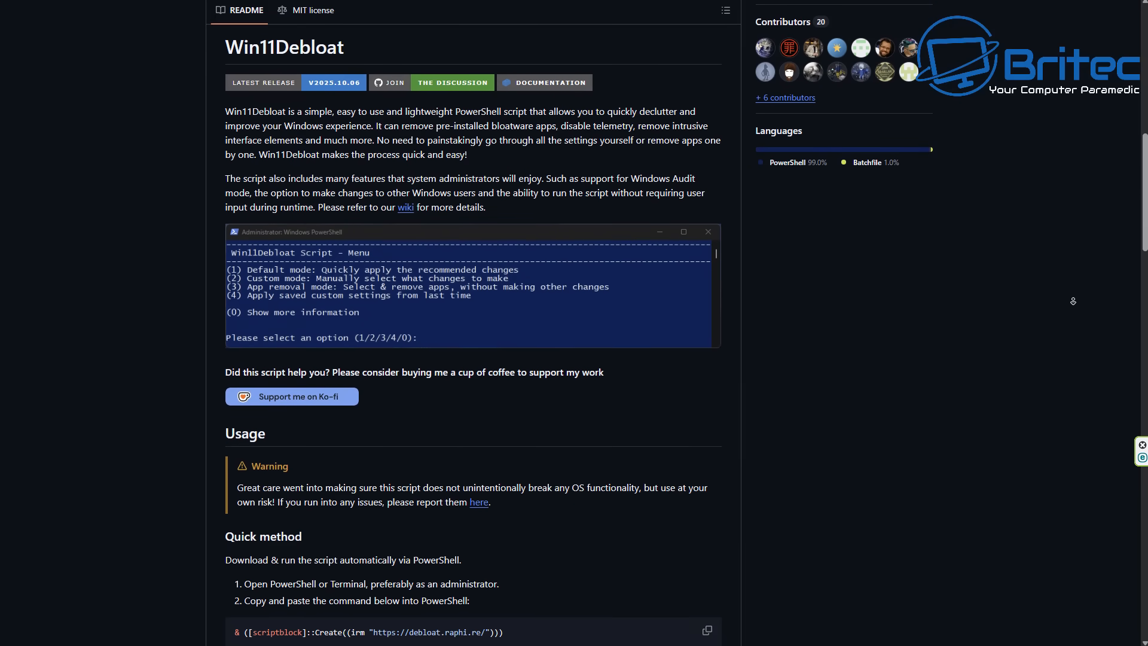
pyautogui.scroll(-3)
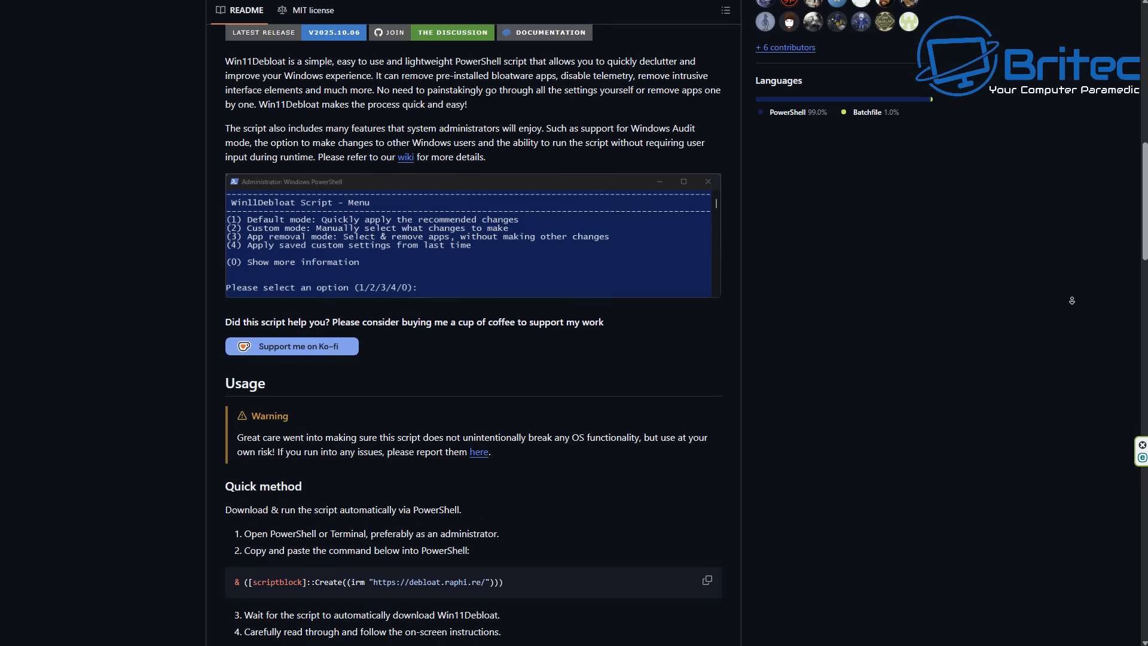
pyautogui.scroll(-3)
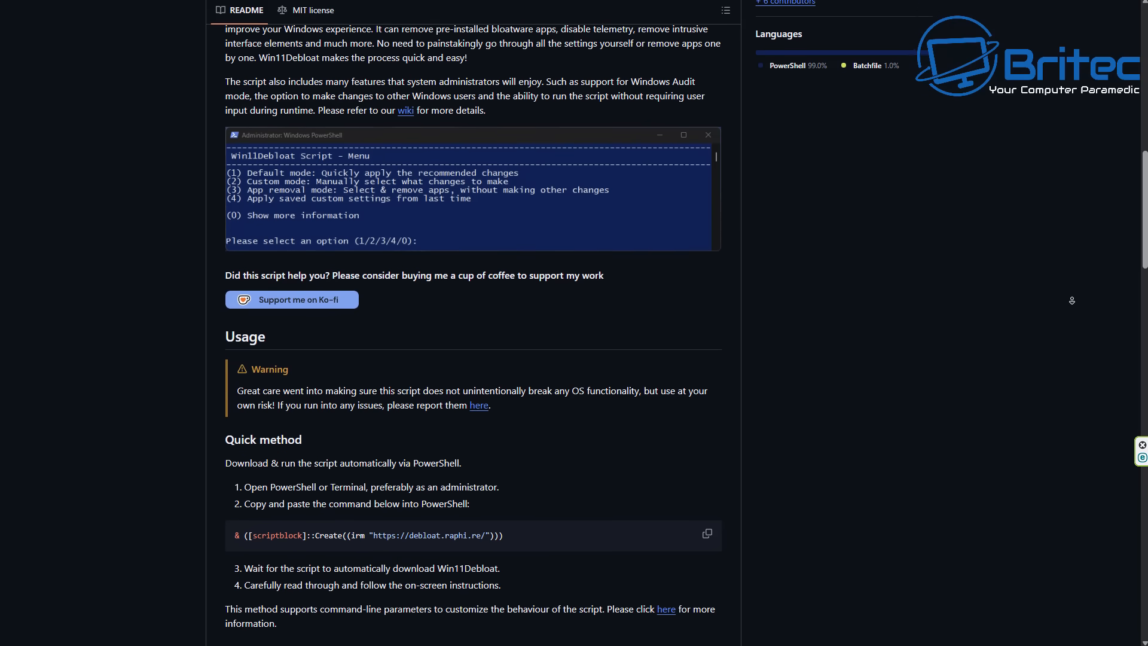
pyautogui.scroll(-3)
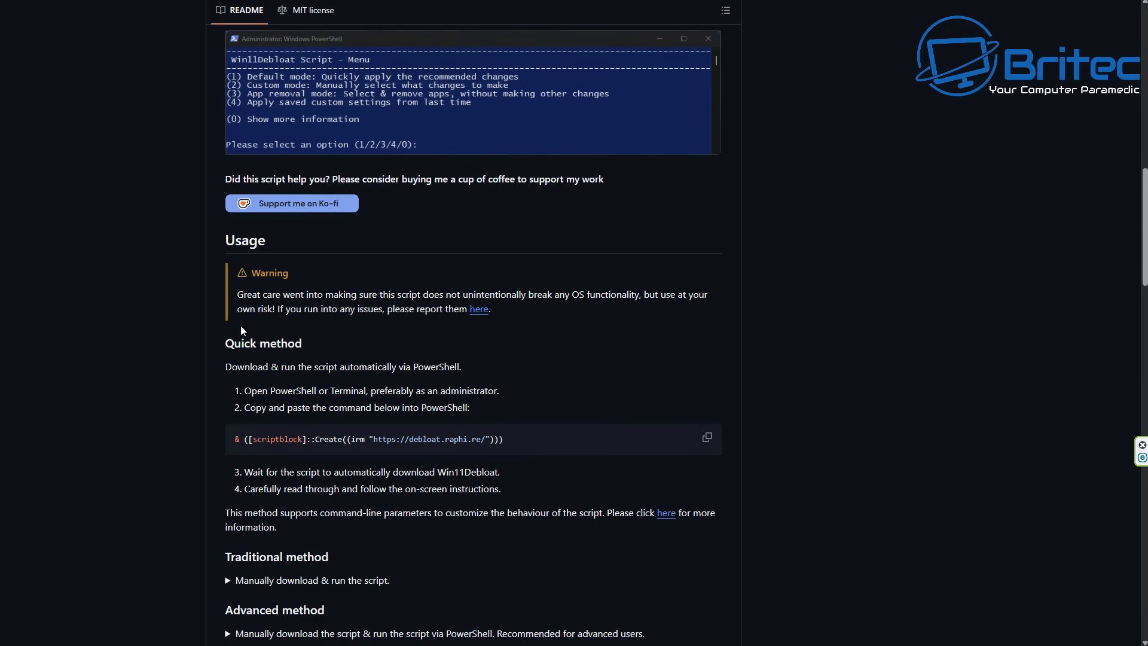
pyautogui.moveTo(242, 330)
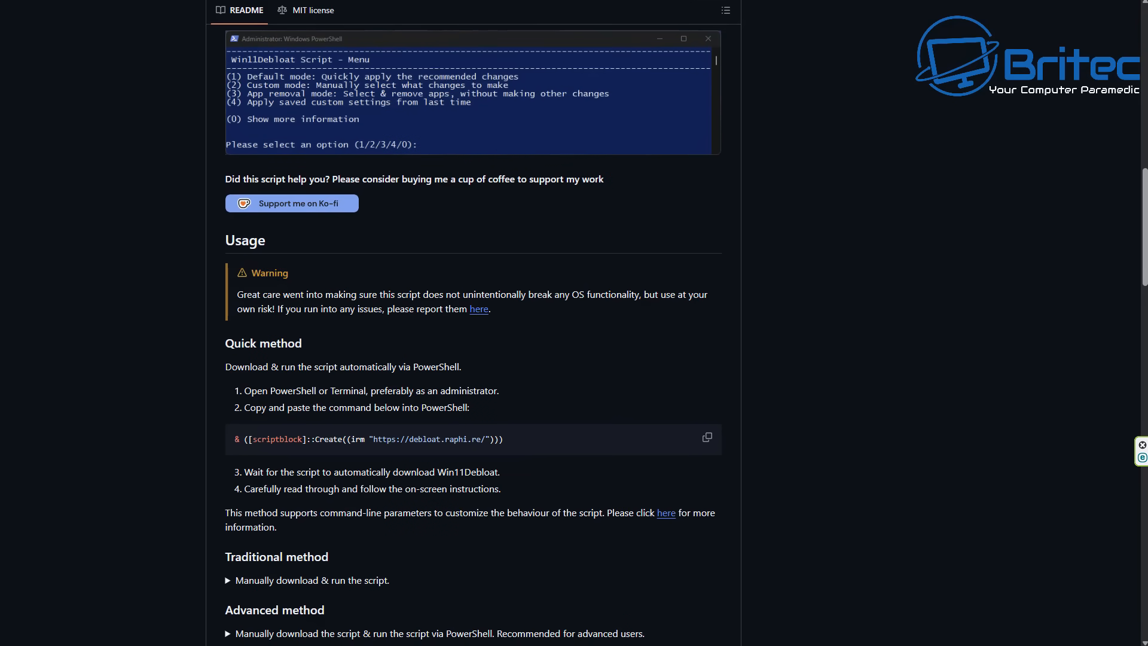
pyautogui.moveTo(581, 309)
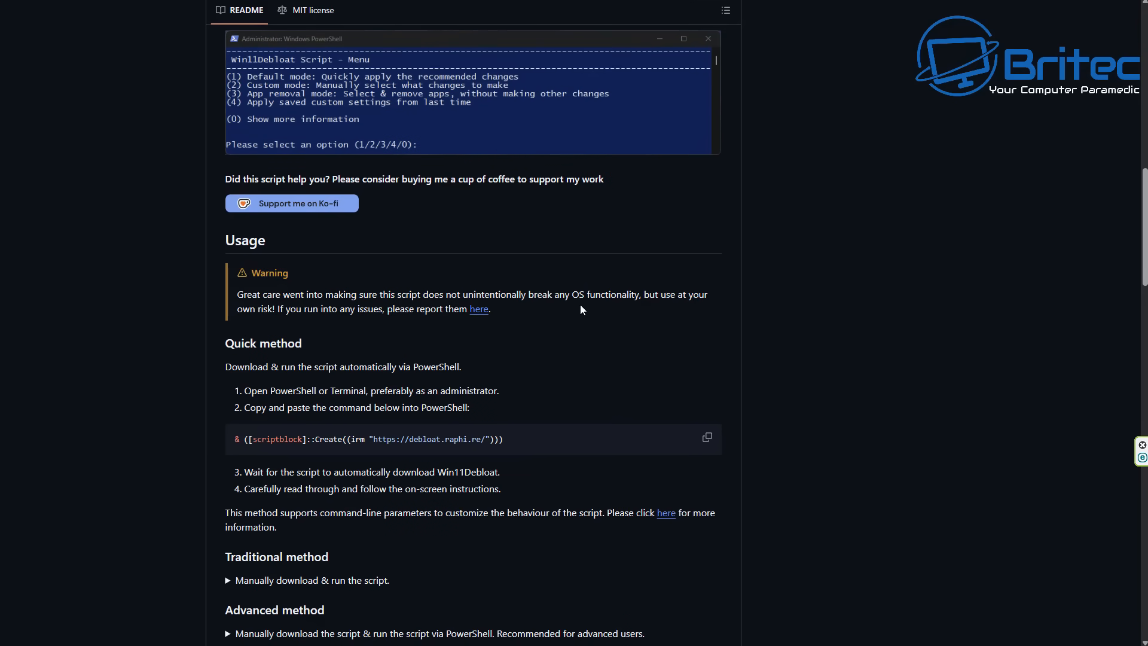
pyautogui.moveTo(695, 310)
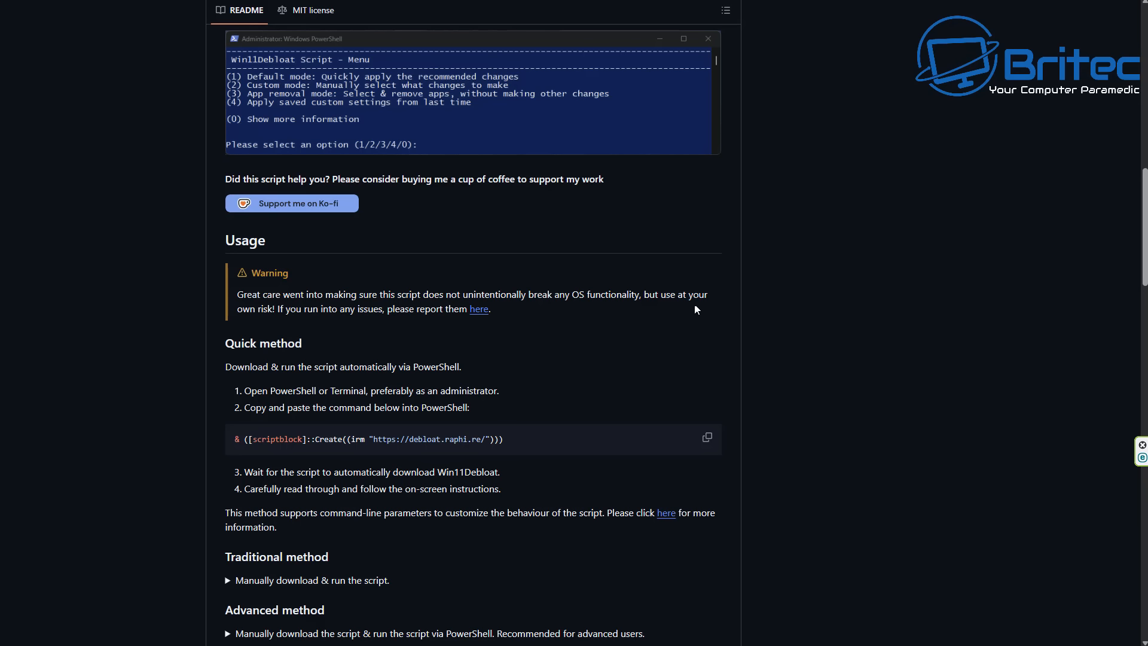
pyautogui.moveTo(401, 325)
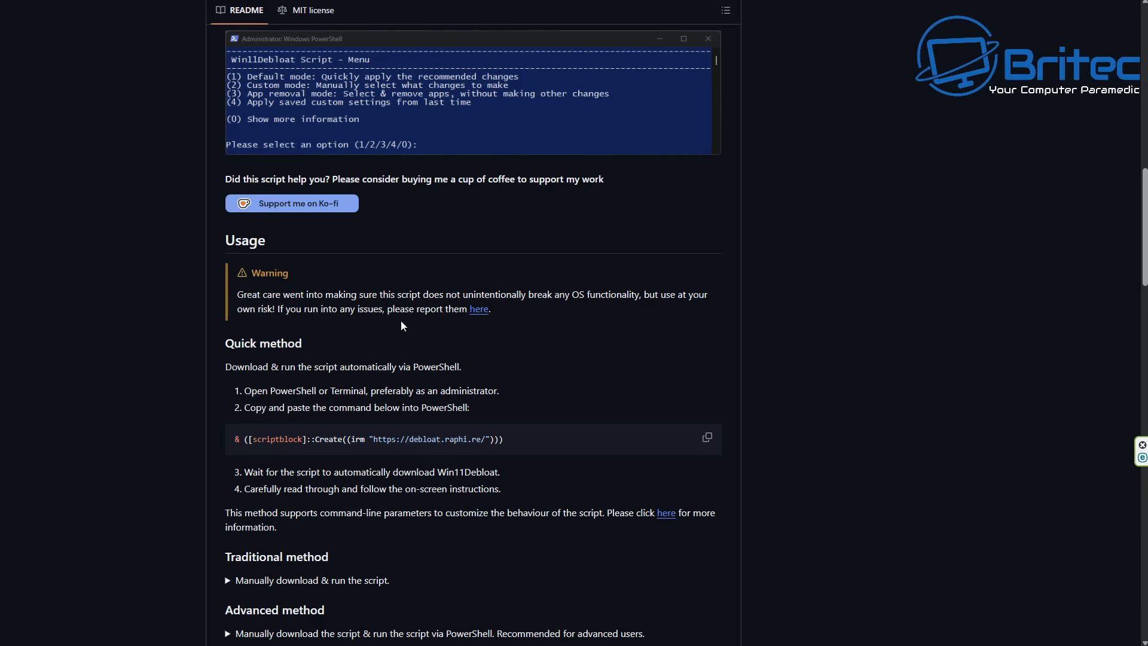
pyautogui.moveTo(479, 318)
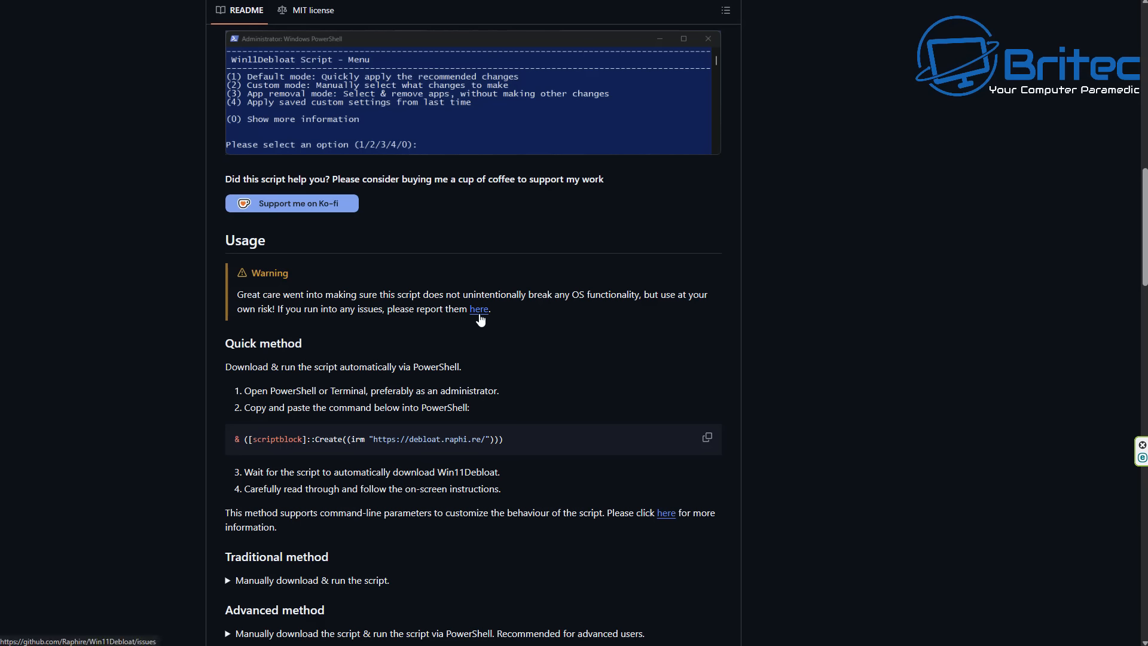
pyautogui.moveTo(338, 603)
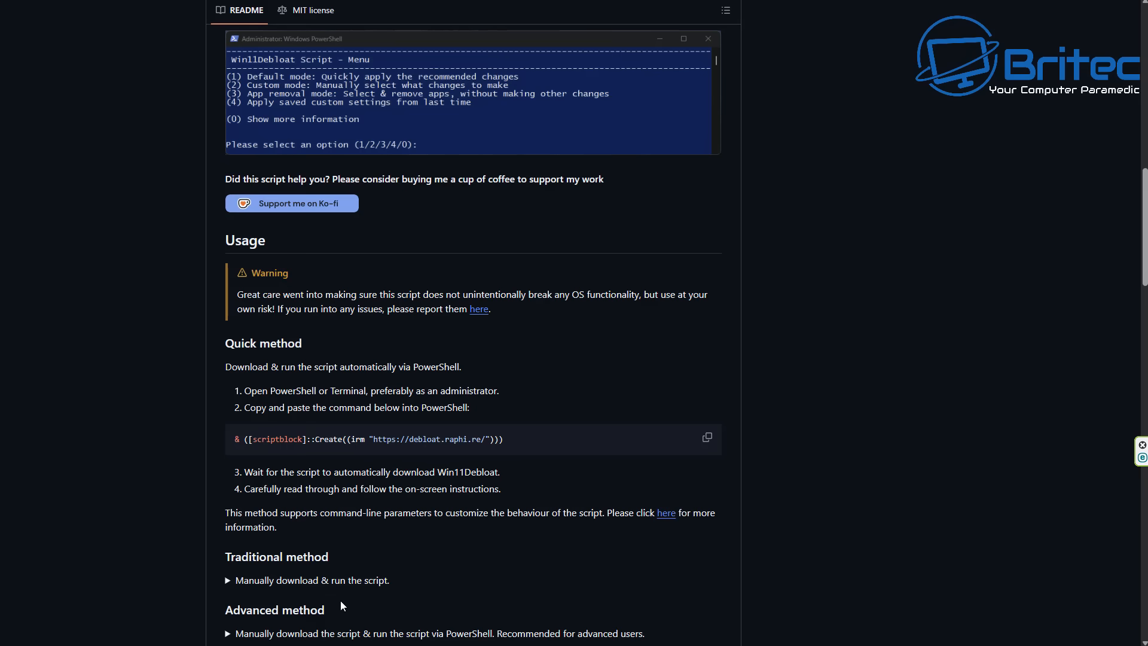
pyautogui.moveTo(125, 98)
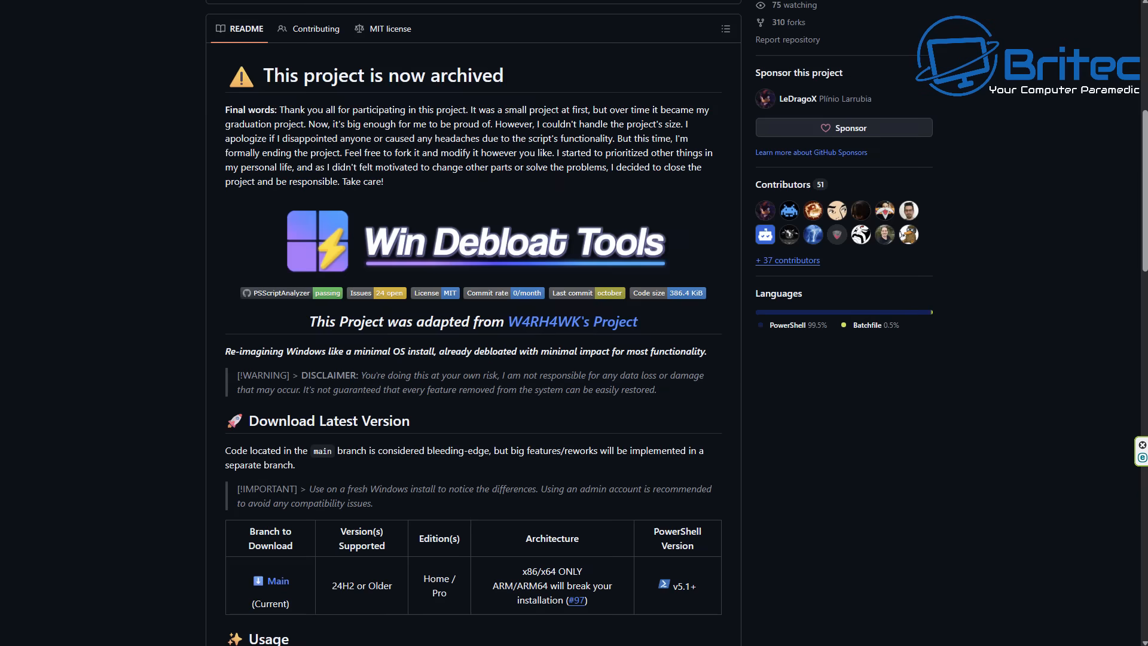
pyautogui.moveTo(82, 281)
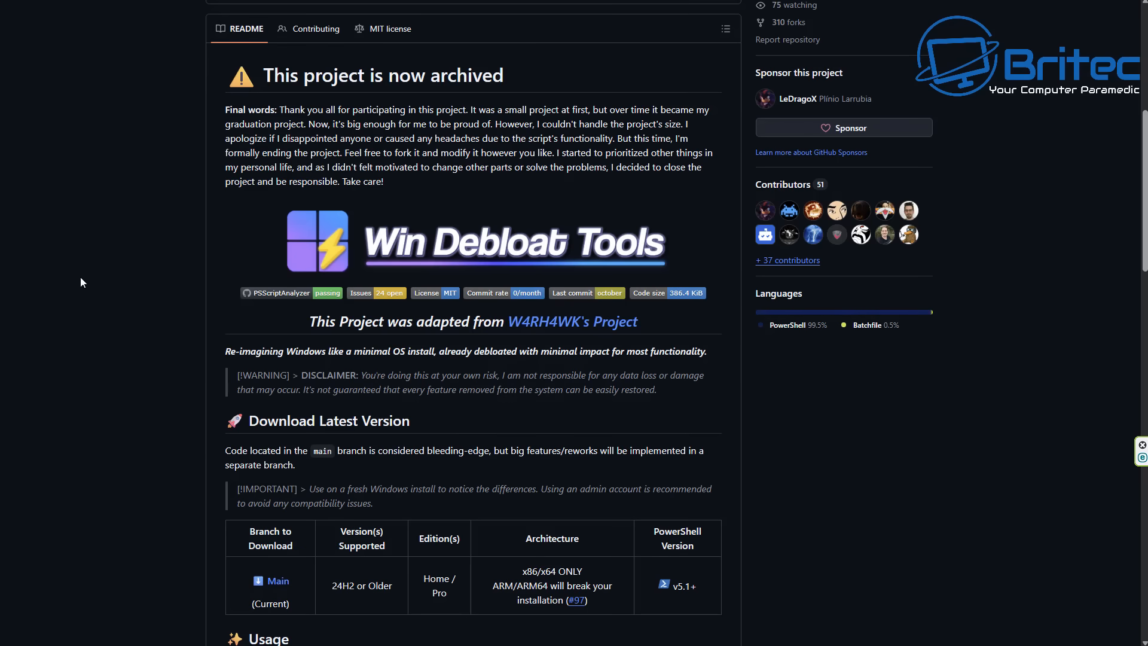
pyautogui.moveTo(1092, 210)
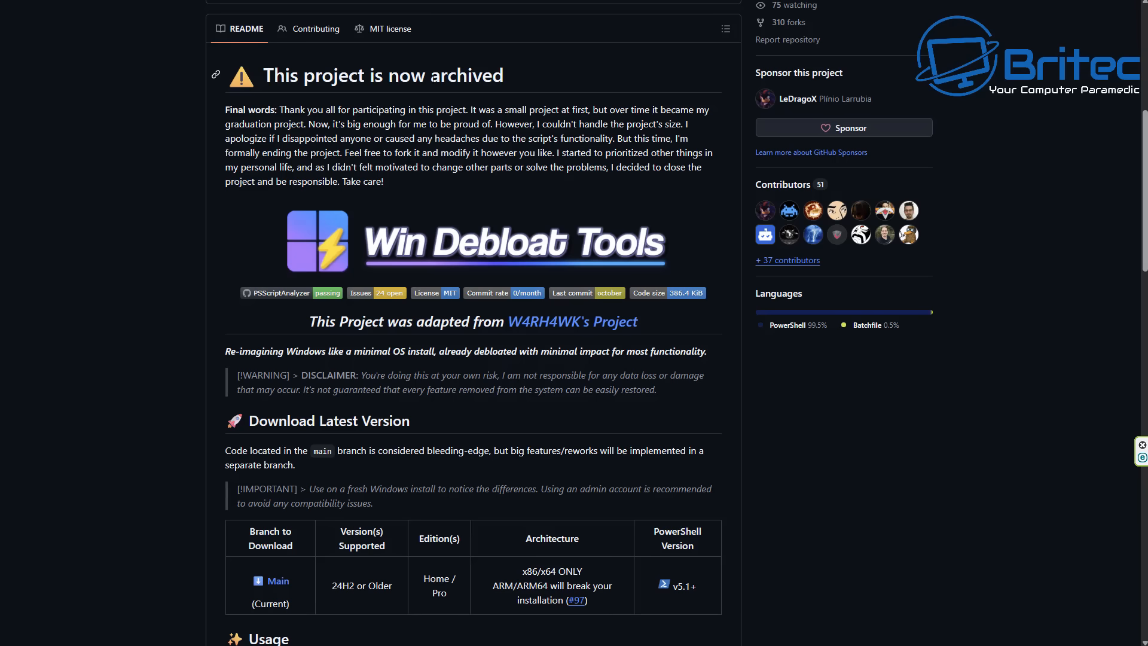
pyautogui.moveTo(1057, 301)
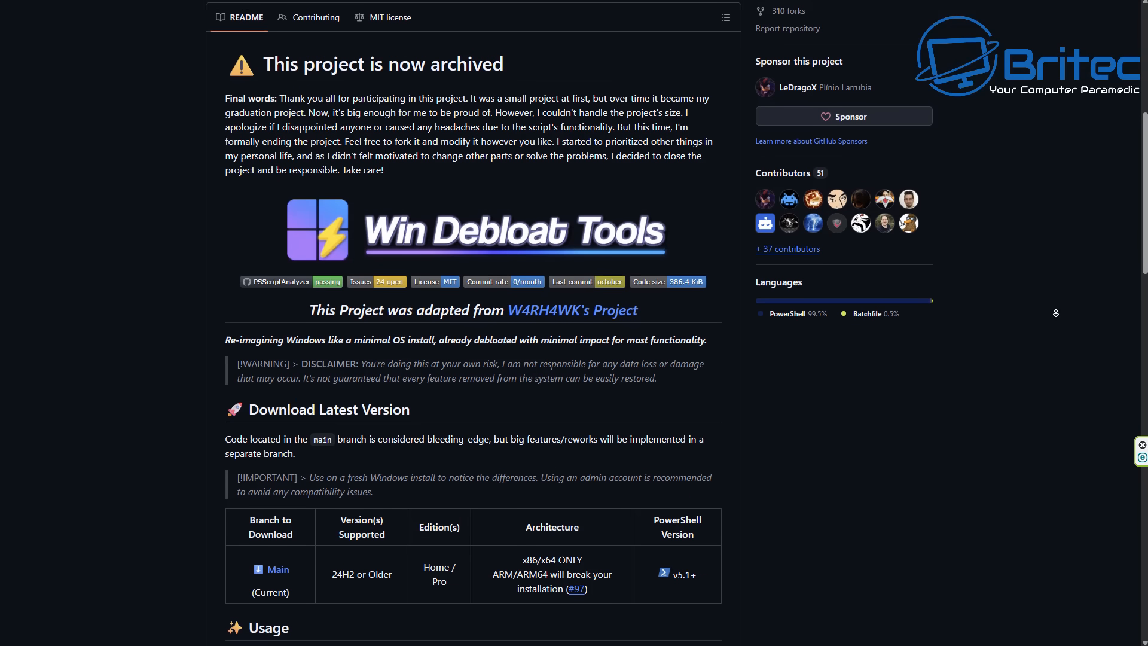
# - Scroll the debloat README past the version table to Usage, GUI Version and CLI Version
pyautogui.scroll(-3)
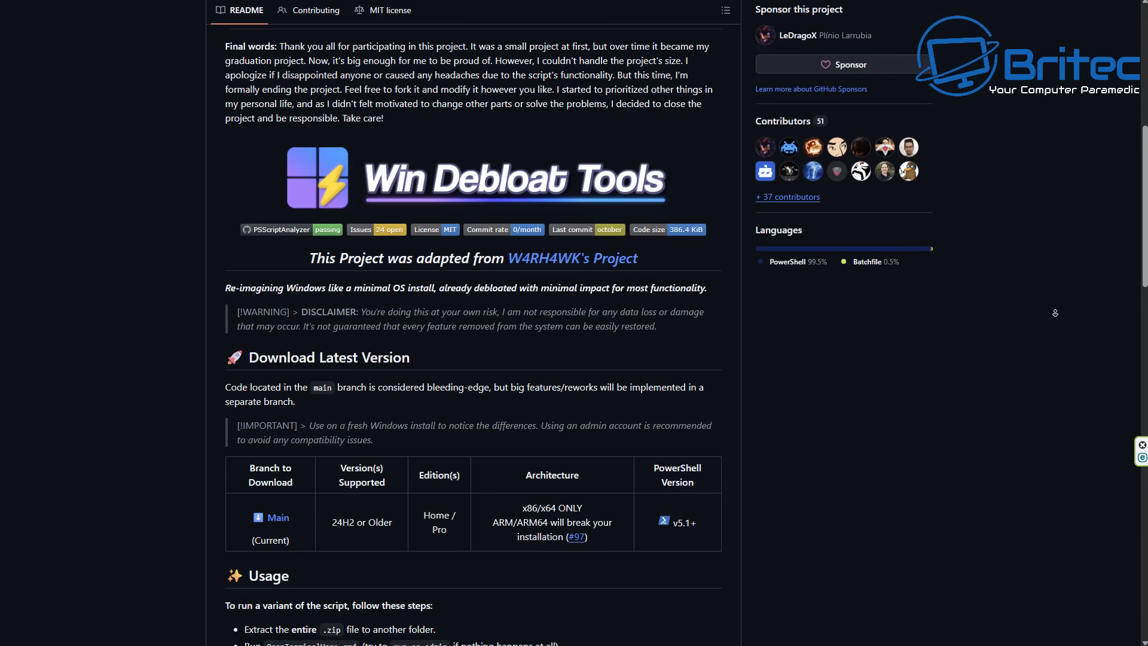
pyautogui.scroll(-3)
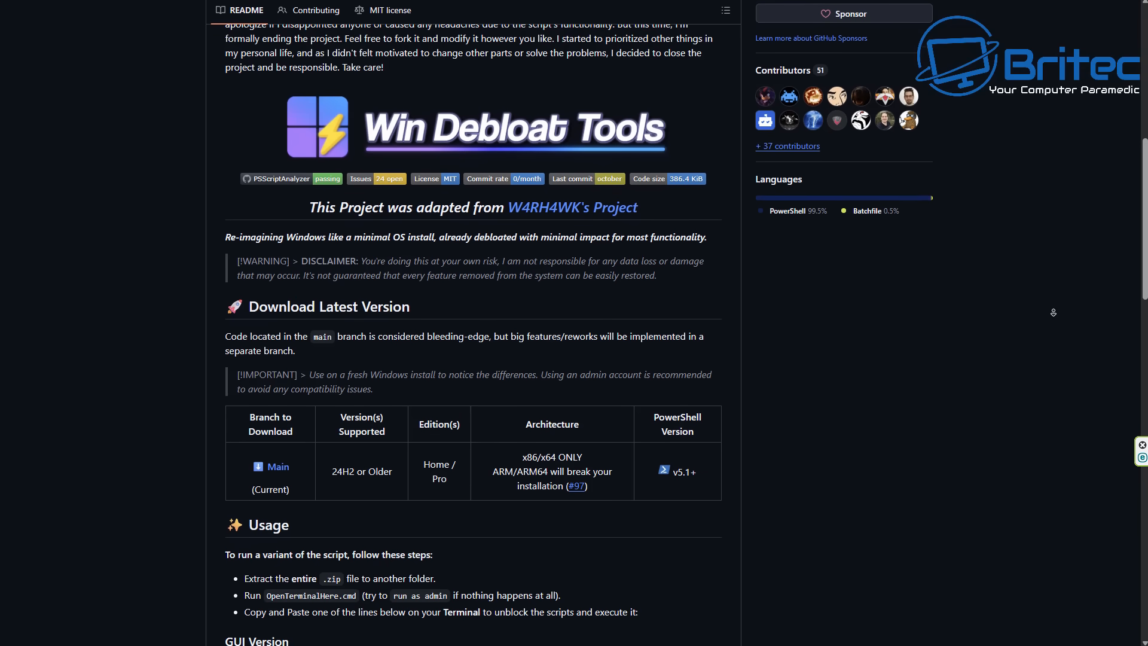
pyautogui.scroll(-3)
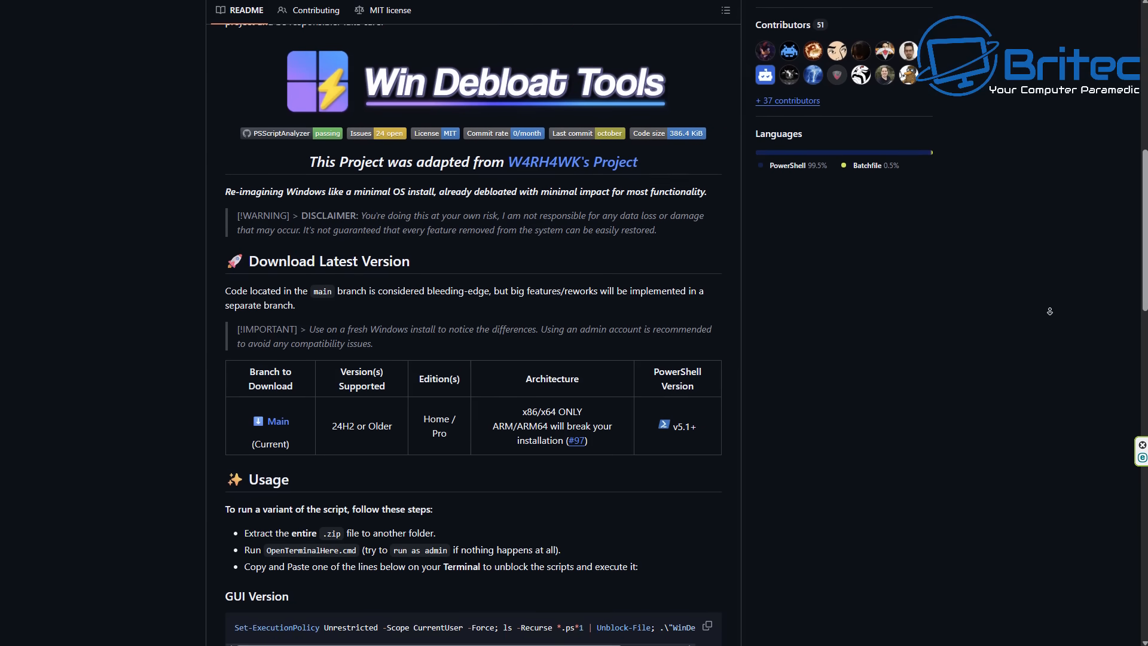
pyautogui.scroll(-3)
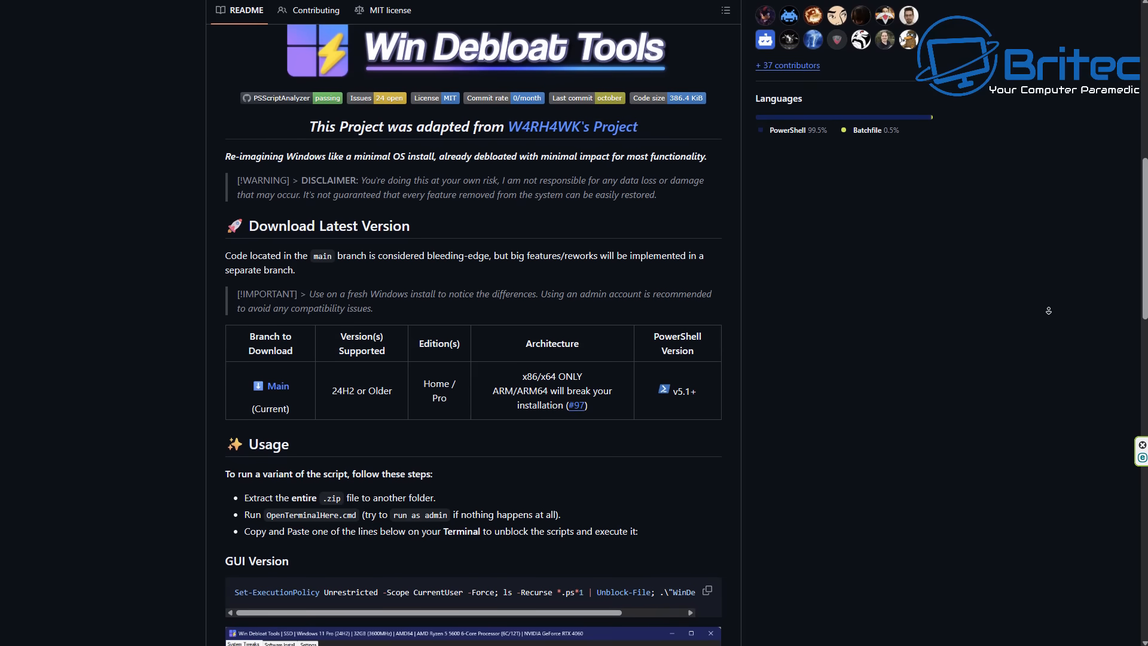
pyautogui.scroll(-3)
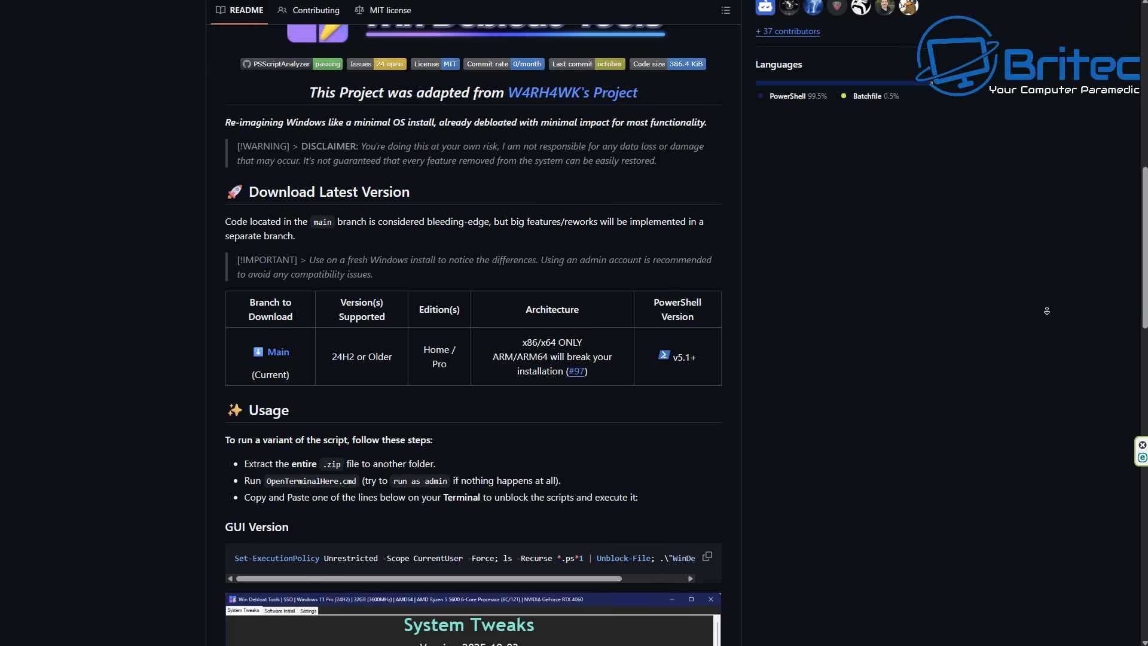
pyautogui.scroll(-3)
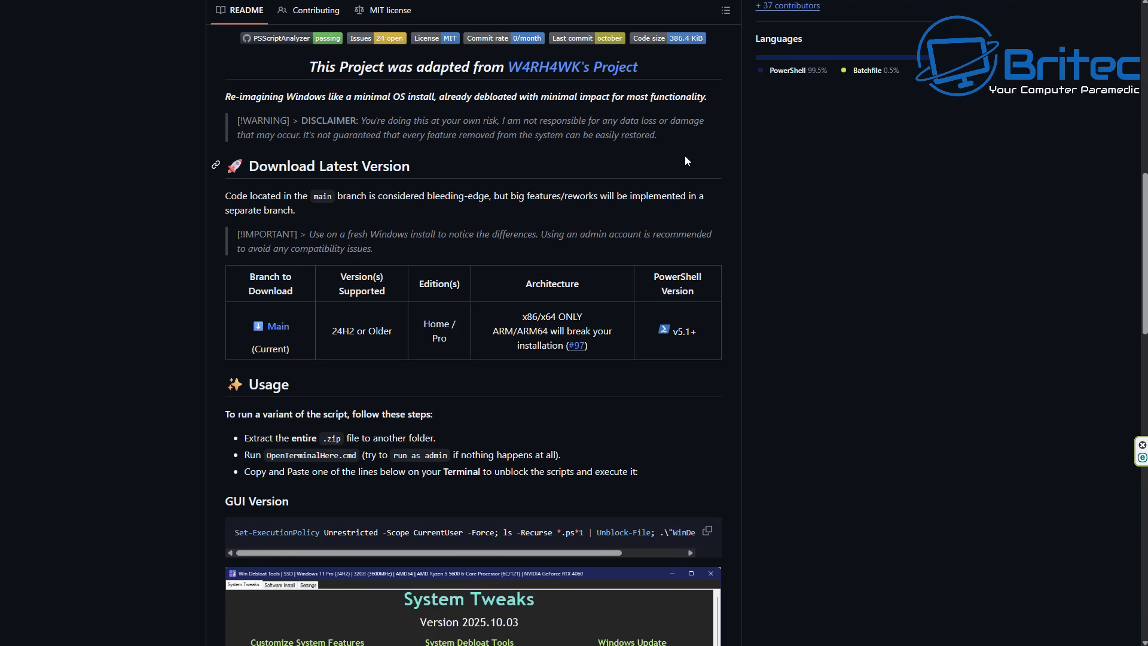
pyautogui.moveTo(893, 189)
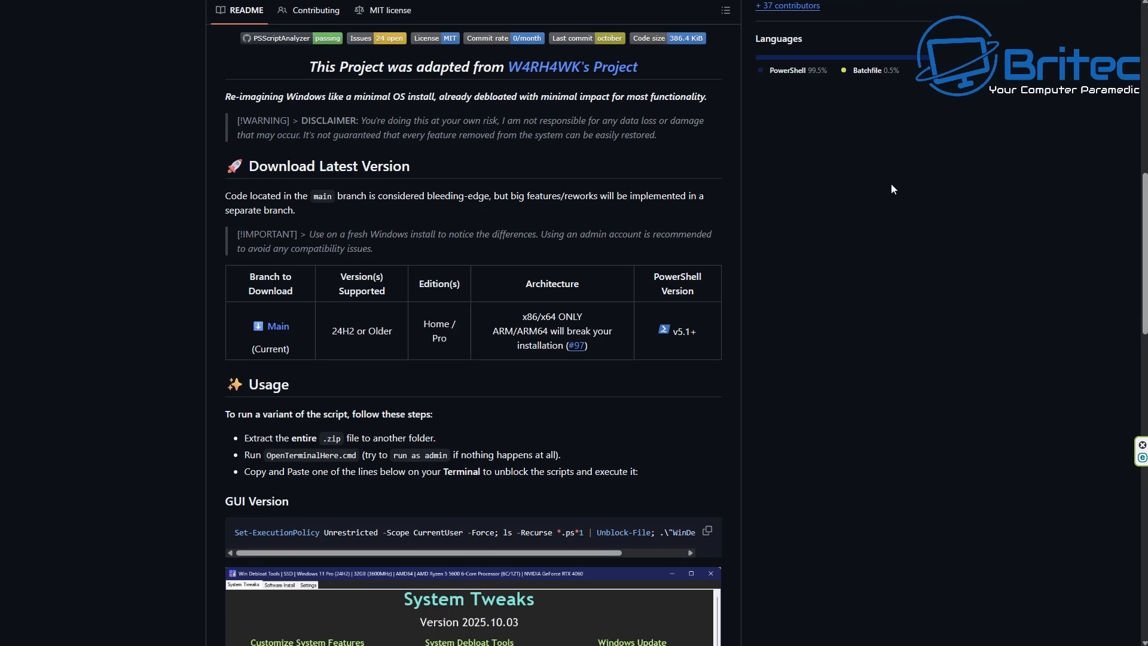
pyautogui.scroll(-3)
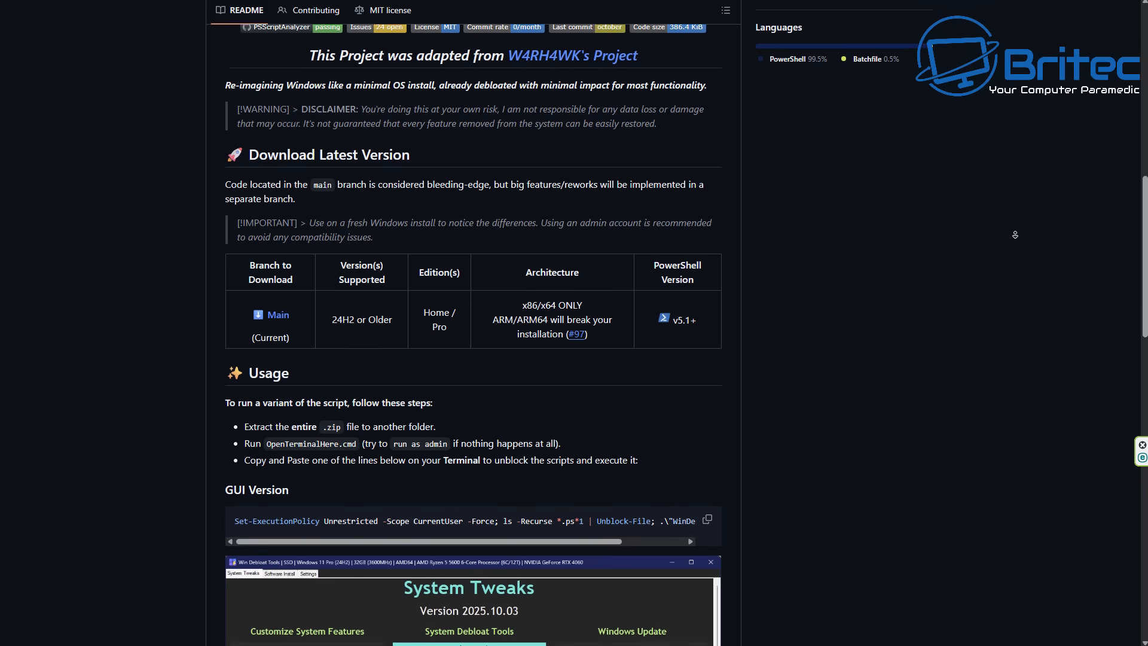
pyautogui.scroll(-3)
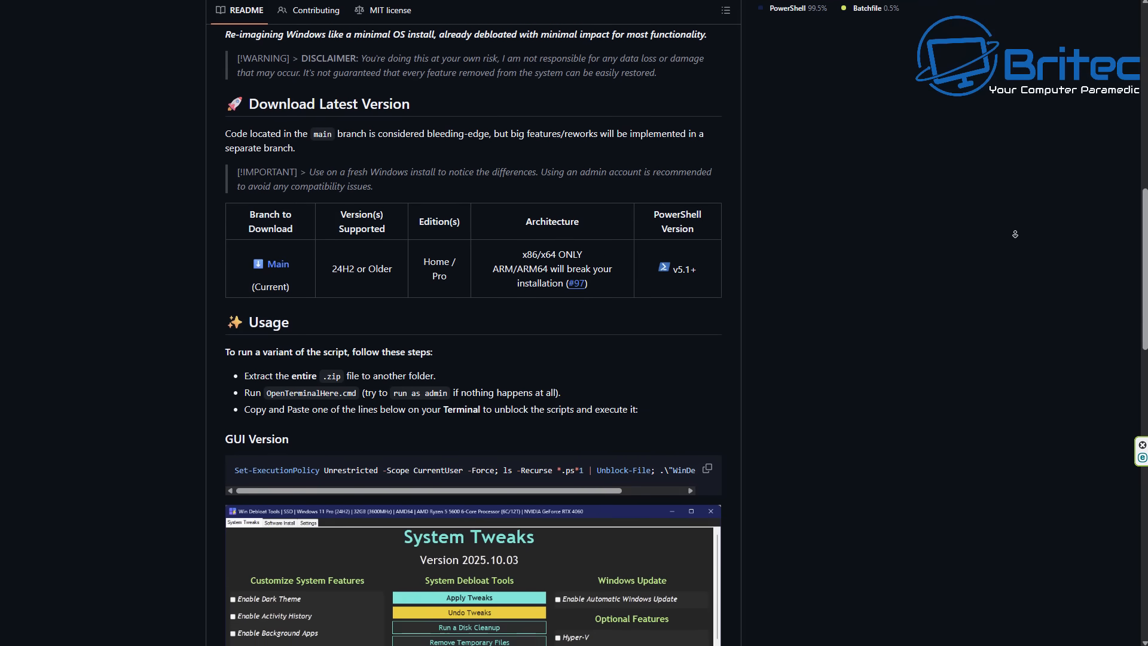
pyautogui.scroll(-3)
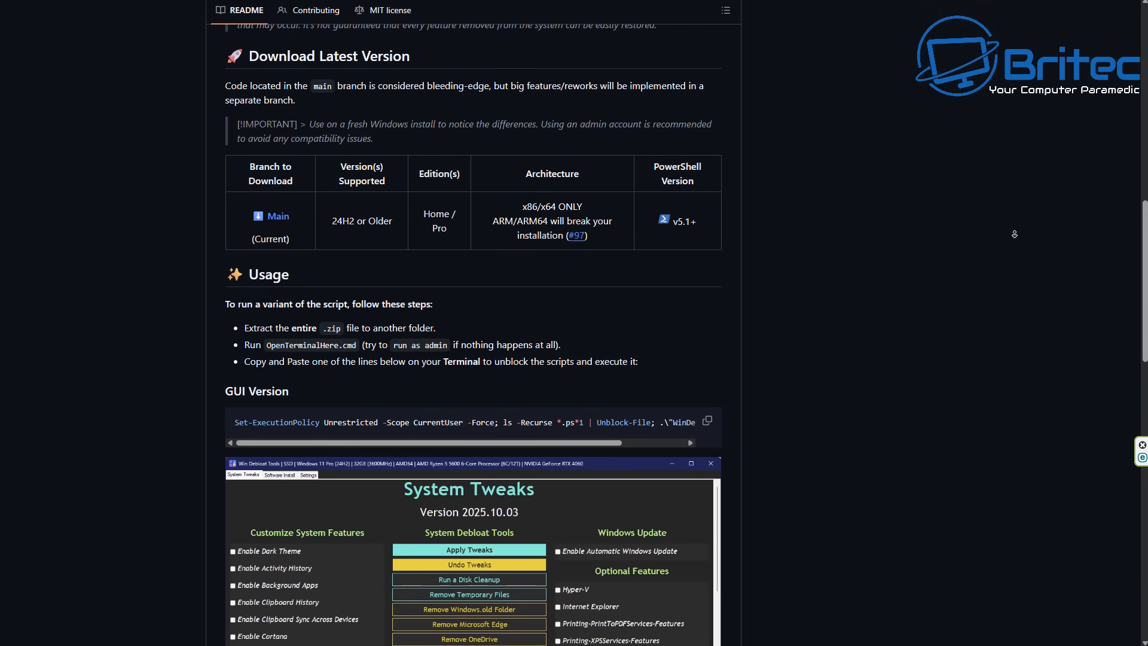
pyautogui.scroll(-3)
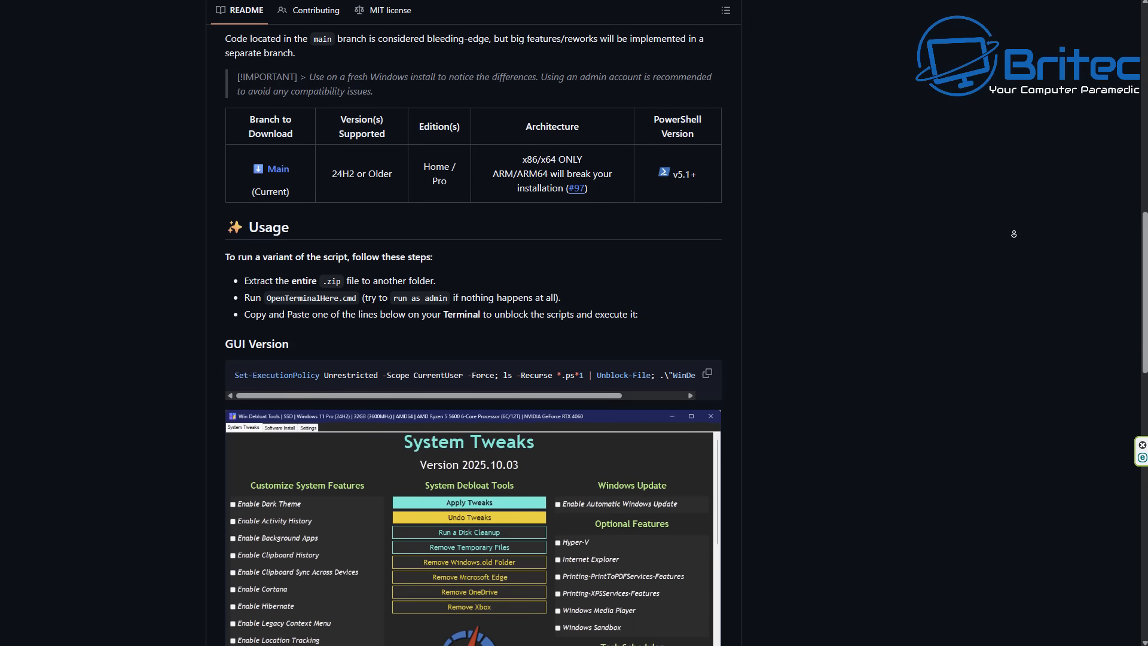
pyautogui.scroll(-3)
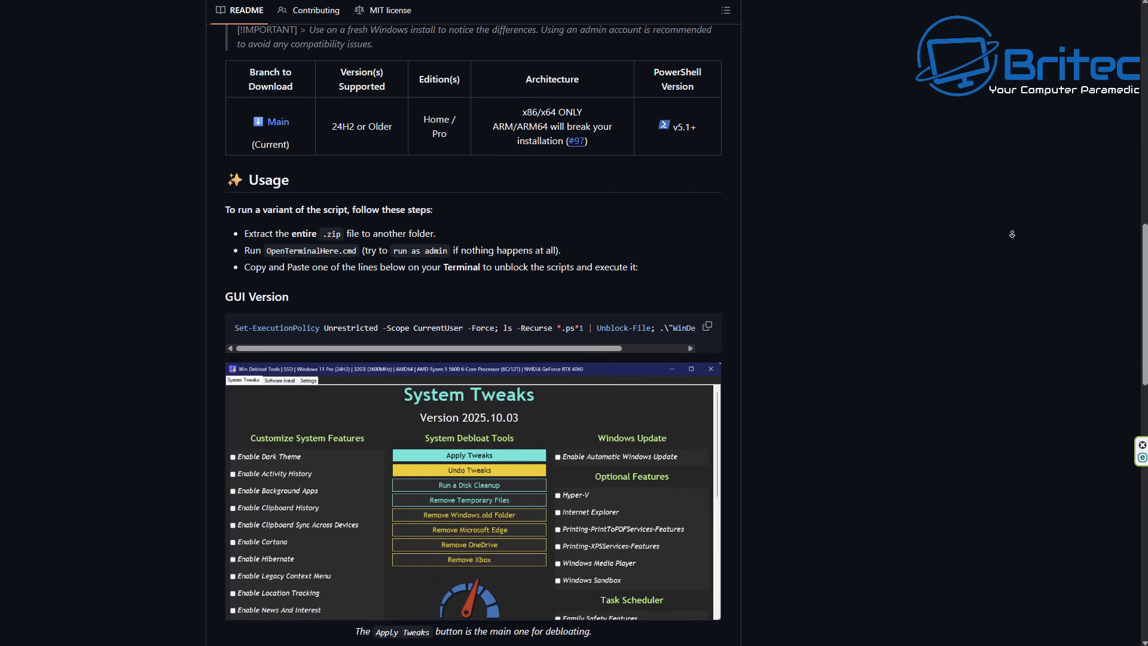
pyautogui.scroll(-3)
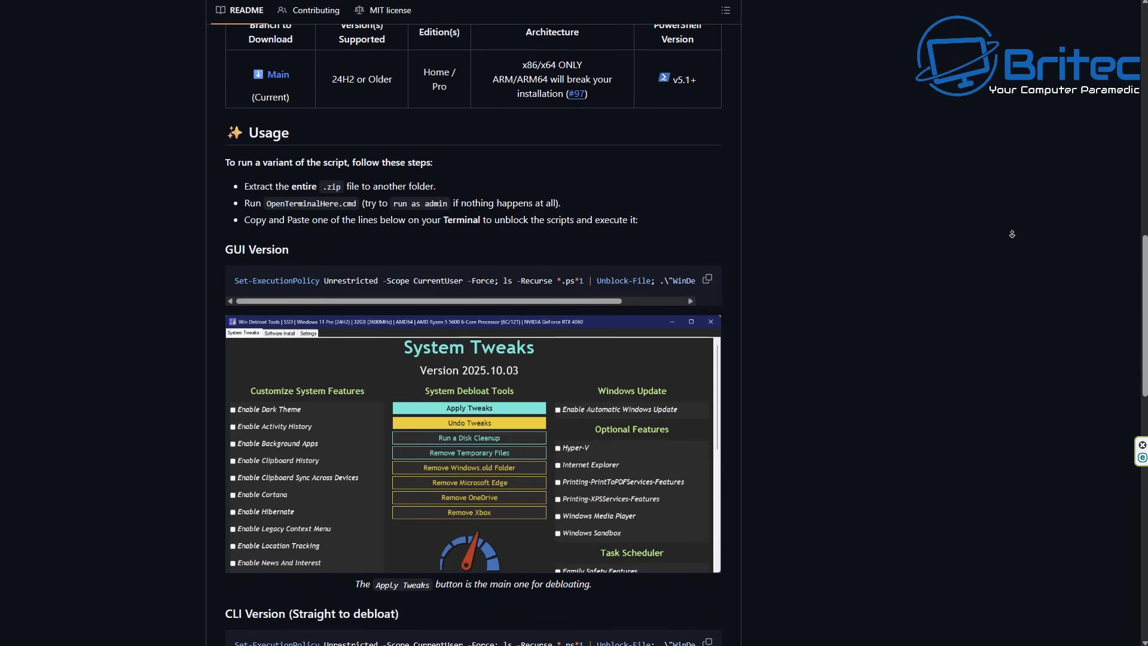
pyautogui.scroll(-3)
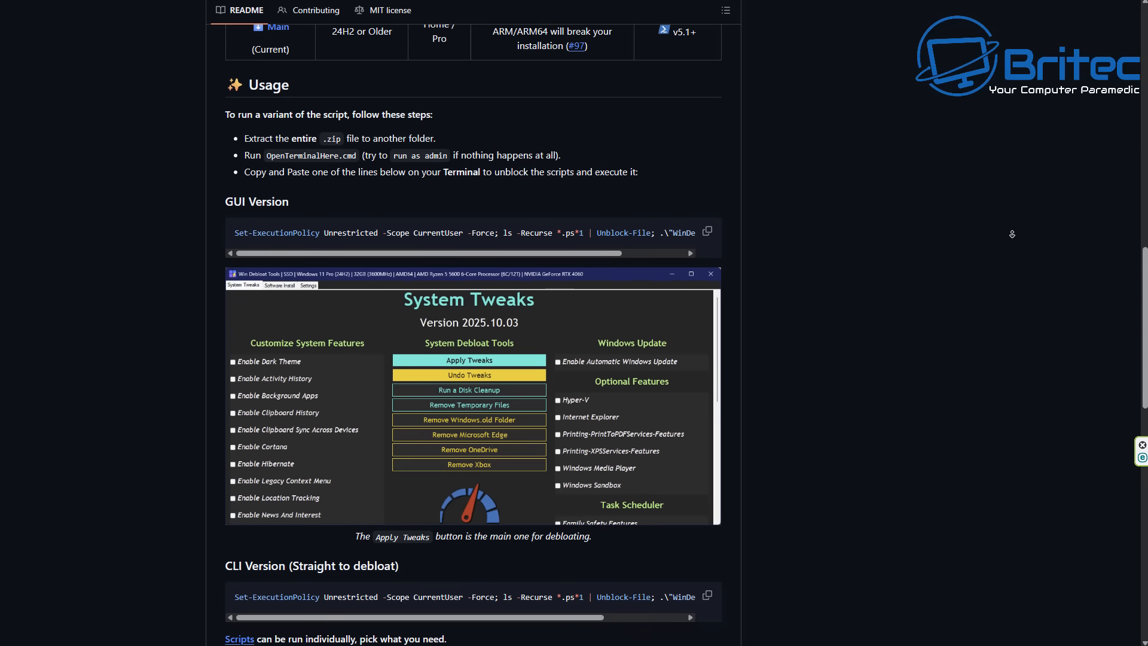
pyautogui.scroll(3)
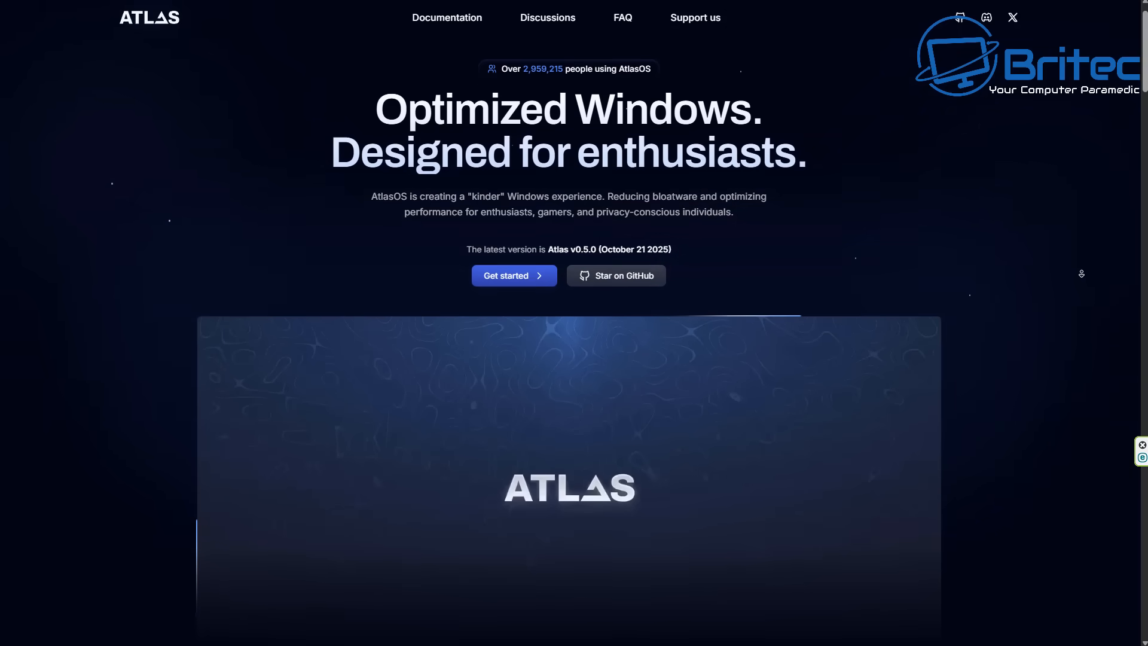
# - Scroll the AtlasOS homepage to 'Upgrade to Atlas' with Performance, Usability and Privacy
pyautogui.scroll(-3)
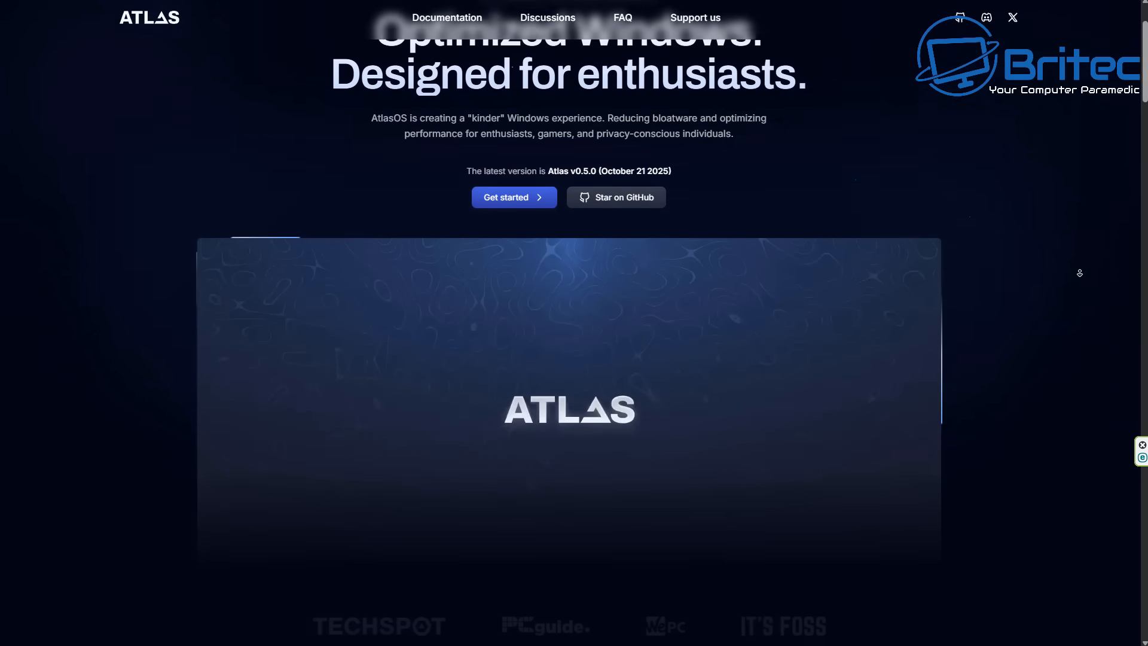
pyautogui.scroll(-3)
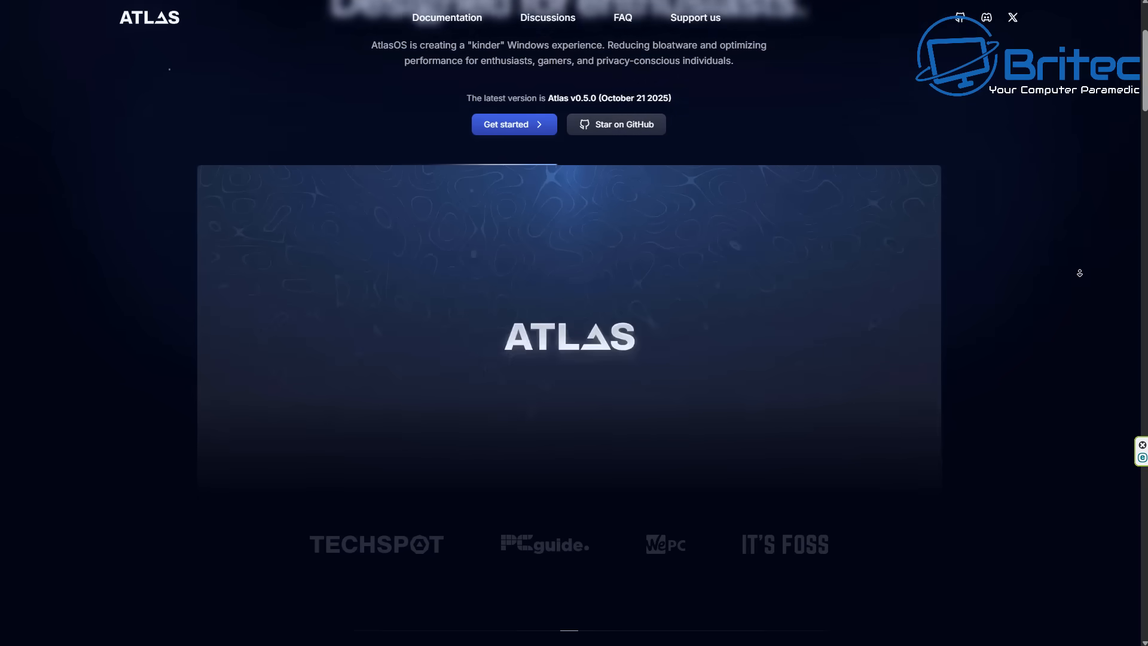
pyautogui.scroll(-3)
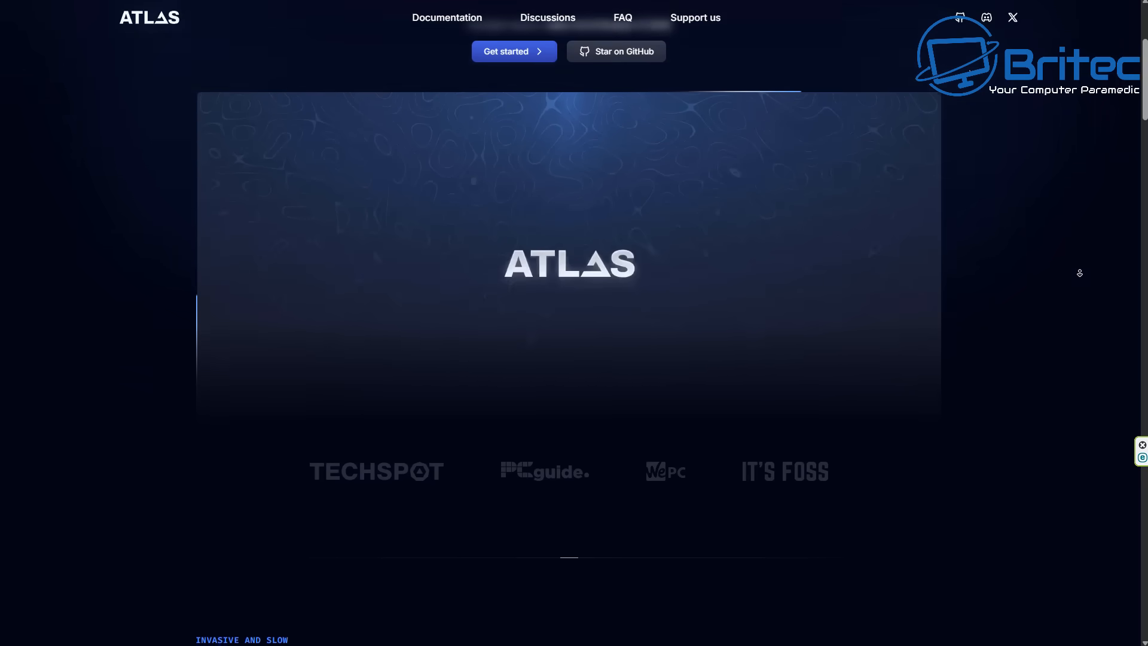
pyautogui.scroll(-3)
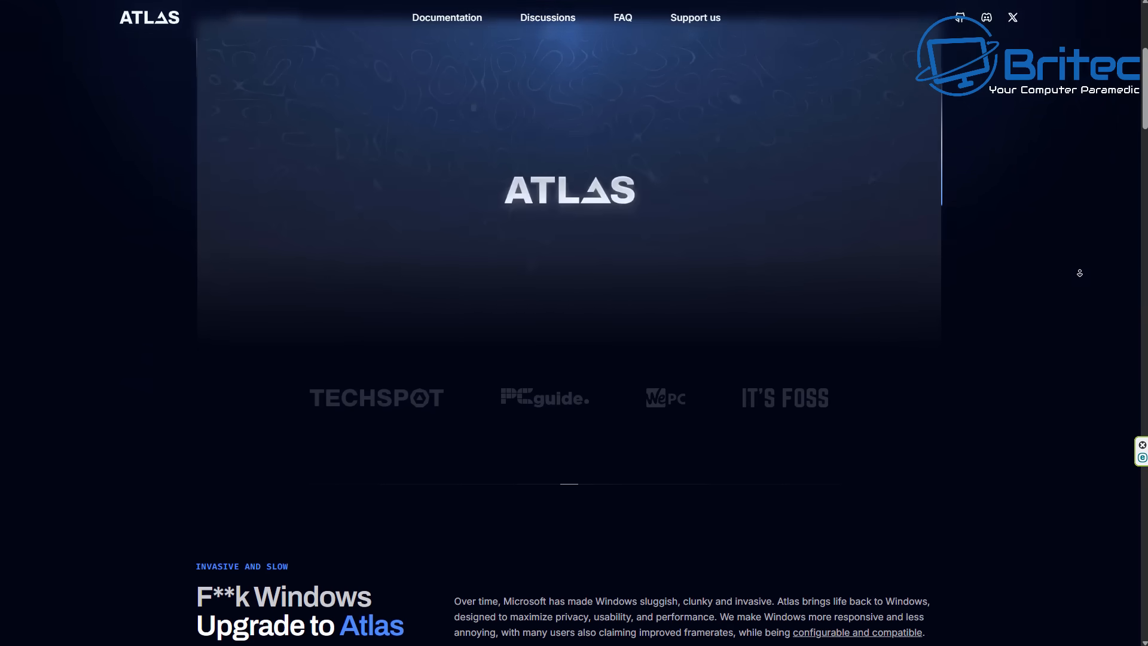
pyautogui.scroll(-3)
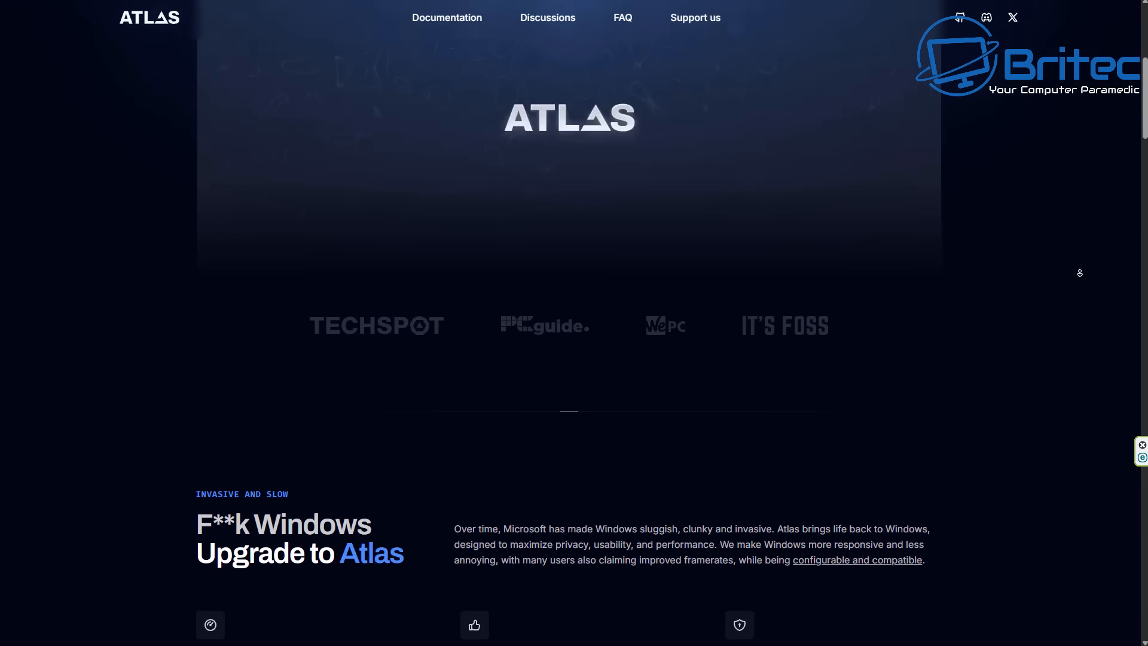
pyautogui.scroll(-3)
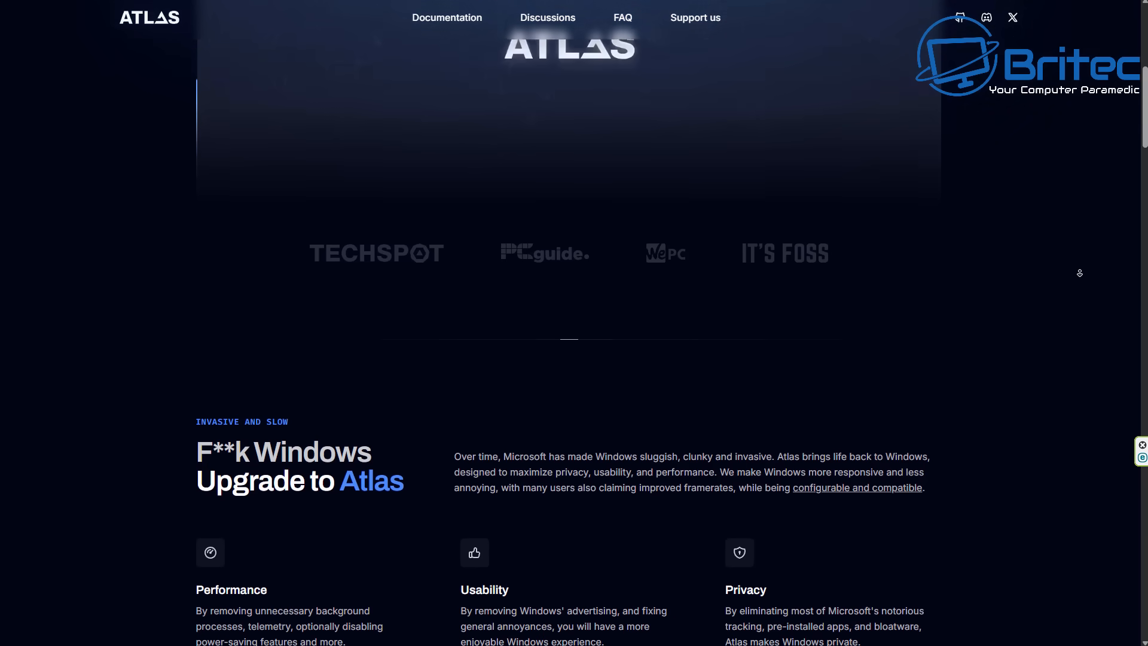
pyautogui.scroll(-3)
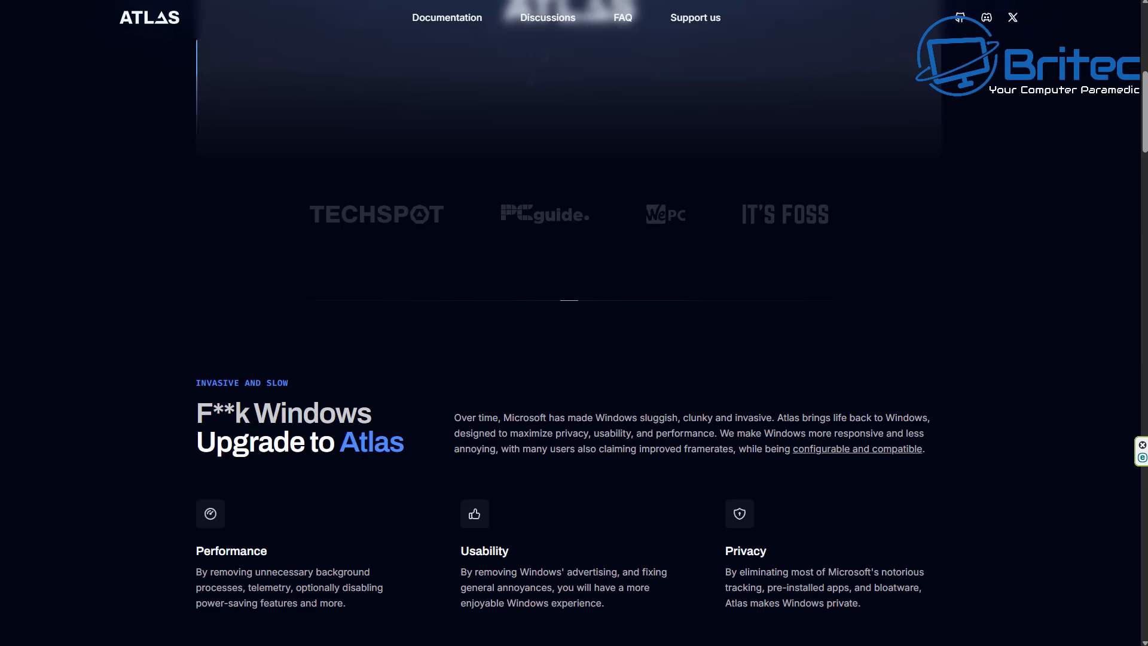
pyautogui.moveTo(538, 618)
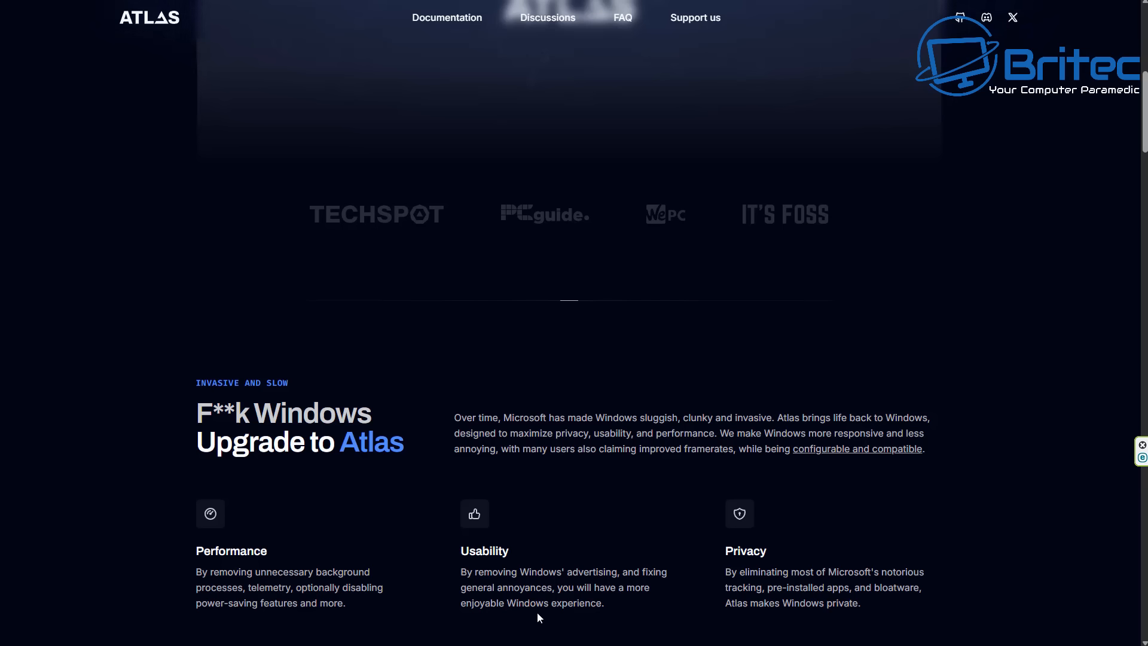
pyautogui.moveTo(572, 615)
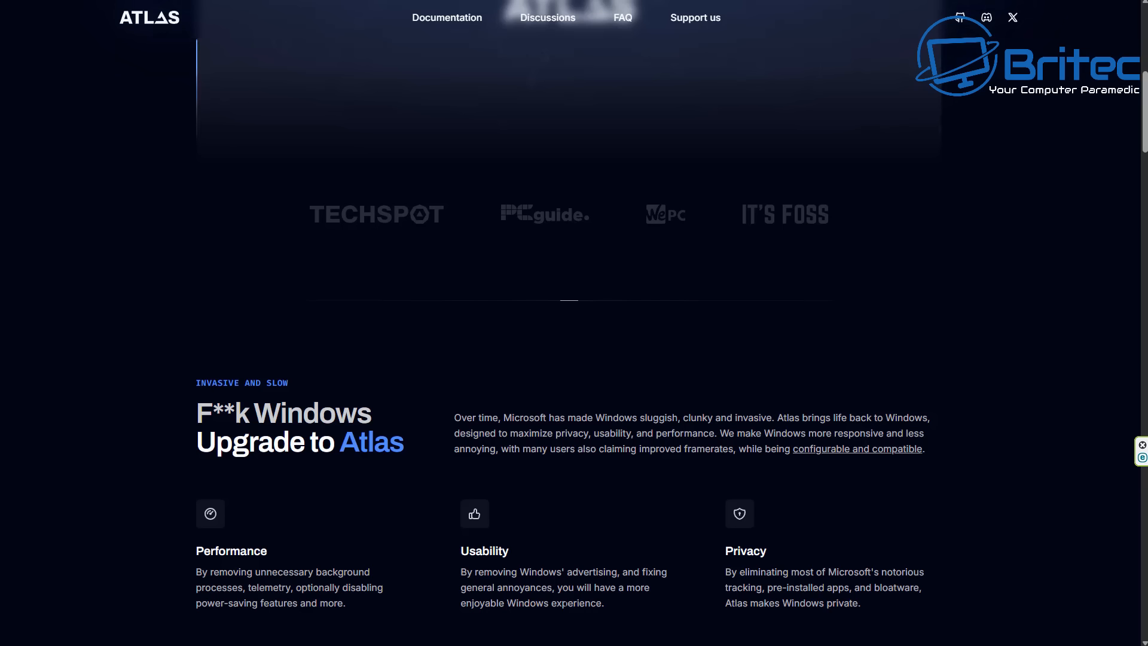
pyautogui.moveTo(1037, 516)
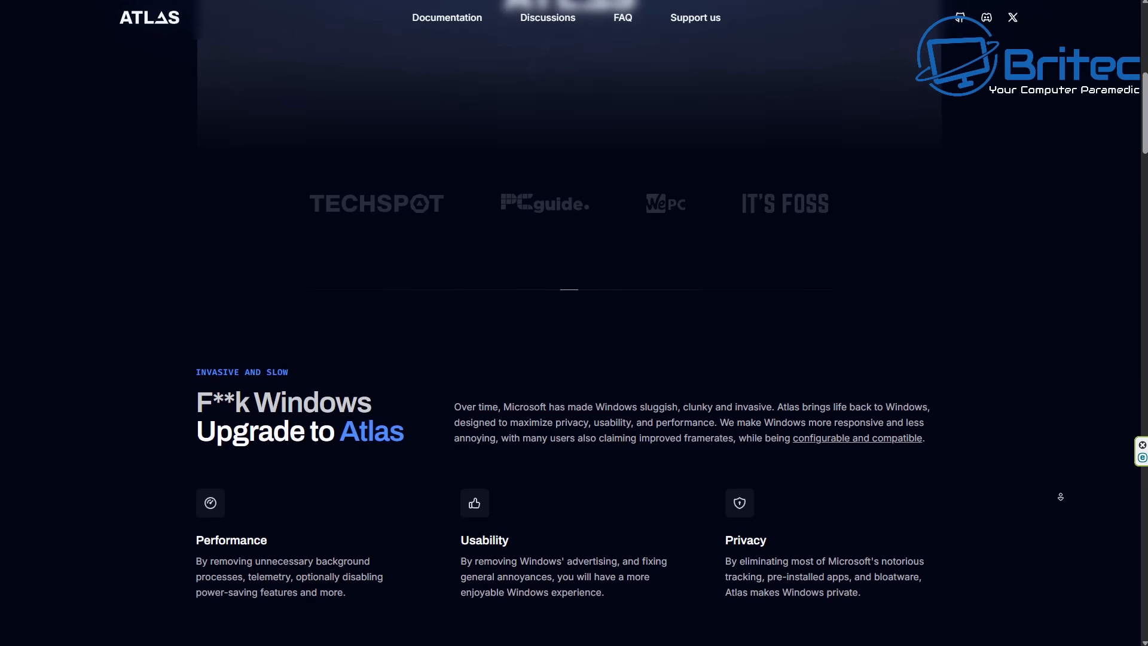
pyautogui.scroll(-3)
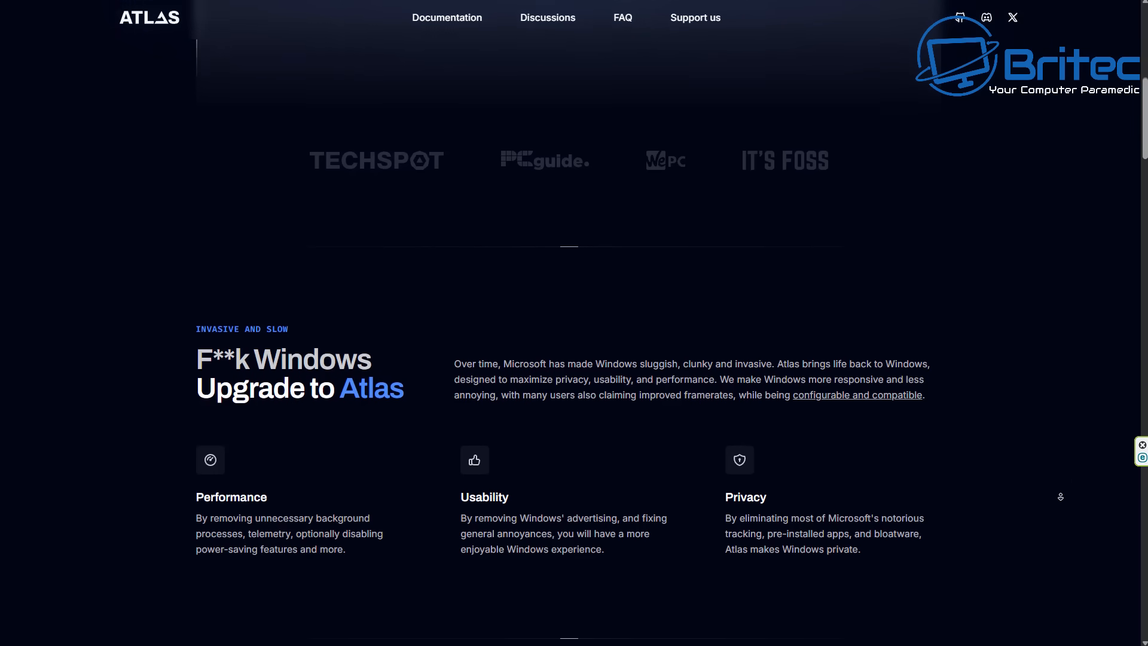
pyautogui.scroll(3)
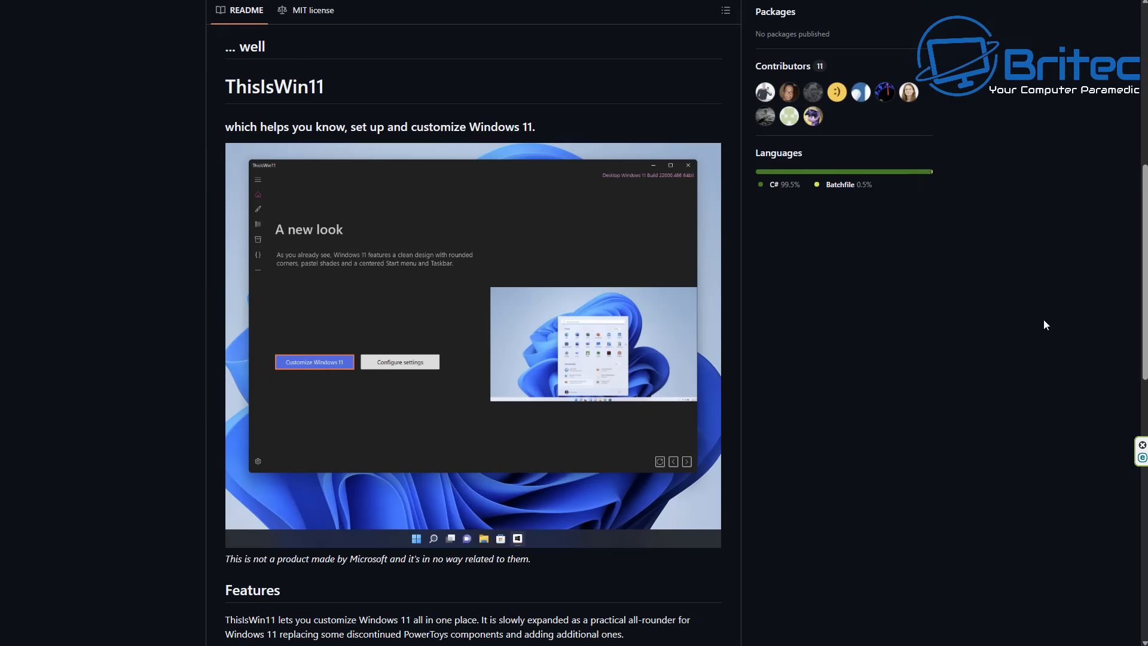
pyautogui.moveTo(1065, 271)
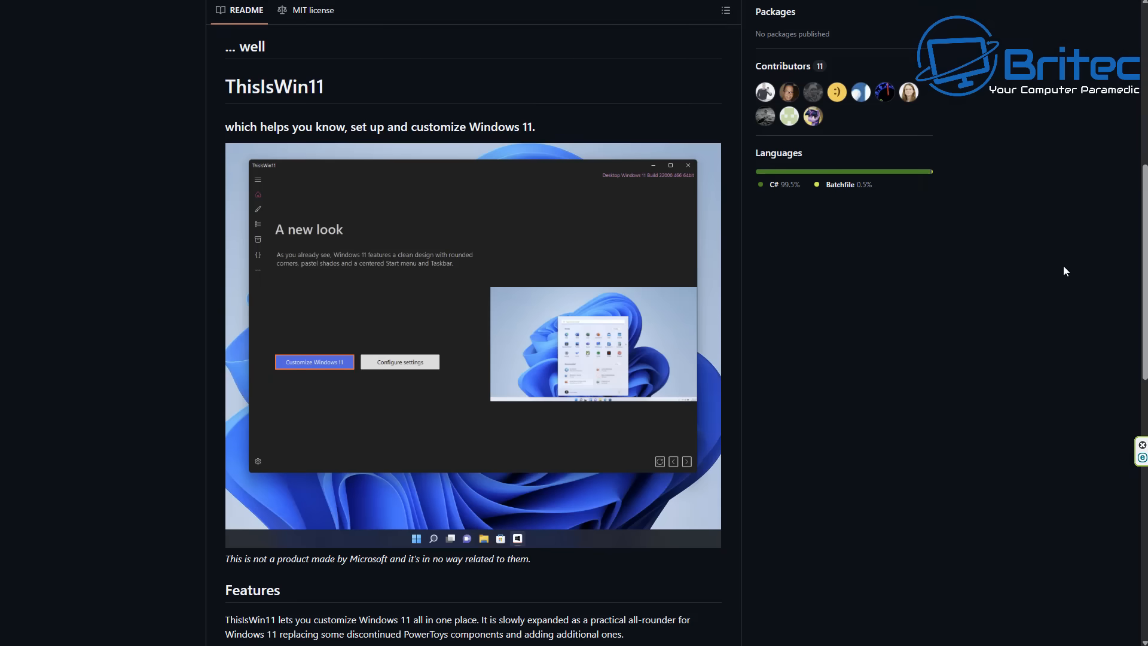
pyautogui.moveTo(1076, 233)
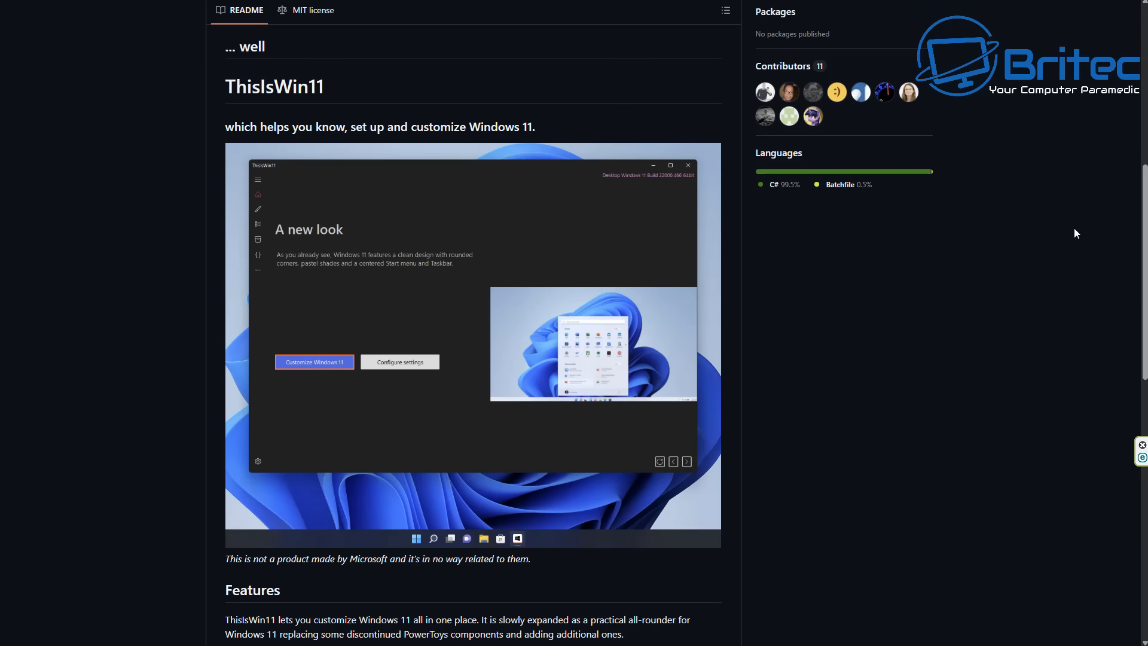
pyautogui.moveTo(1076, 240)
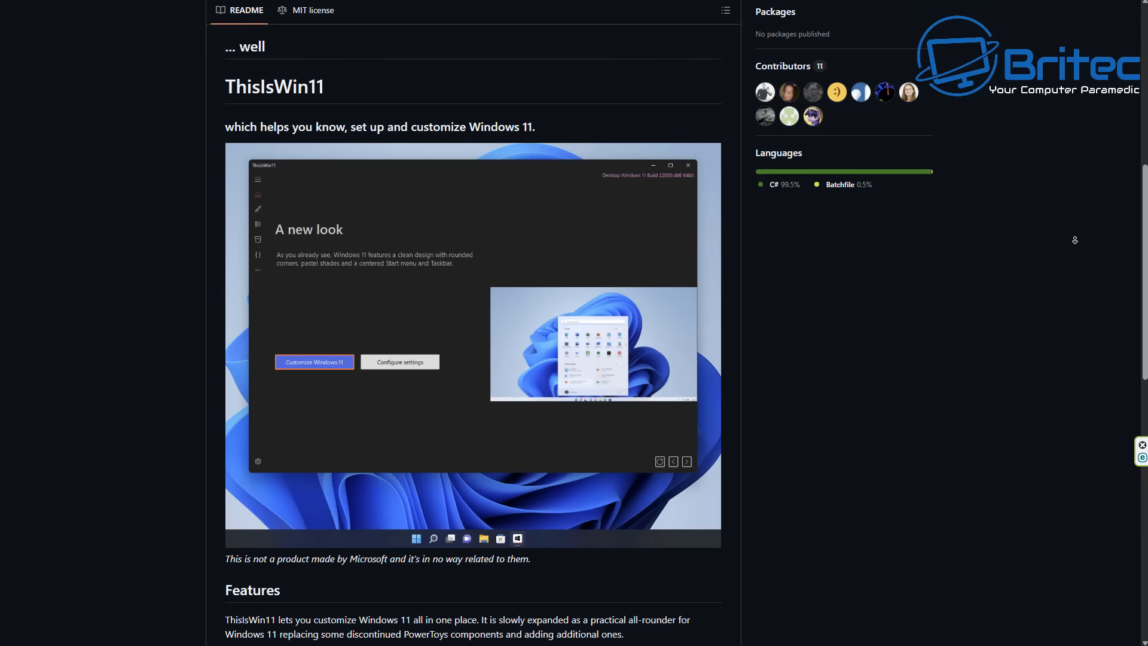
# - Scroll the ThisIsWin11 README through Features, System Requirements and Download and installing
pyautogui.scroll(-3)
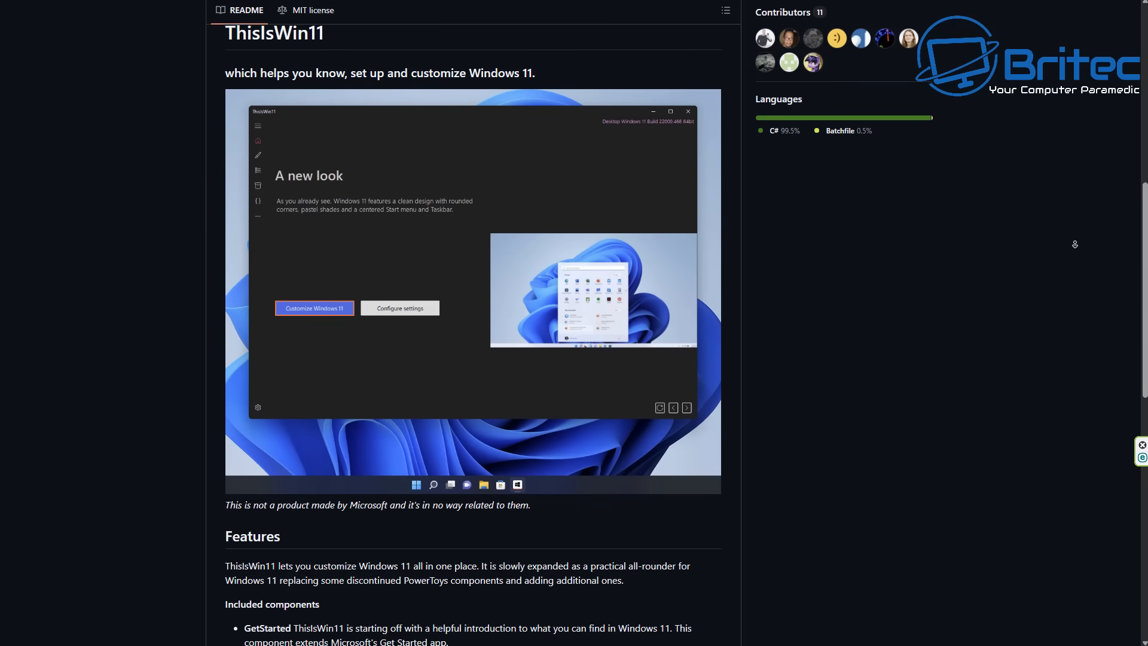
pyautogui.scroll(-3)
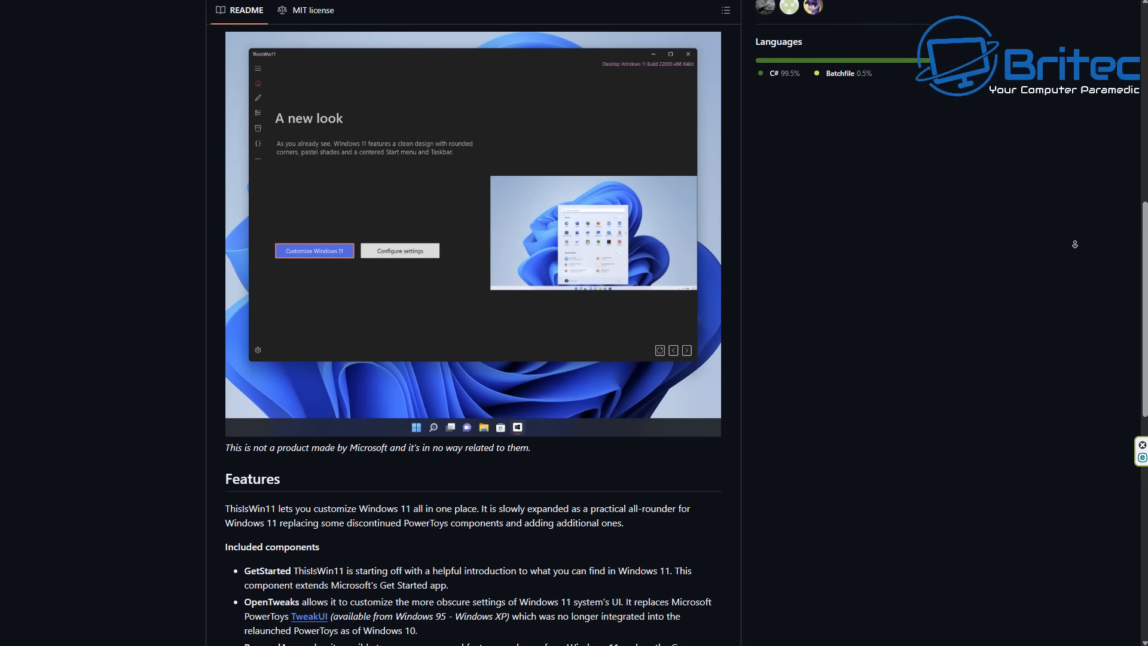
pyautogui.scroll(-3)
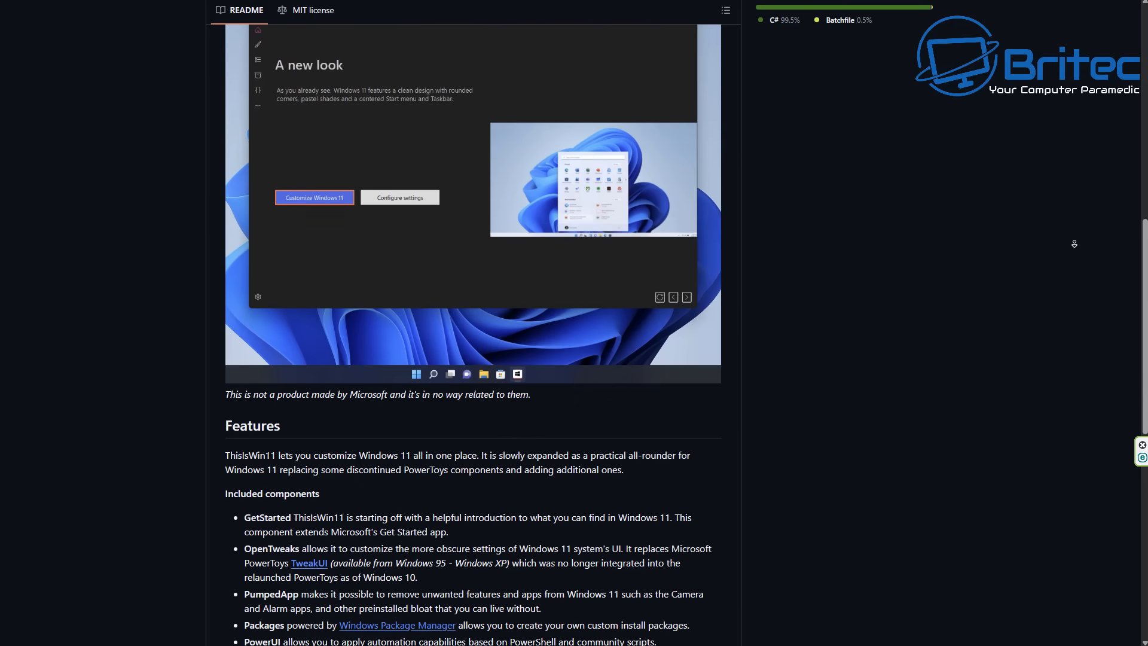
pyautogui.scroll(-3)
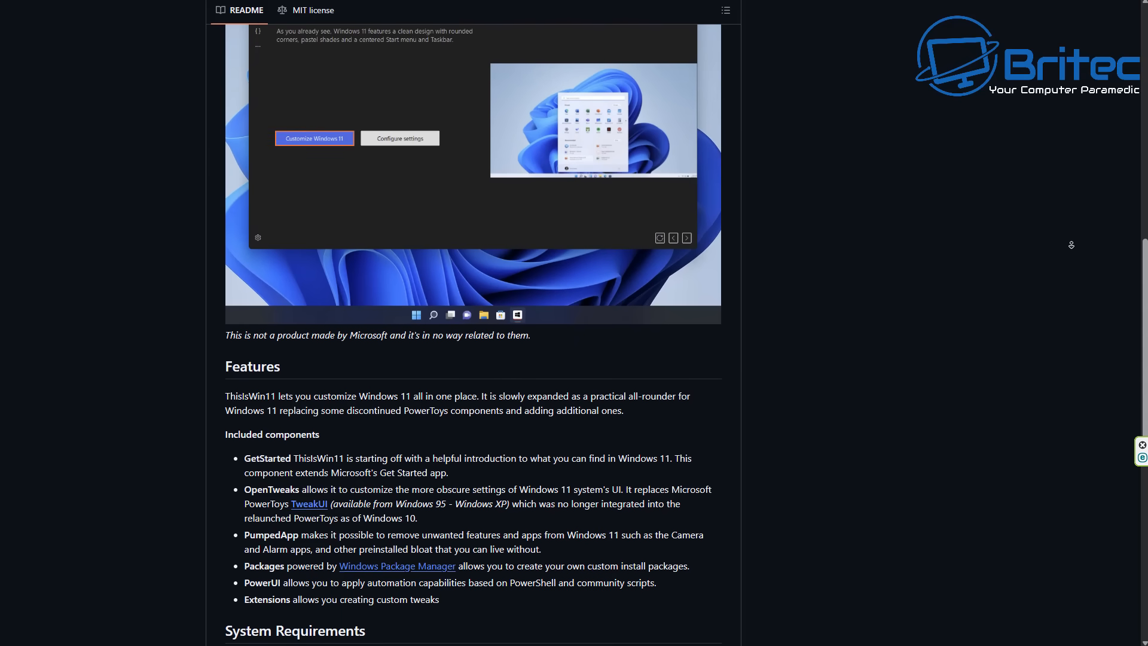
pyautogui.scroll(-3)
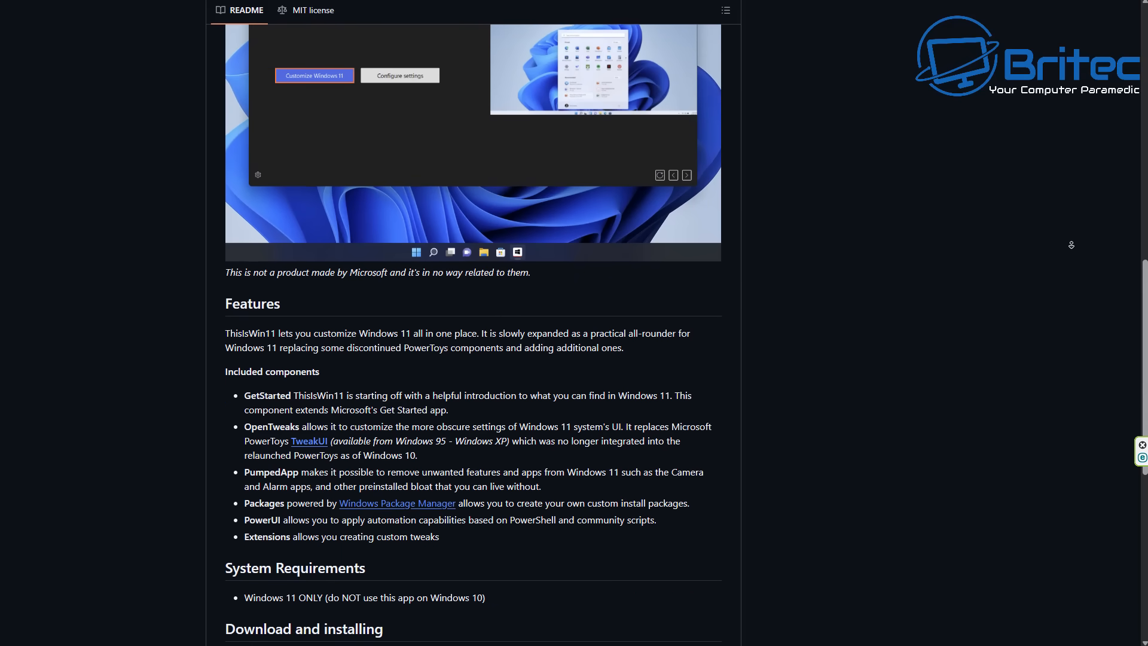
pyautogui.scroll(-3)
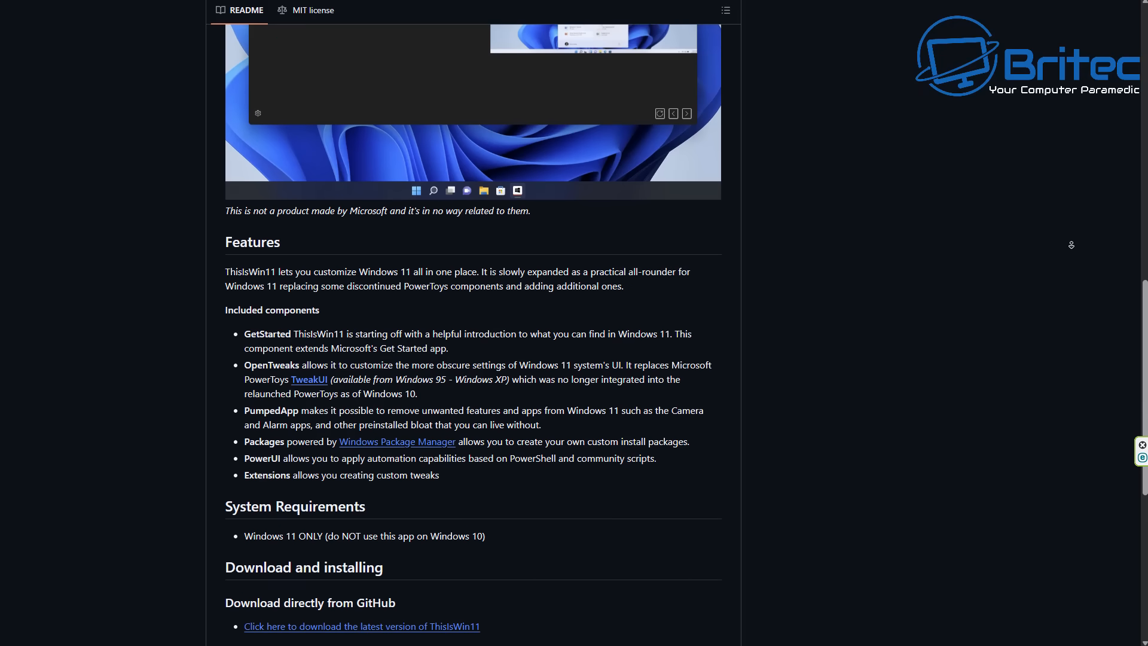
pyautogui.scroll(-3)
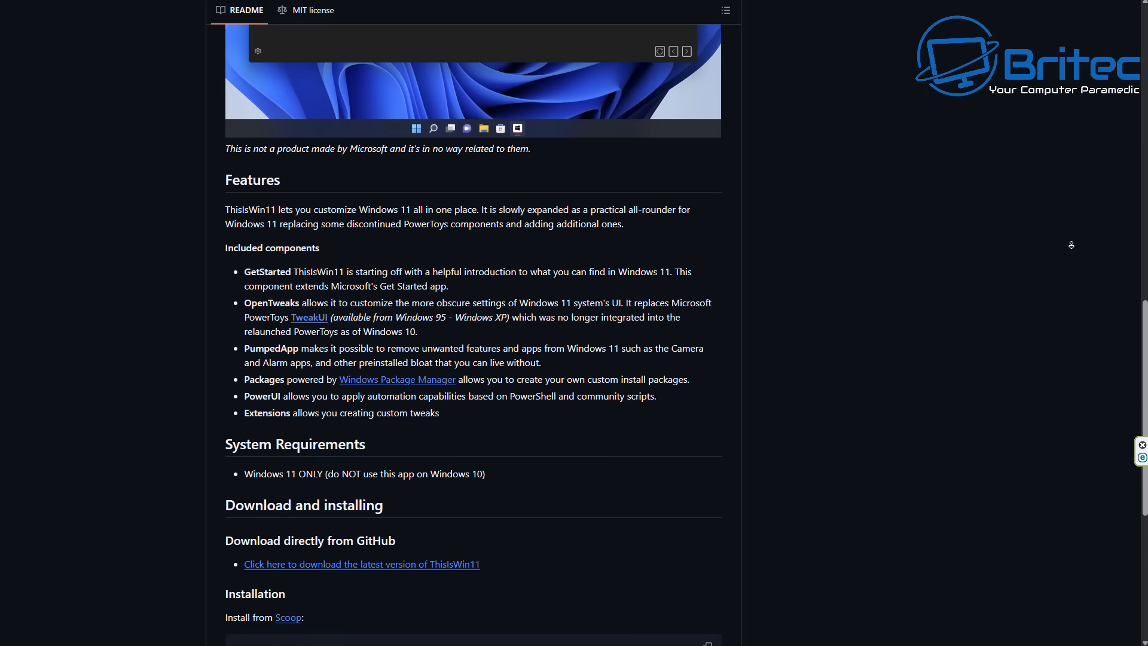
pyautogui.scroll(-3)
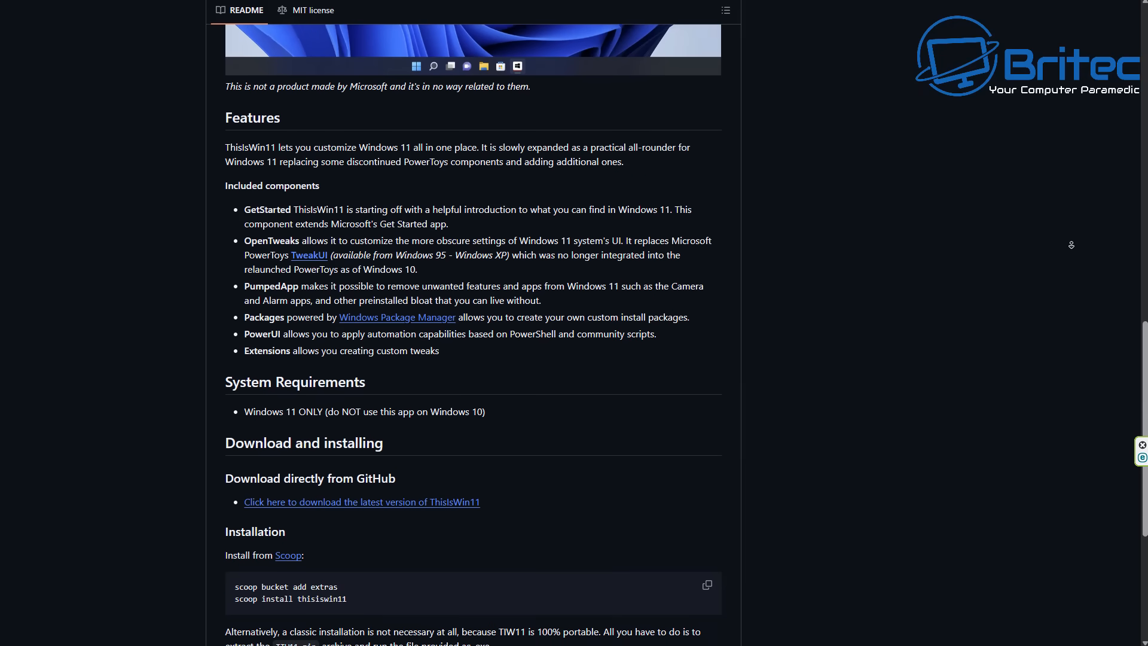
pyautogui.scroll(-3)
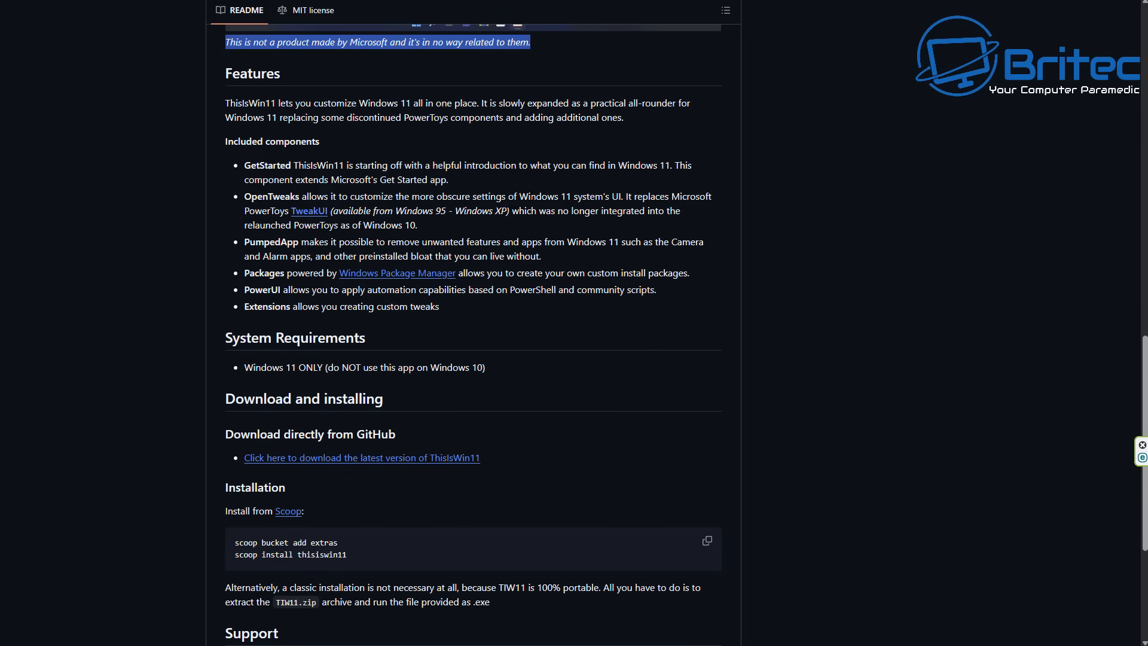
pyautogui.moveTo(519, 236)
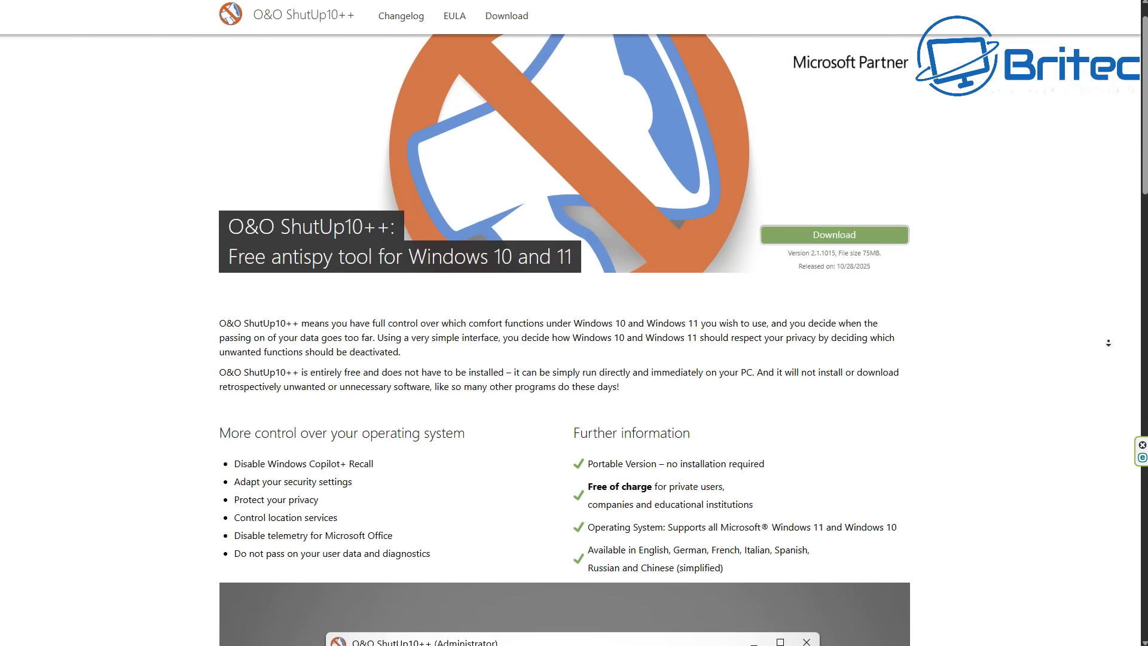
# - Highlight 'Disable Windows Copilot+ Recall' and 'Protect your privacy' under 'More control over your operating system'
pyautogui.scroll(-3)
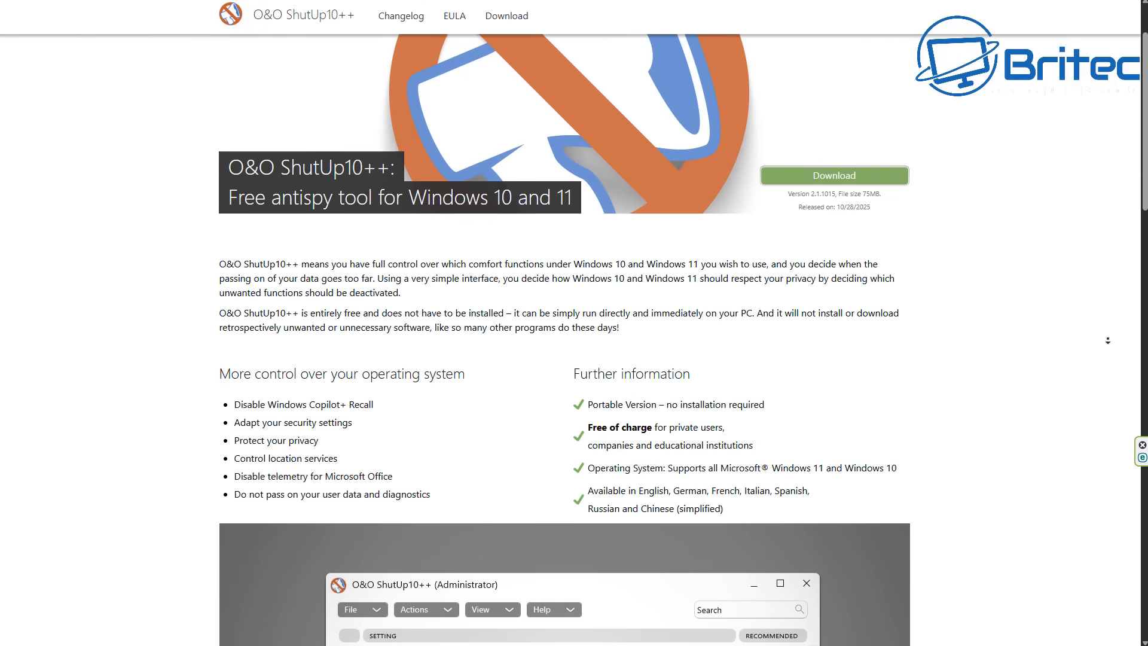
pyautogui.scroll(-3)
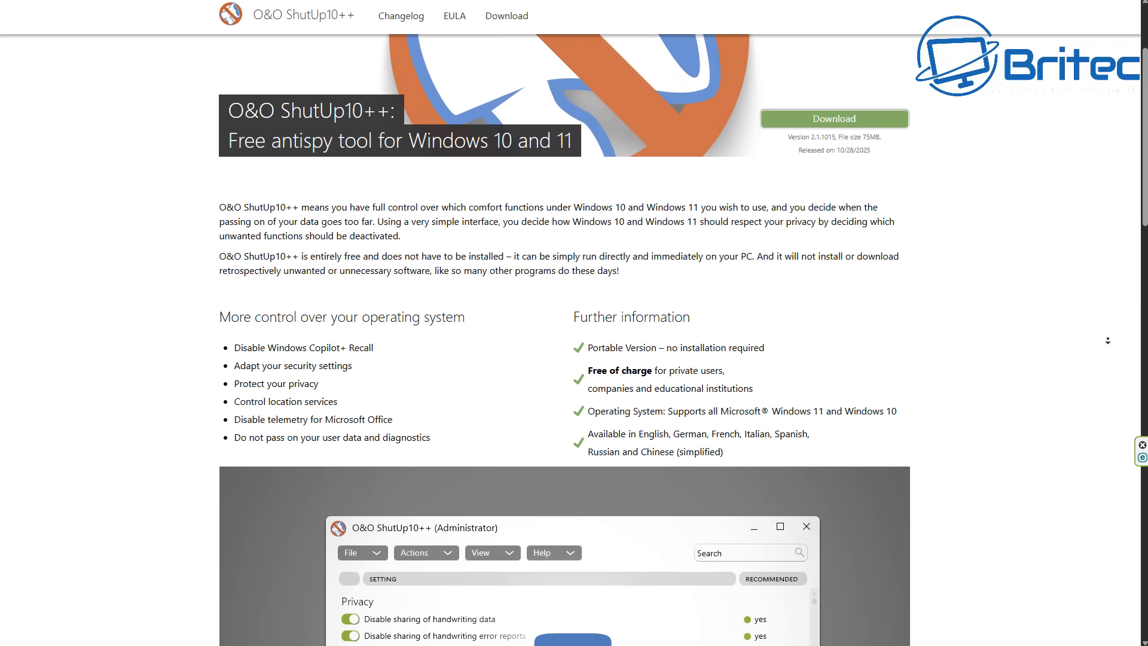
pyautogui.scroll(-3)
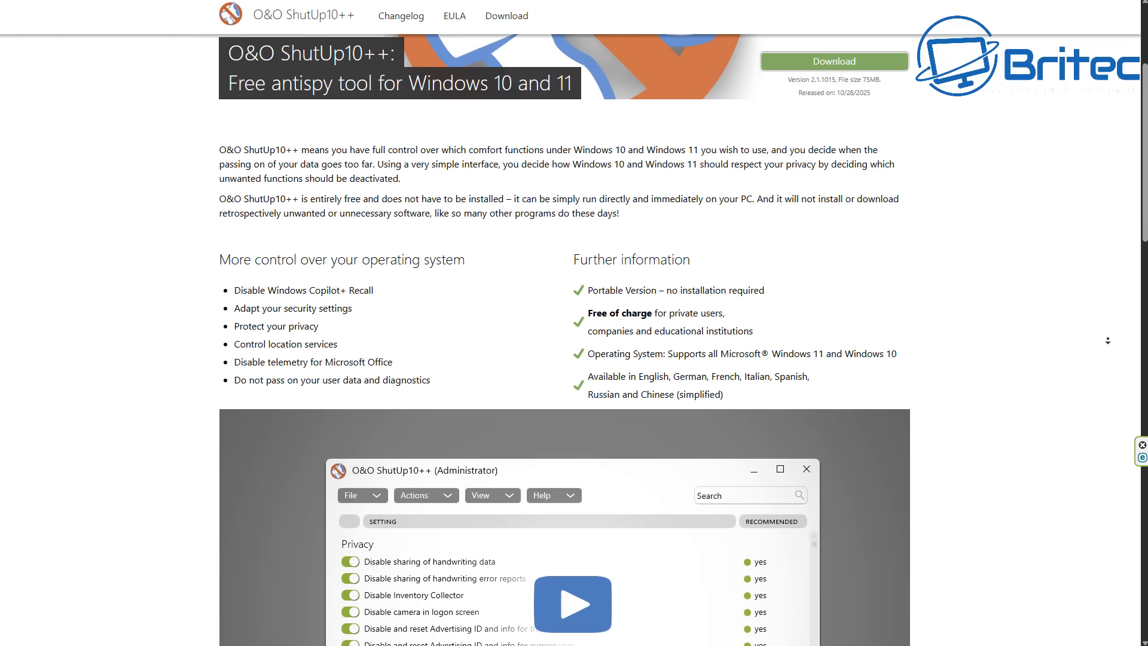
pyautogui.scroll(-3)
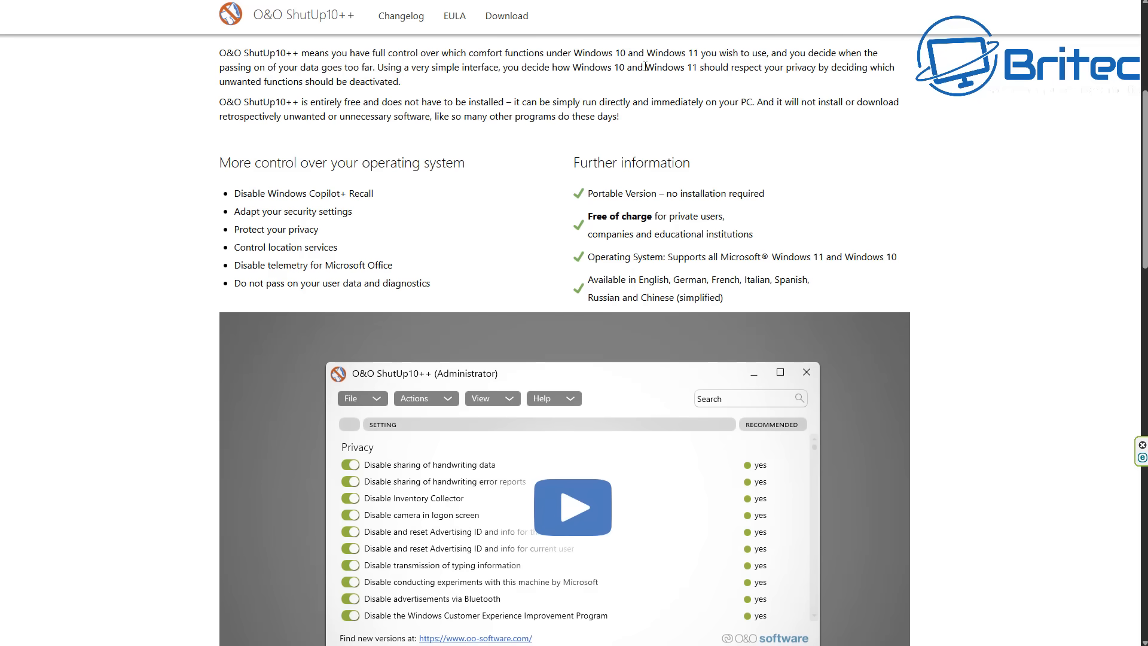
pyautogui.moveTo(380, 215)
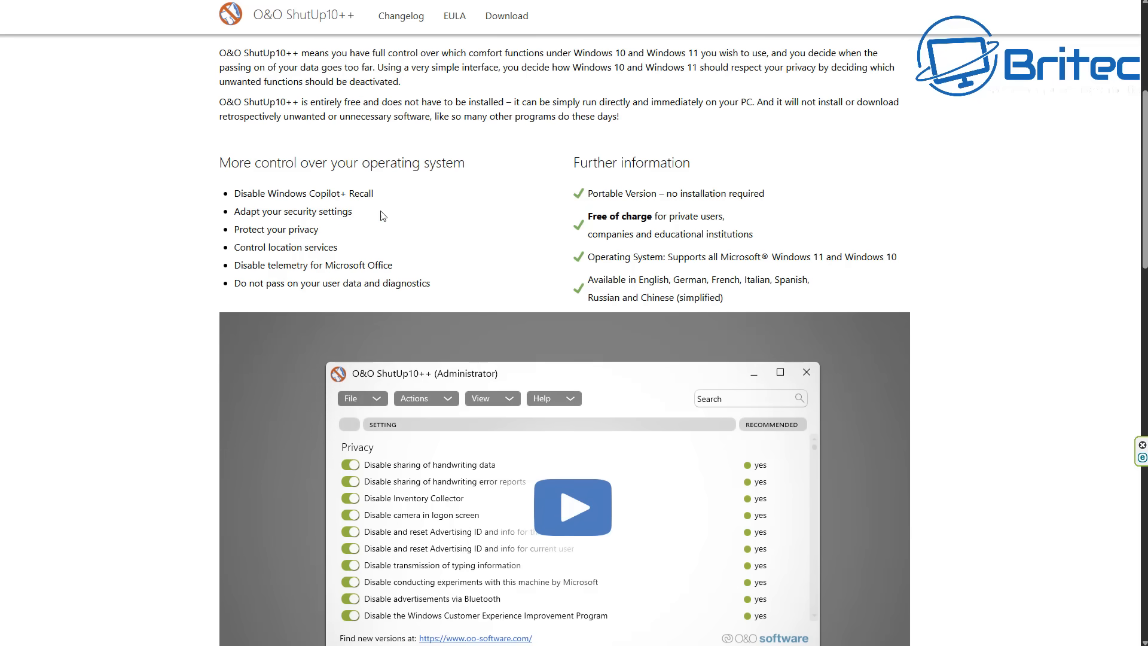
pyautogui.moveTo(377, 198)
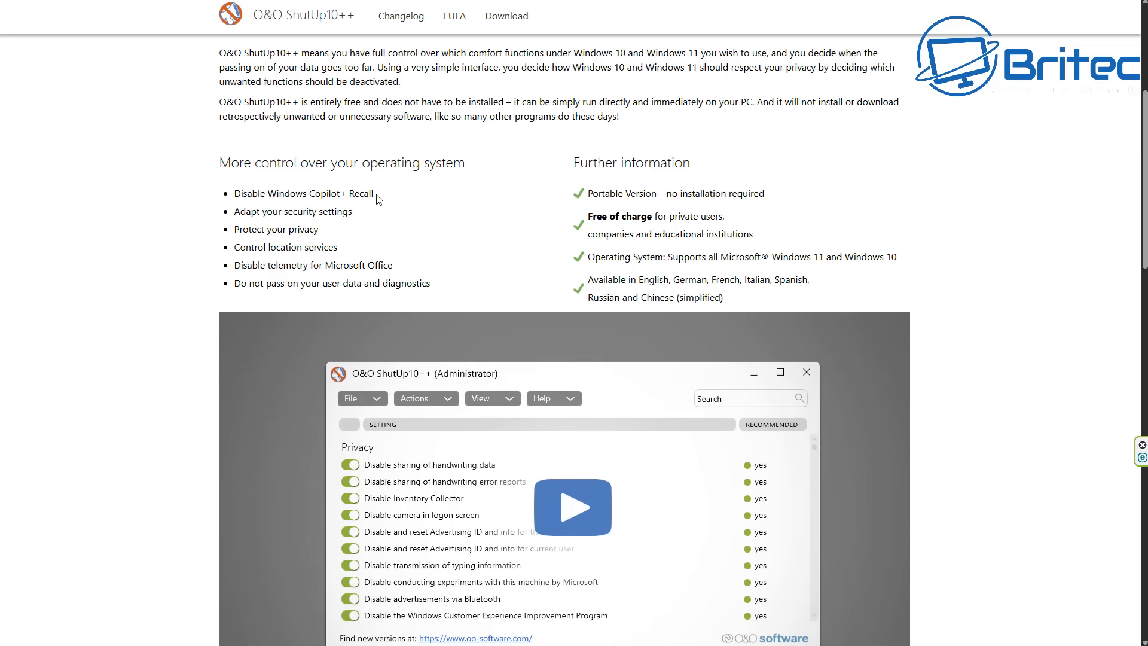
pyautogui.doubleClick(302, 193)
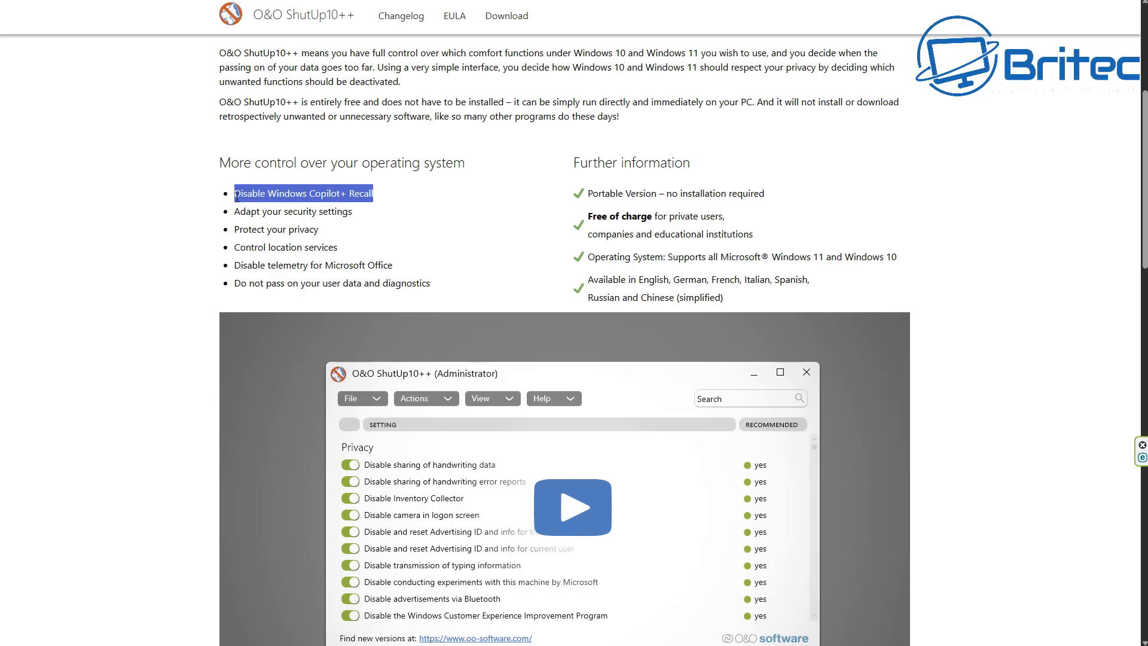
pyautogui.moveTo(317, 266)
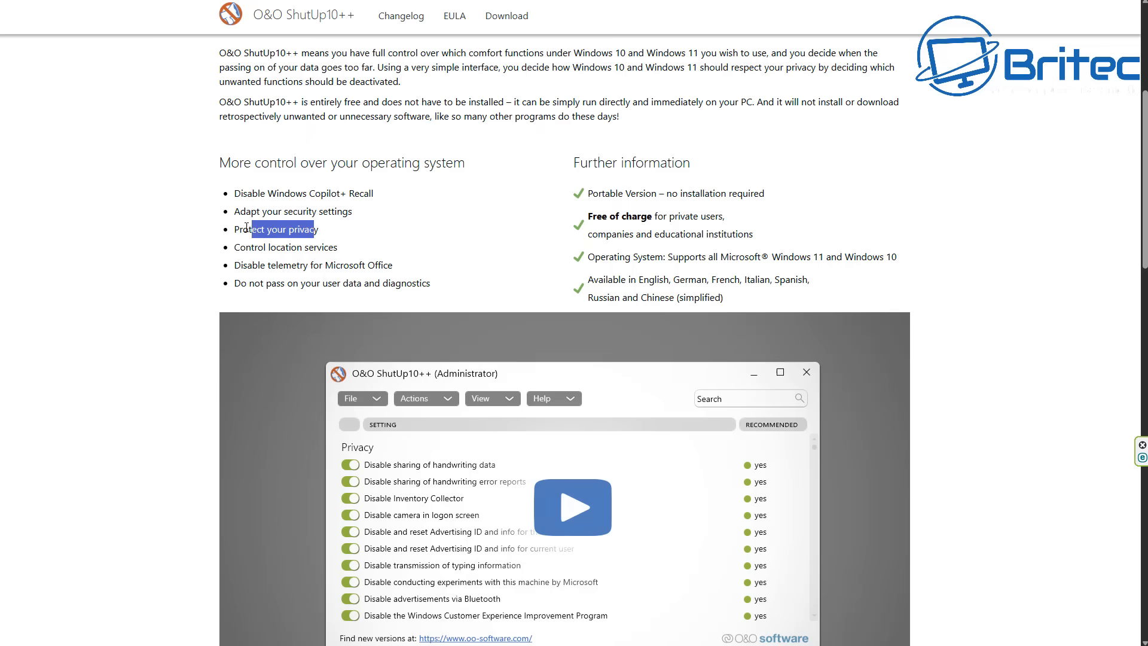
pyautogui.doubleClick(277, 229)
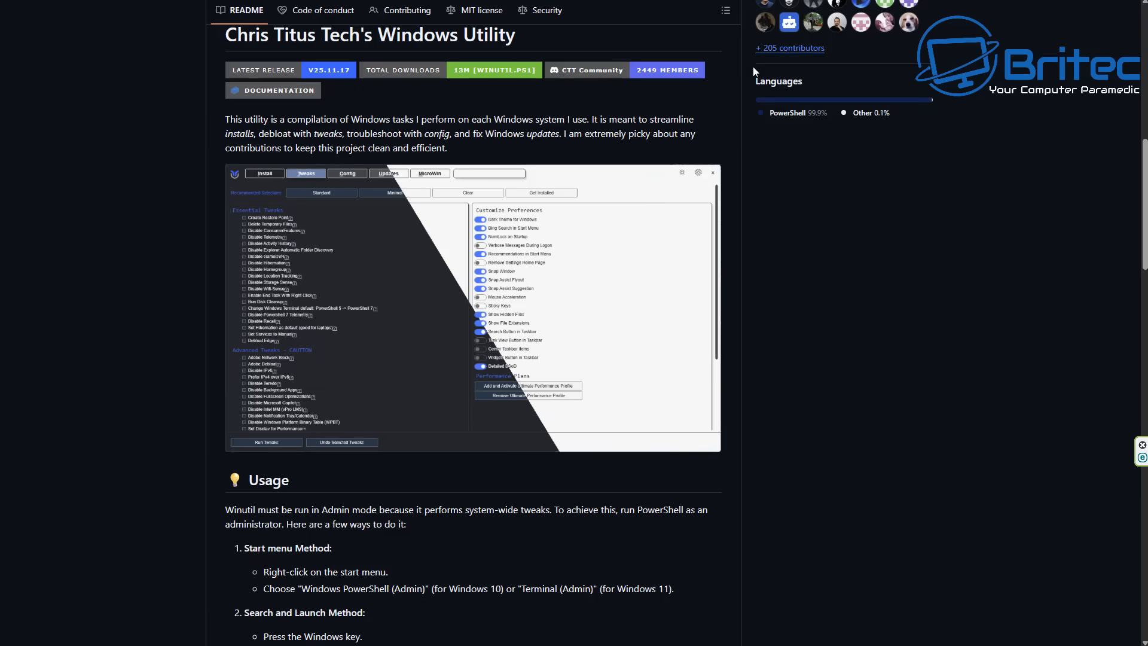
pyautogui.moveTo(978, 373)
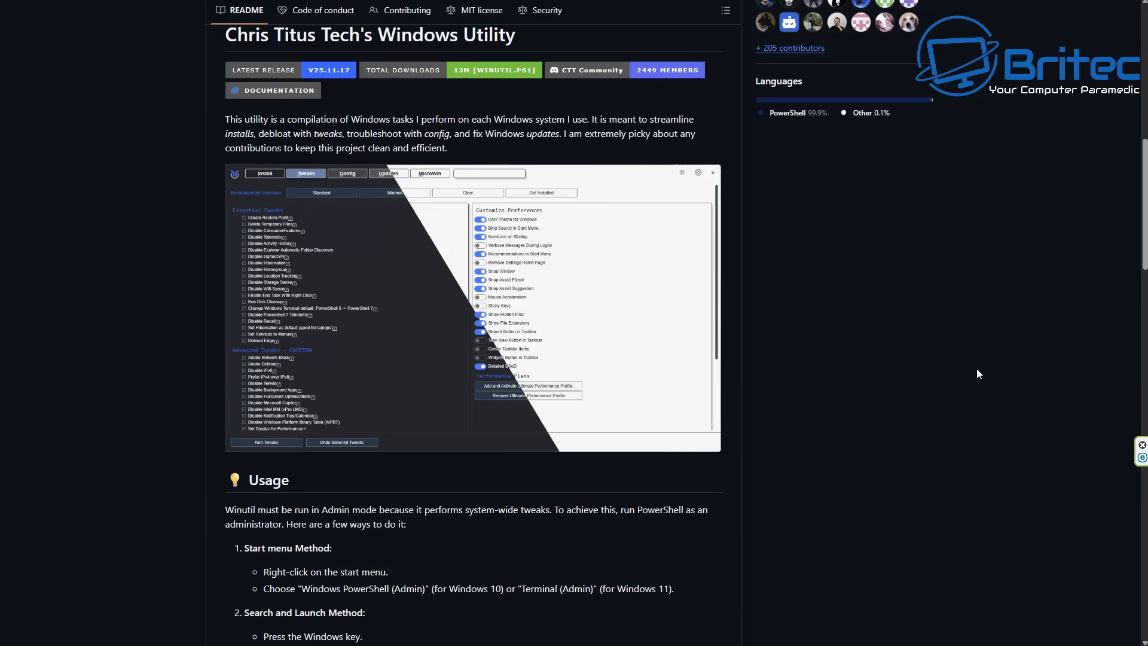
pyautogui.moveTo(976, 291)
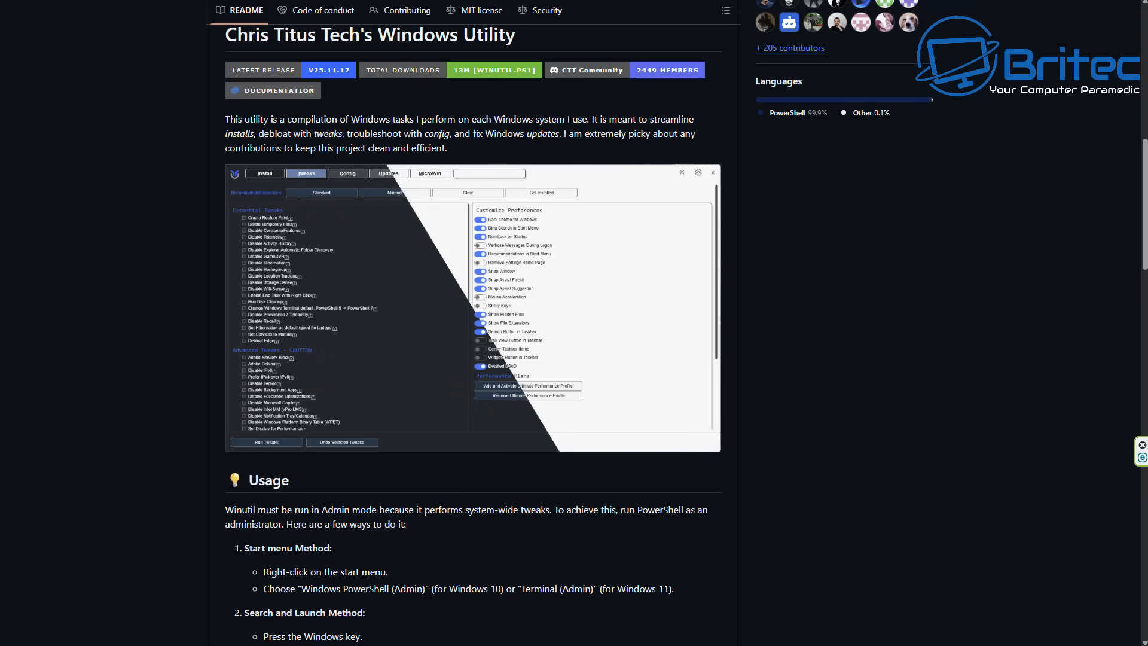
pyautogui.moveTo(1008, 346)
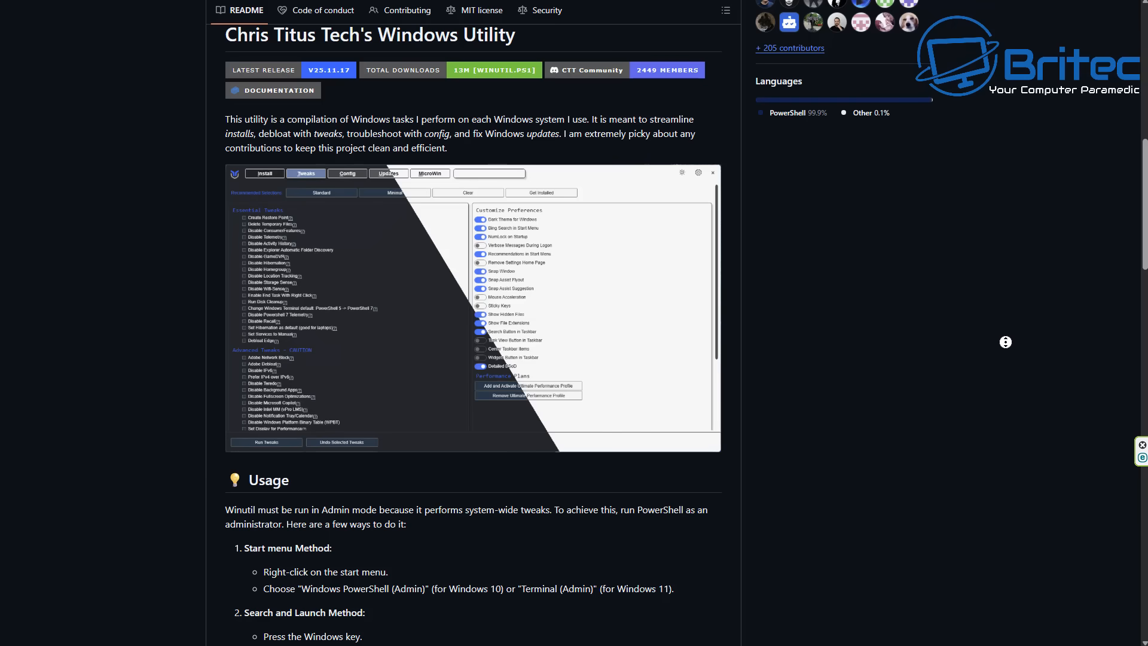
pyautogui.scroll(-3)
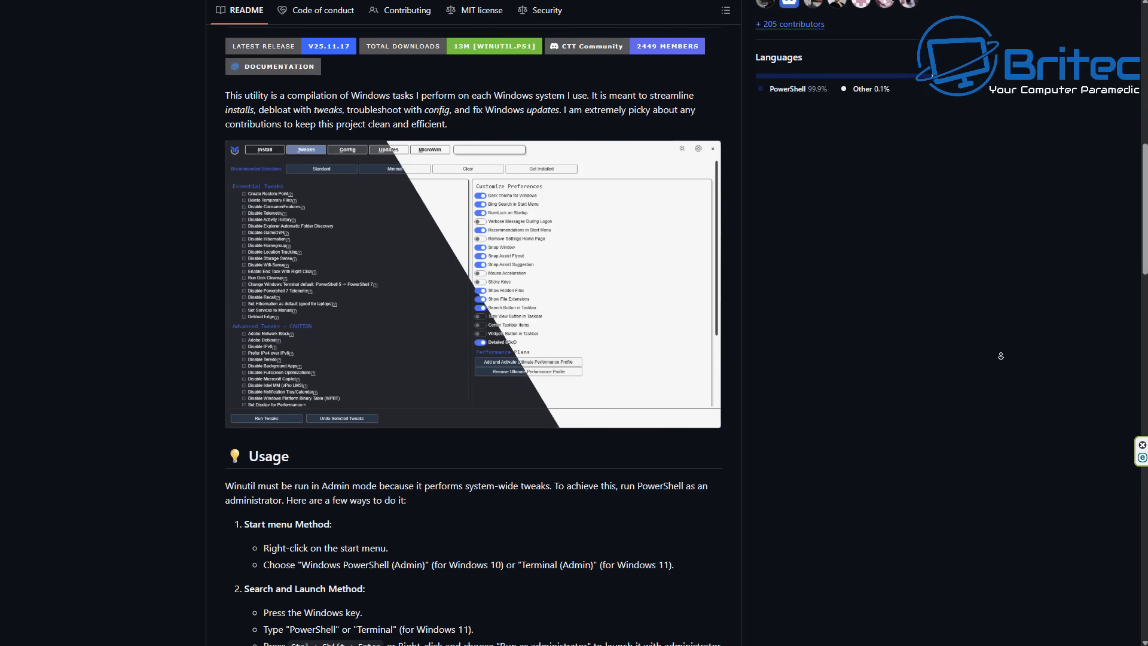
pyautogui.scroll(-3)
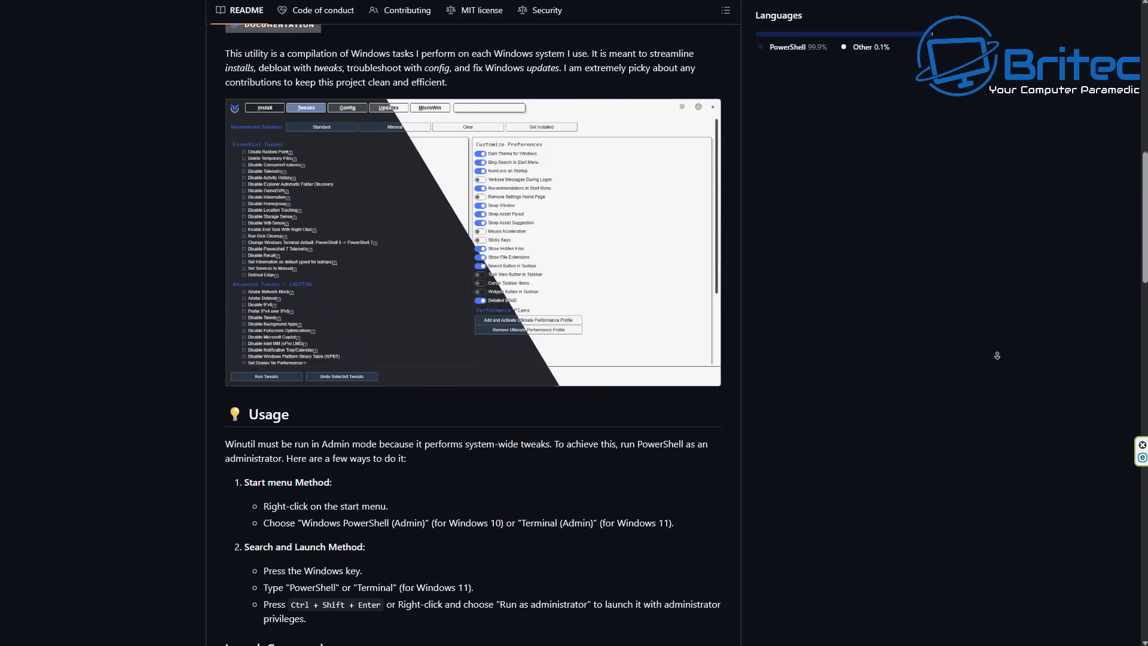
pyautogui.scroll(-3)
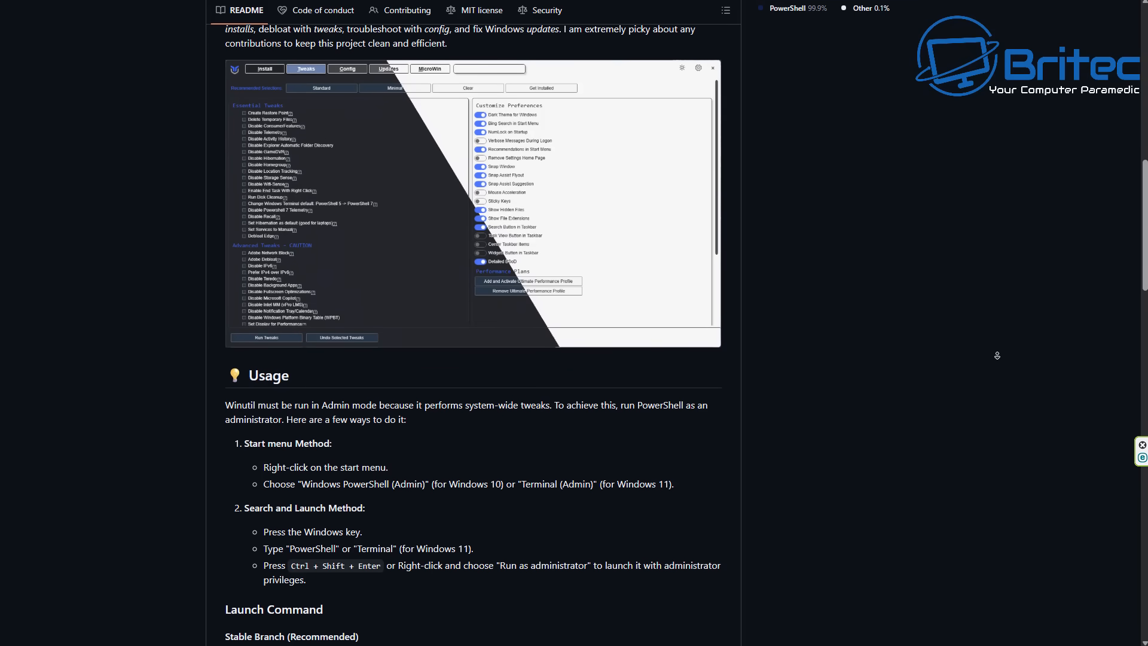
pyautogui.scroll(-3)
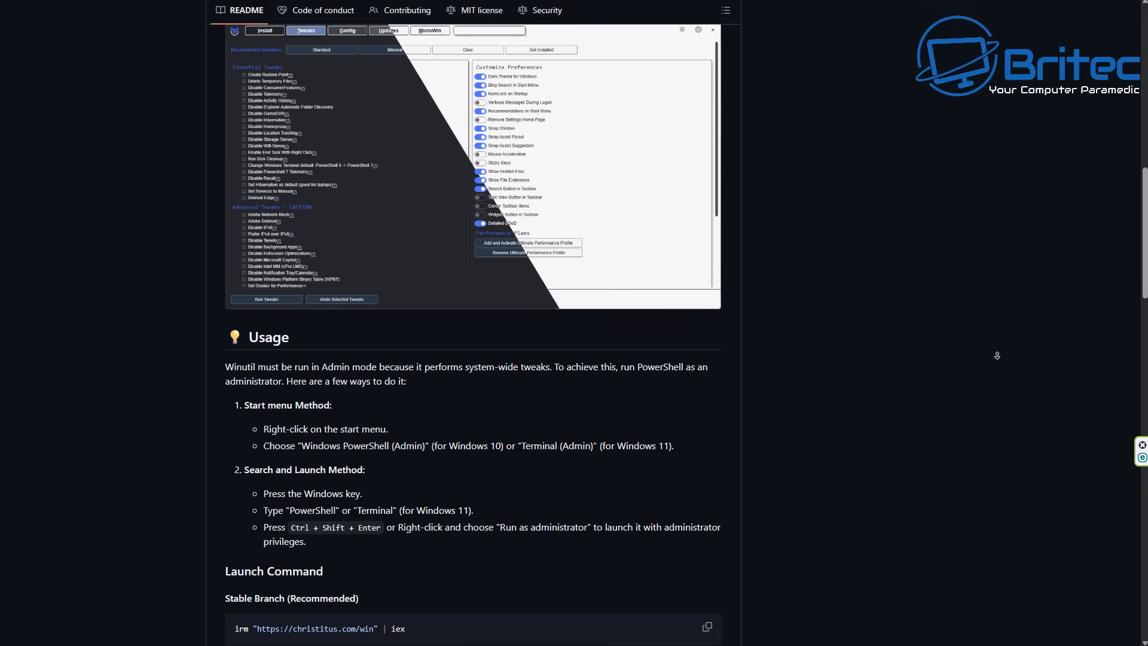
pyautogui.scroll(-3)
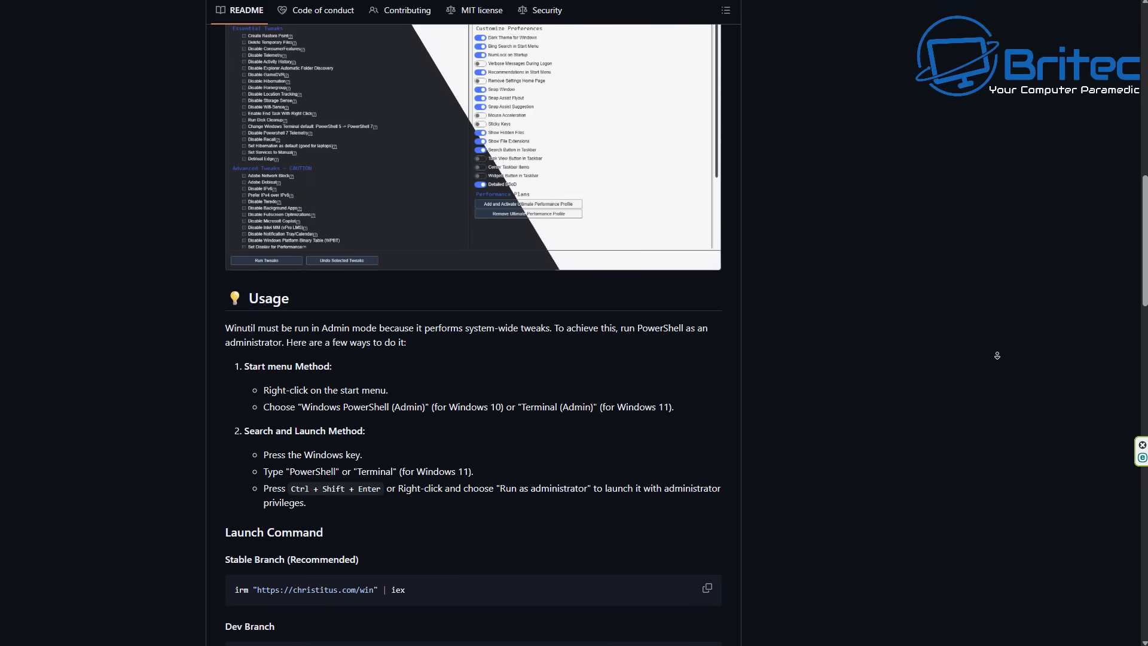
pyautogui.scroll(-3)
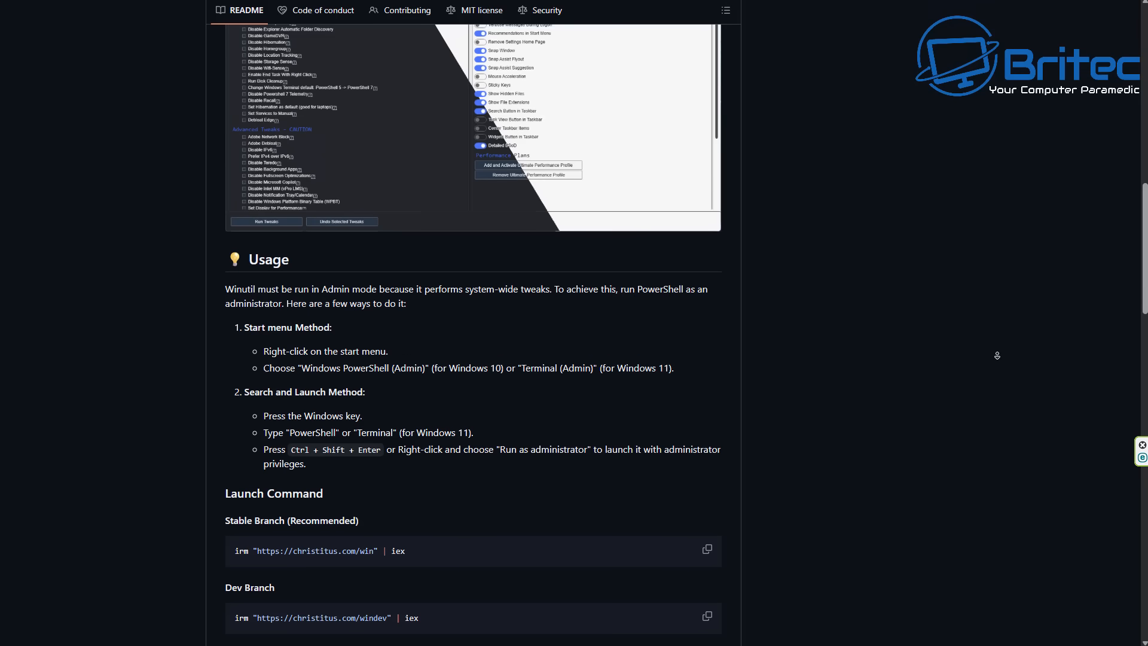
pyautogui.scroll(-3)
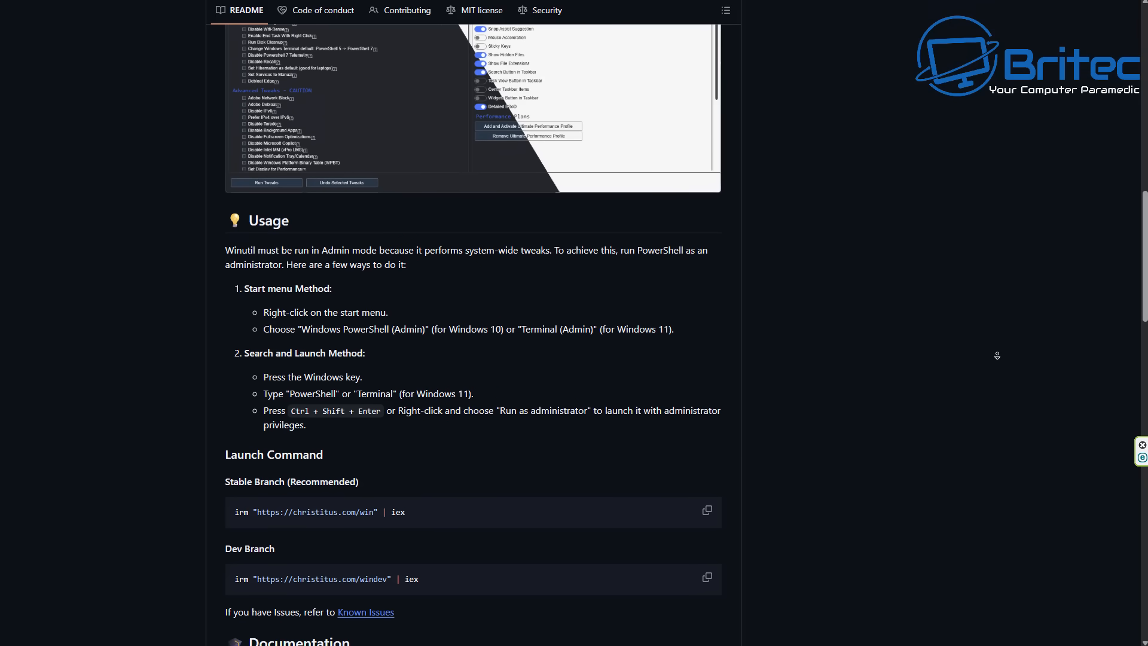
pyautogui.scroll(-3)
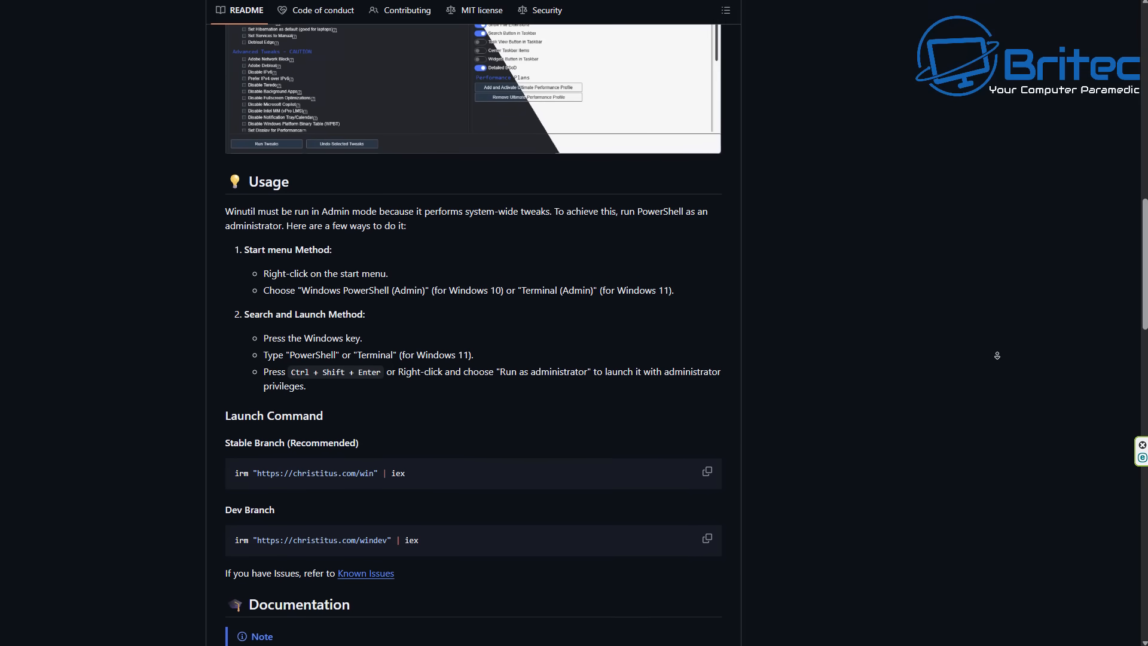
pyautogui.scroll(-3)
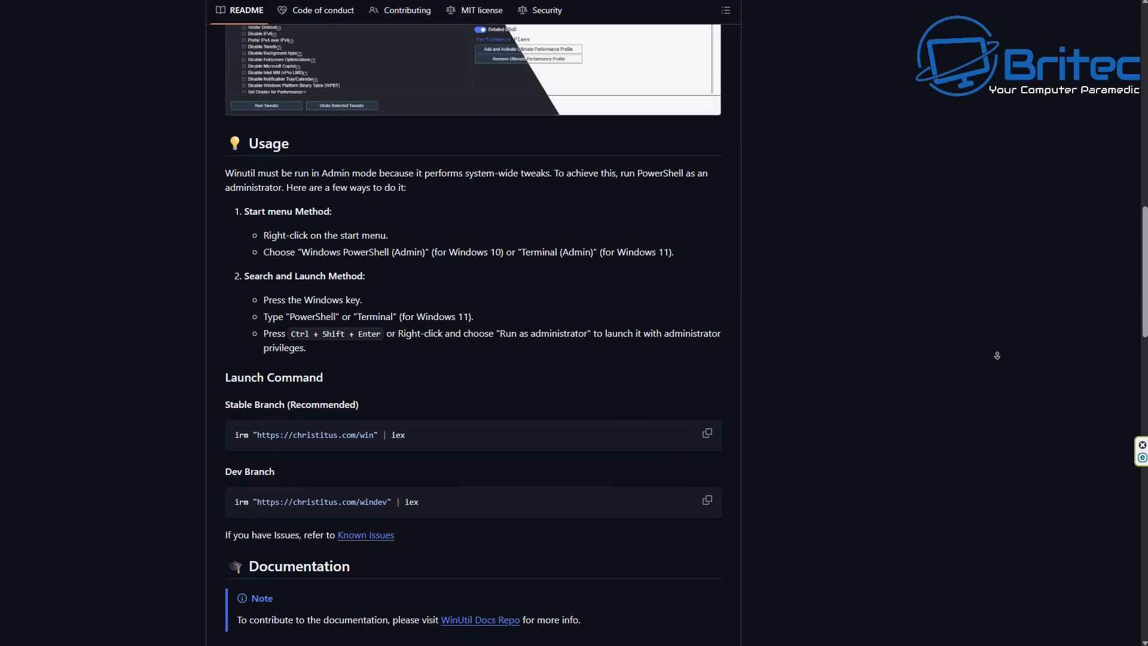
pyautogui.scroll(-3)
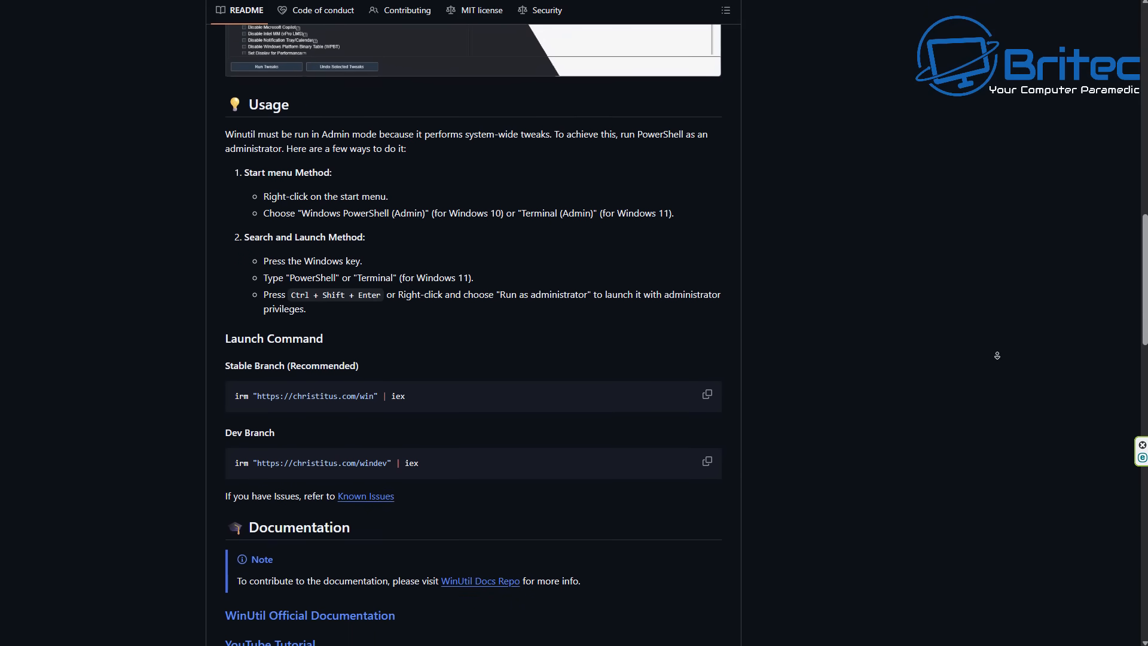
pyautogui.scroll(-3)
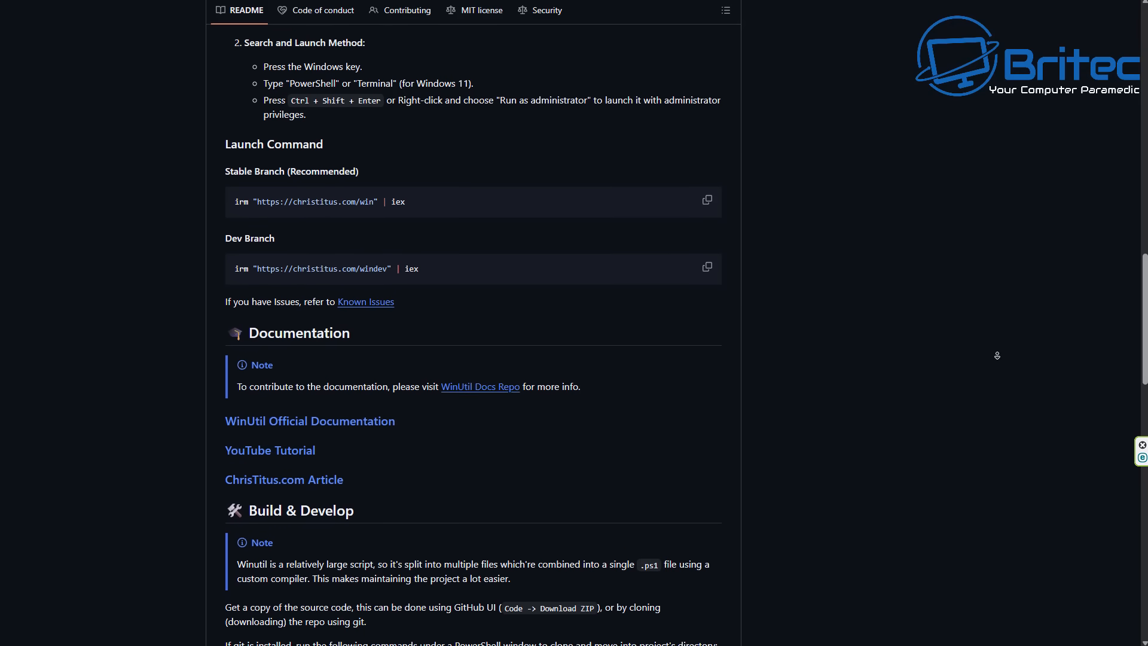
pyautogui.scroll(-3)
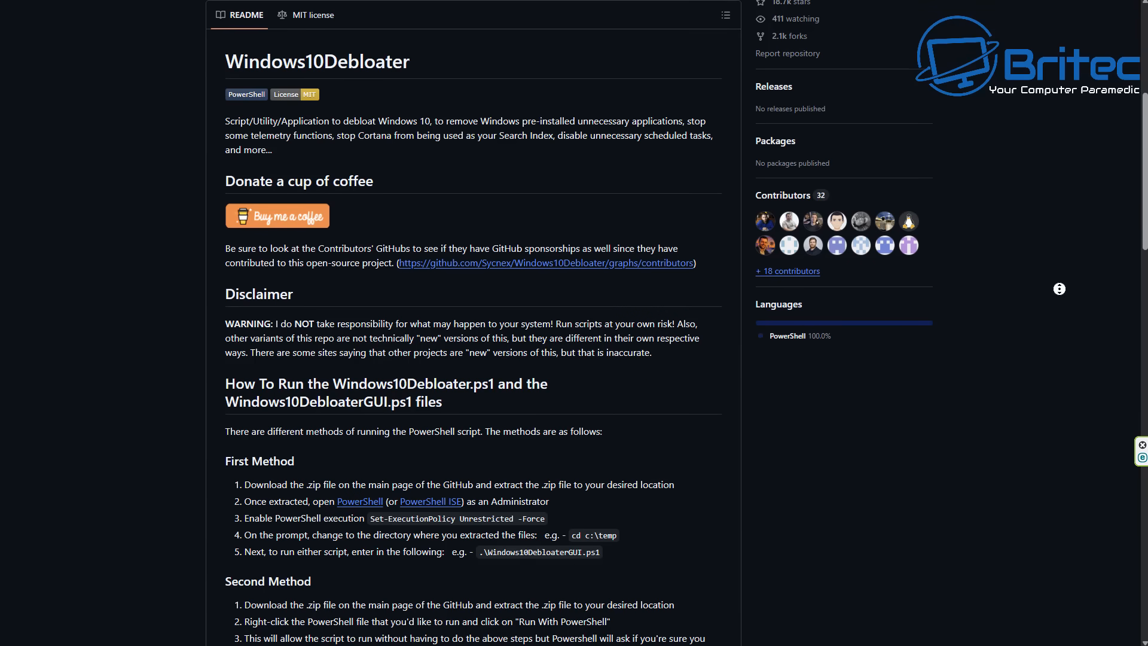
pyautogui.scroll(-3)
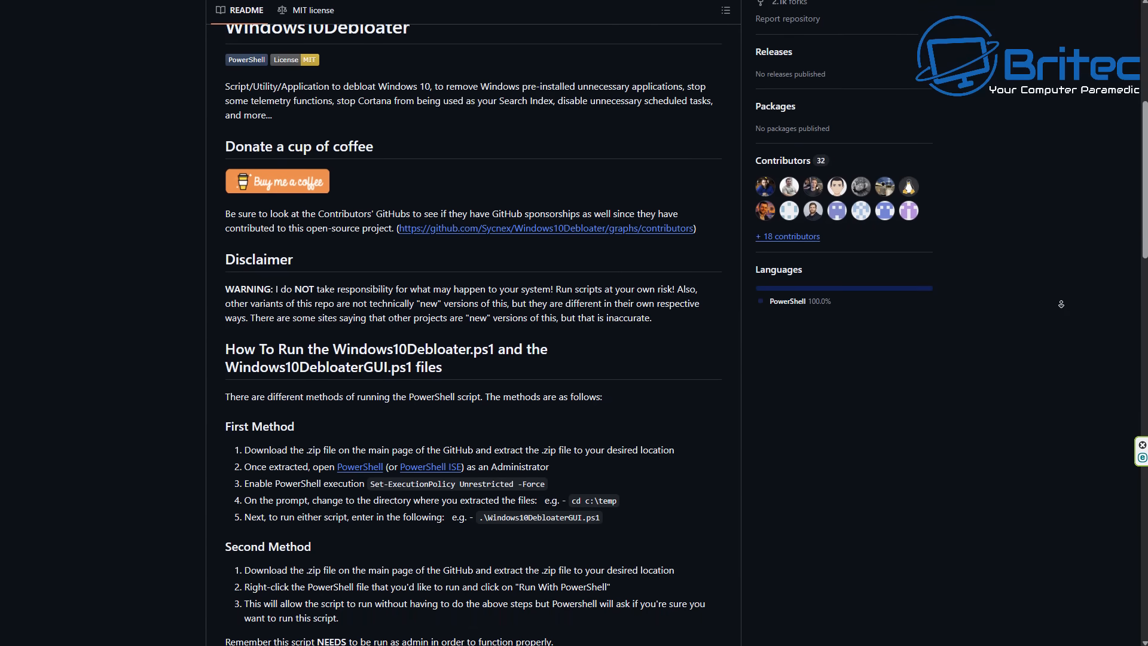
pyautogui.scroll(-3)
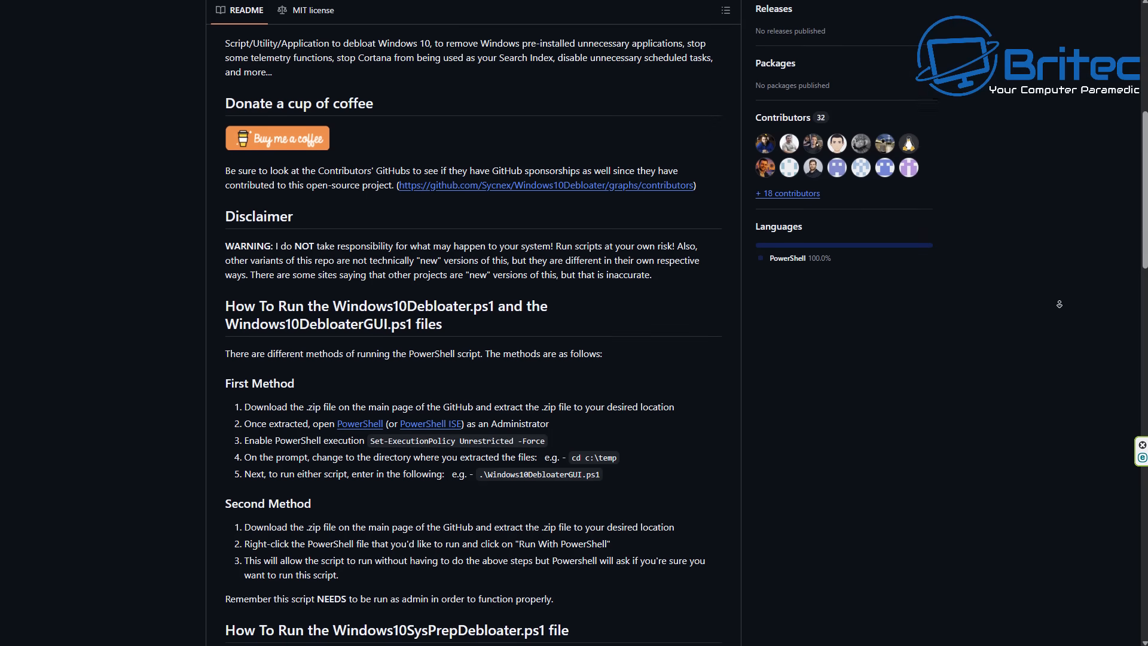
pyautogui.scroll(-3)
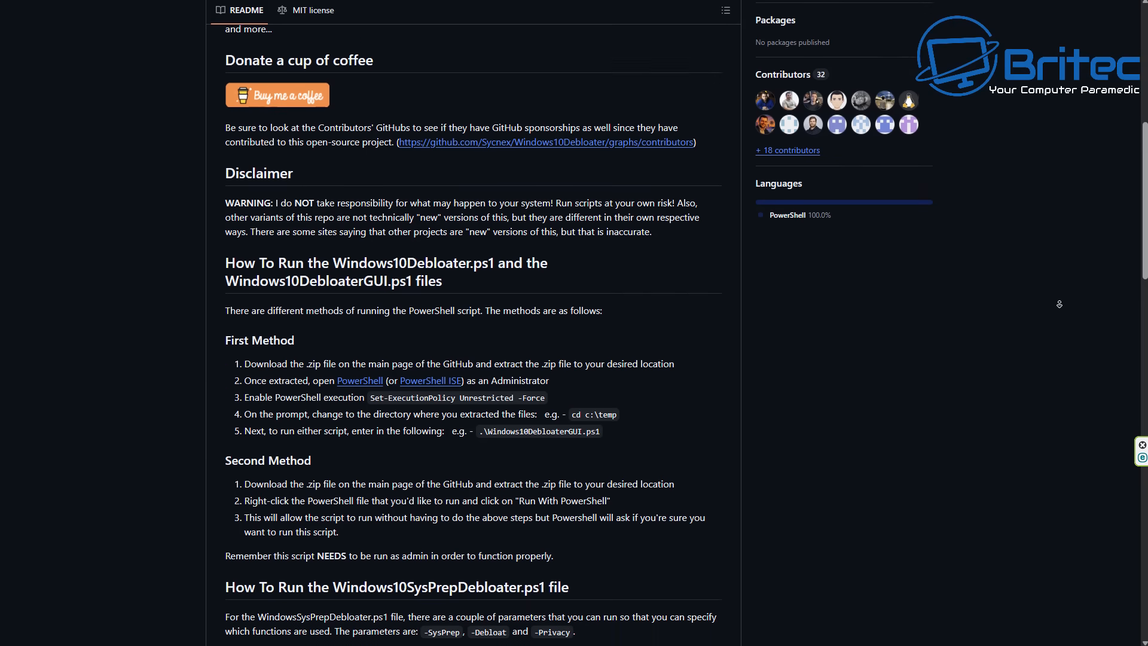
pyautogui.scroll(-3)
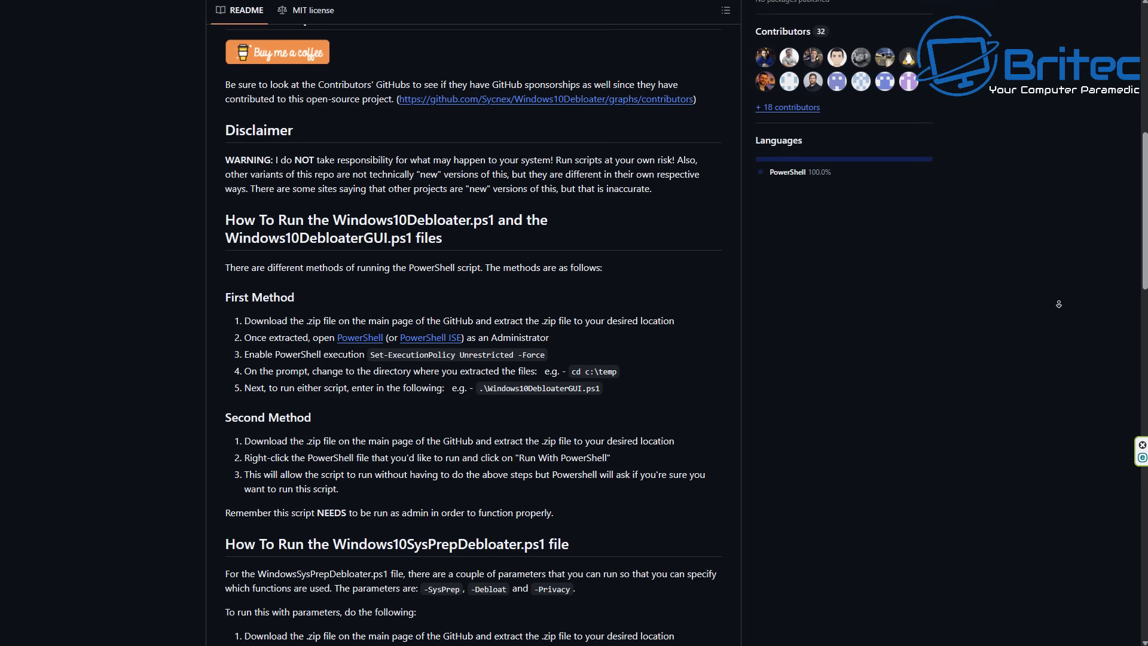
pyautogui.scroll(-3)
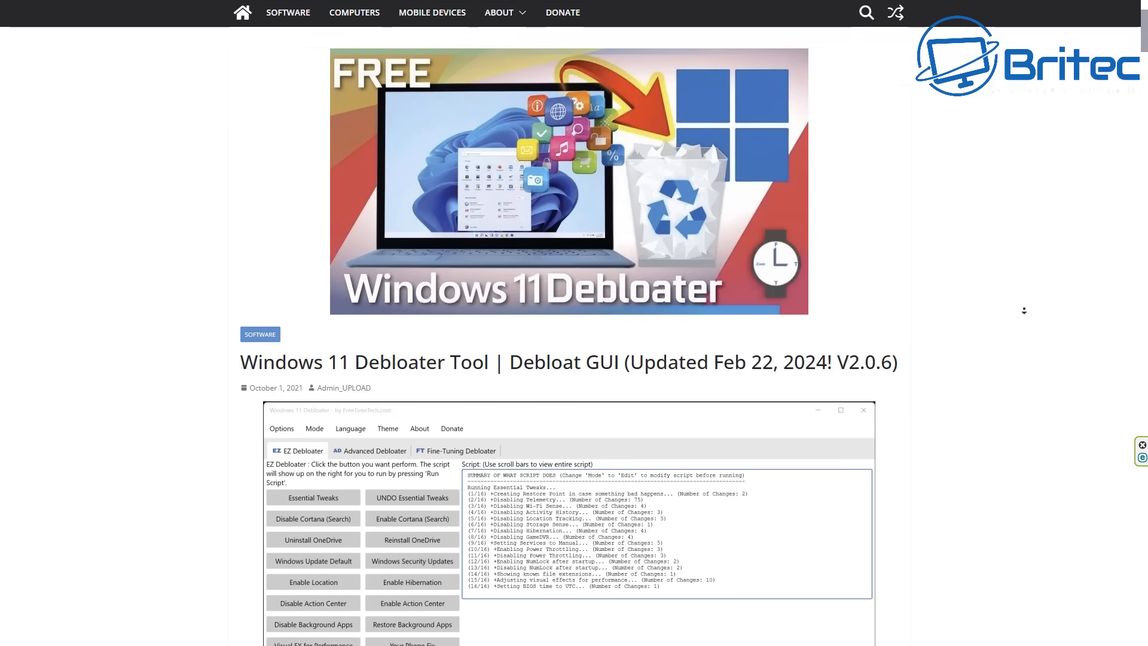
pyautogui.scroll(-3)
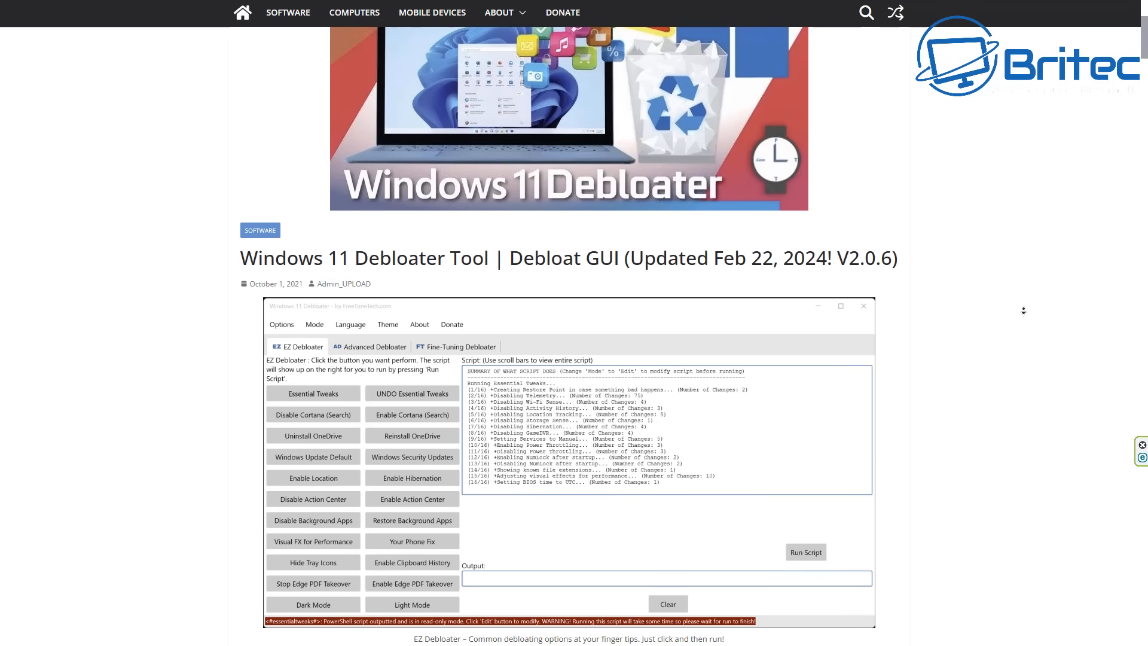
pyautogui.scroll(-3)
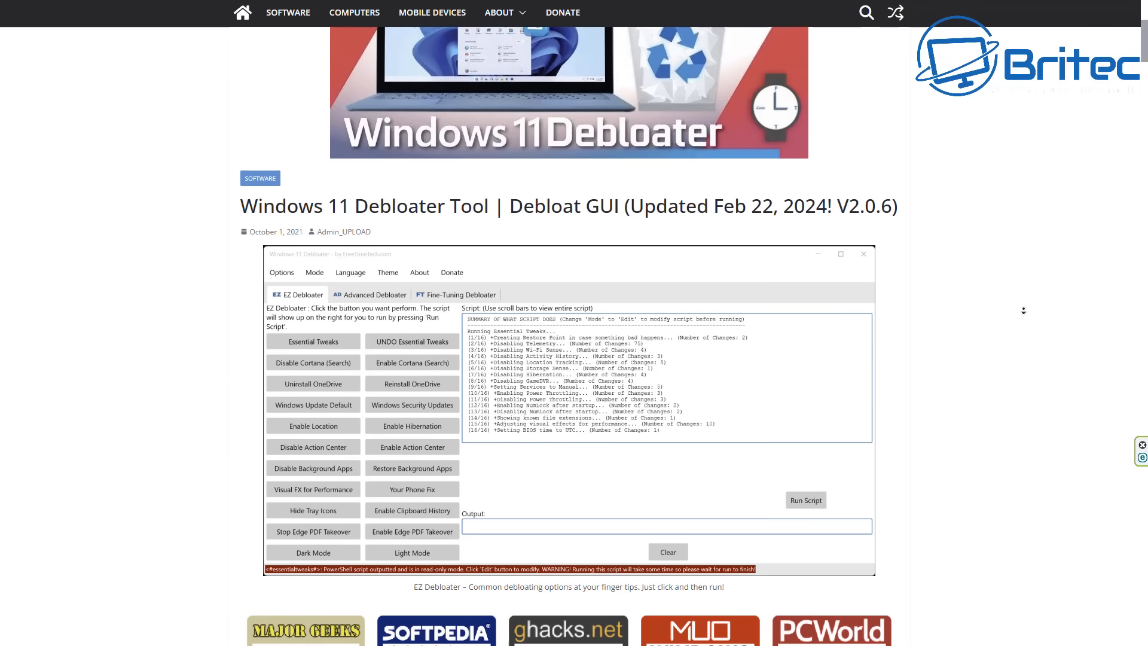
pyautogui.scroll(-3)
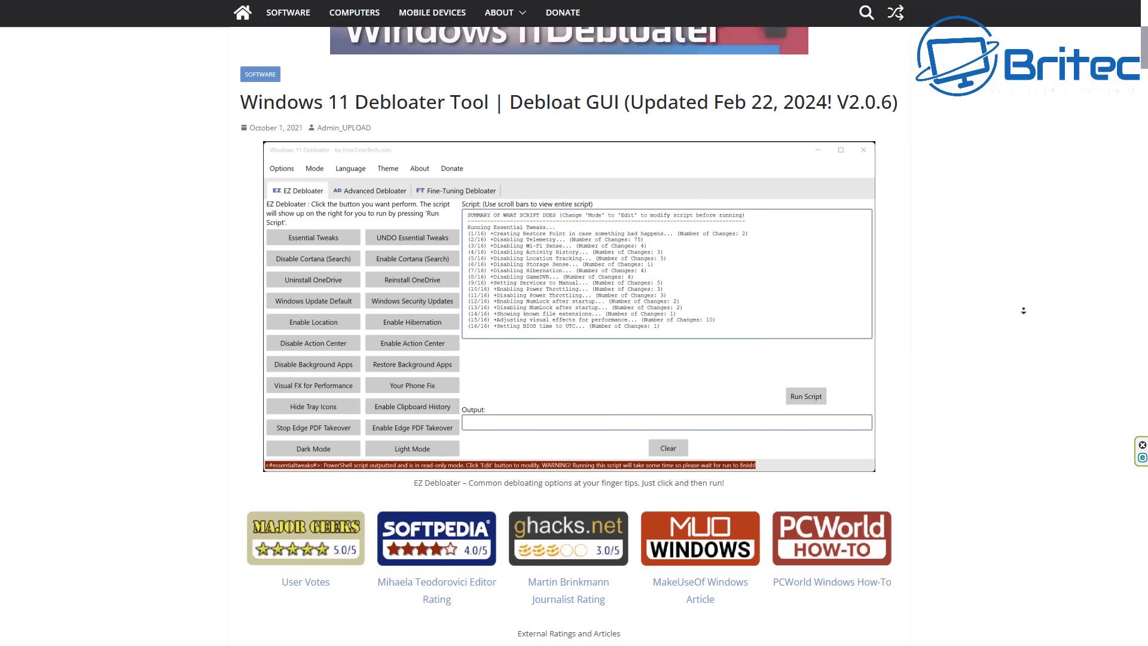
pyautogui.scroll(-3)
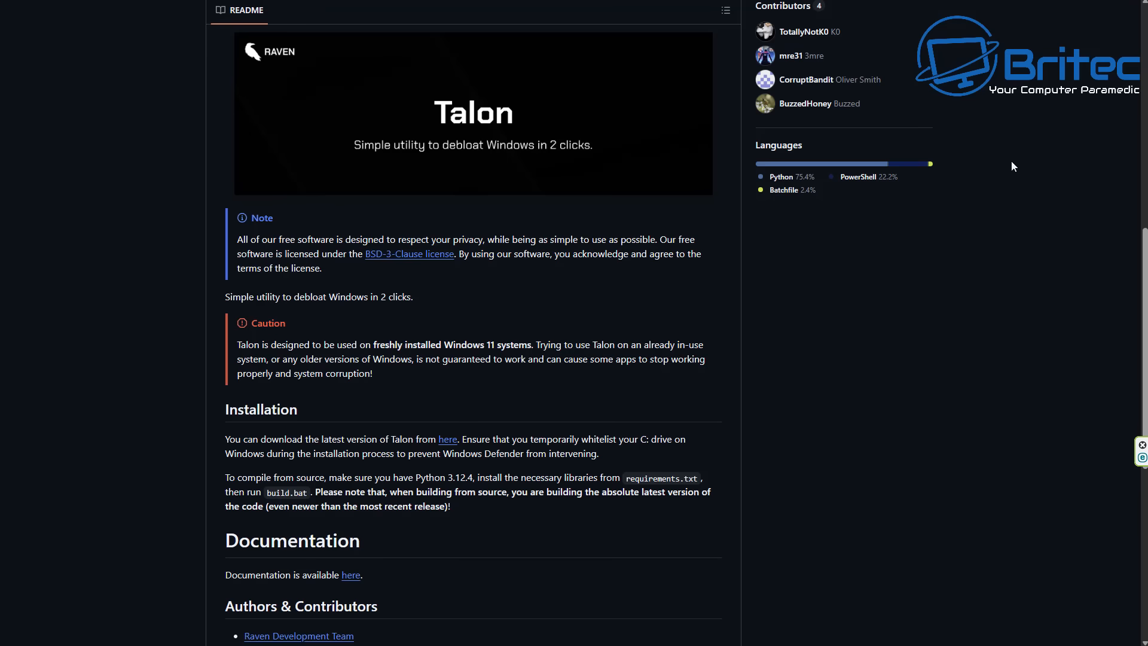
pyautogui.moveTo(1024, 296)
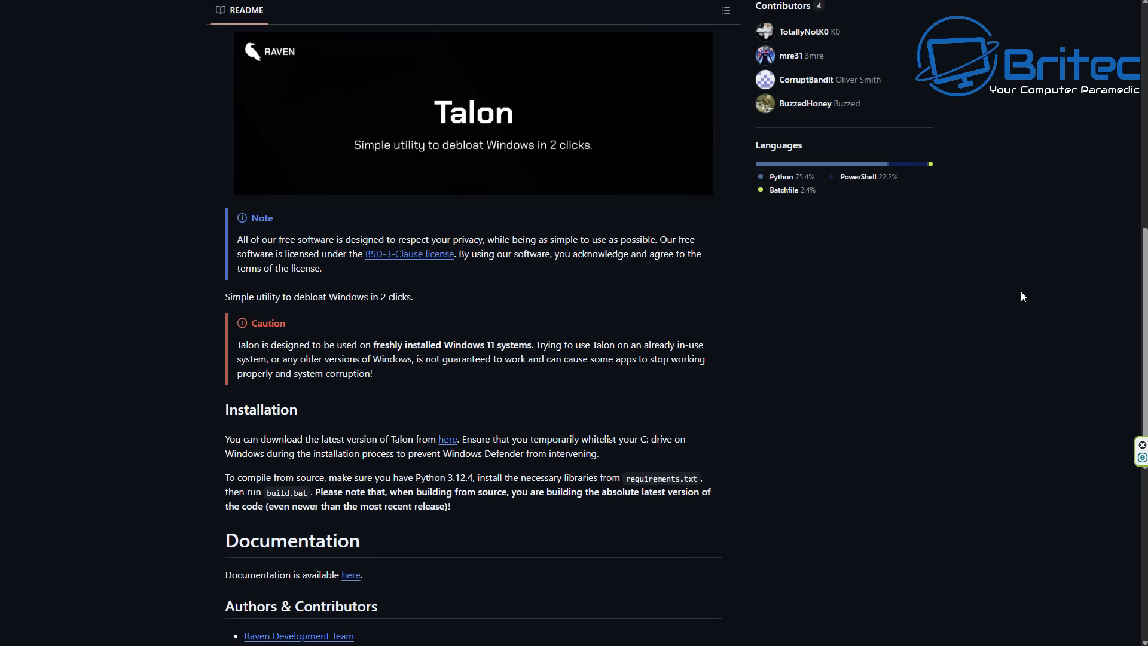
pyautogui.moveTo(249, 336)
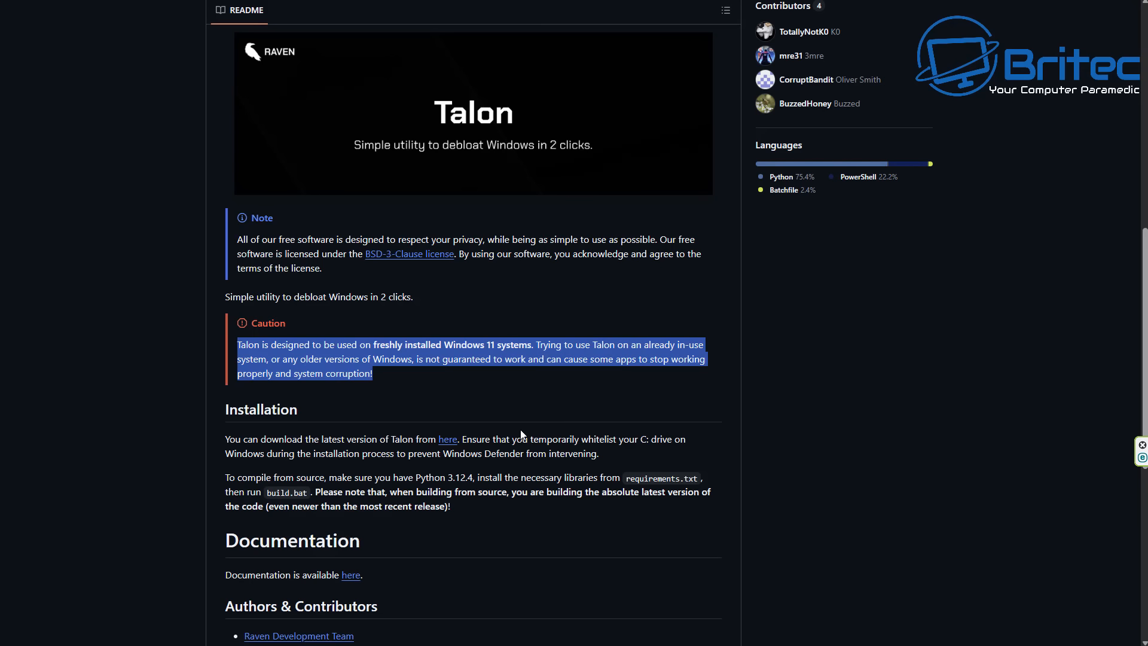
pyautogui.moveTo(808, 446)
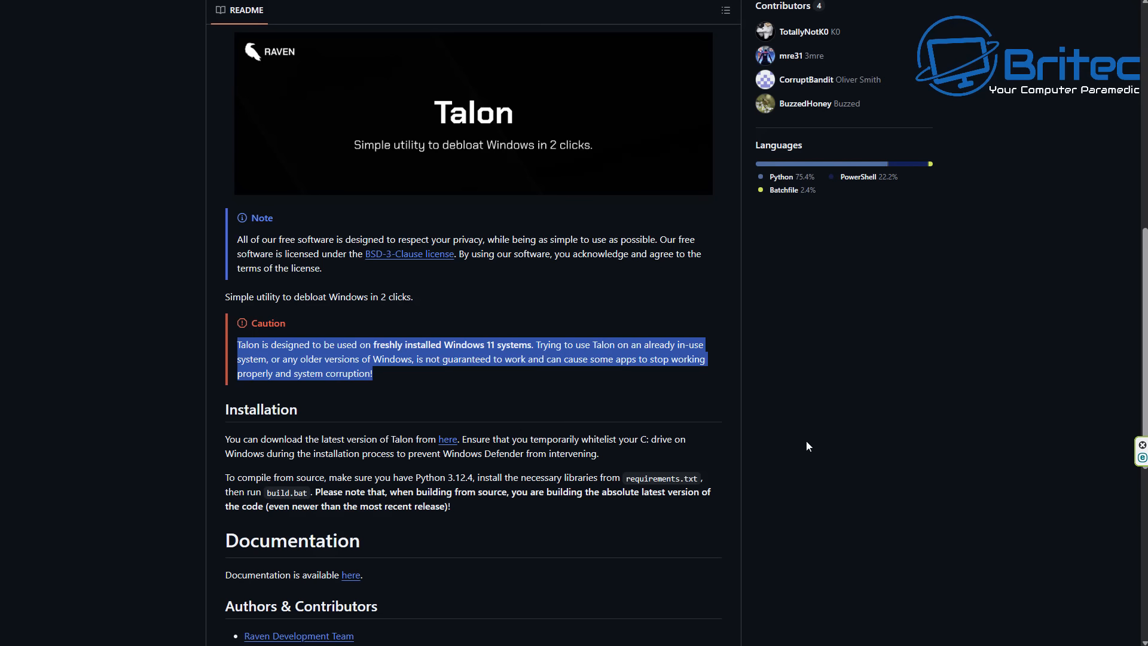
pyautogui.moveTo(846, 410)
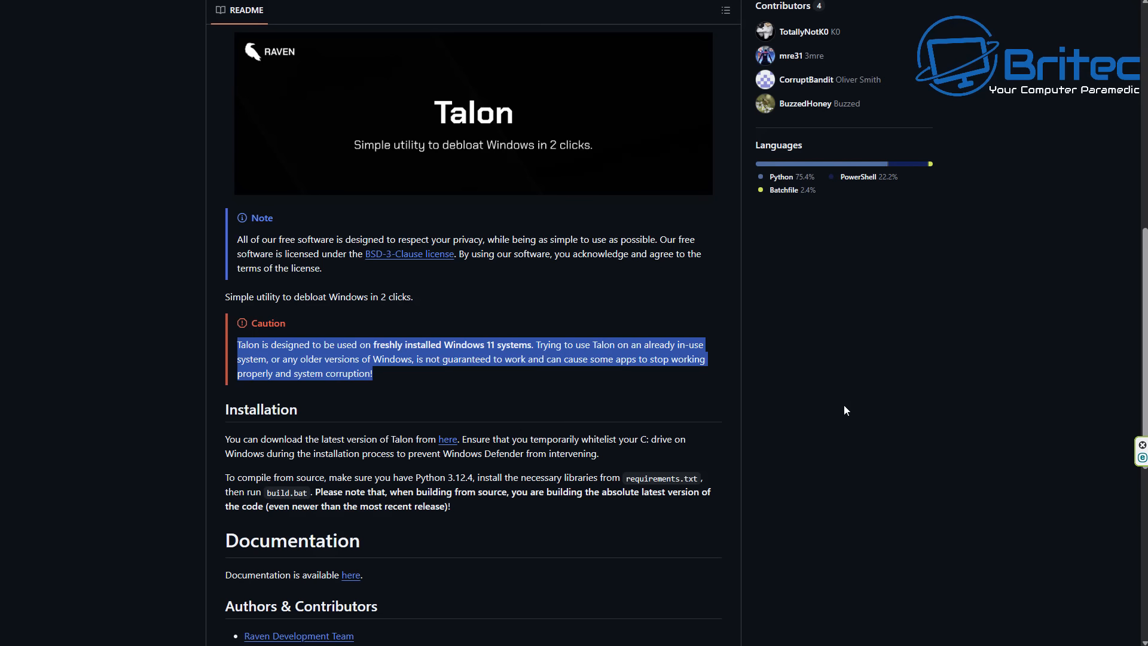
# - Highlight the README's Caution block about freshly installed Windows 11 systems
pyautogui.click(845, 410)
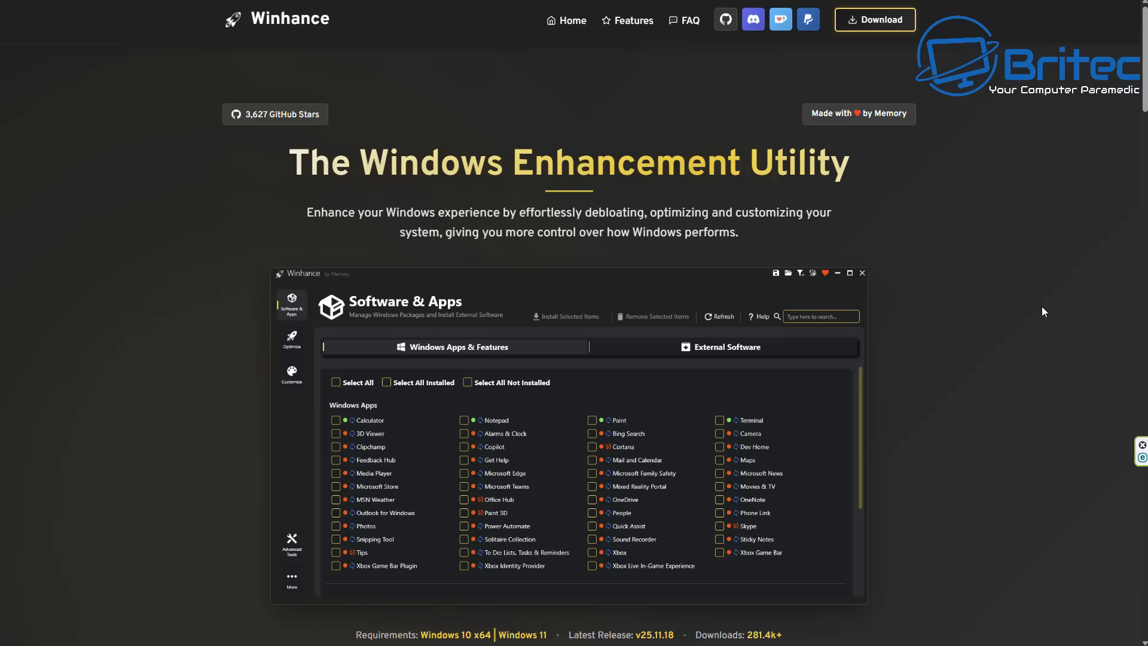
pyautogui.moveTo(1086, 509)
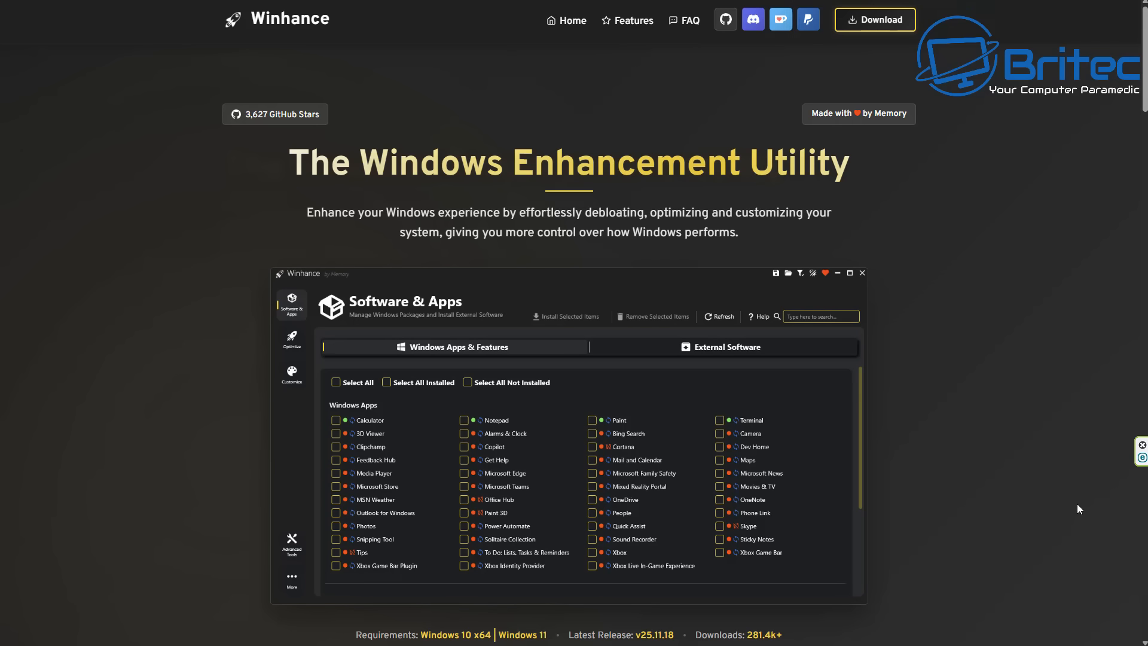
pyautogui.moveTo(1070, 511)
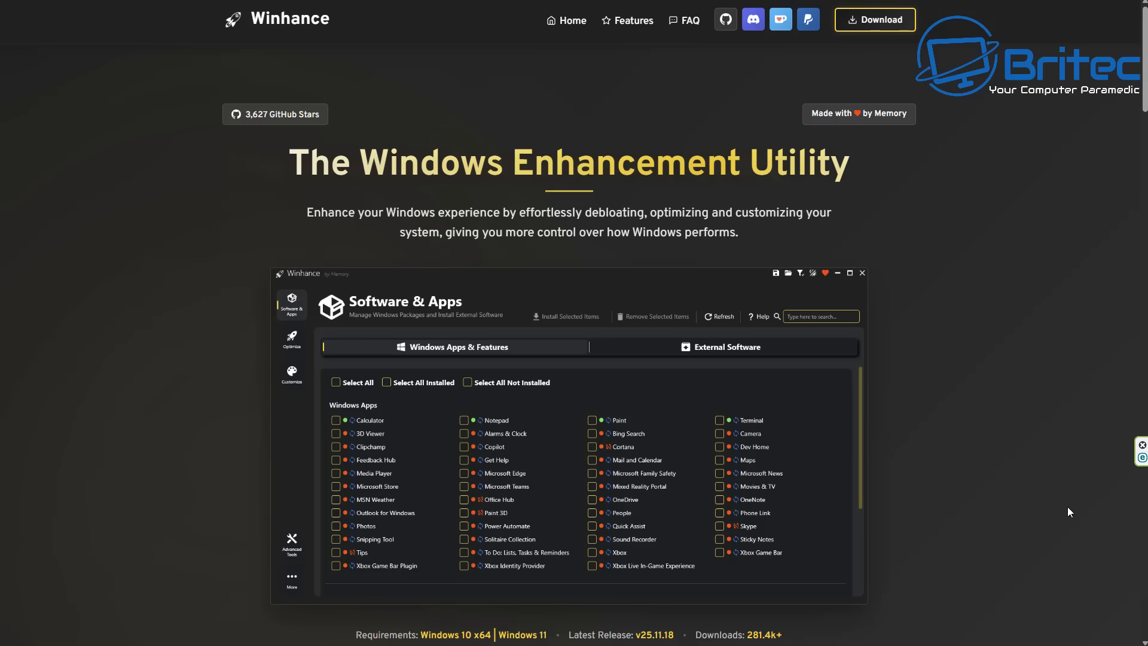
pyautogui.moveTo(1139, 376)
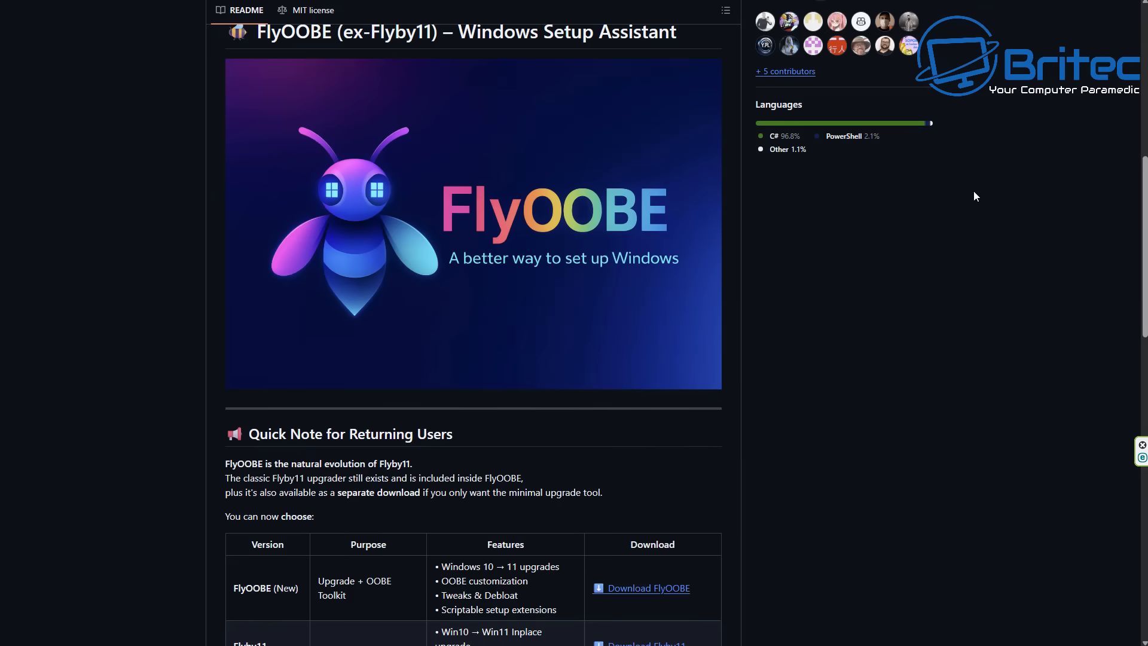
pyautogui.moveTo(1095, 262)
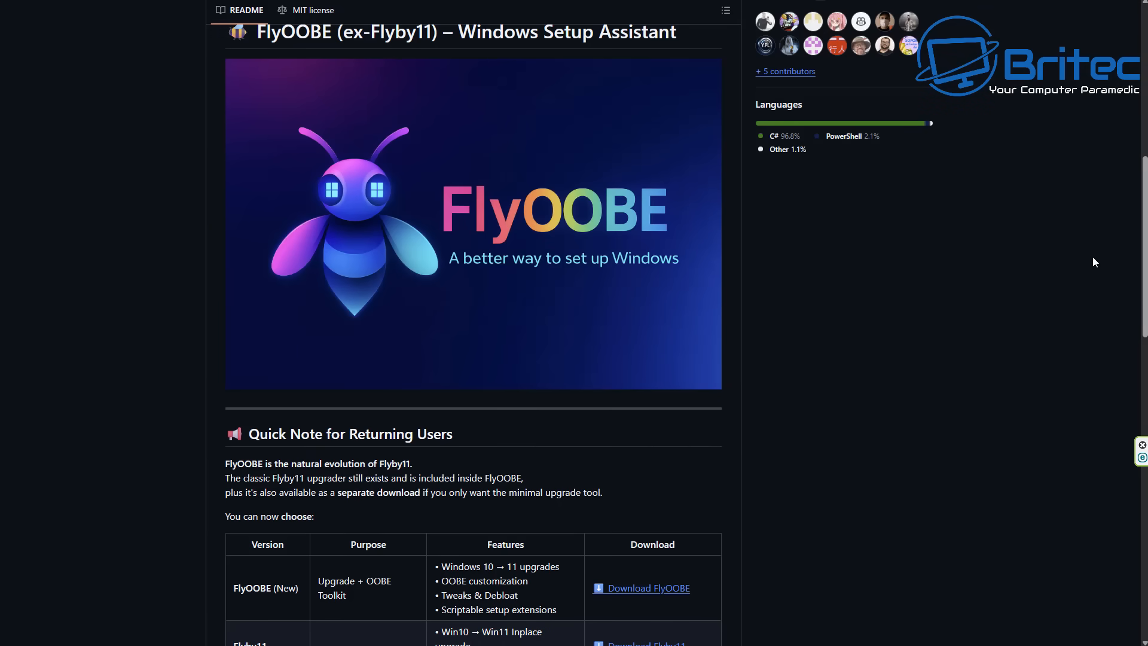
# - Scroll the FlyOOBE README past the version comparison table to the 'Why FlyOOBE?' section
pyautogui.scroll(-3)
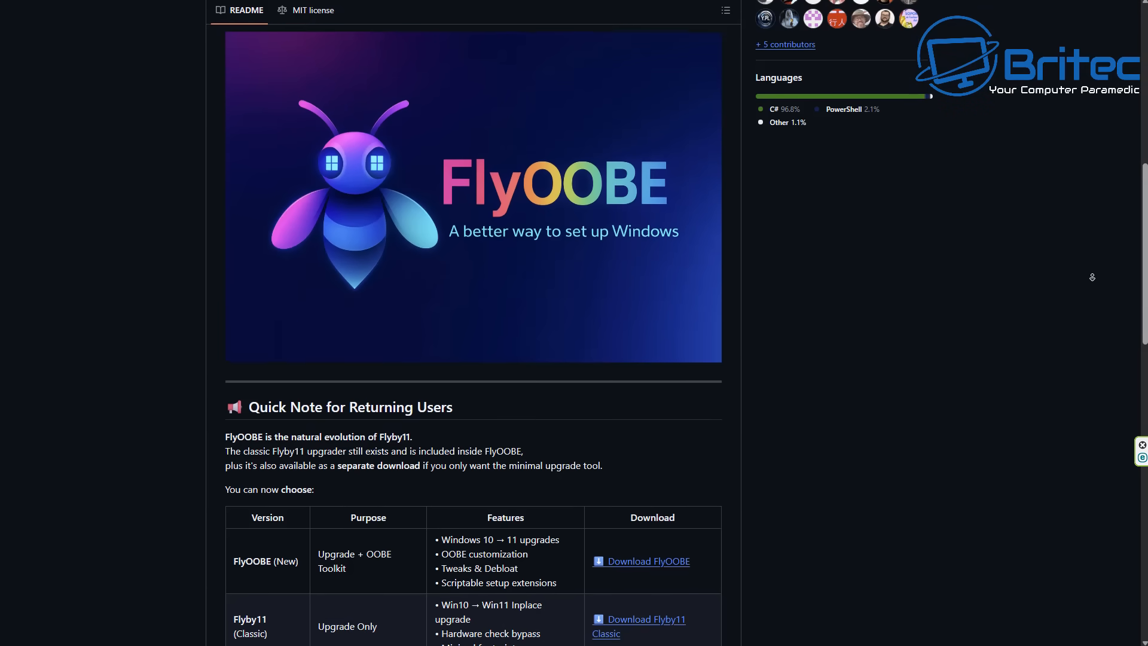
pyautogui.scroll(-3)
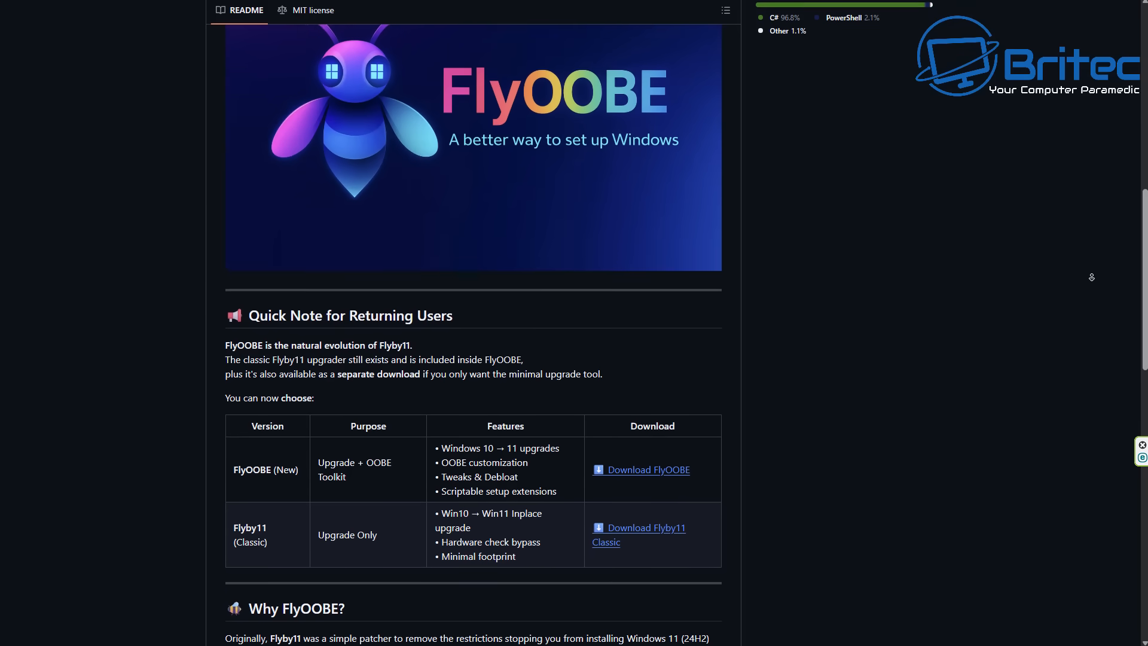
pyautogui.scroll(-3)
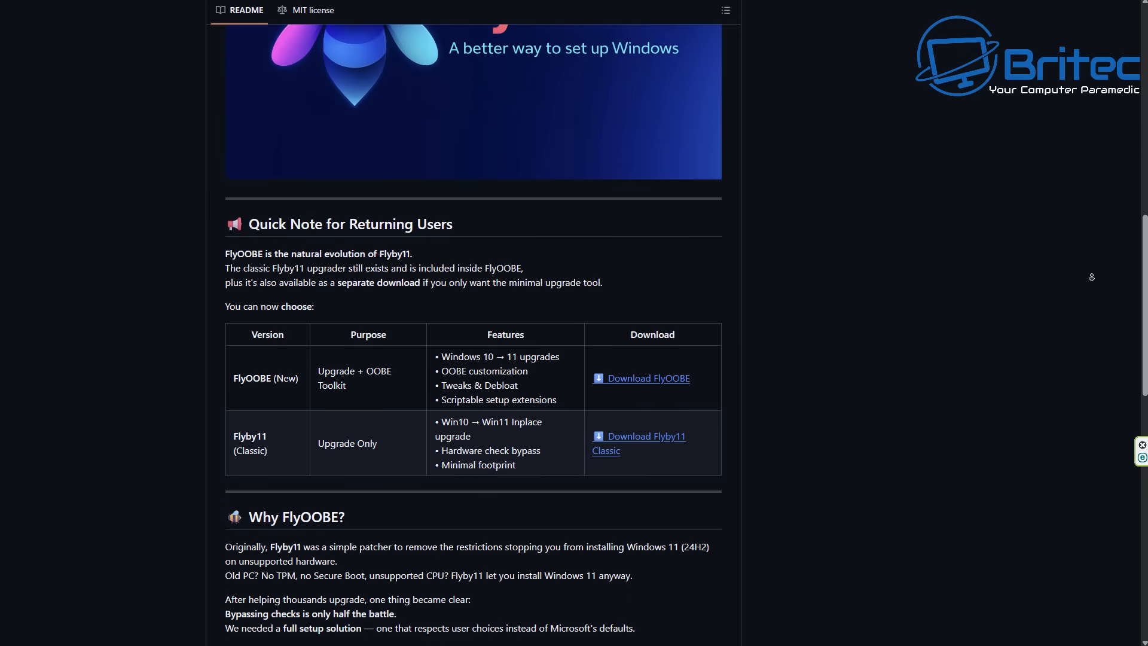
pyautogui.scroll(-3)
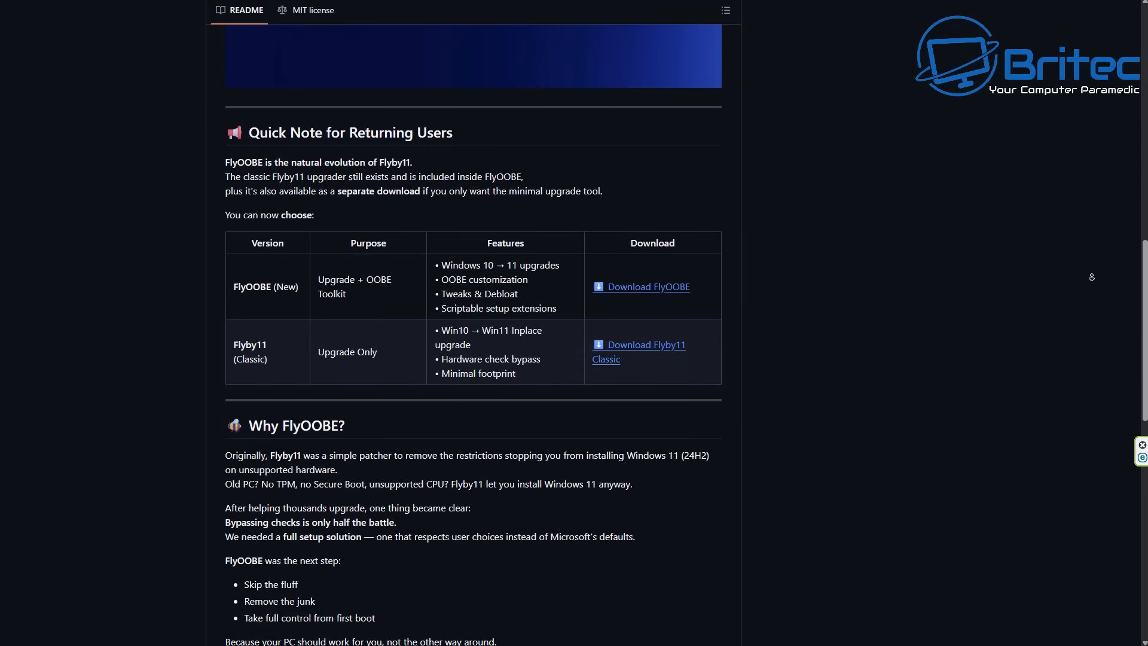
pyautogui.scroll(-3)
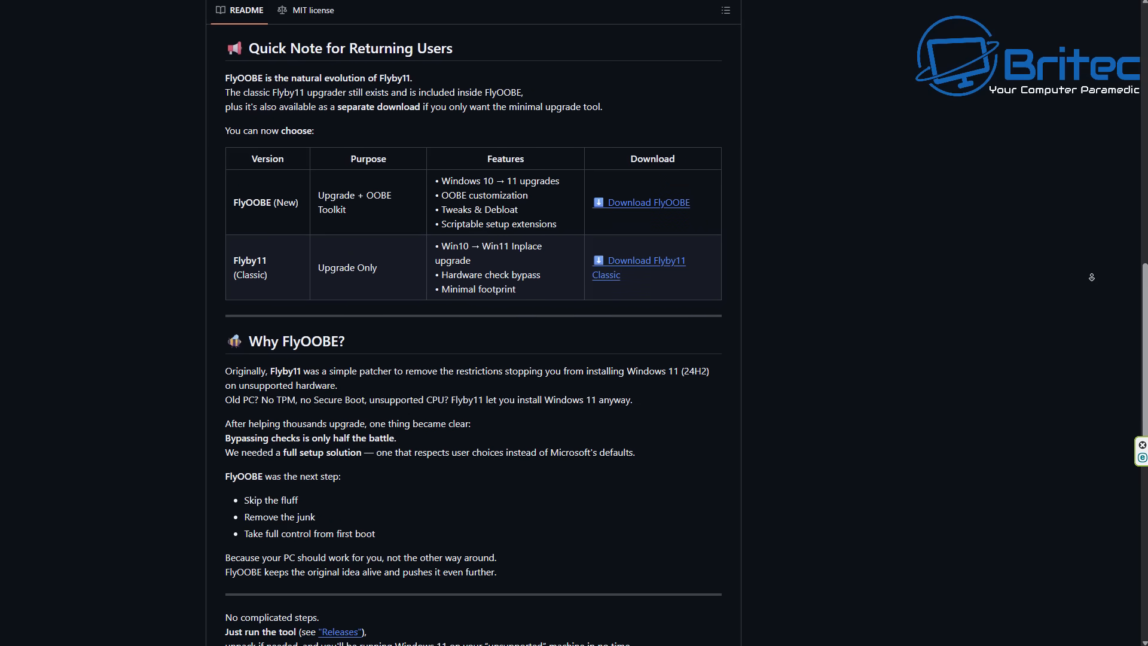
pyautogui.moveTo(600, 421)
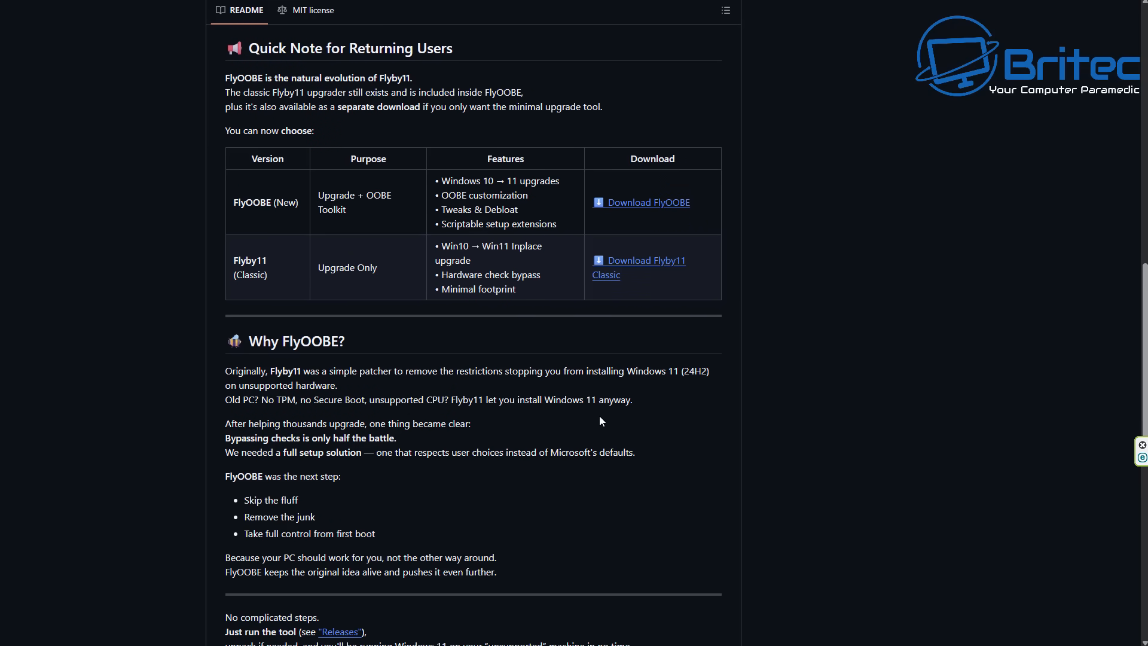
pyautogui.moveTo(495, 449)
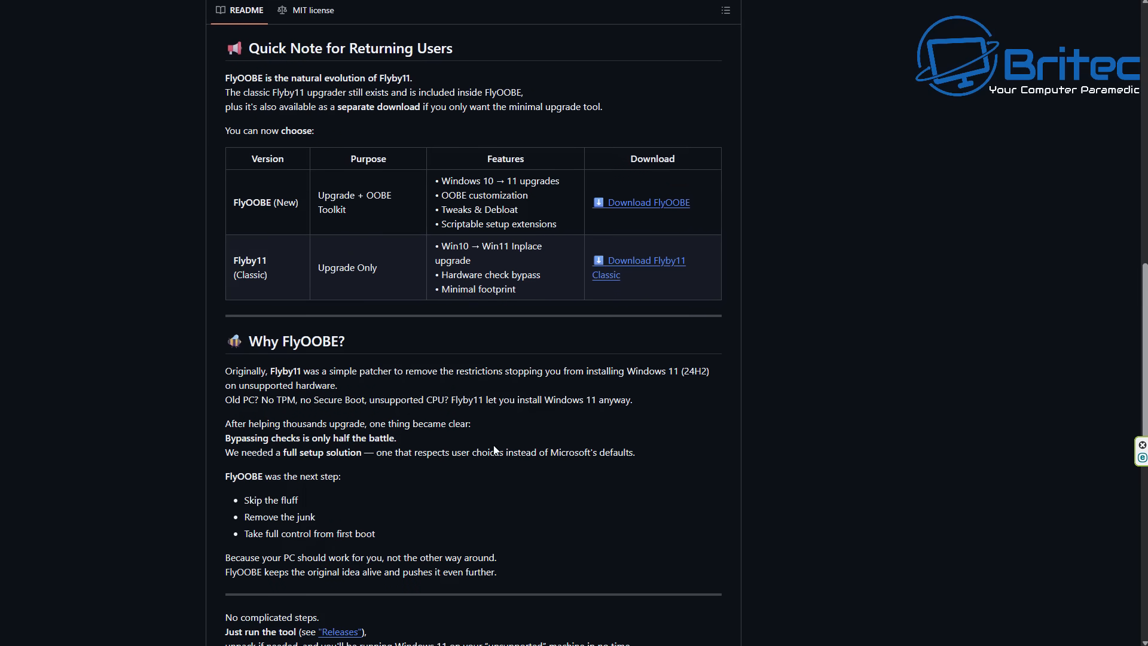
pyautogui.moveTo(542, 495)
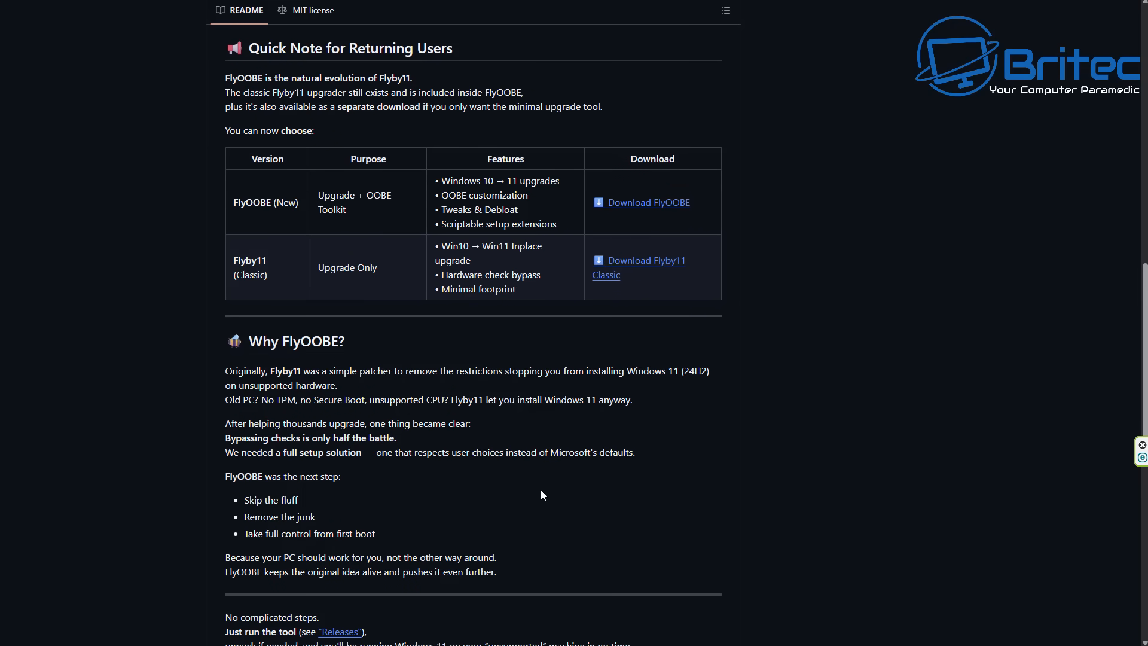
pyautogui.moveTo(847, 488)
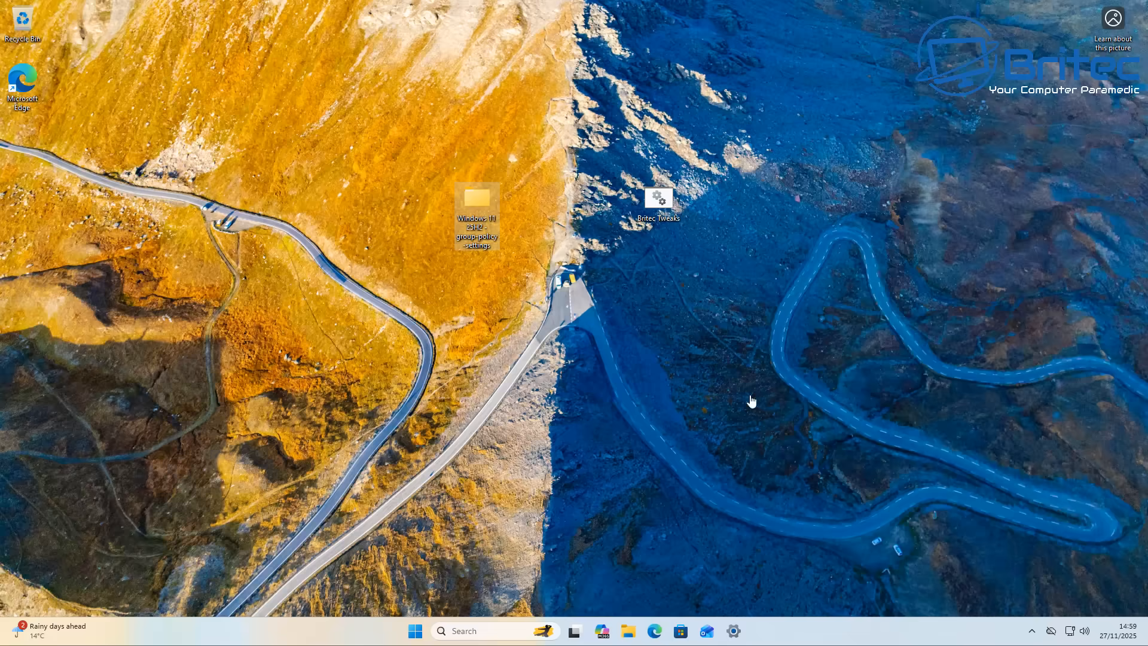
pyautogui.moveTo(659, 212)
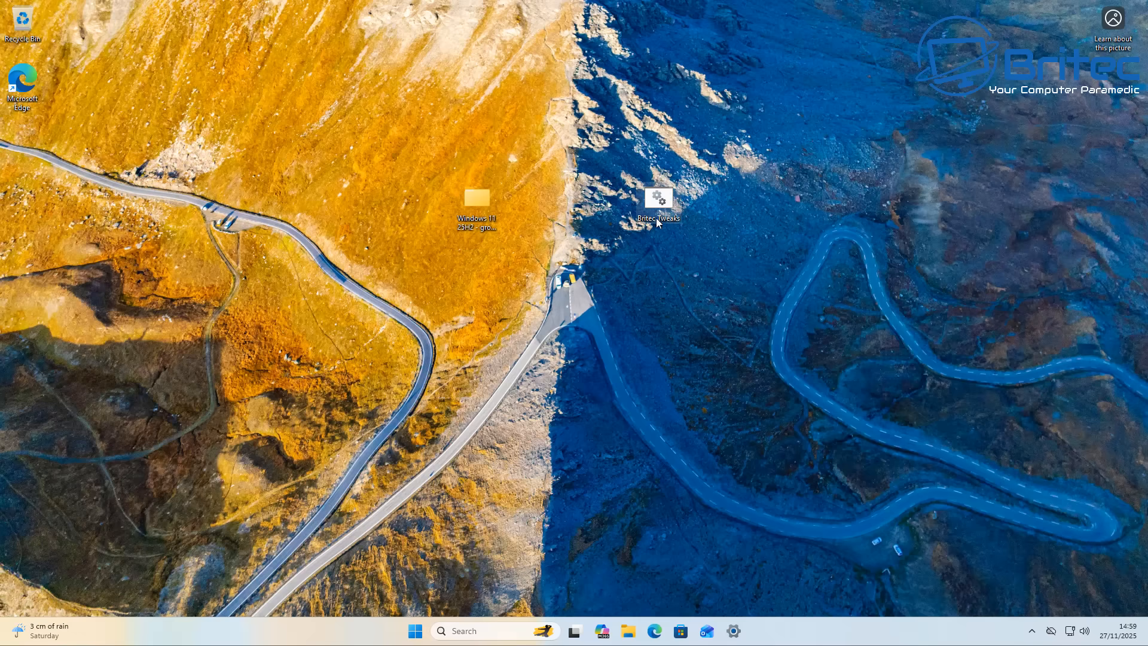
pyautogui.moveTo(469, 340)
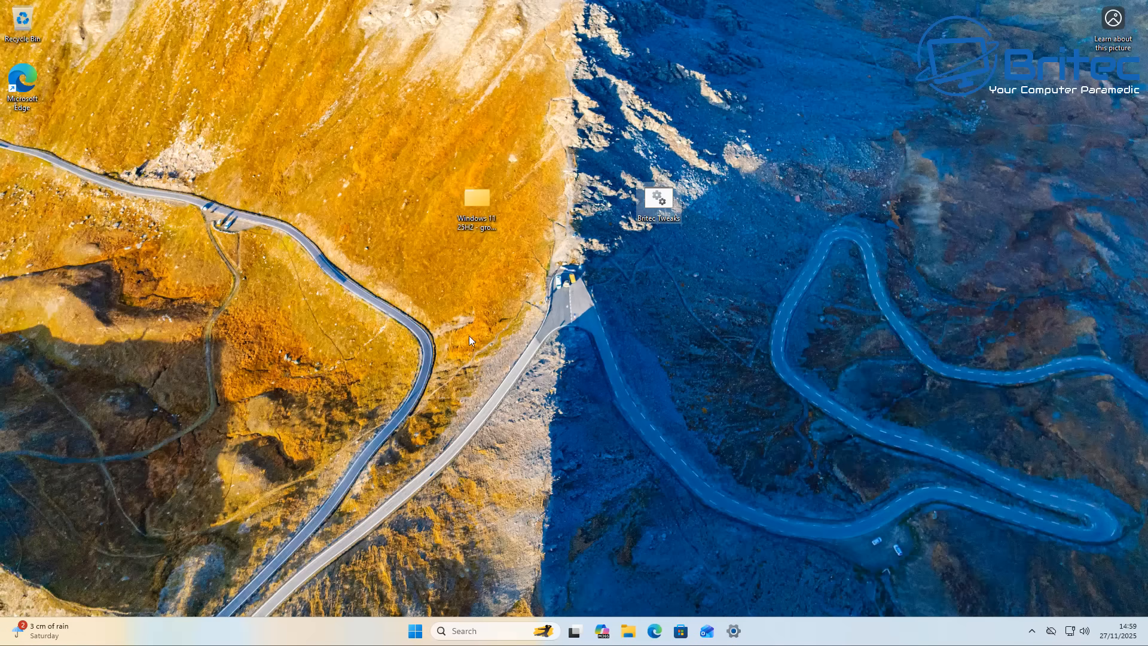
# - Open the Windows 11 25H2 group policy settings folder, then its group-policy backup subfolder
pyautogui.doubleClick(477, 198)
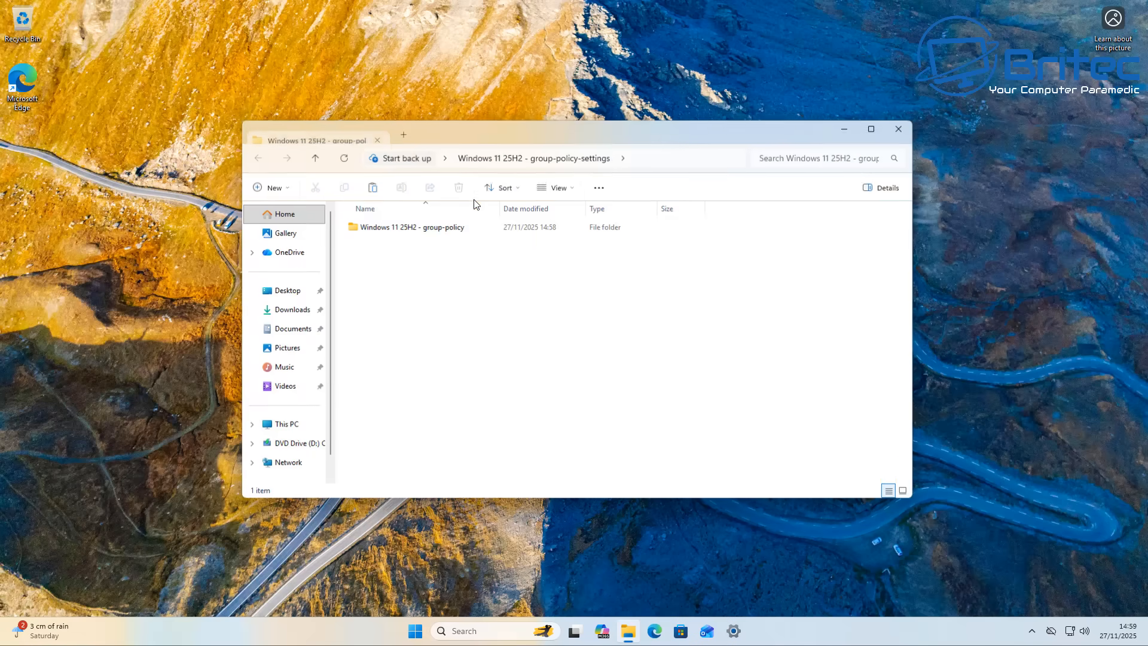
pyautogui.click(411, 226)
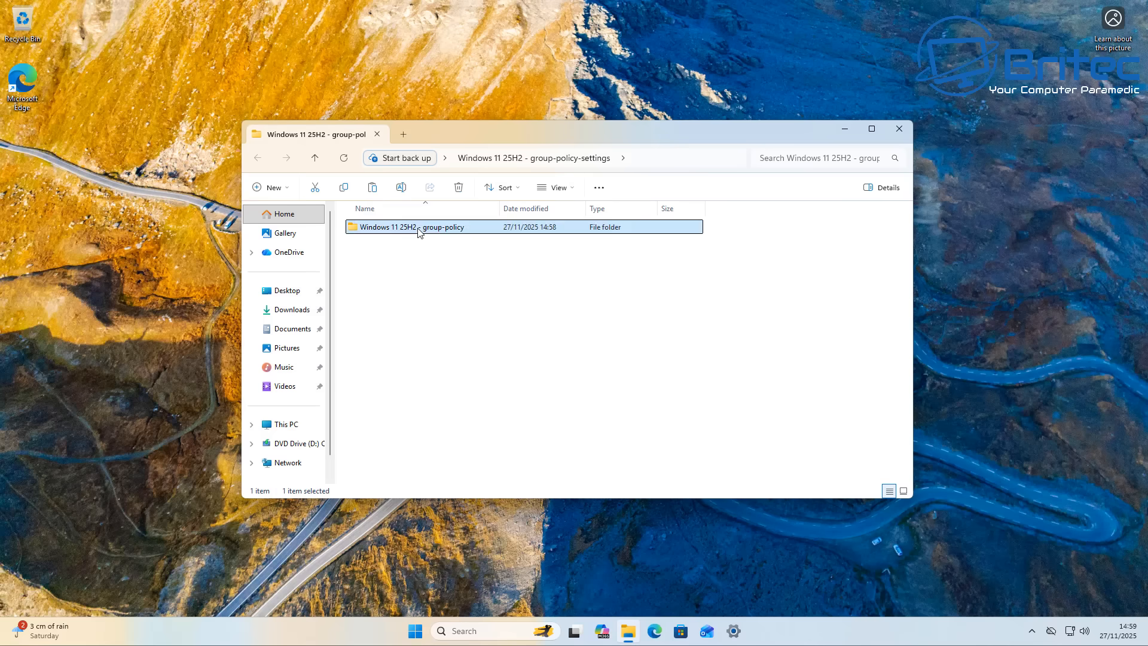
pyautogui.doubleClick(412, 226)
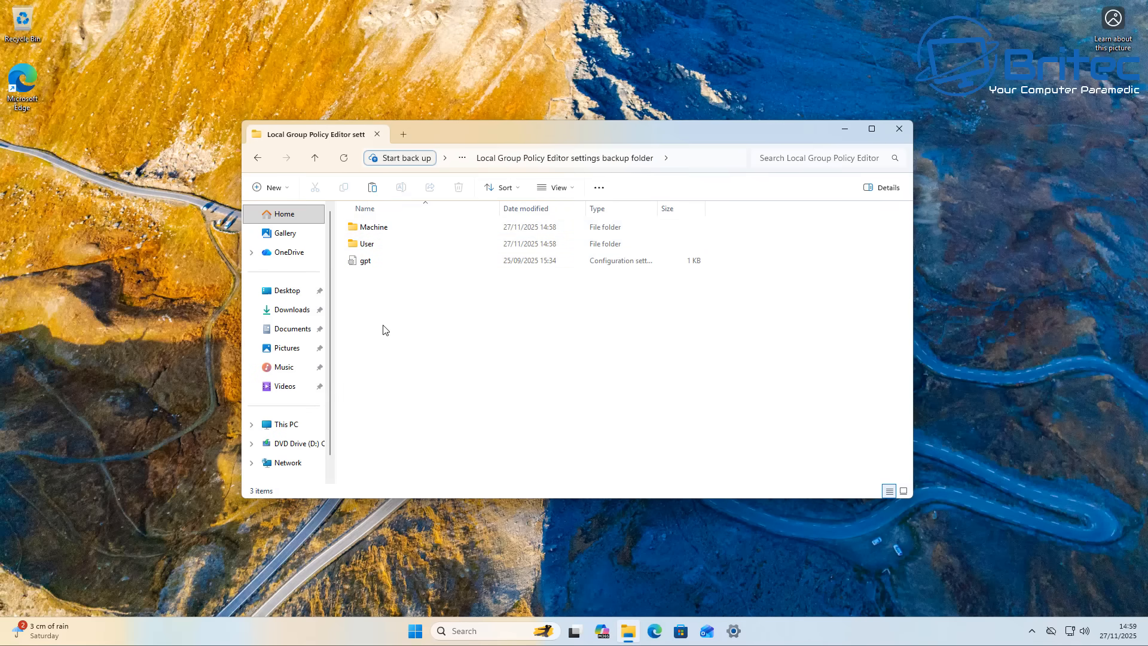
pyautogui.moveTo(596, 245)
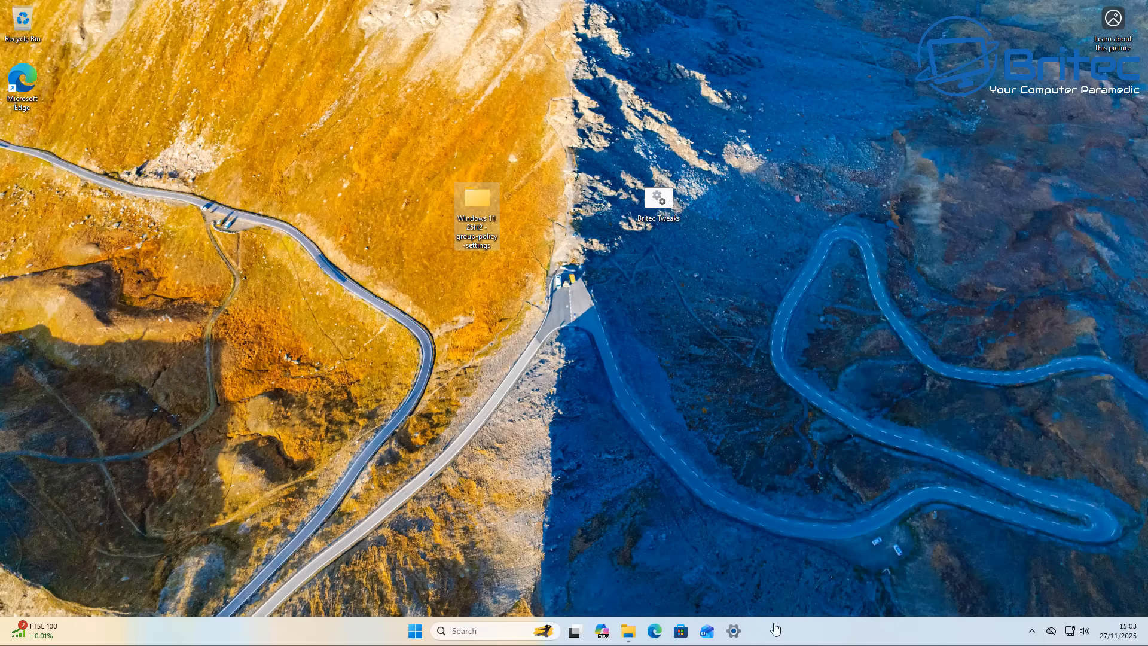
# - Open the Windows folder on Local Disk (C:) and scroll through its contents
pyautogui.doubleClick(477, 198)
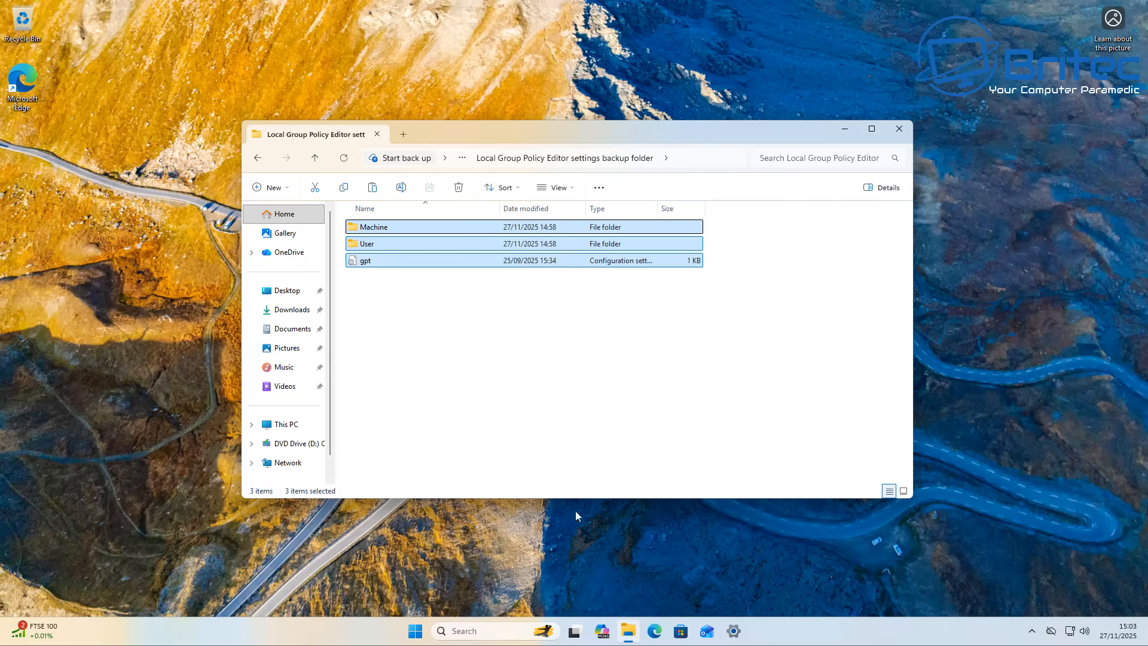
pyautogui.moveTo(410, 244)
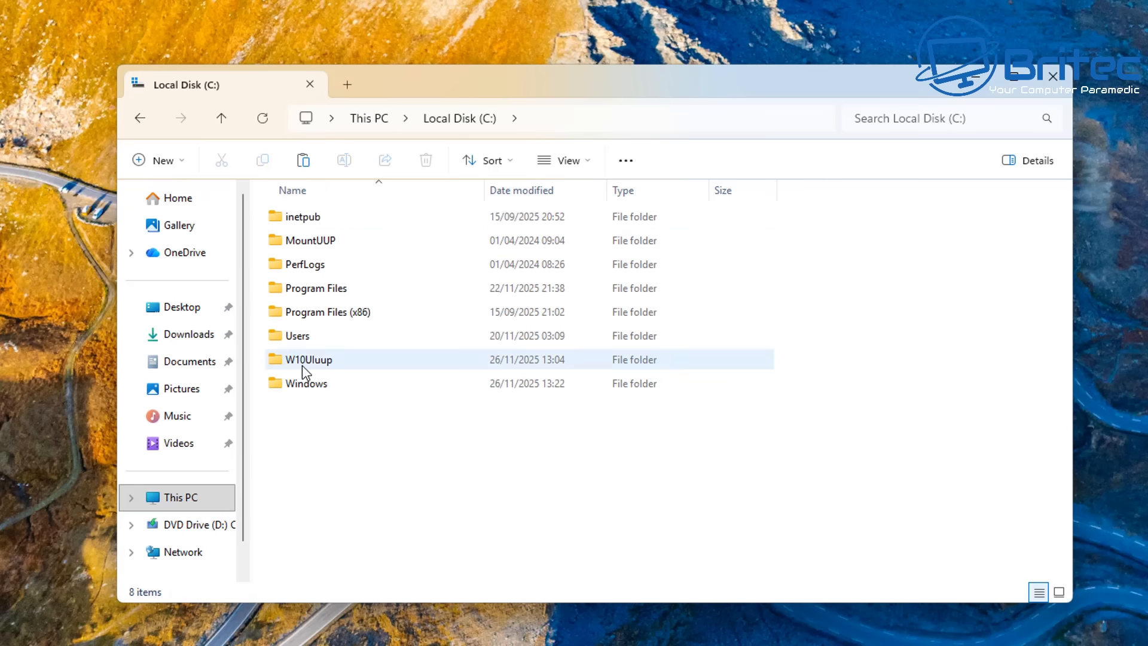
pyautogui.click(306, 383)
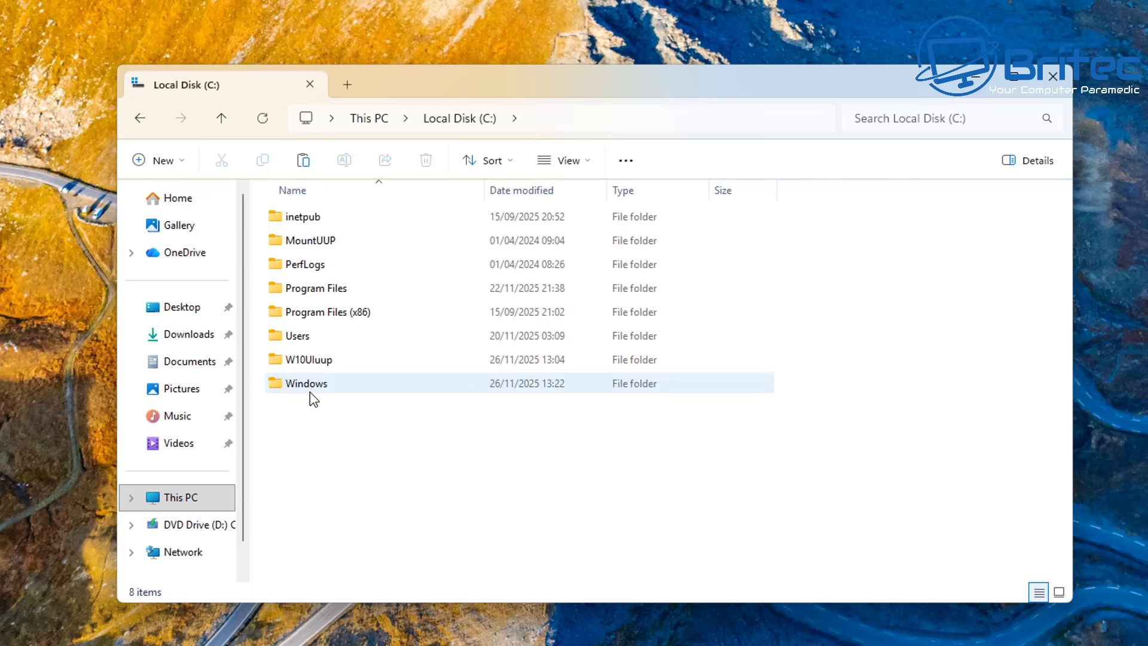
pyautogui.doubleClick(306, 383)
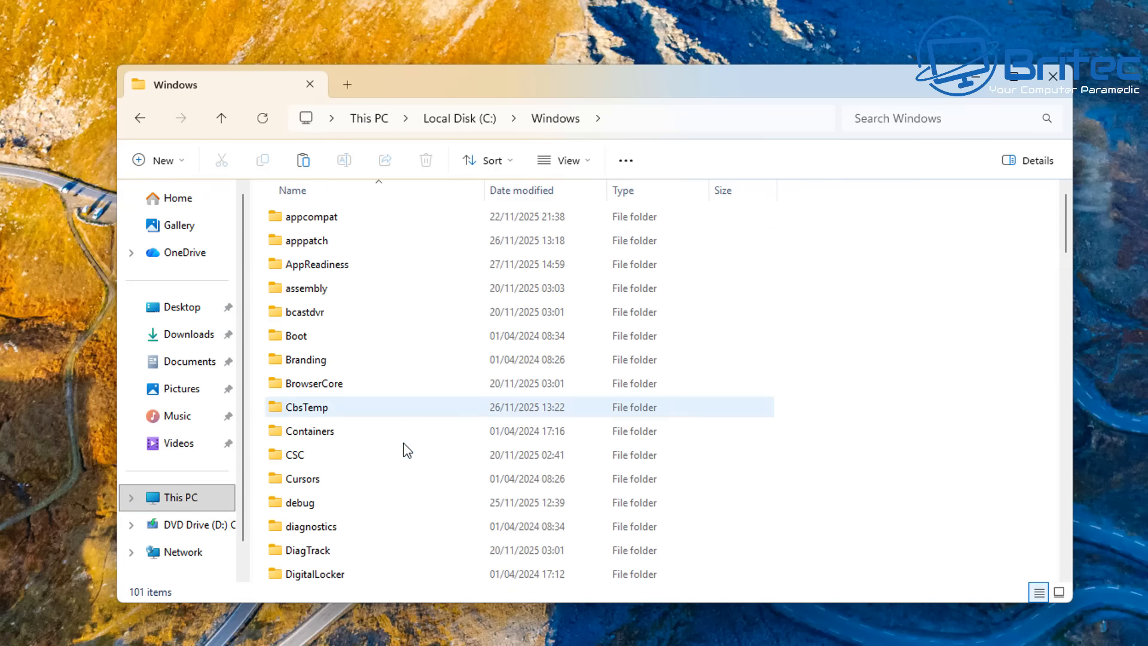
pyautogui.scroll(-3)
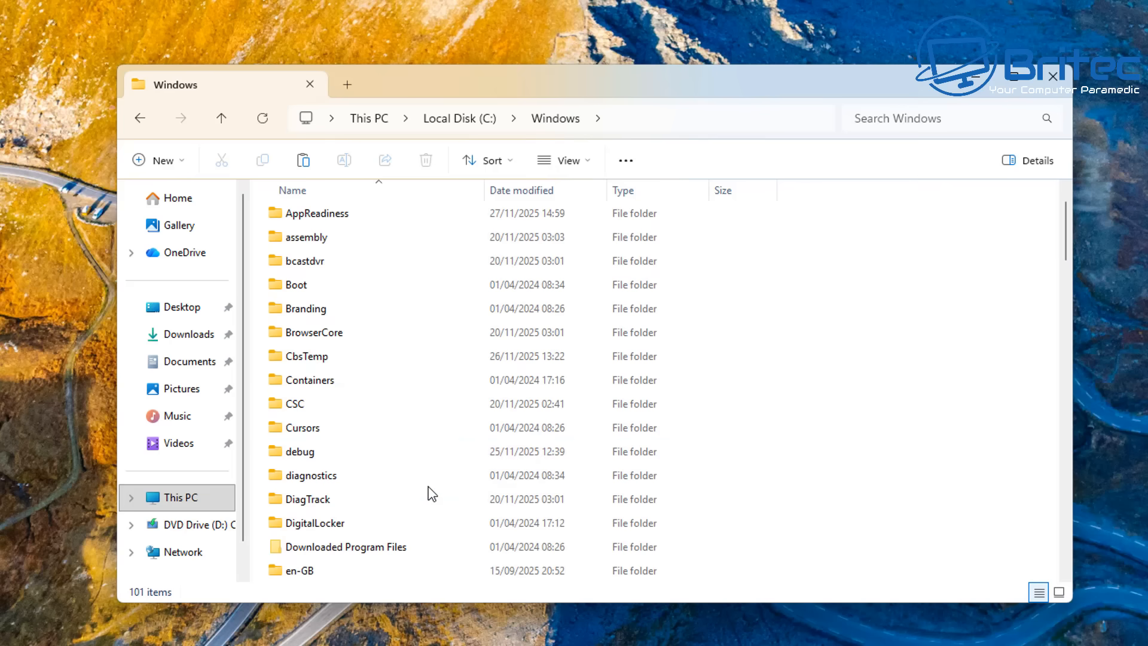
pyautogui.scroll(-3)
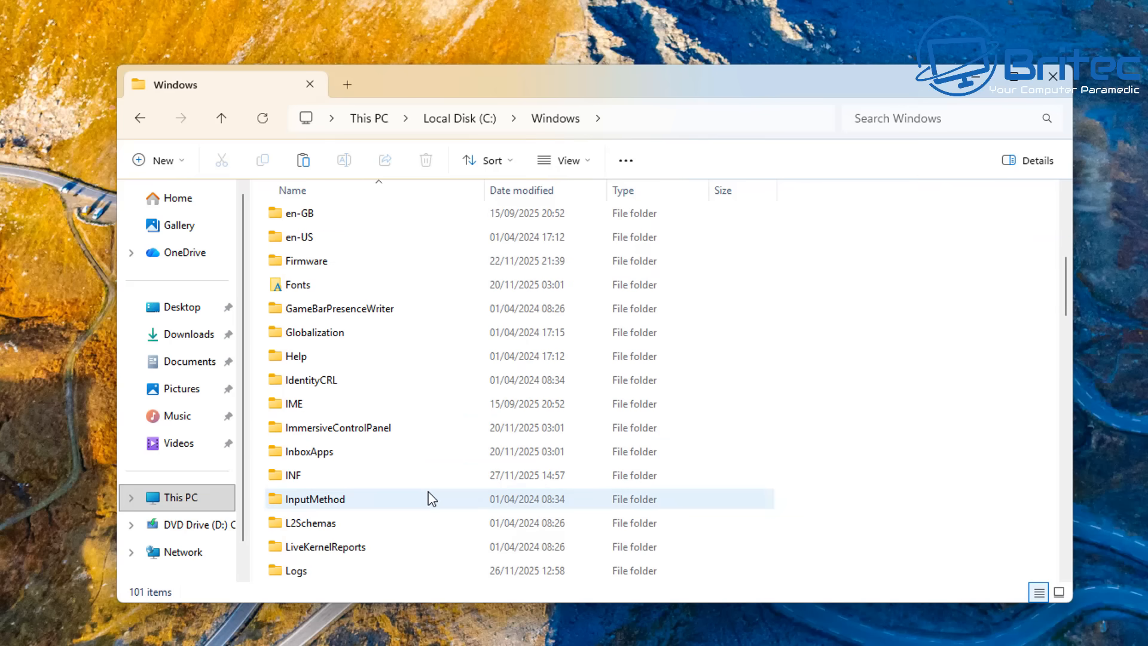
pyautogui.scroll(-3)
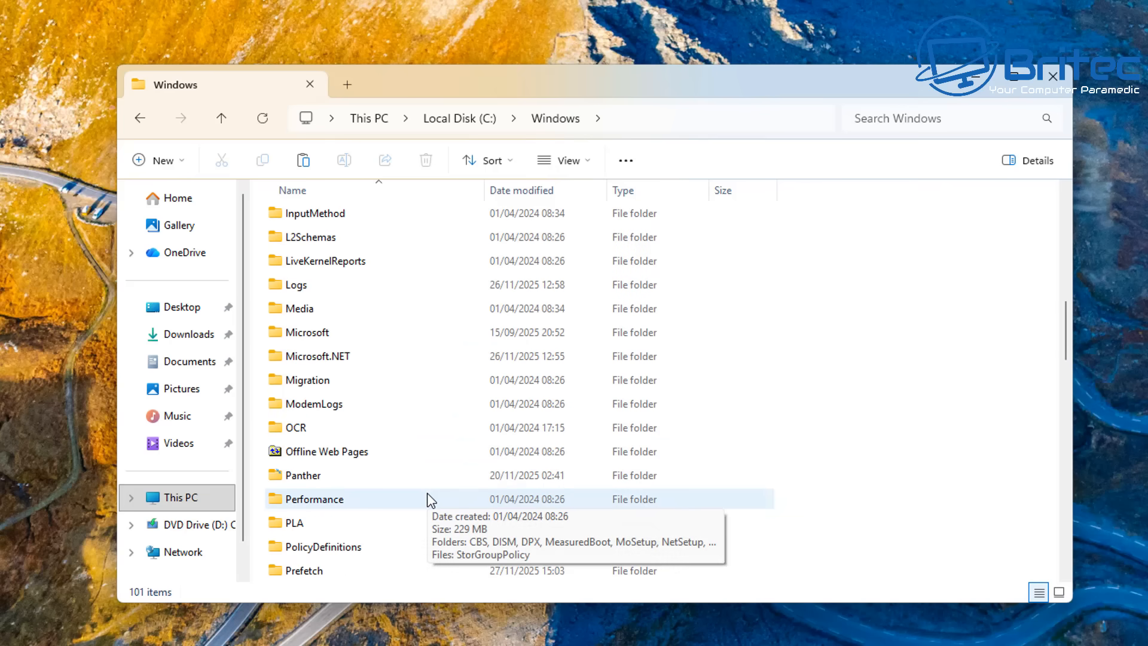
pyautogui.scroll(-3)
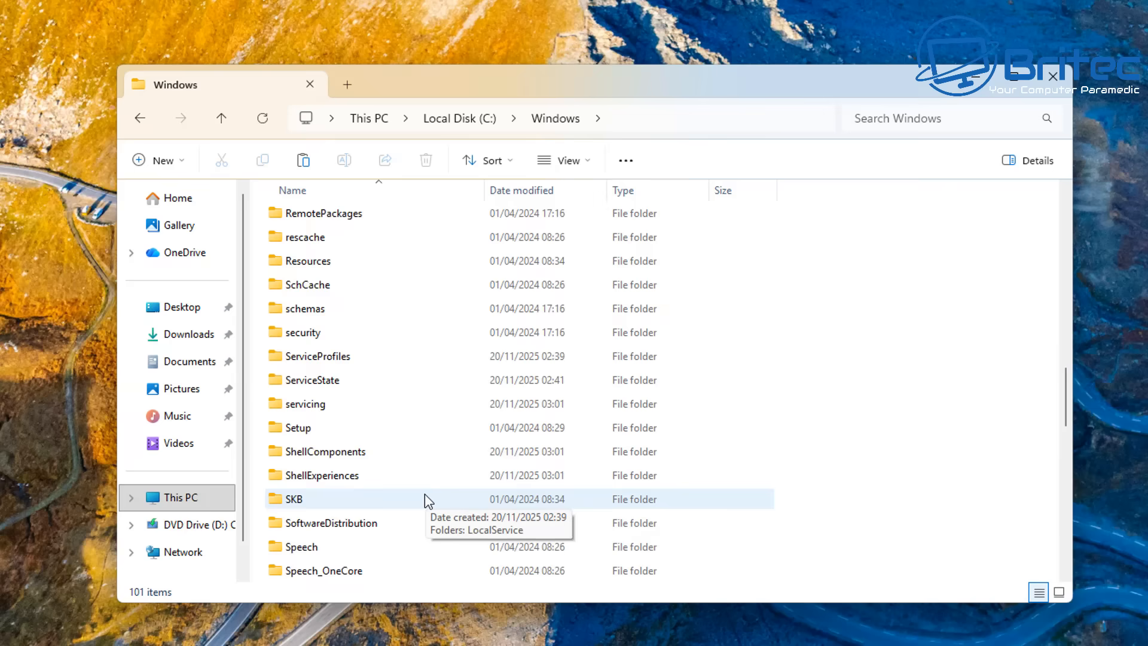
pyautogui.scroll(-3)
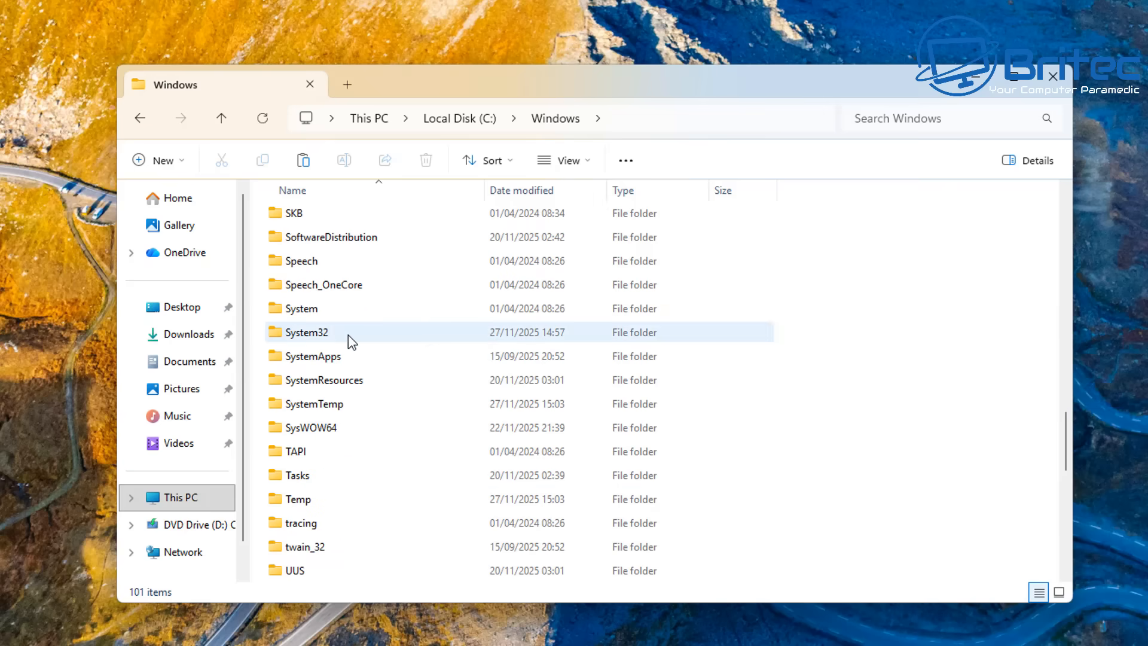
# - Open System32 and scroll through its 4,659 items
pyautogui.doubleClick(307, 332)
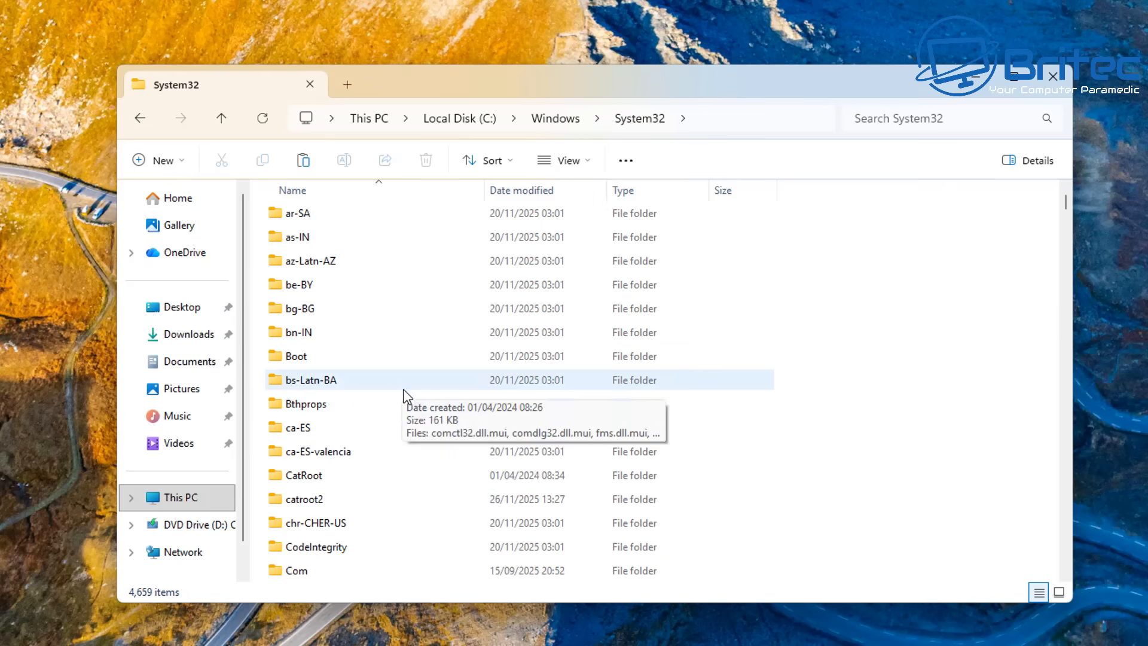
pyautogui.scroll(-3)
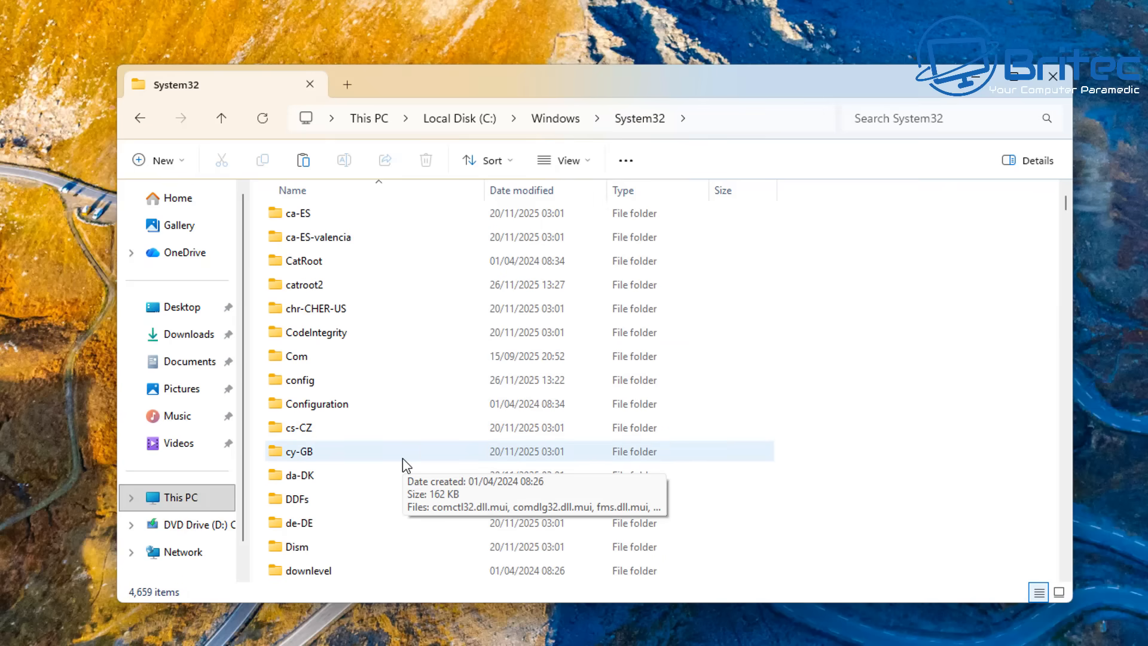
pyautogui.scroll(-3)
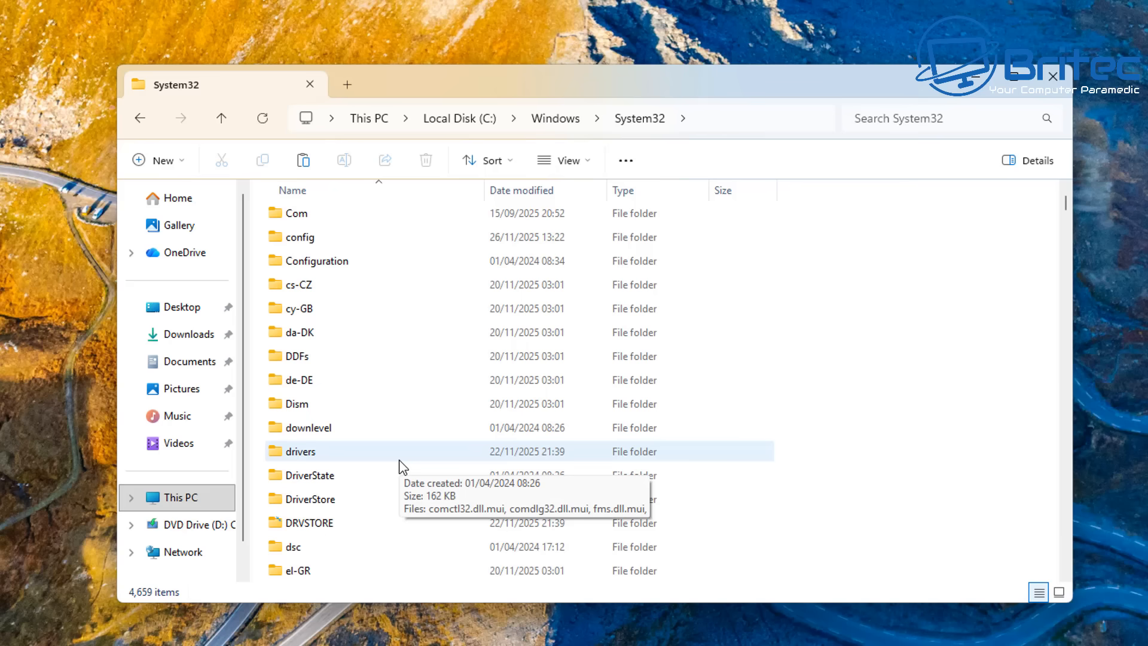
pyautogui.scroll(-3)
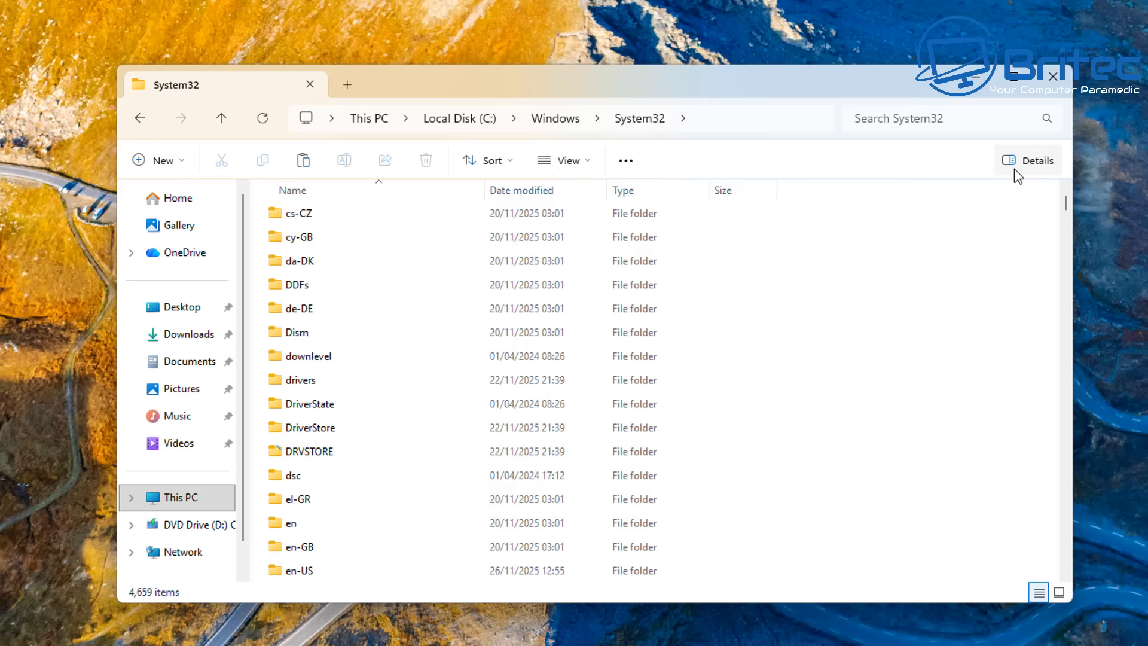
# - Enable 'Show hidden files, folders and drives' in Folder Options, then scroll the System32 listing
pyautogui.click(626, 160)
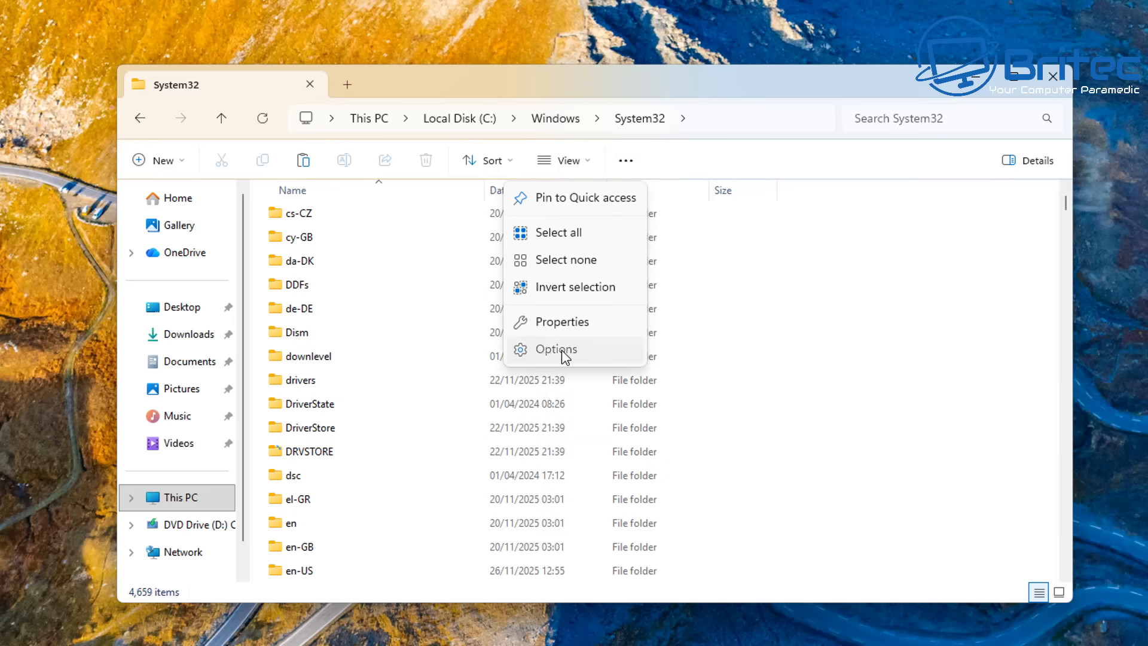
pyautogui.click(555, 349)
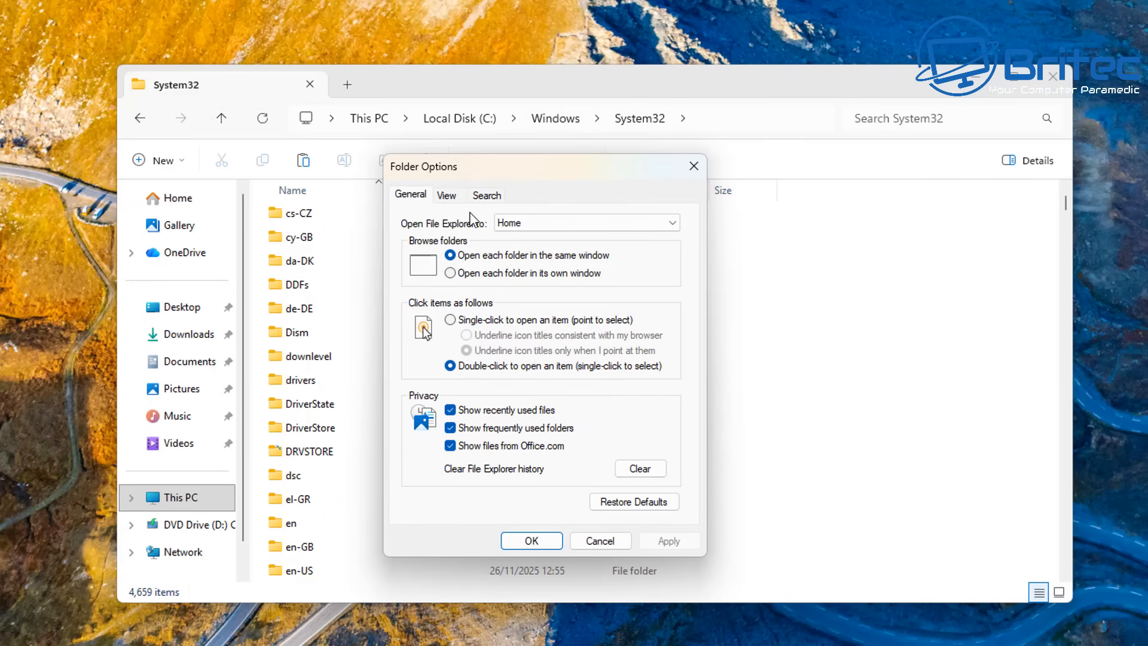
pyautogui.click(446, 195)
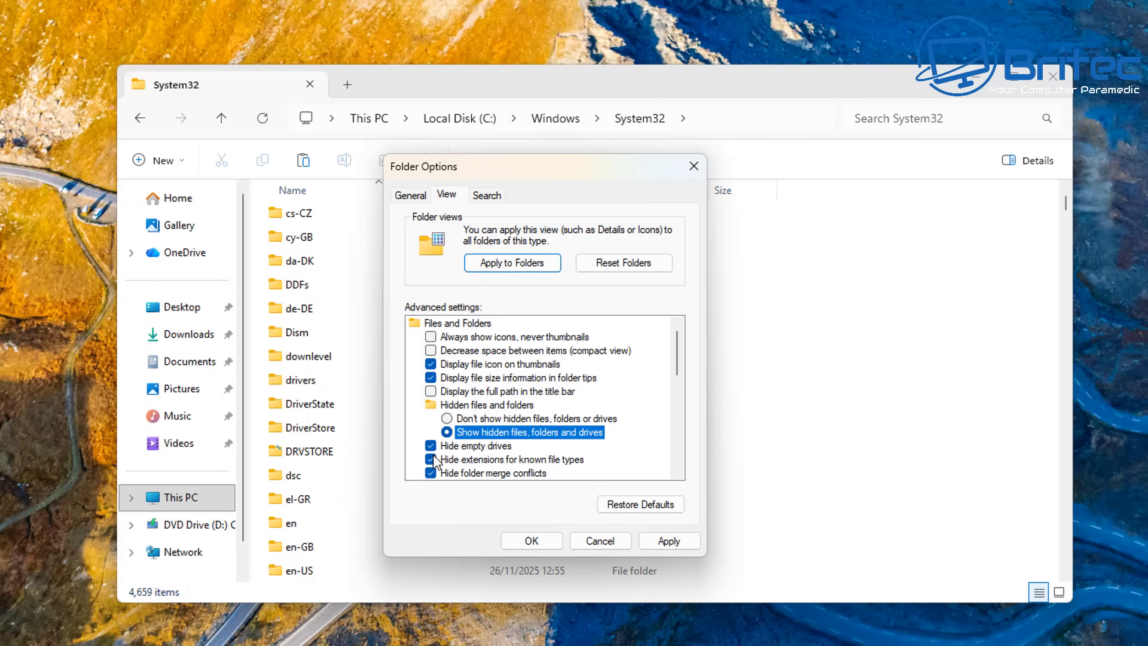
pyautogui.click(530, 540)
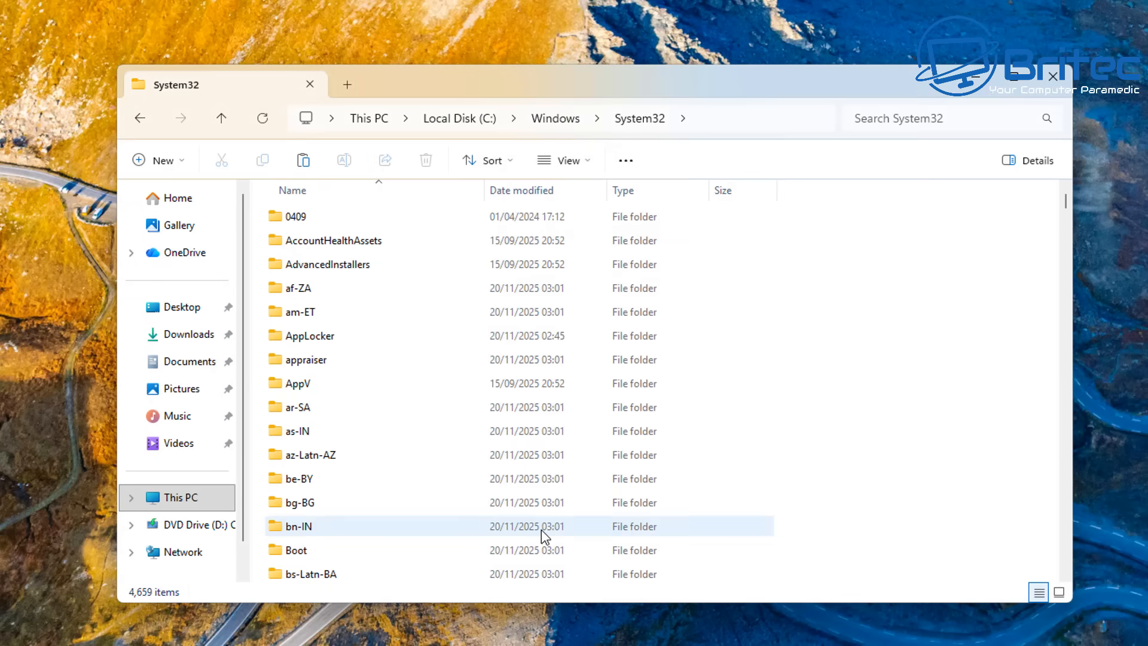
pyautogui.scroll(-3)
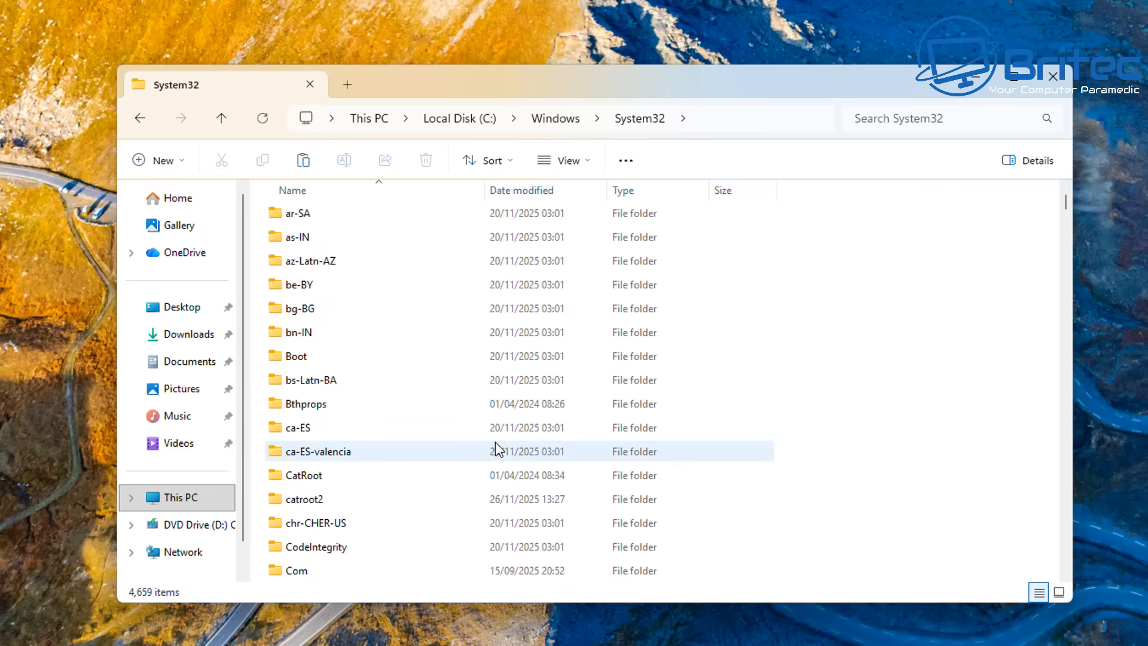
pyautogui.scroll(-3)
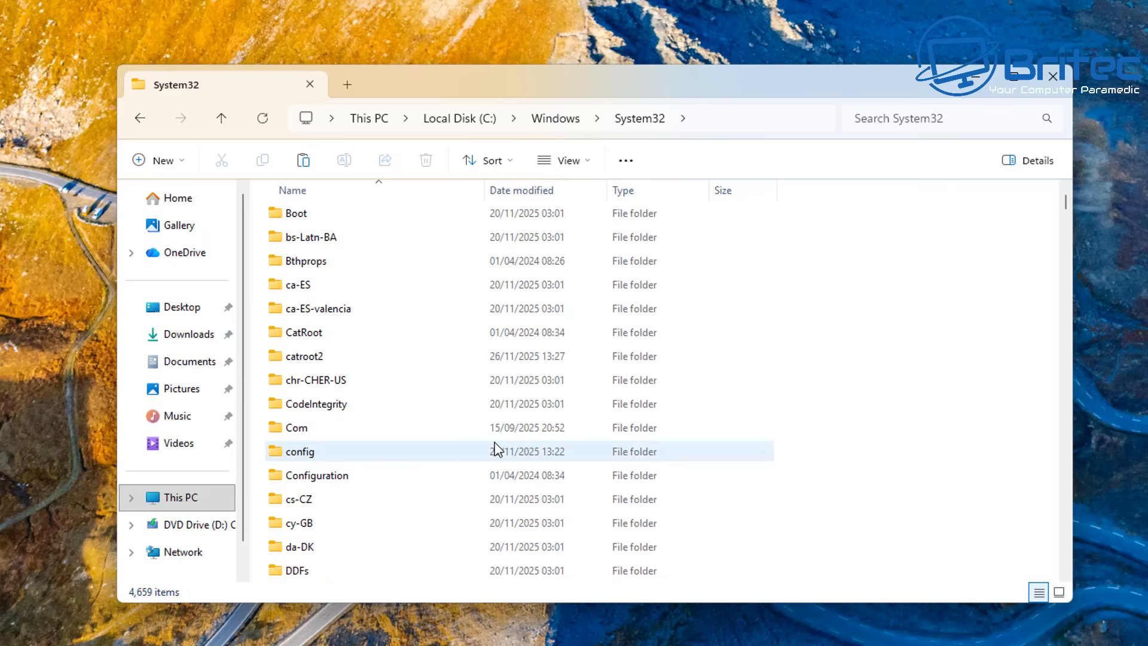
pyautogui.scroll(-3)
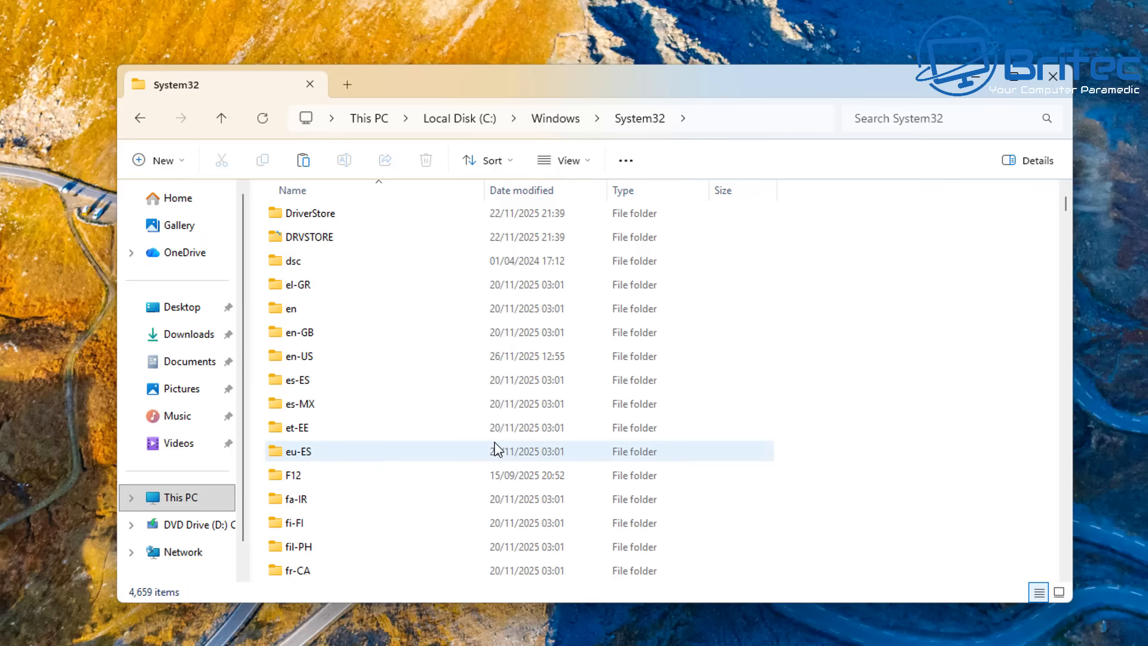
pyautogui.scroll(-3)
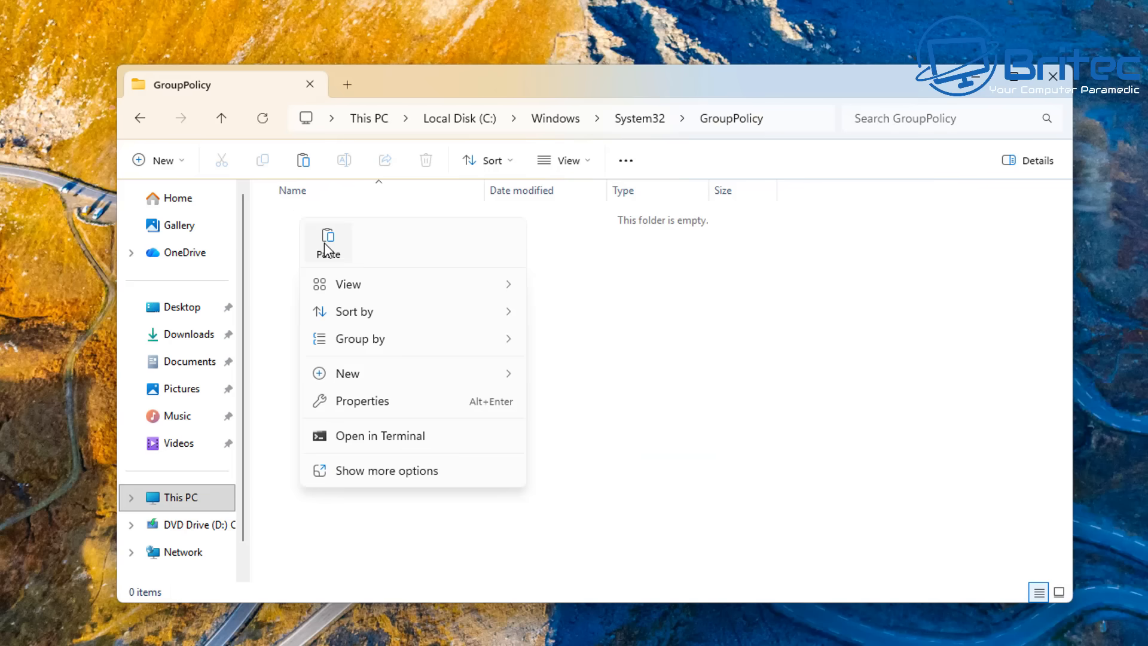
# - Paste the Machine, User and gpt.ini files into GroupPolicy, granting permission for all items
pyautogui.click(327, 241)
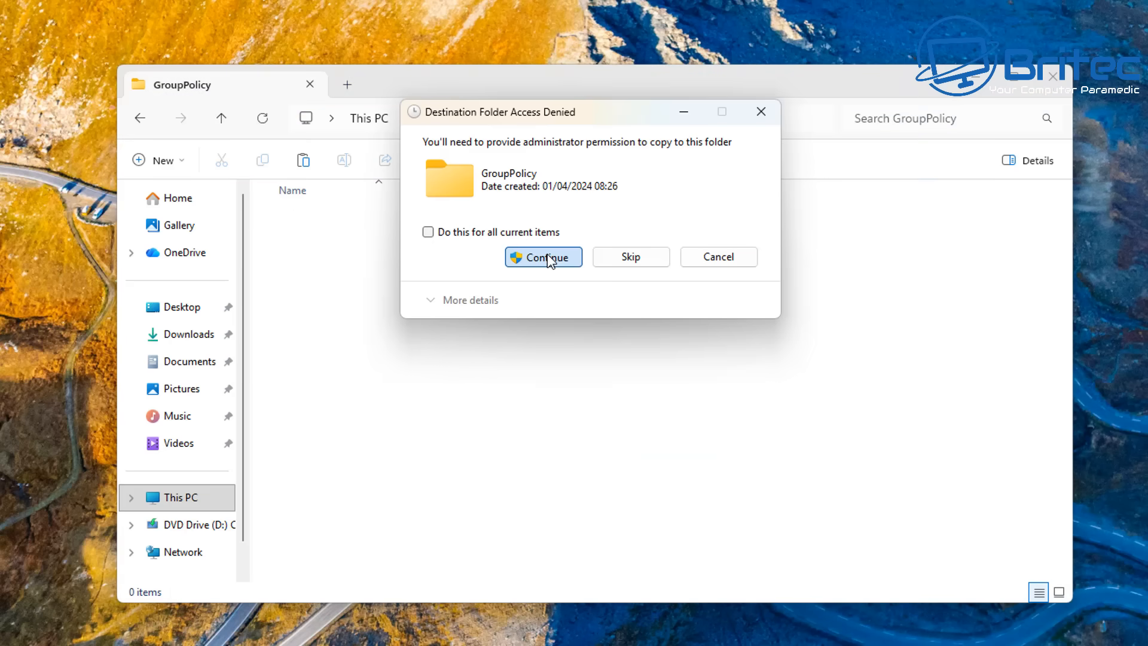
pyautogui.moveTo(453, 244)
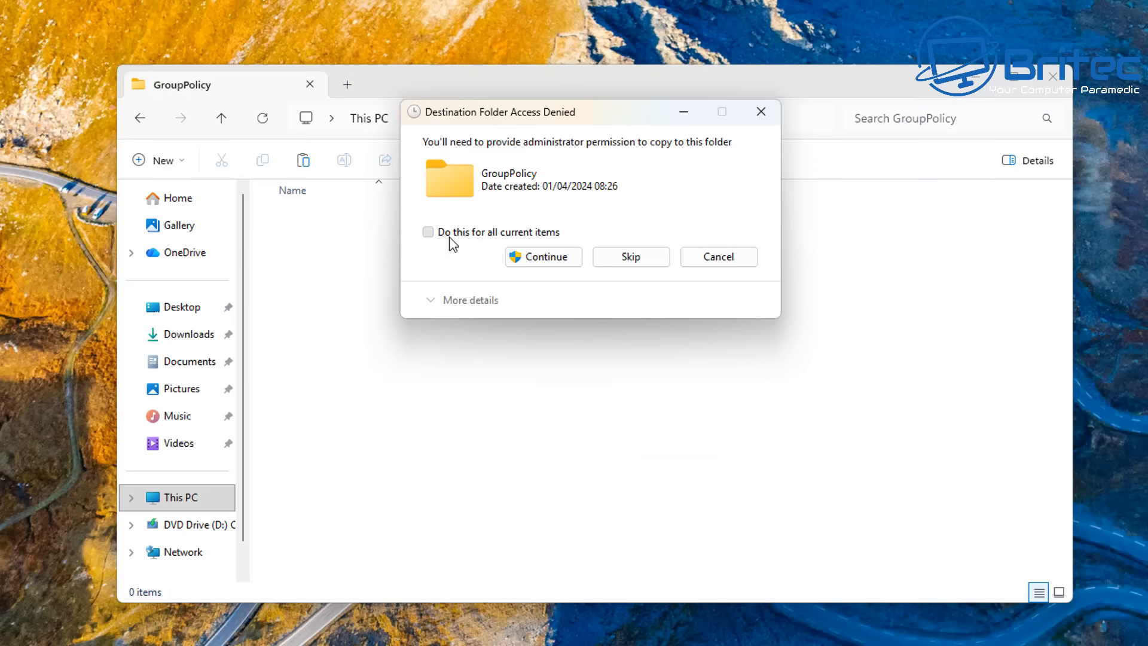
pyautogui.click(427, 231)
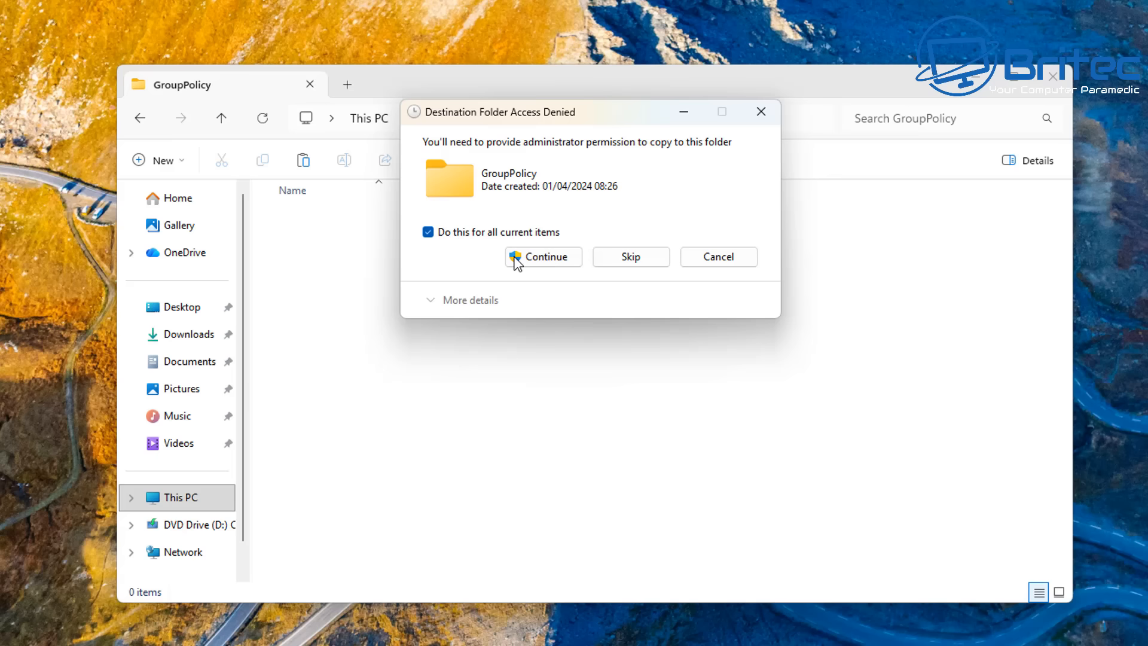
pyautogui.click(543, 256)
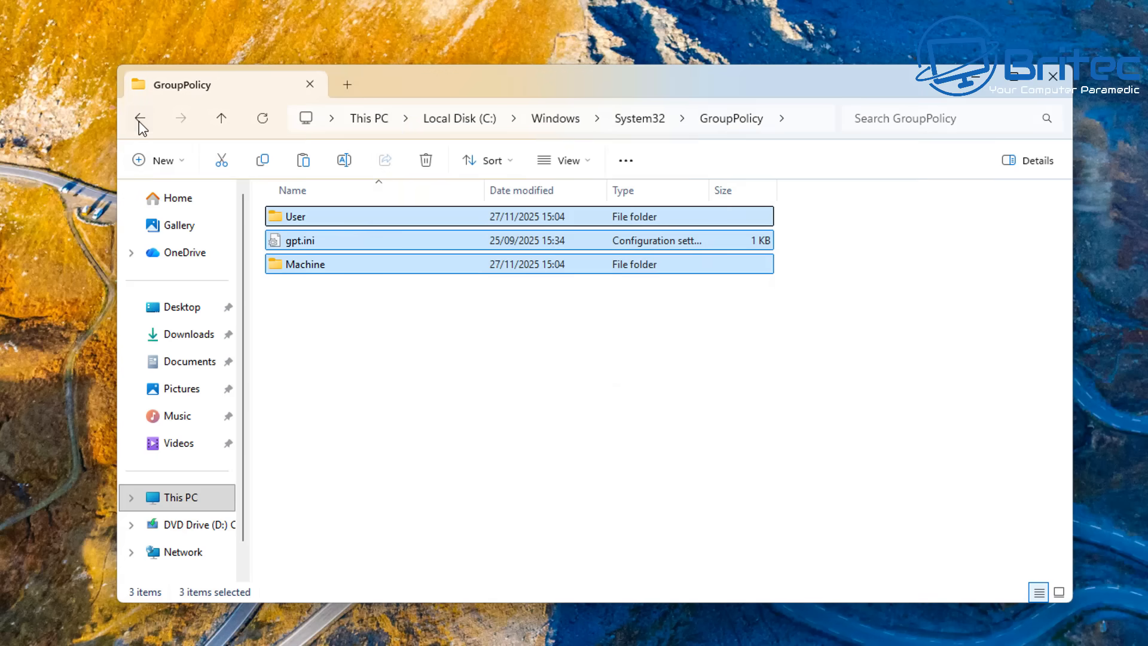
# - Paste the policy files into System32's GroupPolicyUsers folder, granting administrator permission
pyautogui.click(140, 118)
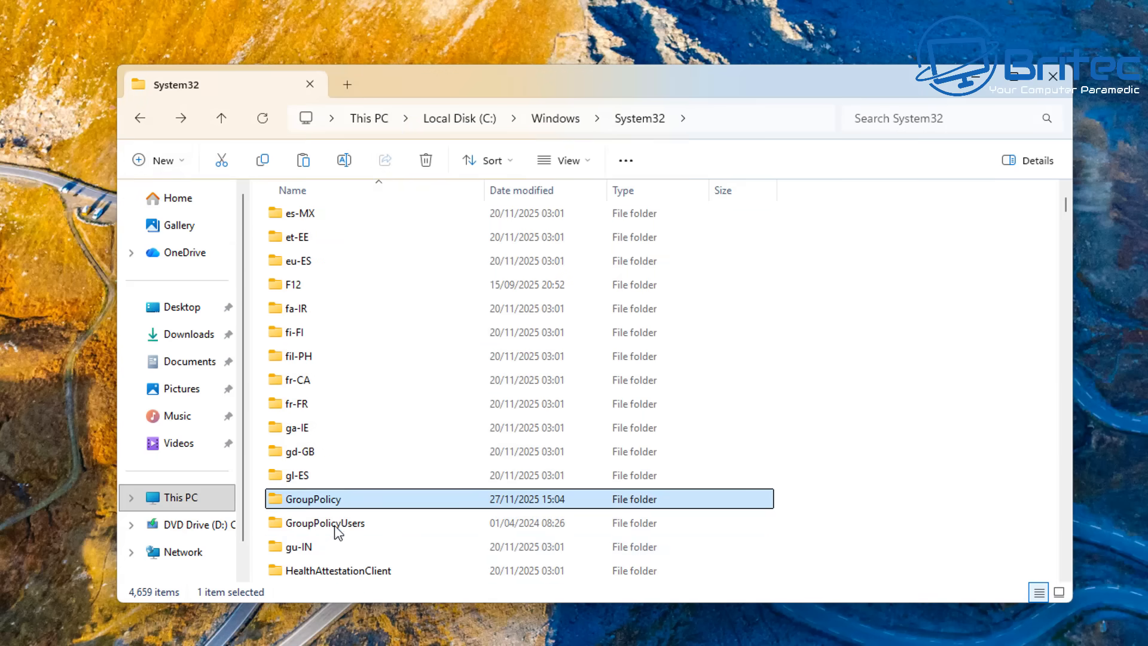
pyautogui.doubleClick(325, 523)
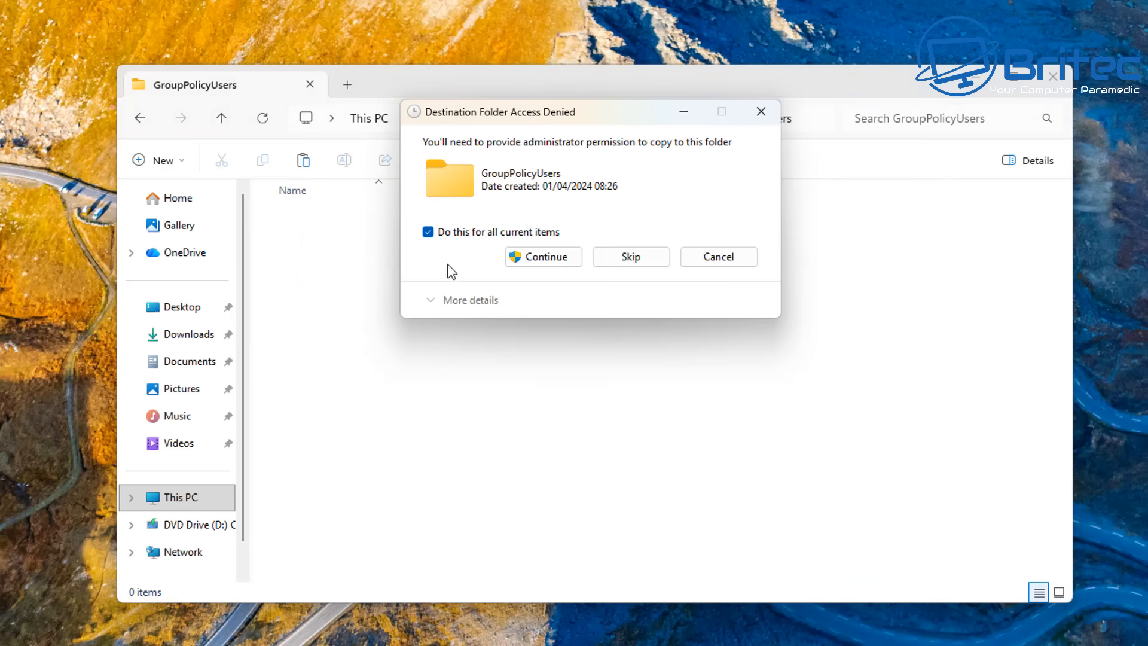
pyautogui.click(542, 257)
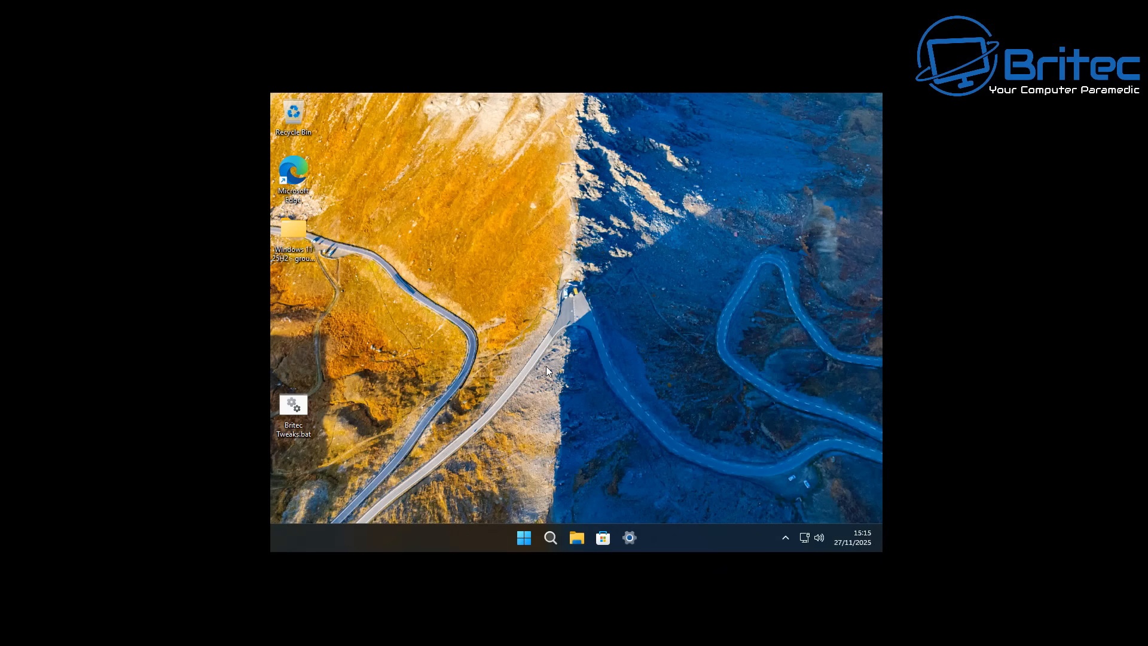
# - Set the display resolution to 1920 × 1080 through the desktop's Display settings
pyautogui.rightClick(547, 371)
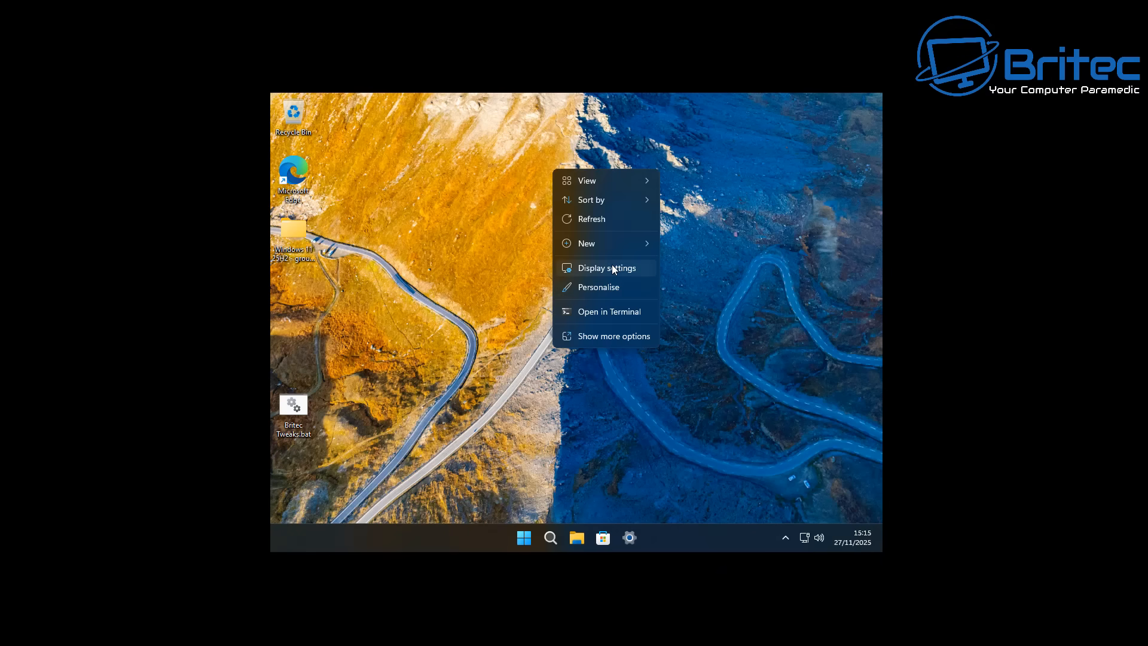
pyautogui.click(606, 267)
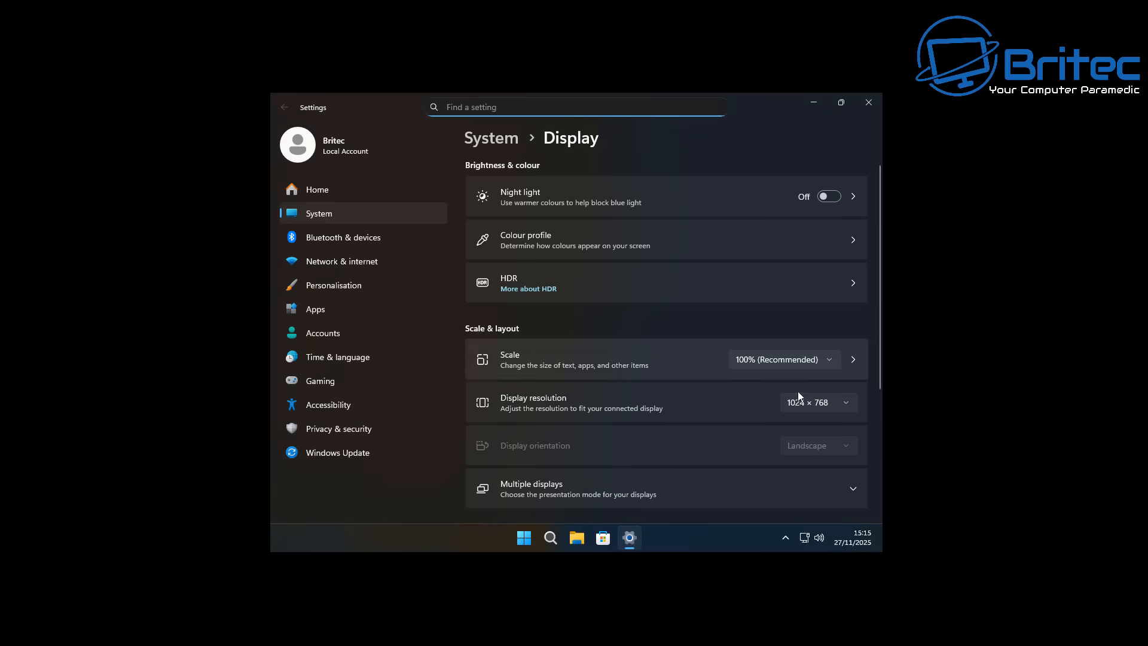
pyautogui.click(818, 401)
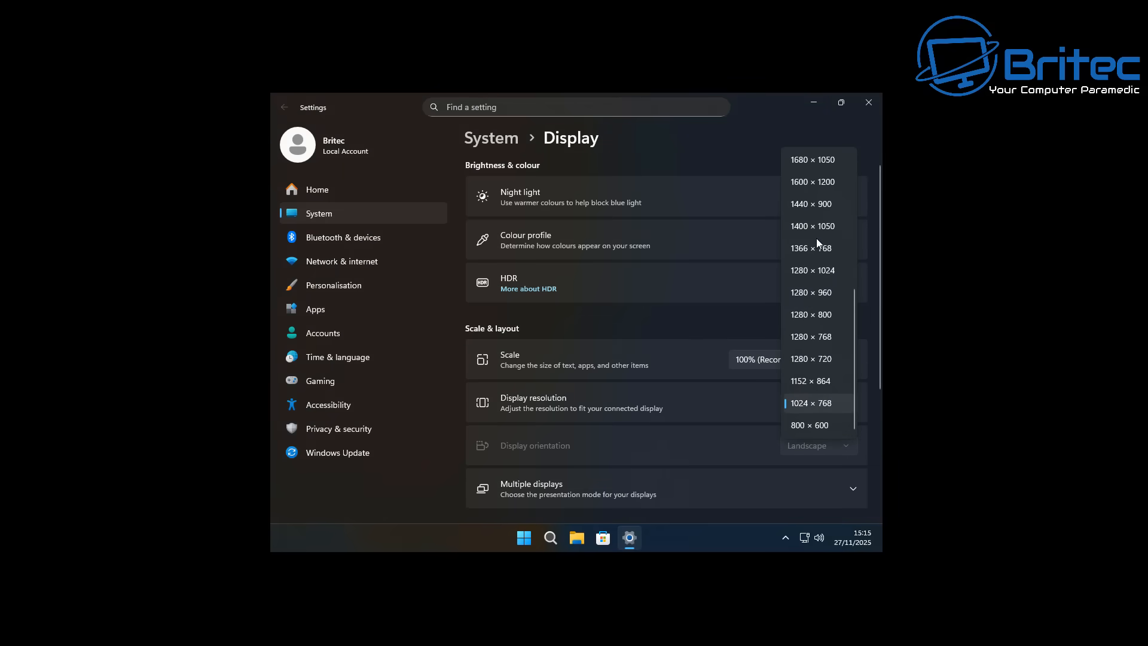
pyautogui.scroll(3)
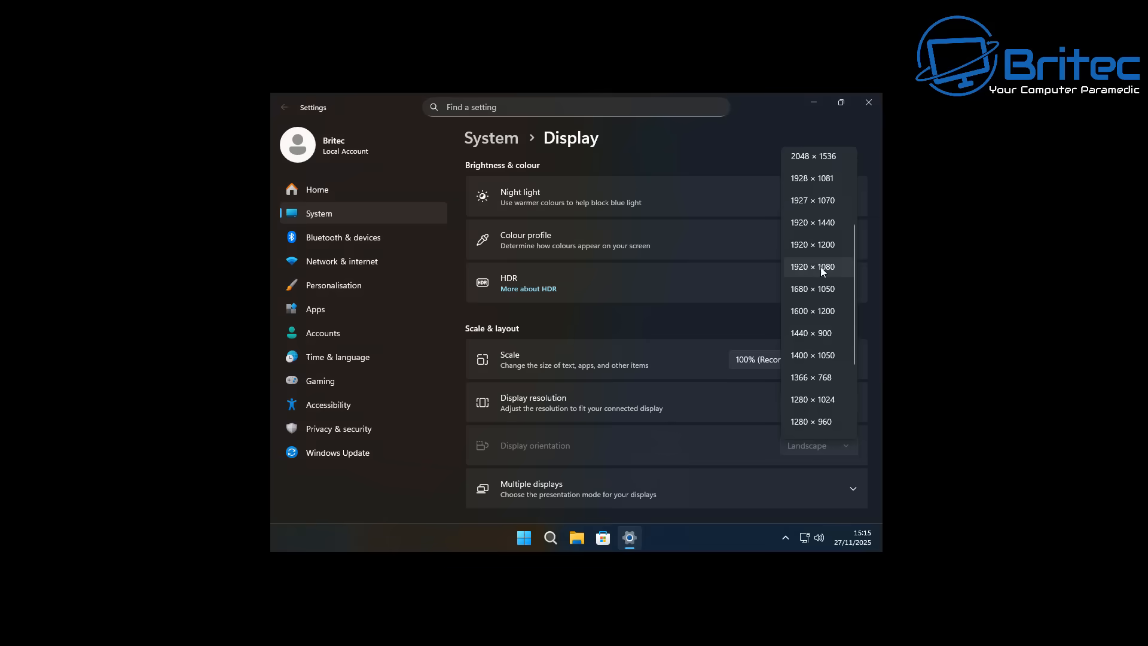
pyautogui.click(811, 266)
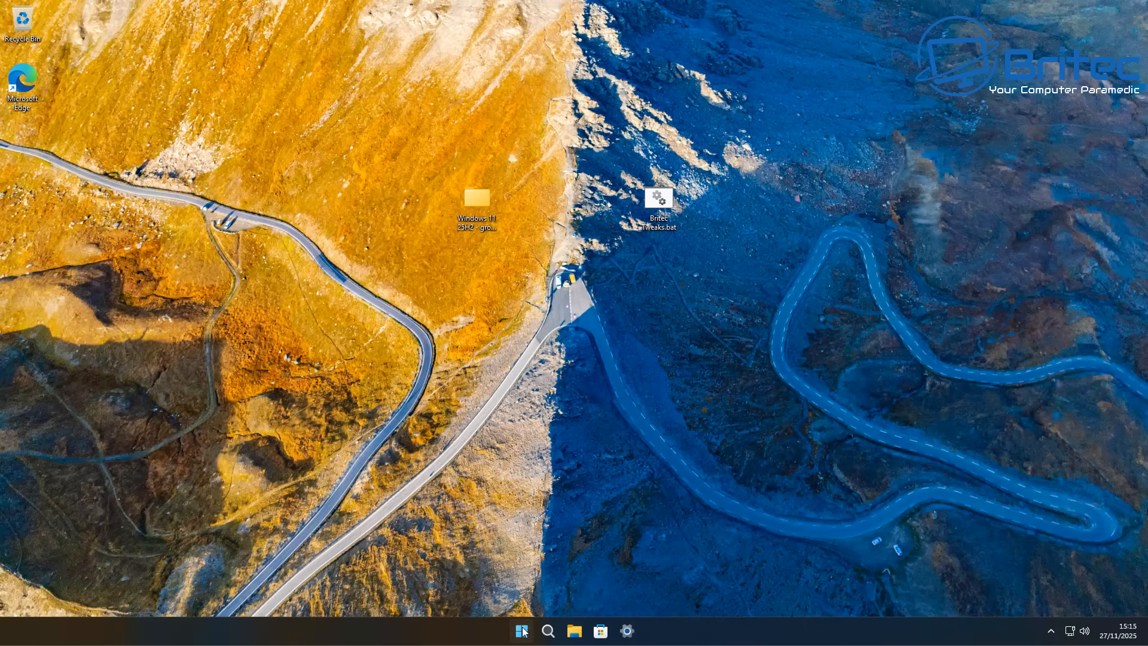
# - Open Settings from Start and navigate to the Privacy & security page
pyautogui.click(521, 630)
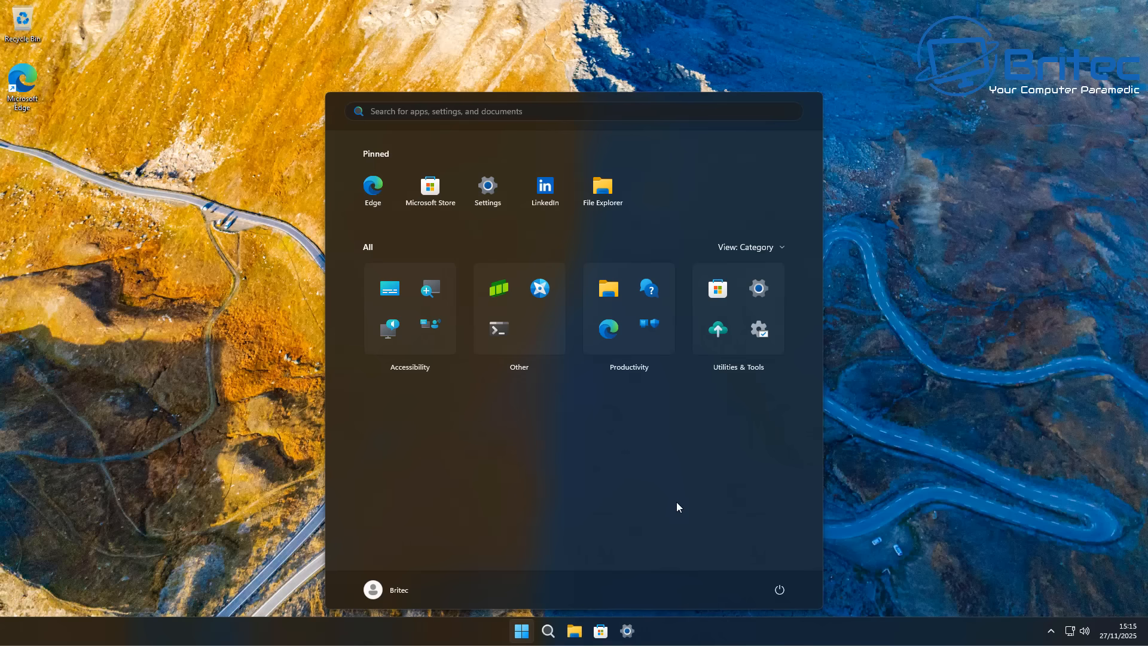
pyautogui.moveTo(489, 192)
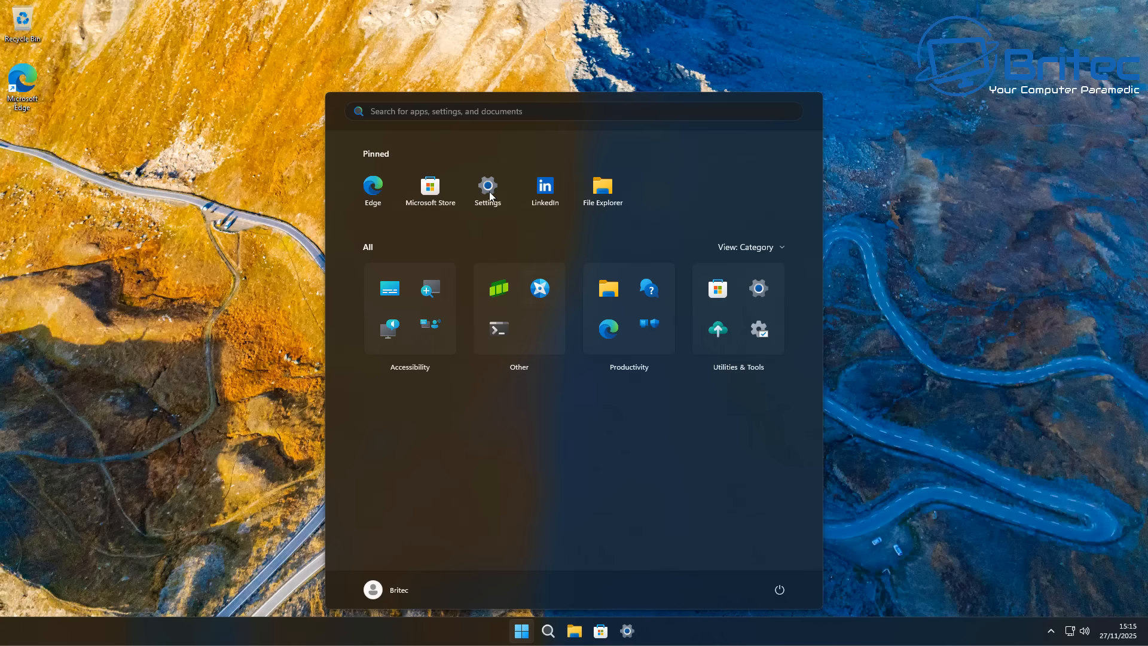
pyautogui.click(487, 187)
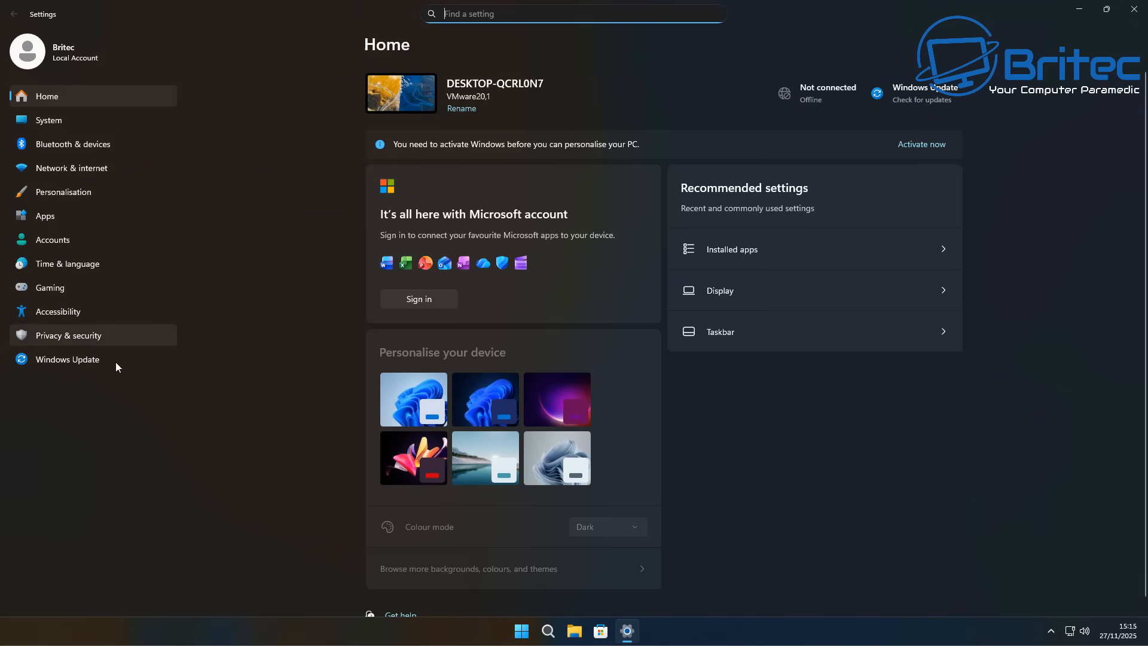
pyautogui.click(69, 334)
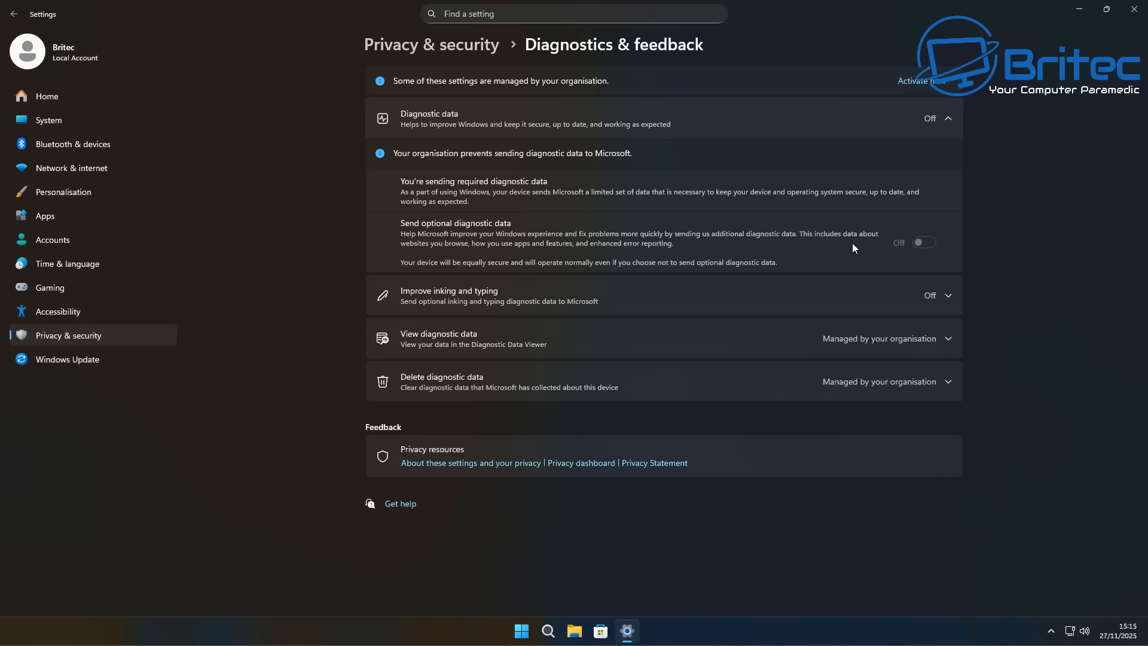
pyautogui.moveTo(13, 13)
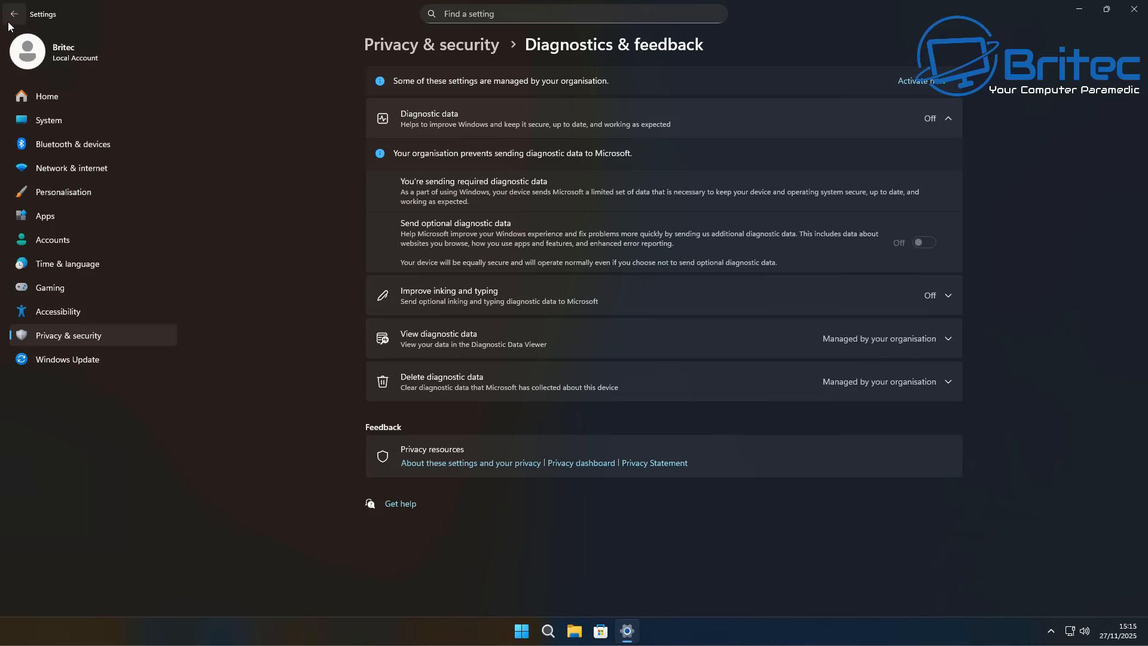
pyautogui.click(14, 13)
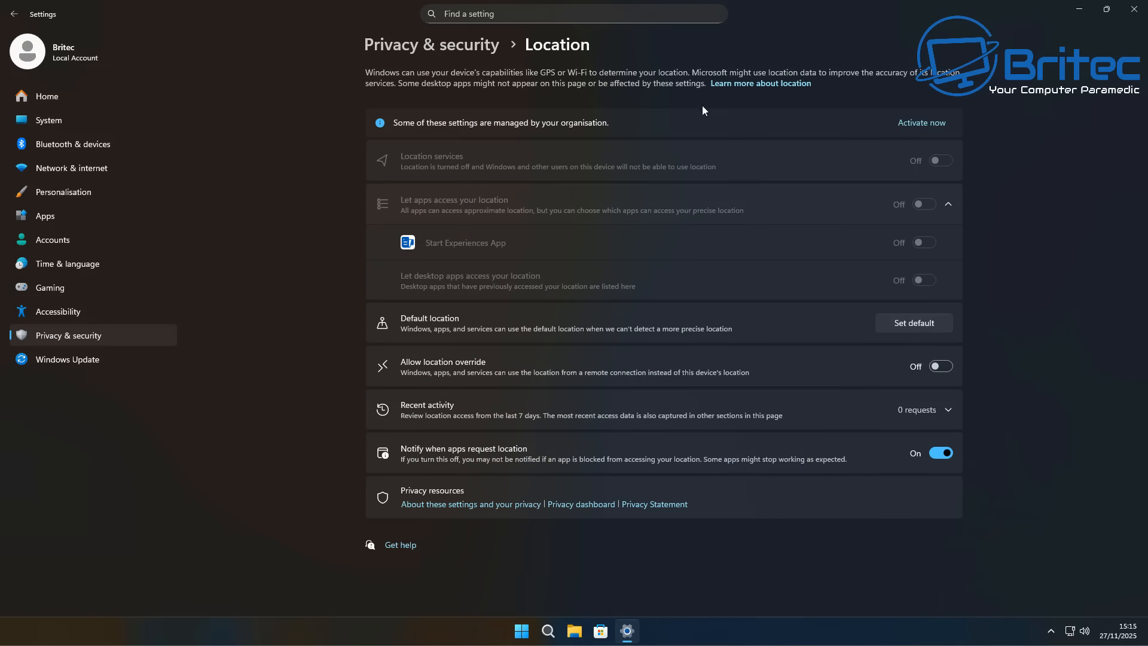
pyautogui.moveTo(13, 17)
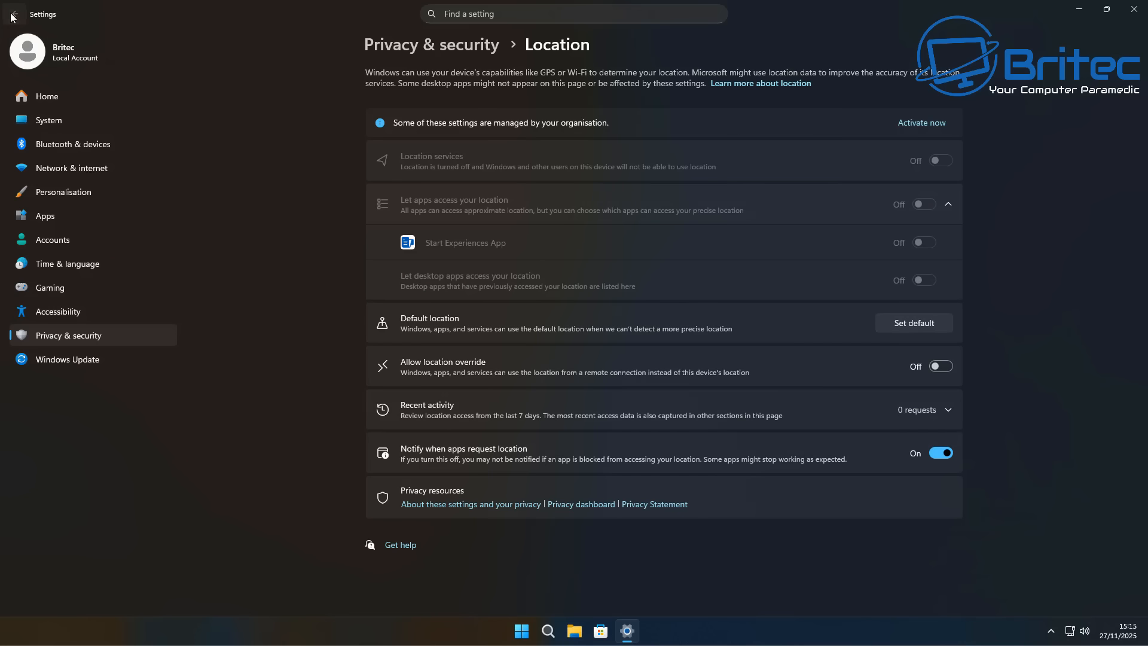
pyautogui.click(13, 13)
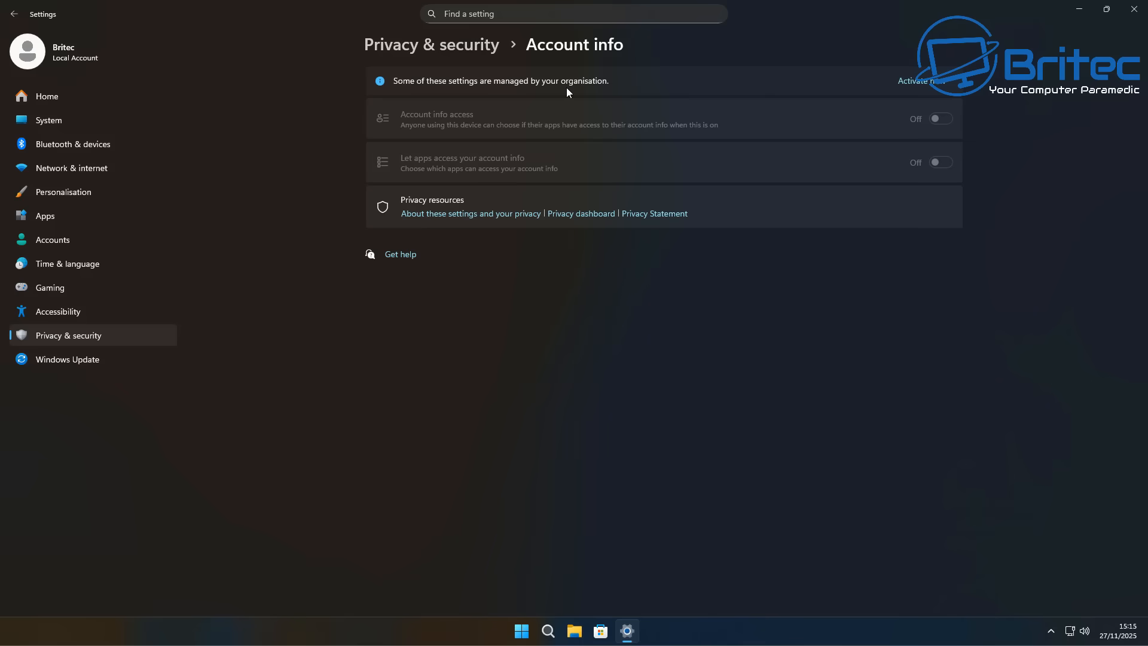
pyautogui.click(13, 14)
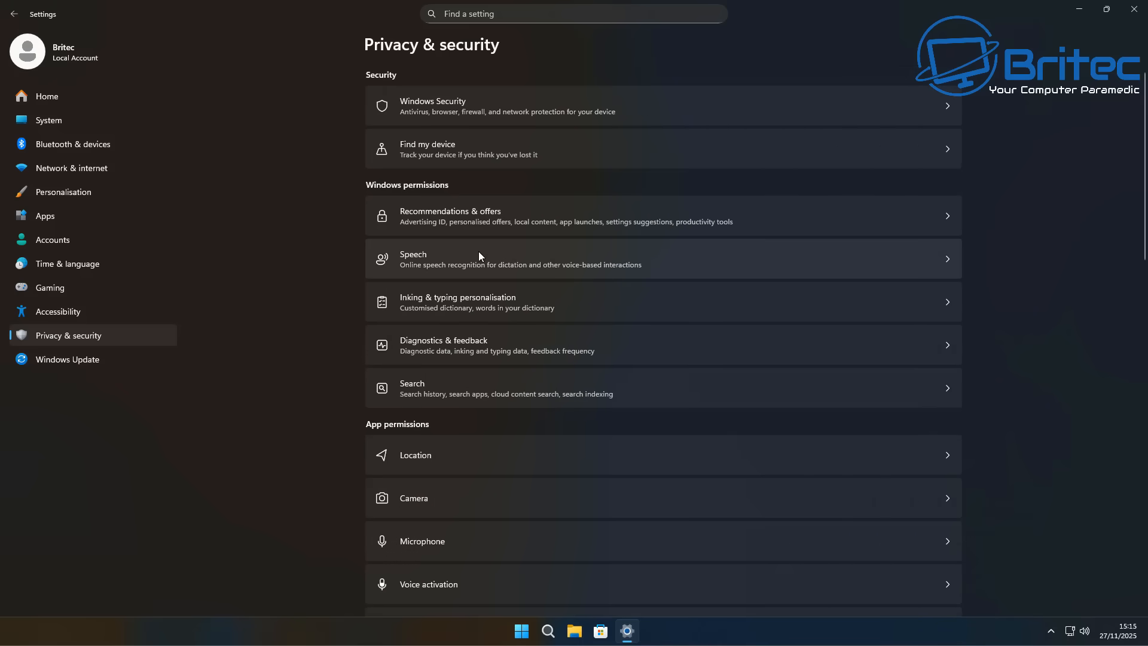
pyautogui.moveTo(330, 77)
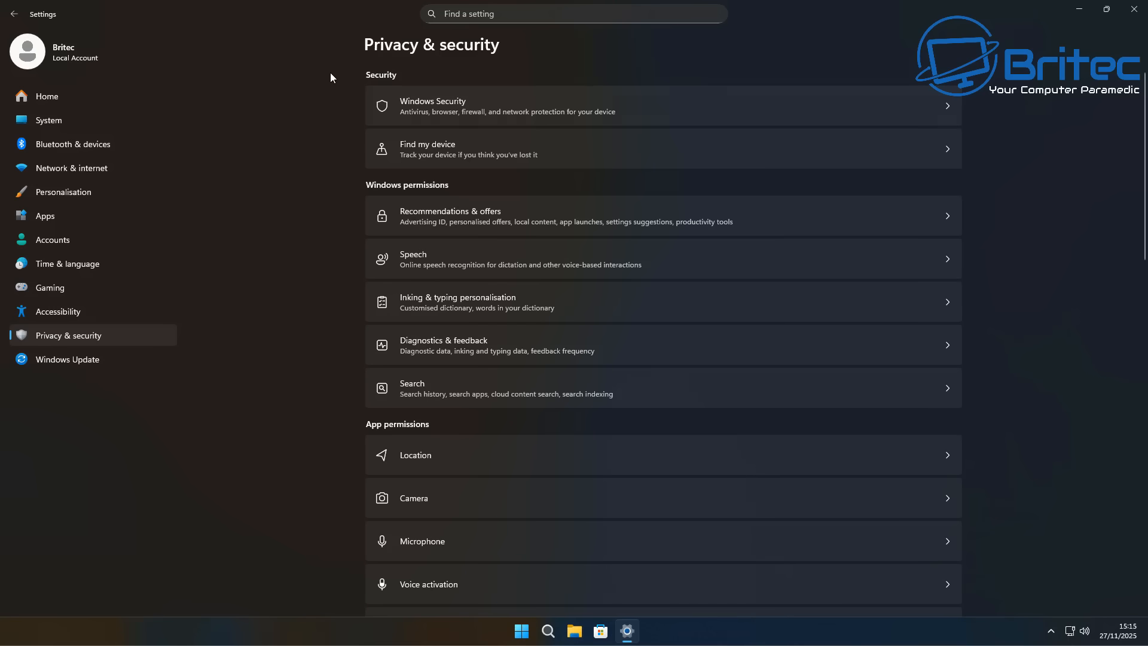
# - Verify Notifications access is Off and organisation-managed, then close Settings
pyautogui.scroll(-3)
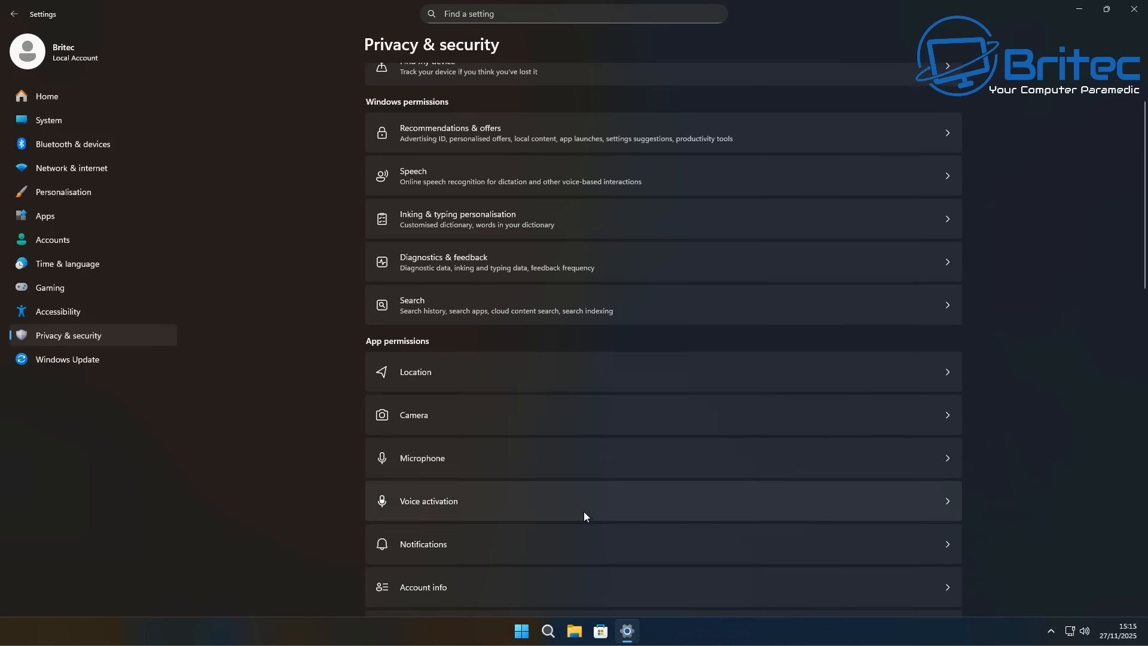
pyautogui.click(423, 543)
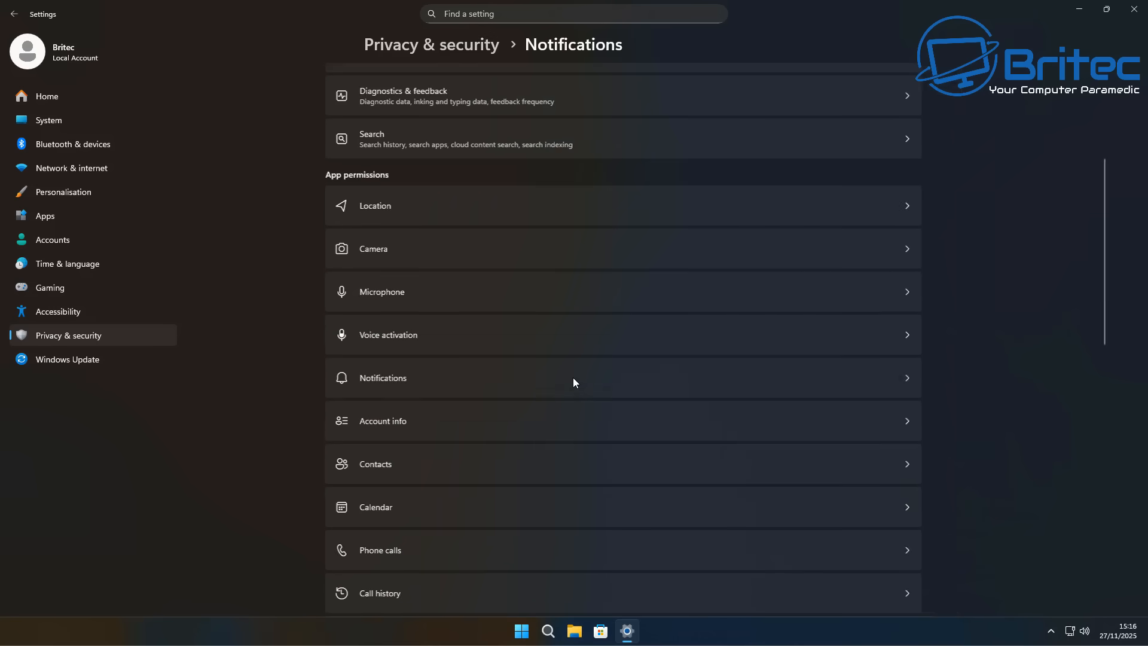
pyautogui.click(382, 377)
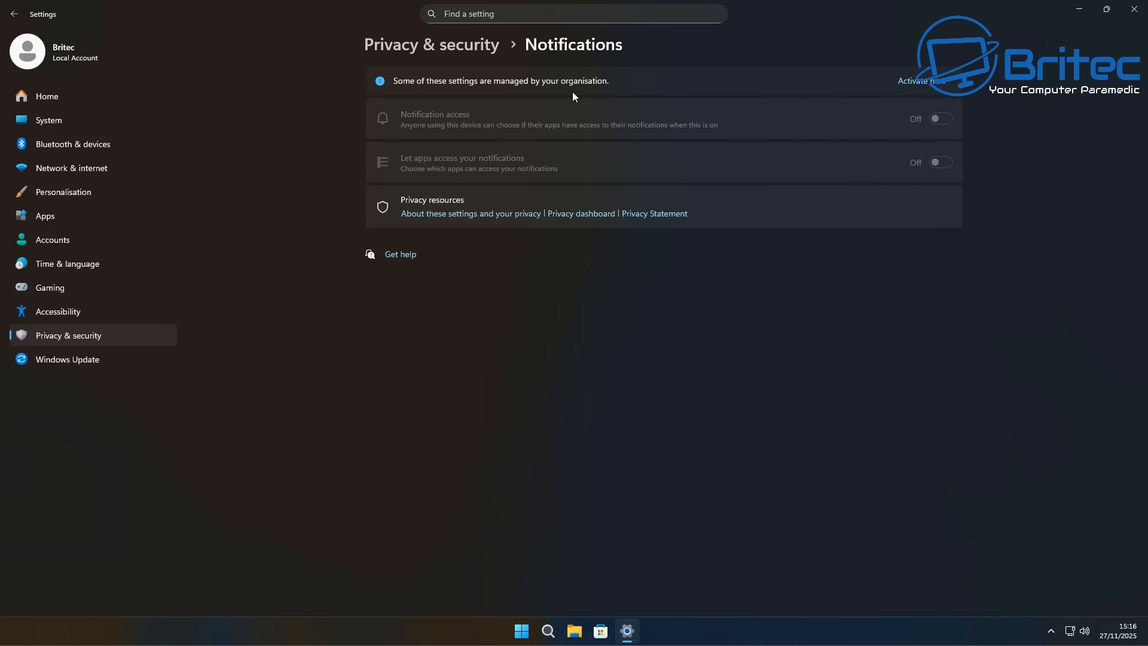
pyautogui.moveTo(319, 66)
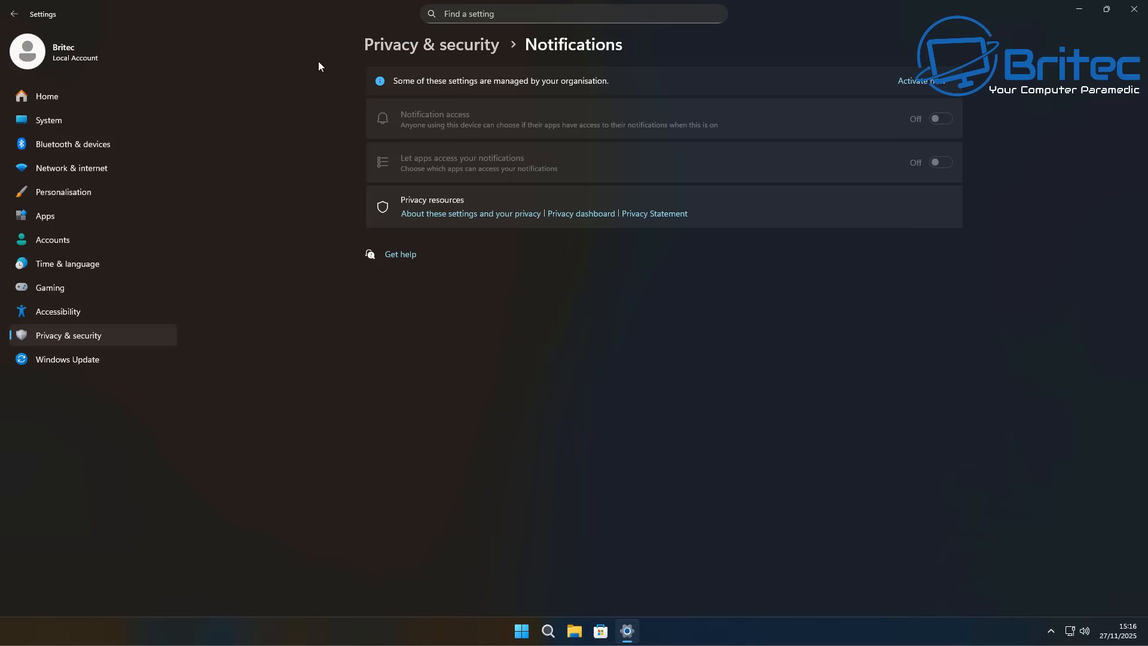
pyautogui.click(14, 13)
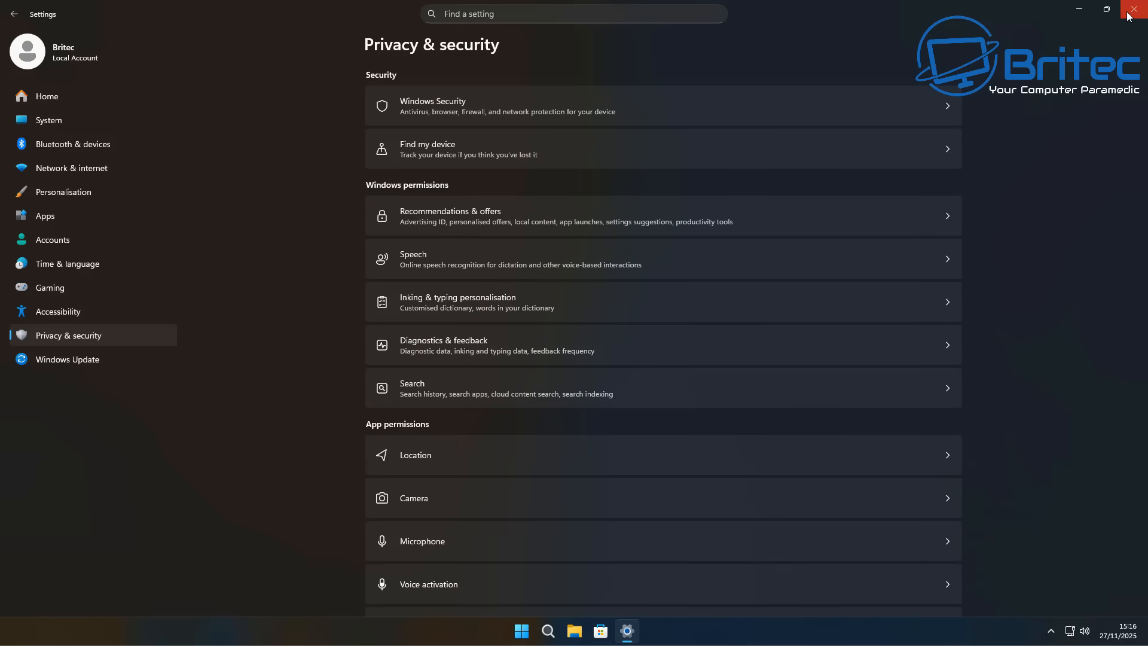
pyautogui.click(1135, 10)
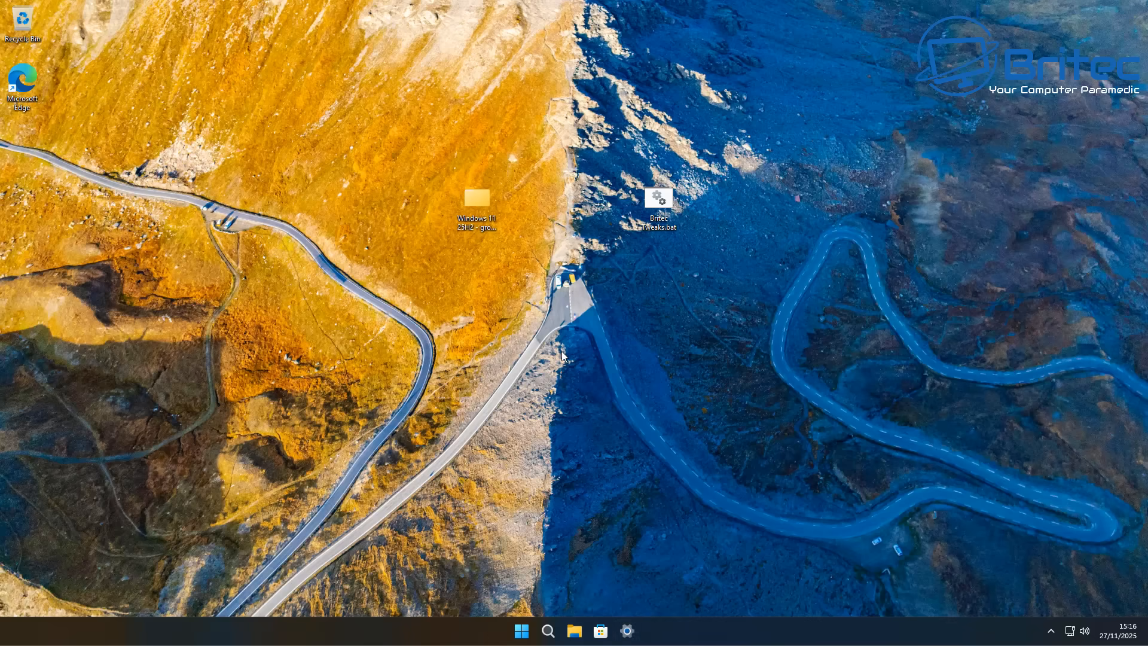
pyautogui.click(548, 630)
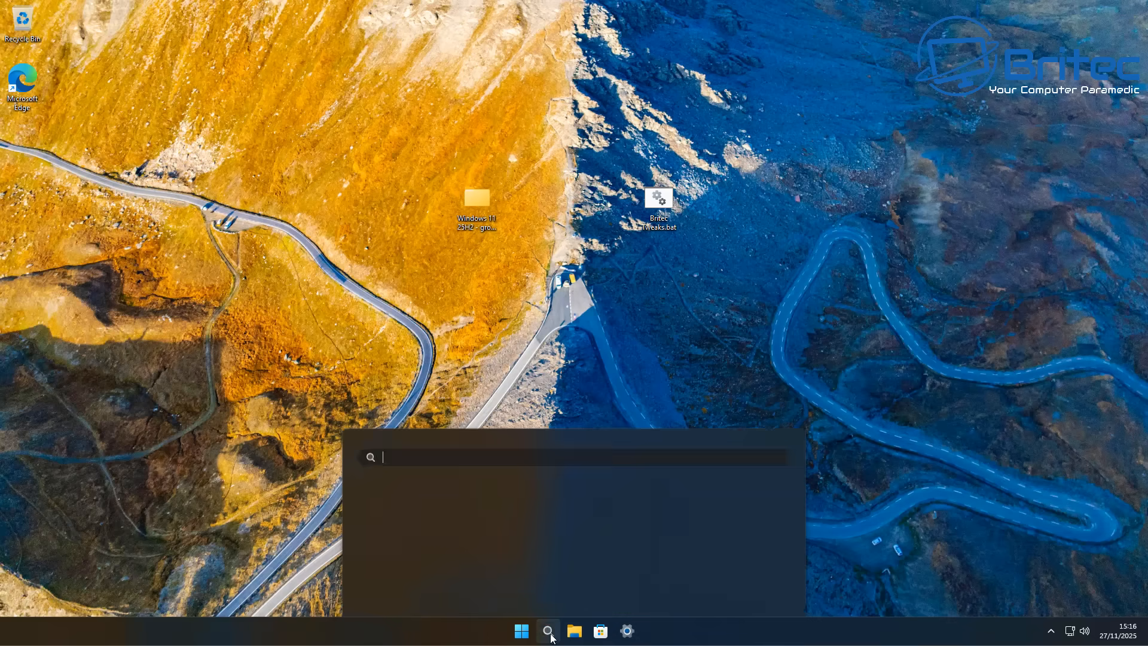
pyautogui.click(548, 631)
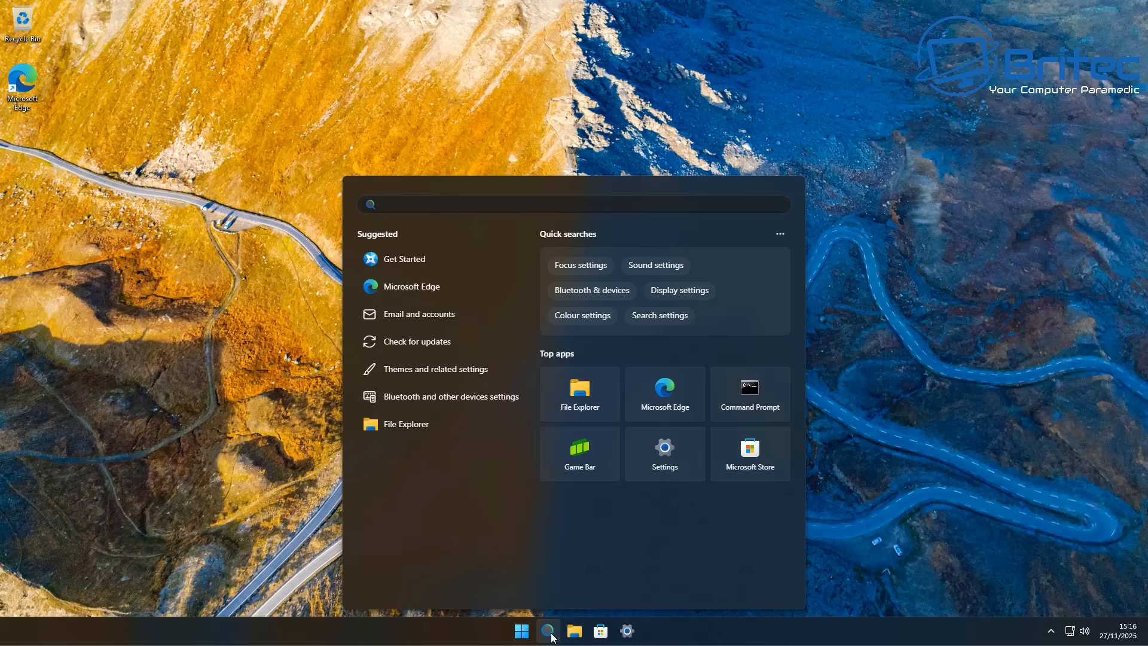
pyautogui.write('britec')
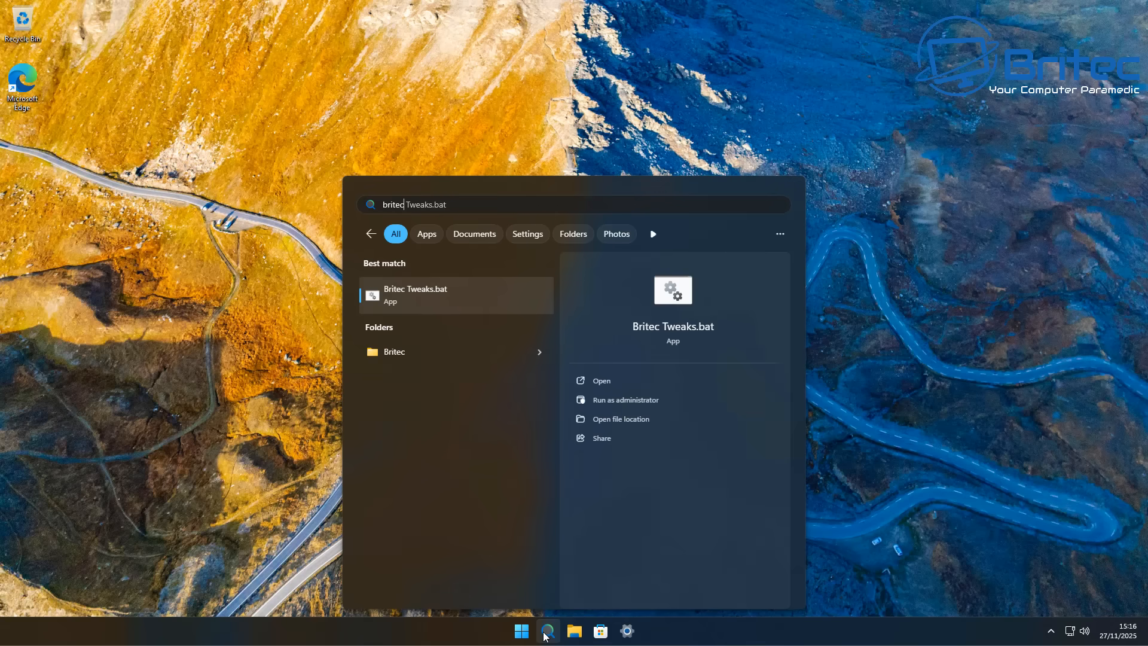
pyautogui.moveTo(619, 417)
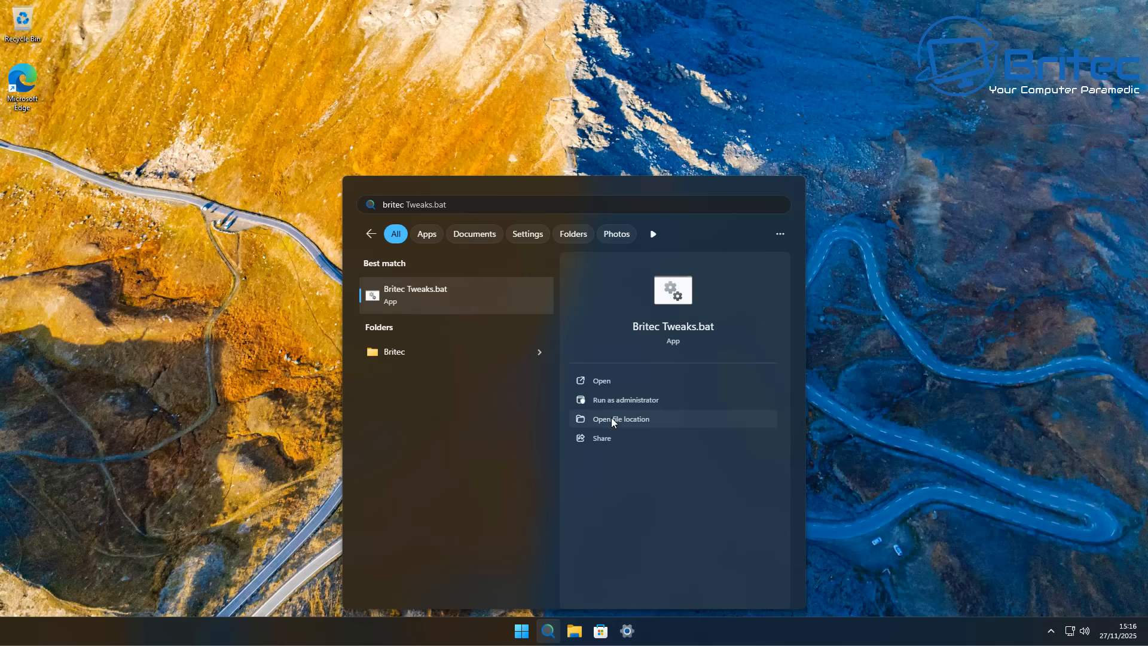
pyautogui.write('britec09')
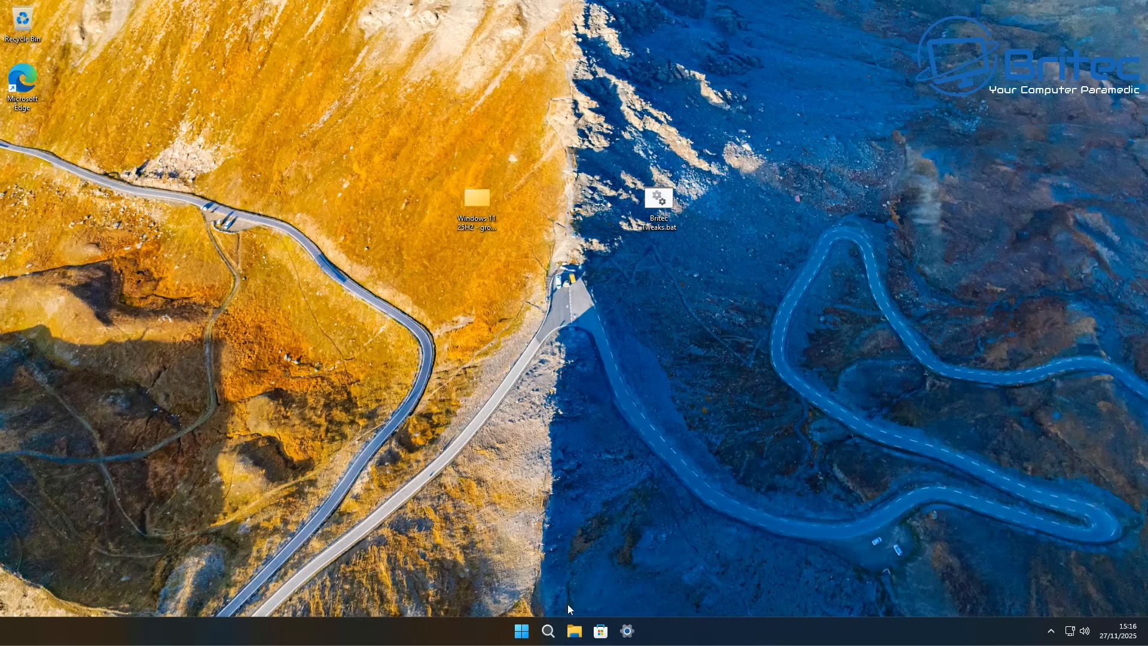
pyautogui.moveTo(640, 533)
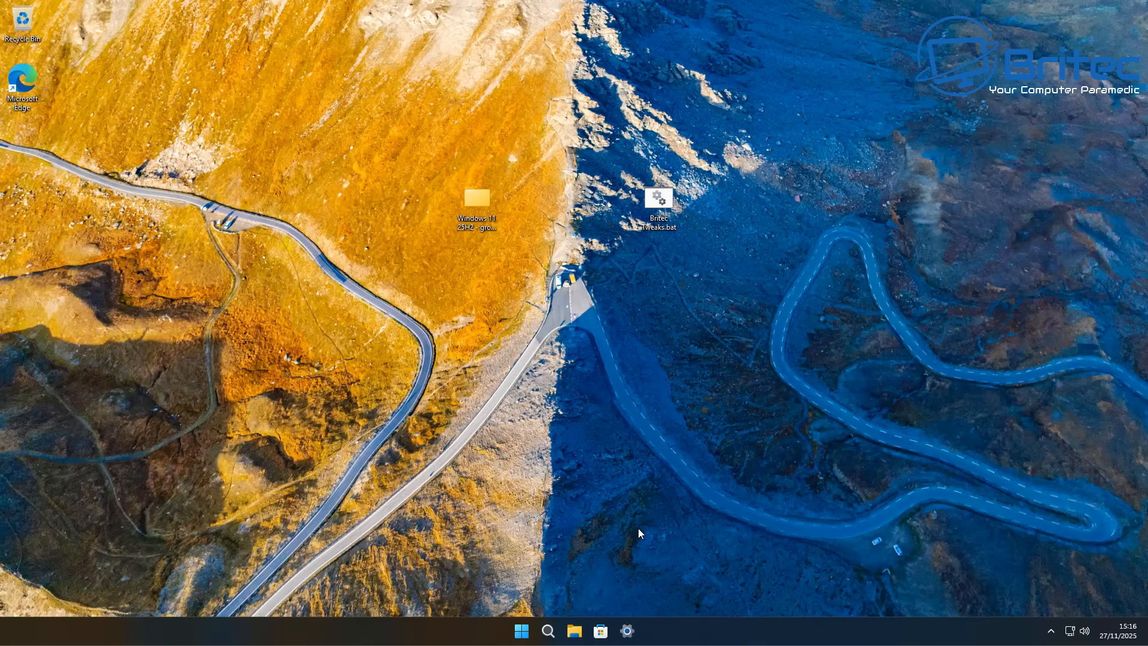
pyautogui.moveTo(735, 549)
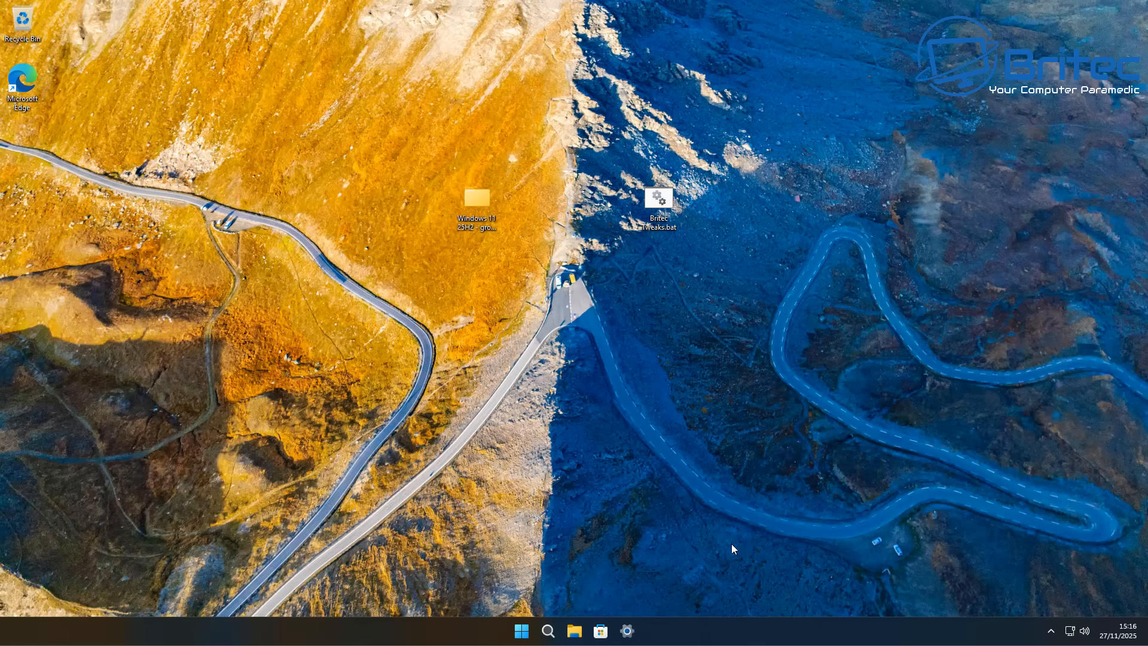
# - Switch the Start menu's All apps view from Category to List and browse the alphabetical list
pyautogui.click(521, 631)
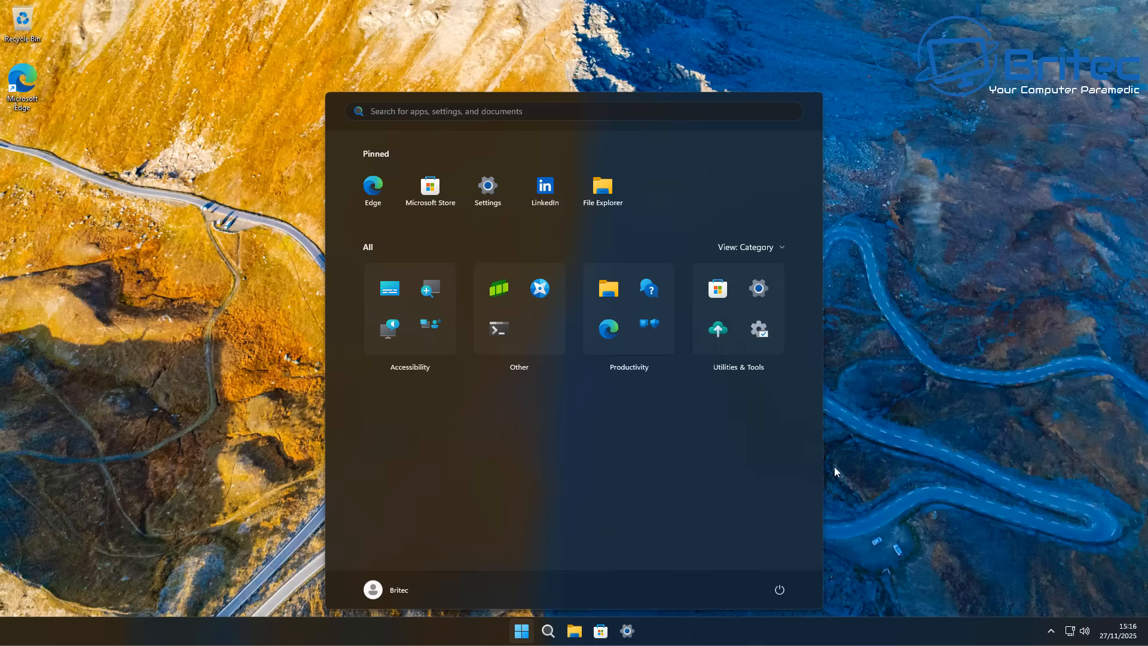
pyautogui.click(521, 630)
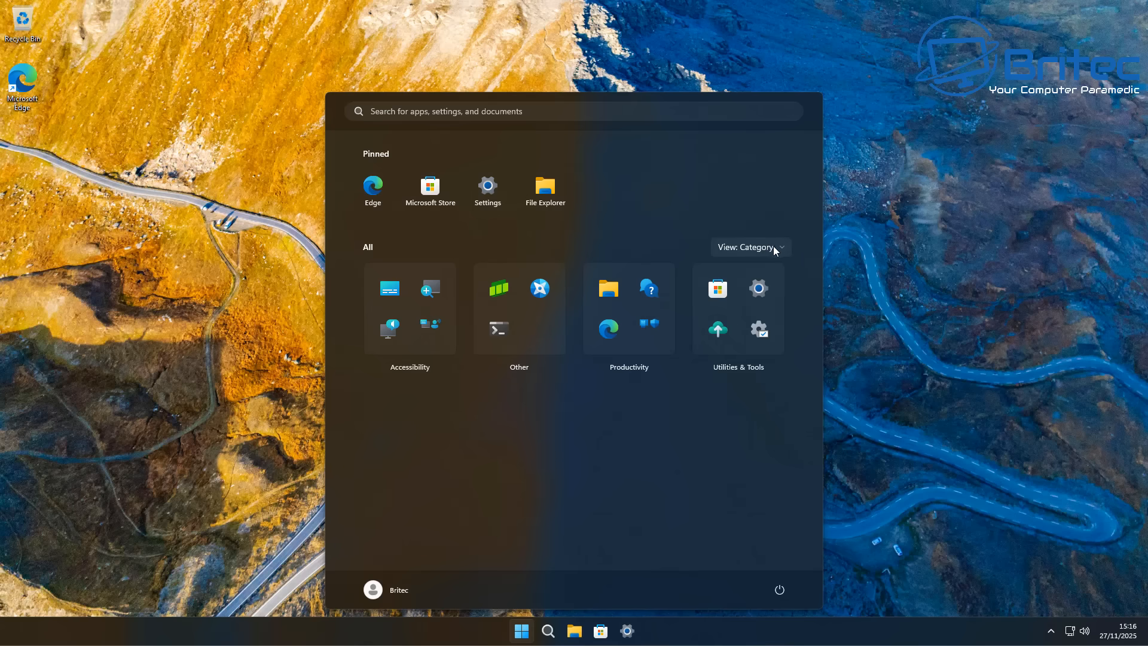
pyautogui.click(750, 247)
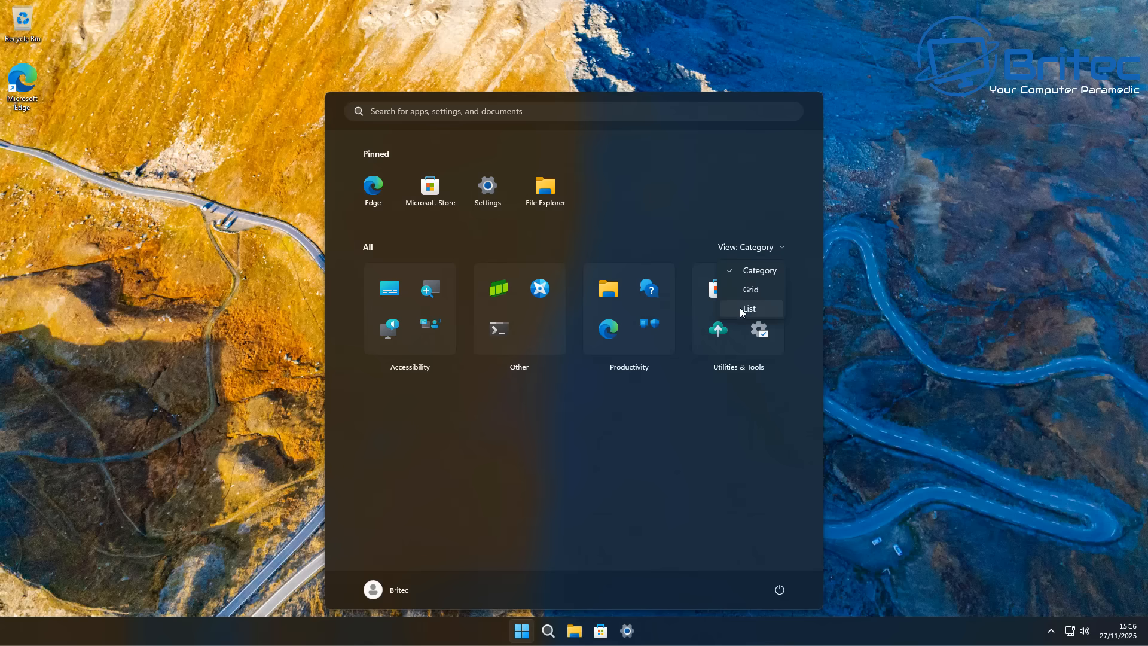
pyautogui.click(748, 308)
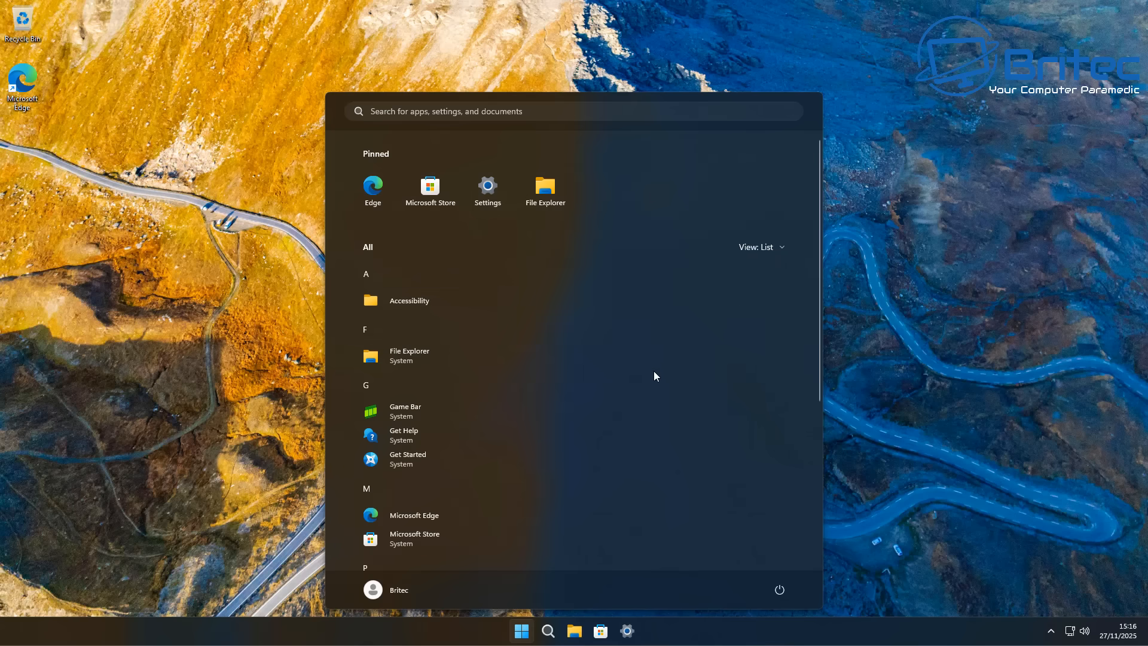
pyautogui.scroll(-3)
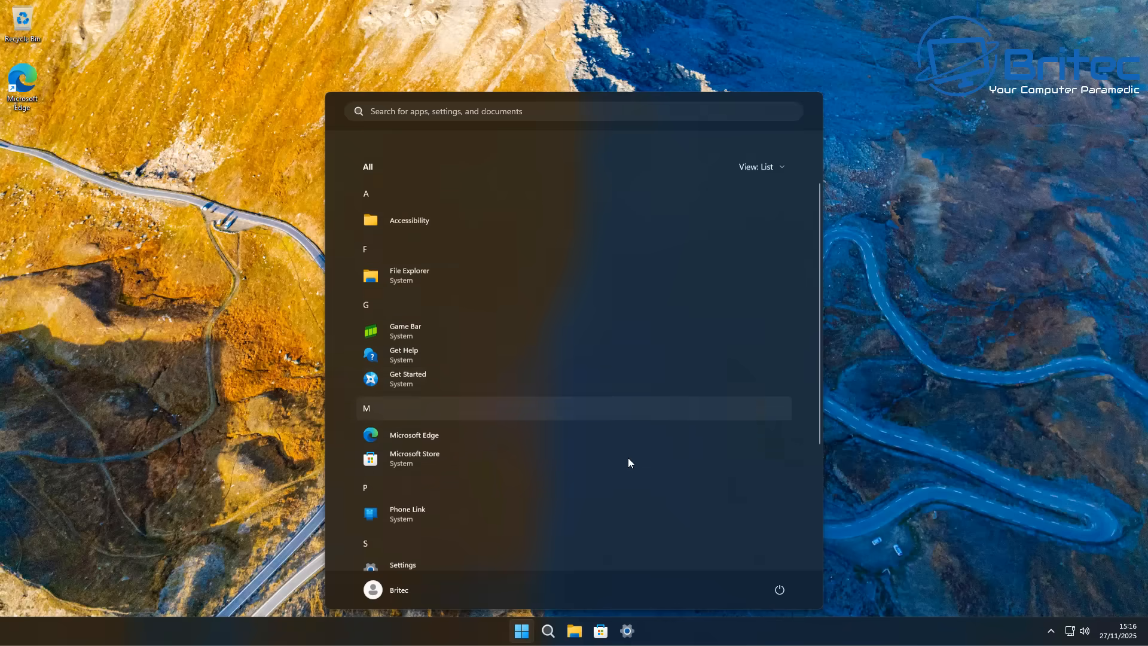
pyautogui.scroll(-3)
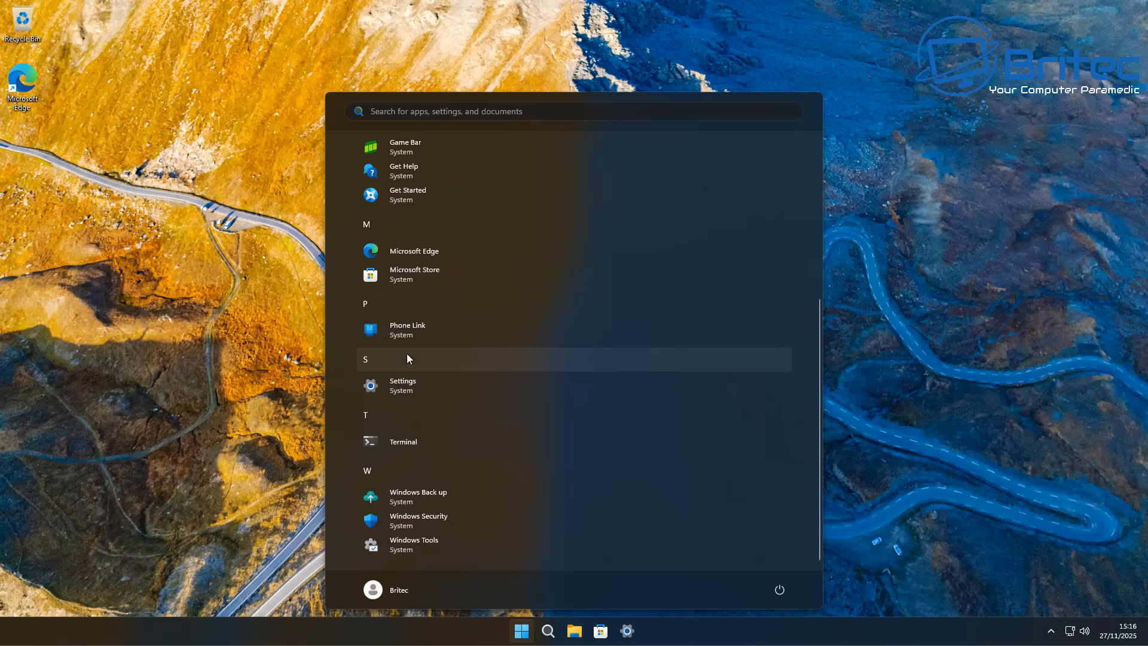
pyautogui.moveTo(395, 222)
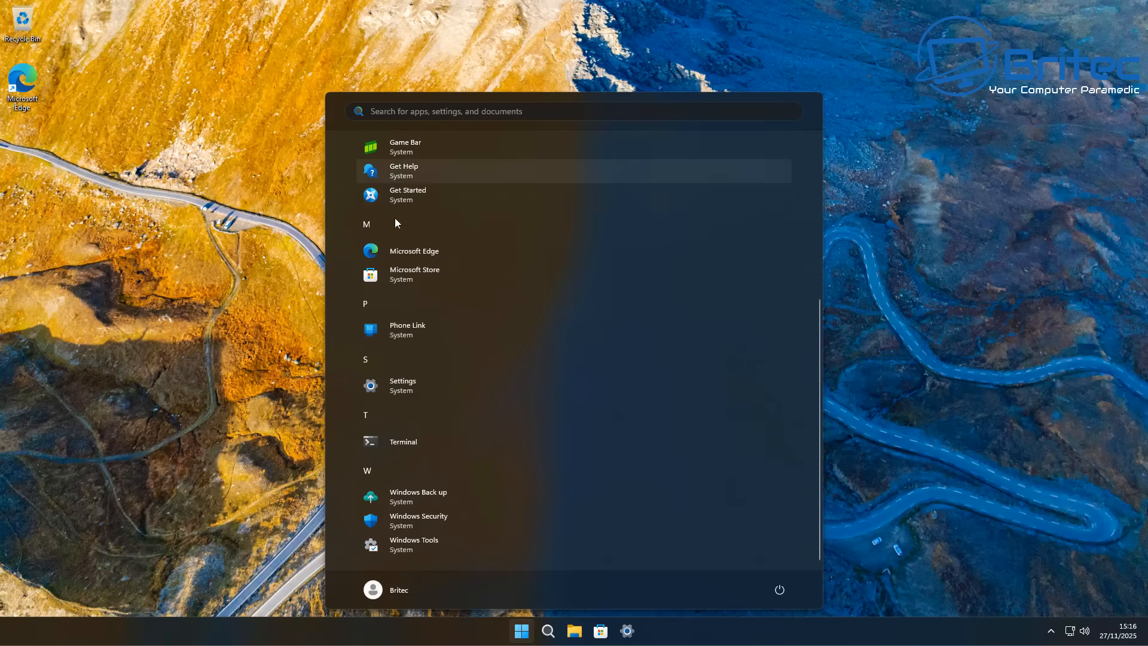
pyautogui.moveTo(480, 517)
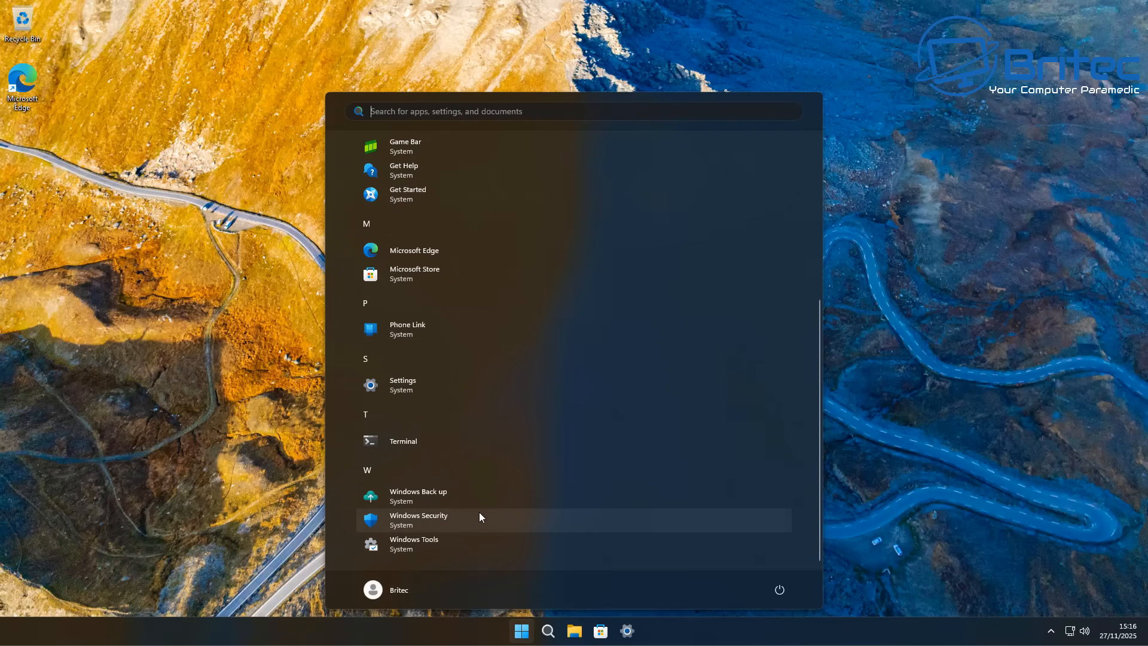
pyautogui.rightClick(418, 496)
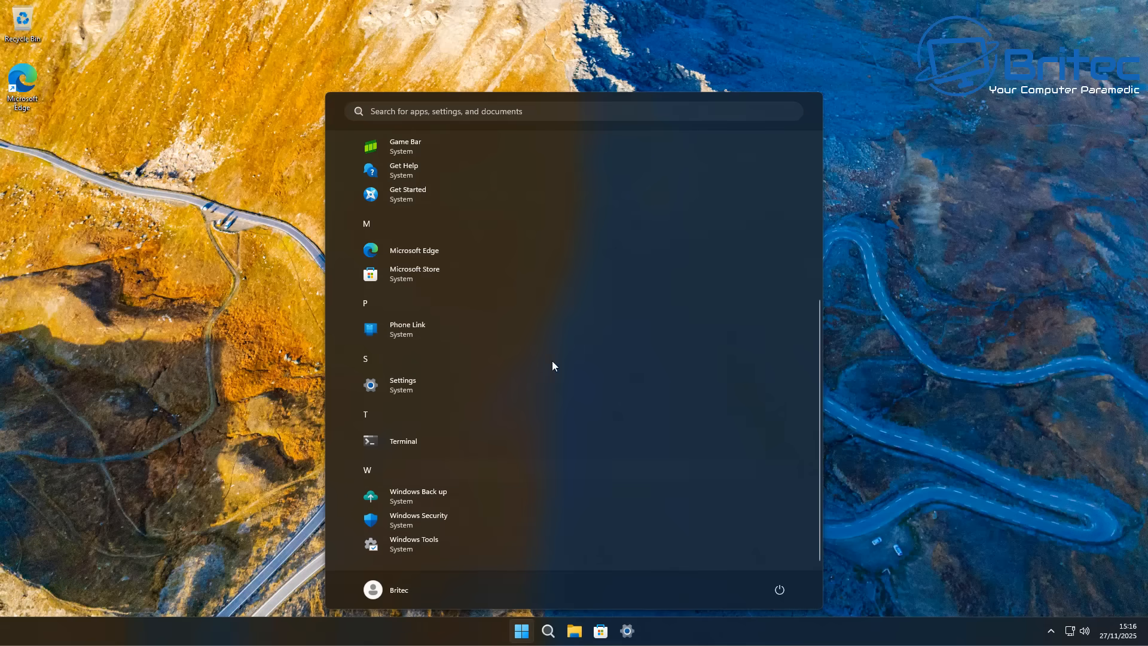
pyautogui.scroll(3)
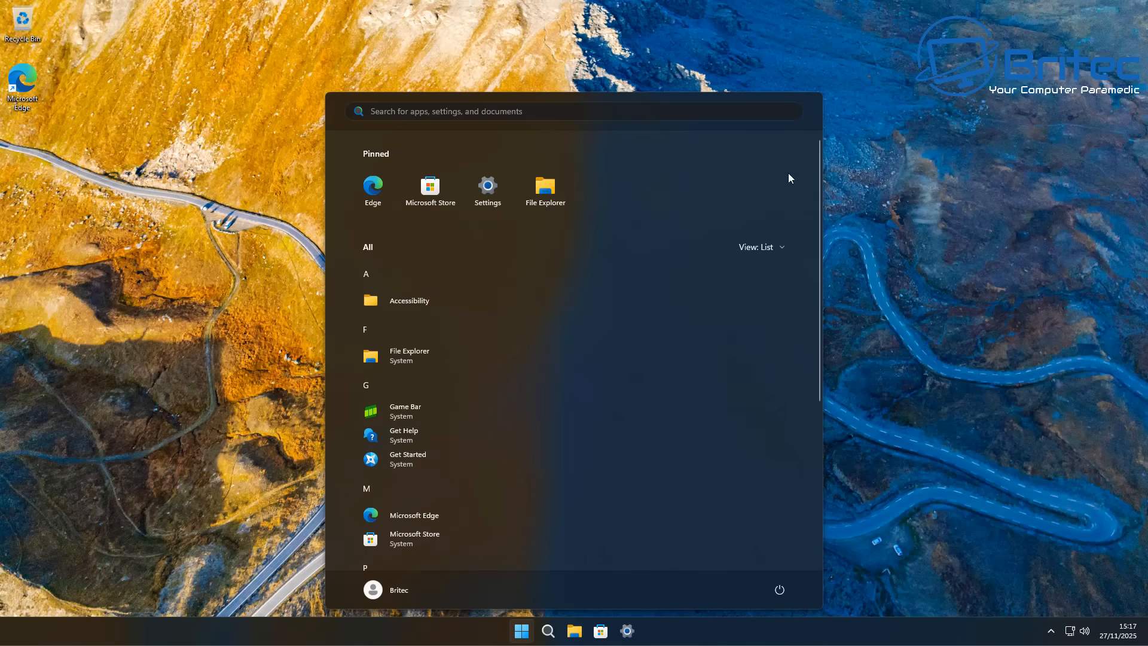